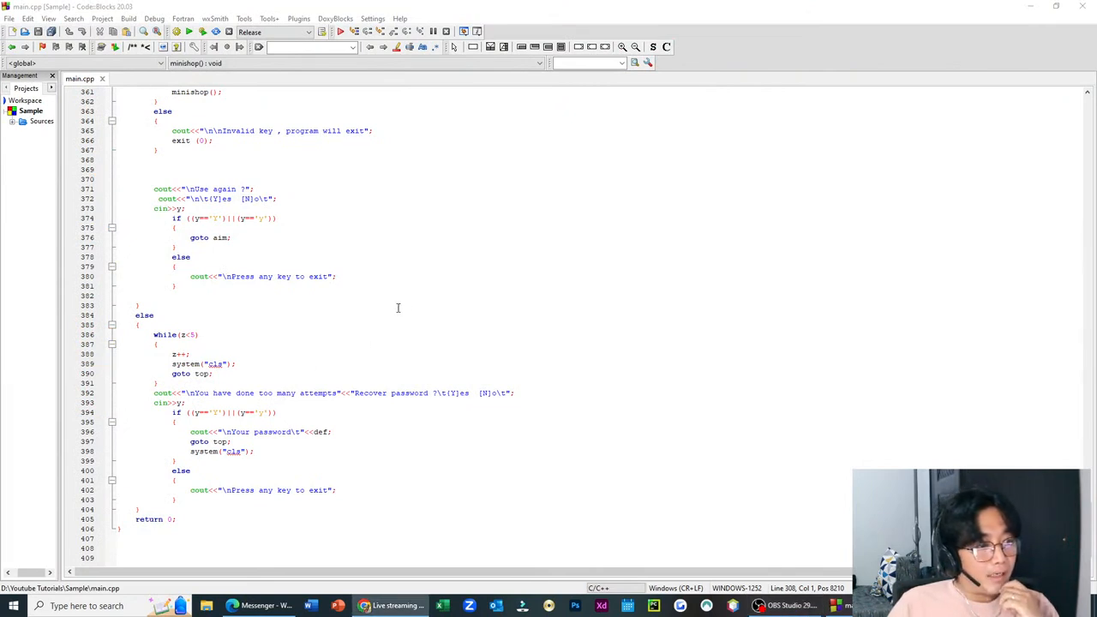
mouse_move(393, 355)
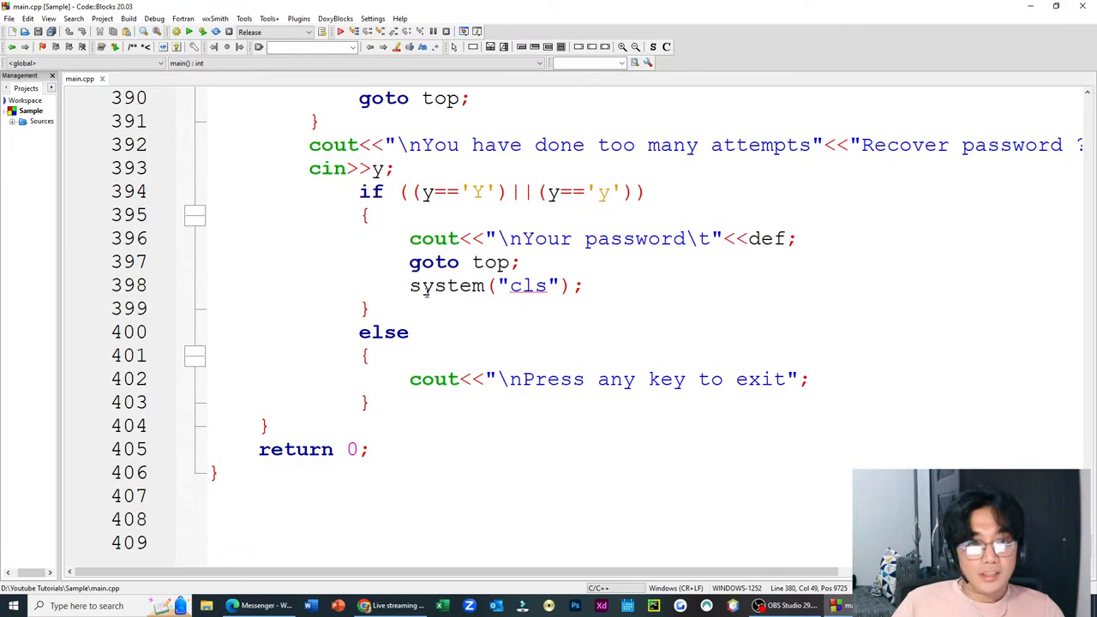
Look through the Sample source, highlighting the receipt-printing lines
scroll("up", 3)
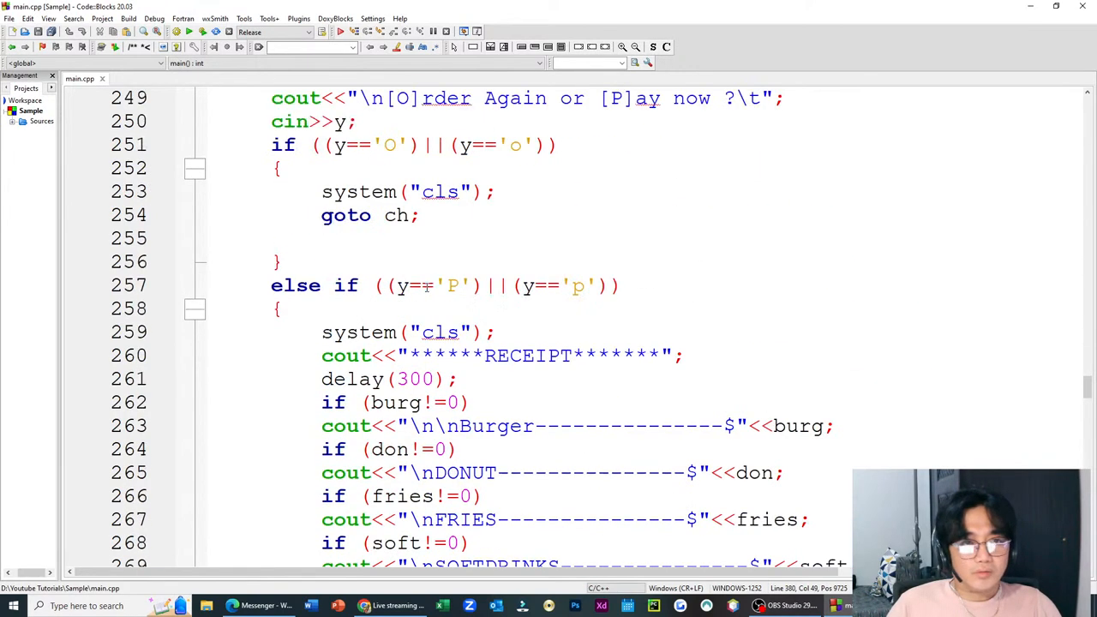
scroll("up", 3)
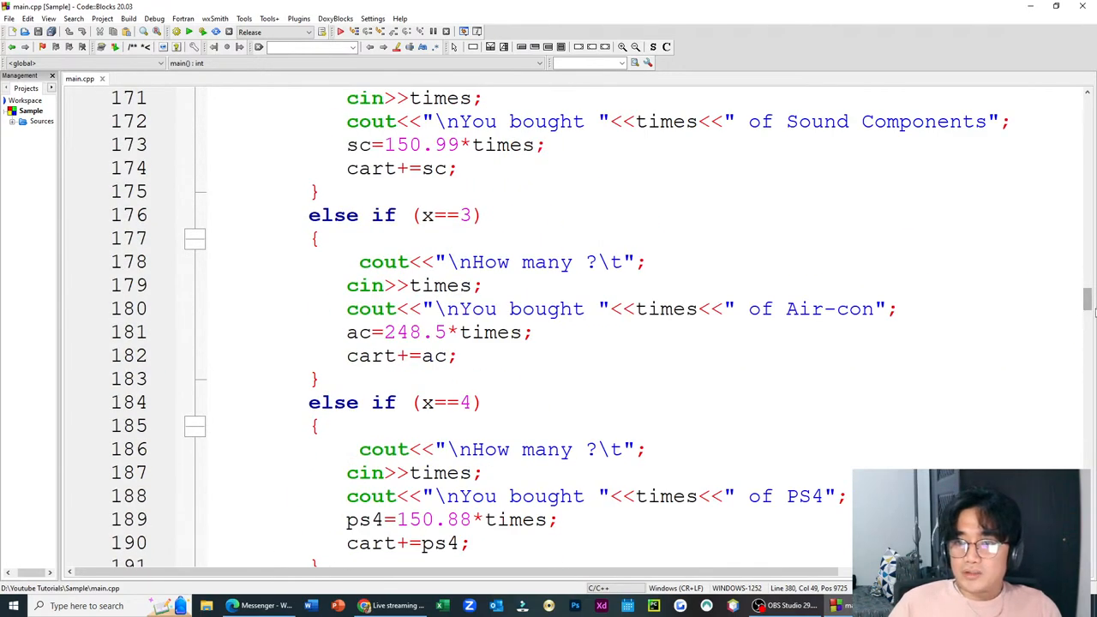
scroll("down", 3)
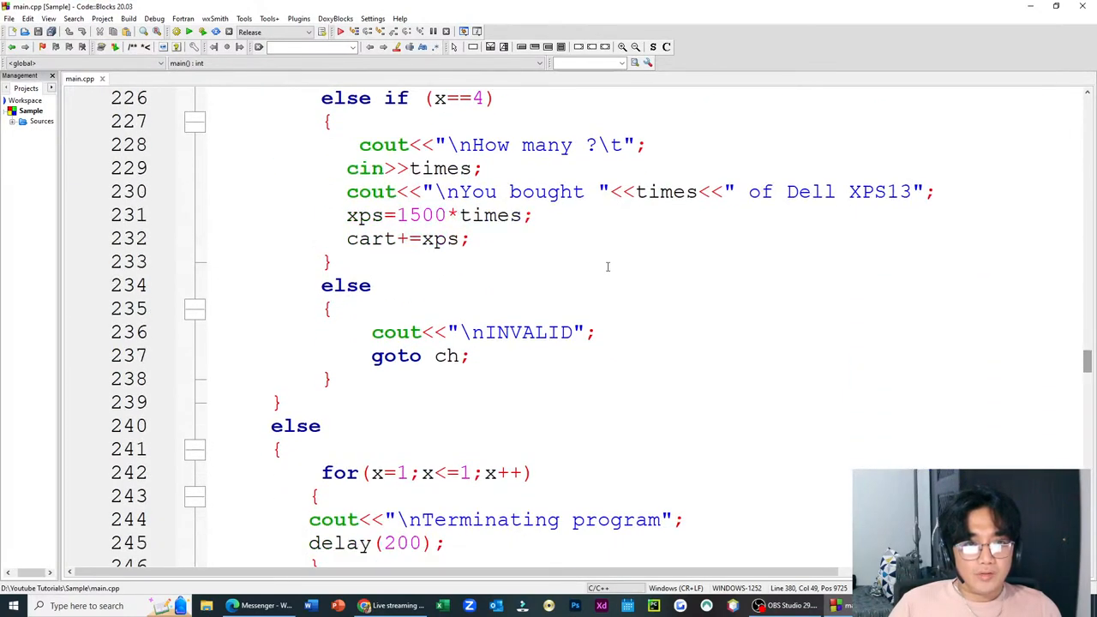
scroll("down", 3)
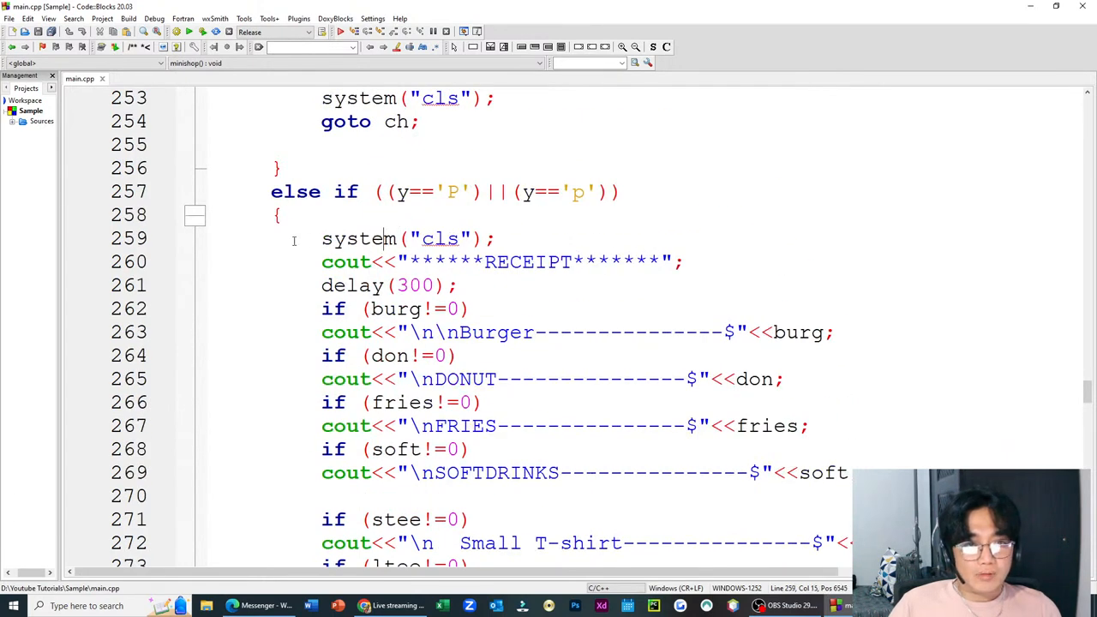
left_click_drag(321, 238, 470, 449)
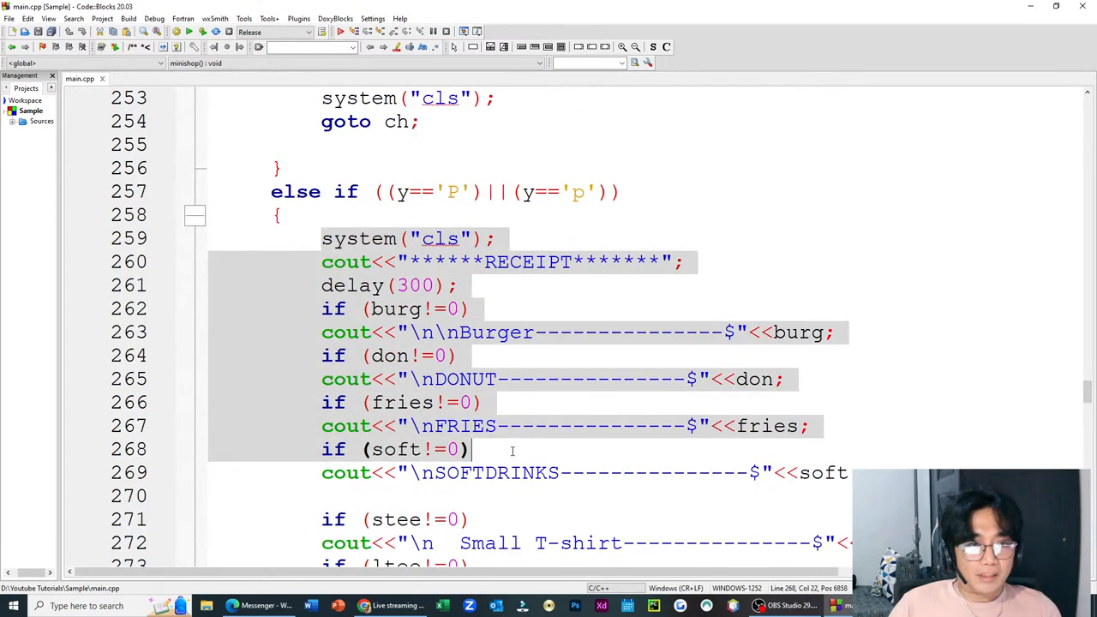
left_click(276, 215)
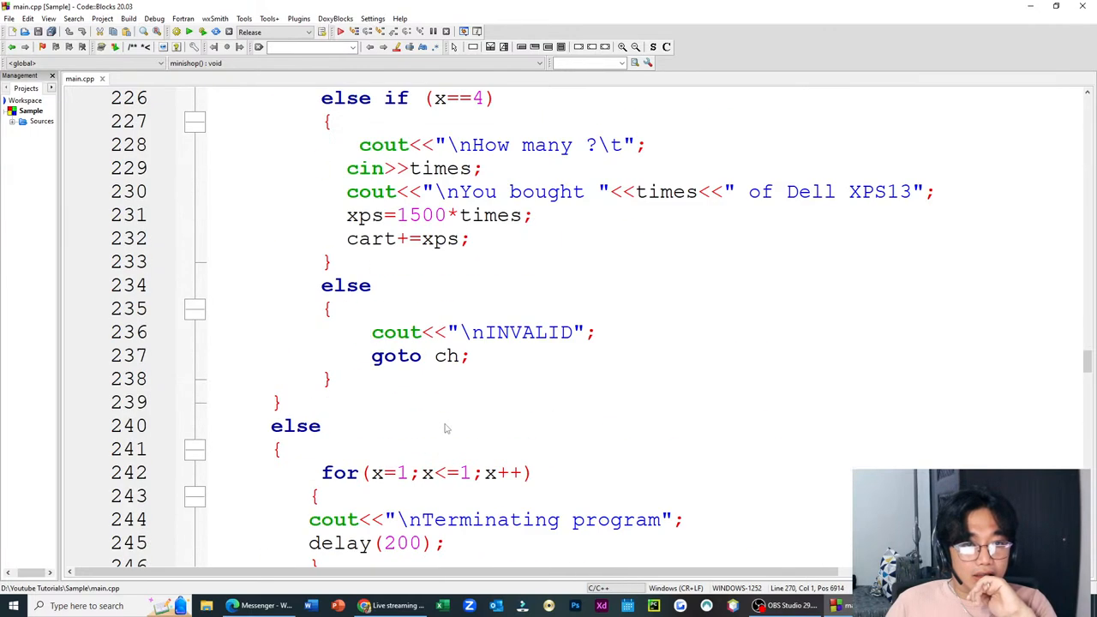
scroll("up", 3)
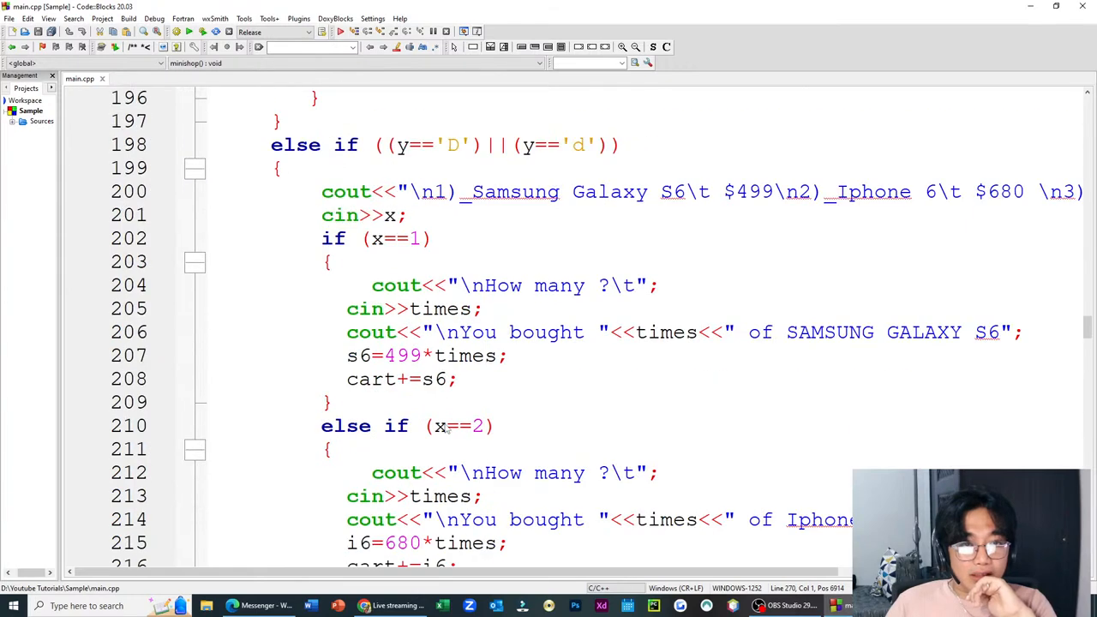
left_click(370, 285)
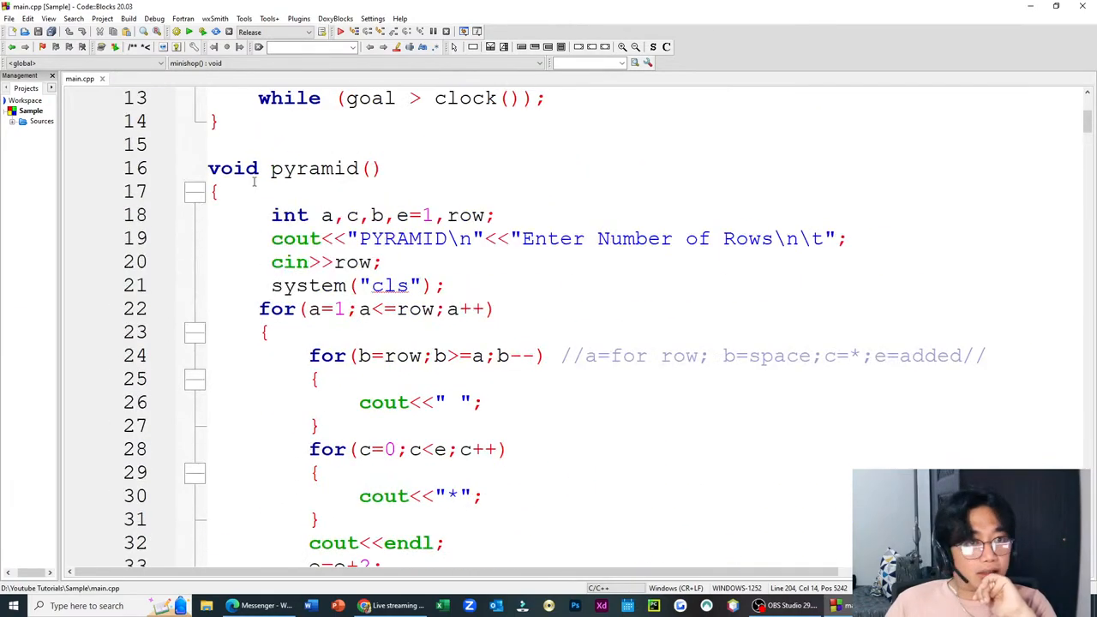
Run the Sample program and move its console window over the code
left_click(188, 32)
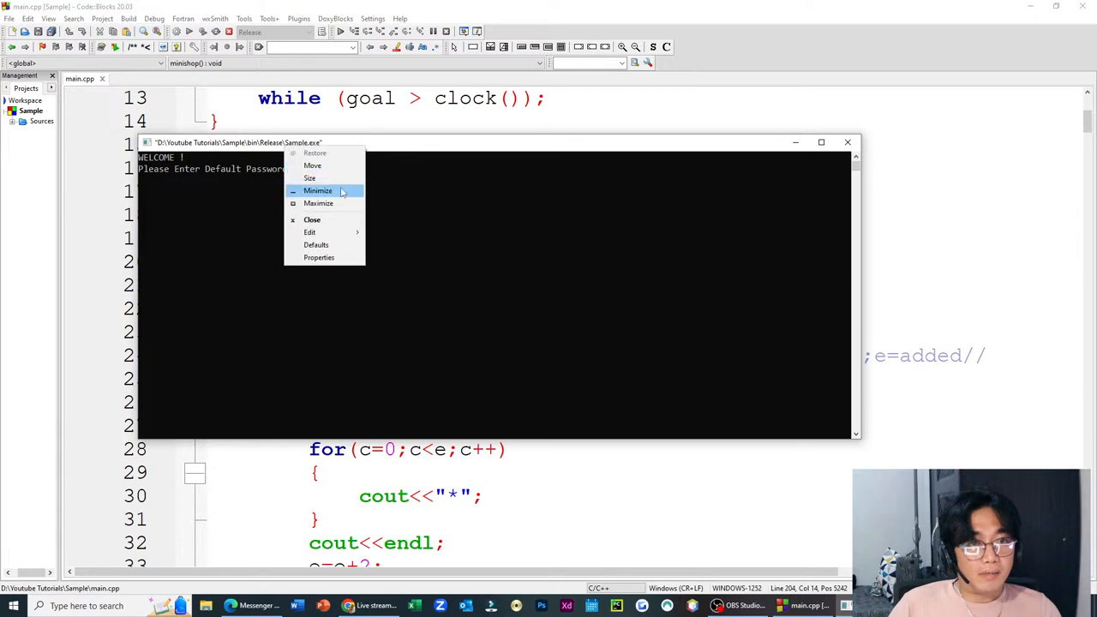
mouse_move(334, 219)
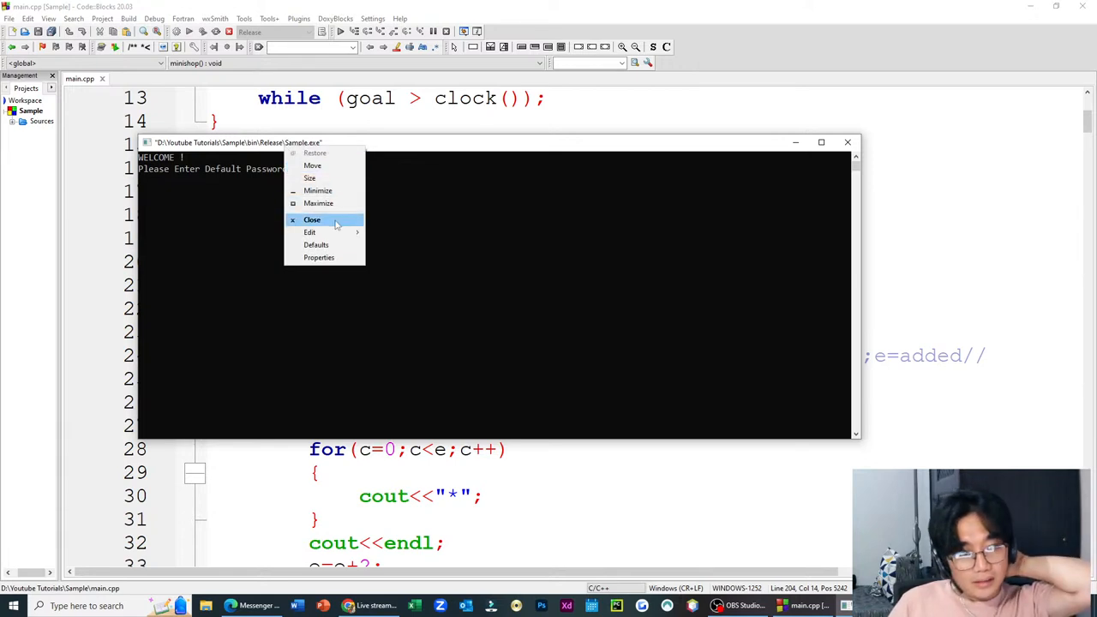
mouse_move(332, 165)
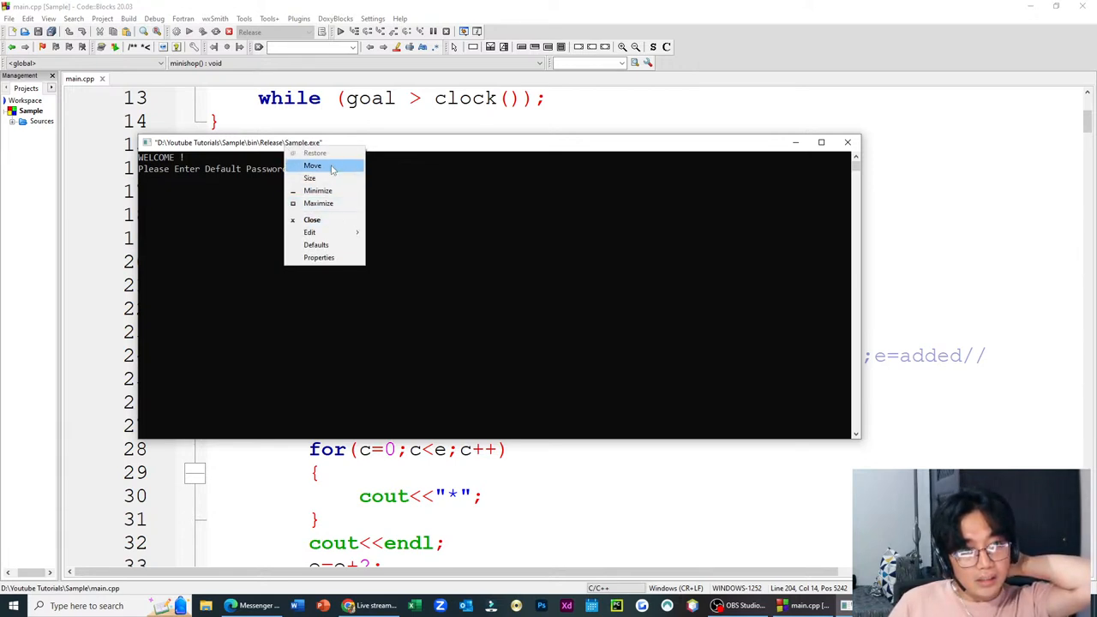
left_click(319, 257)
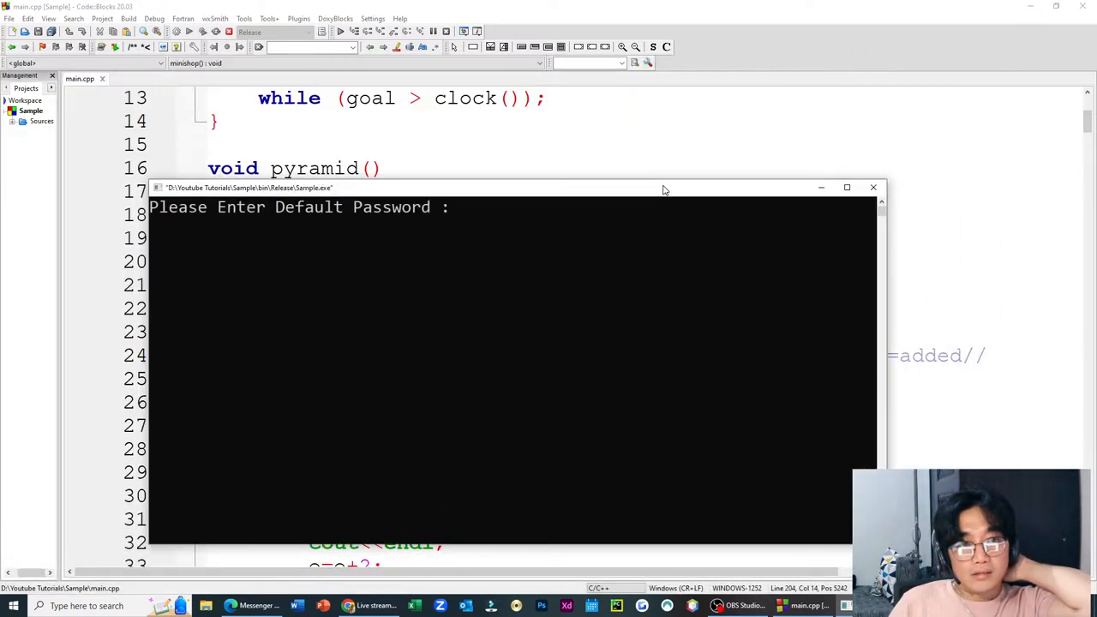
left_click_drag(664, 187, 683, 175)
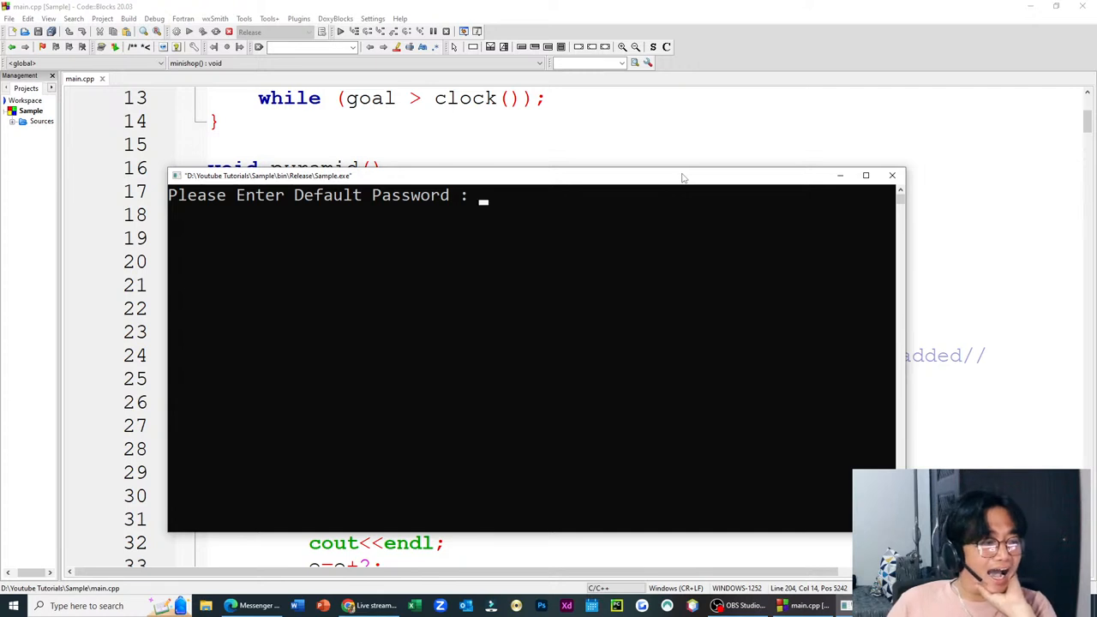
mouse_move(568, 133)
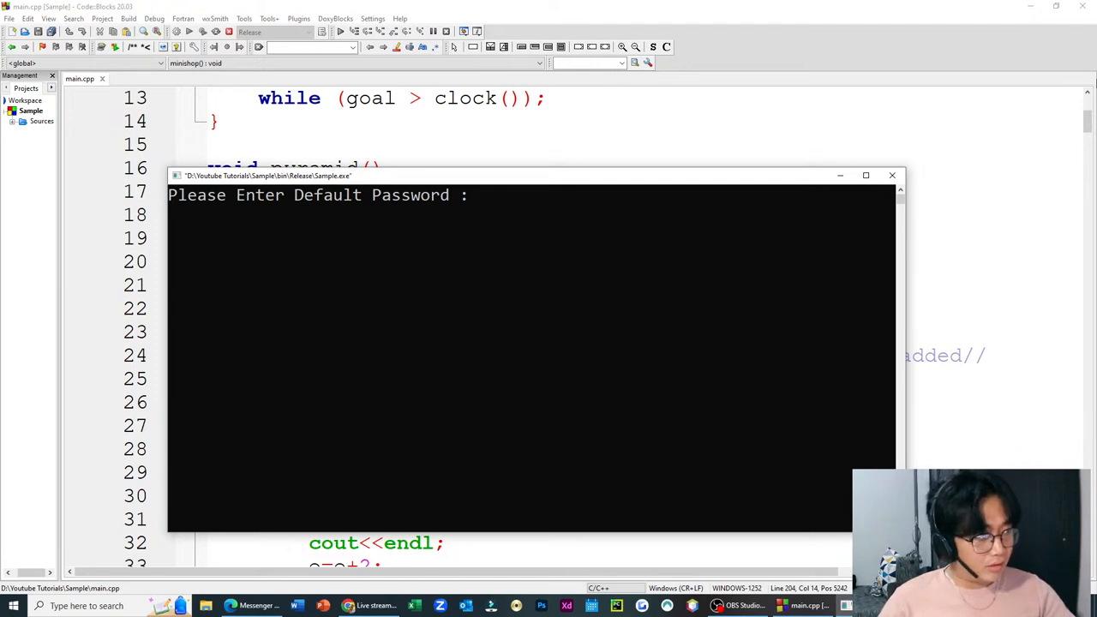
mouse_move(1028, 39)
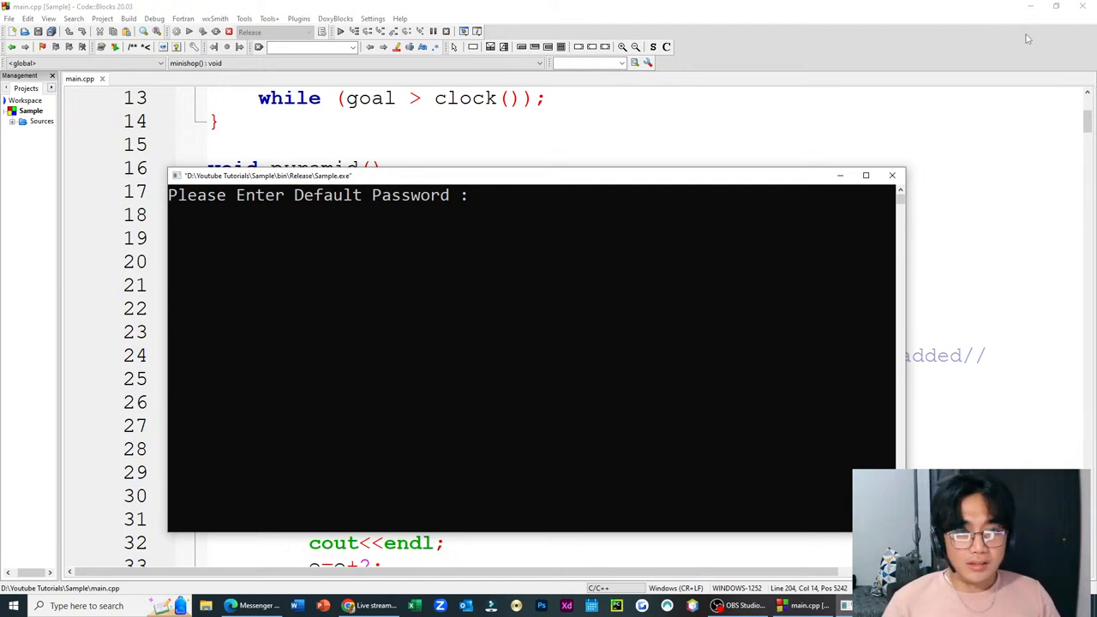
Submit password attempts (123, 54, 321, 12) until the welcome menu appears
type("123")
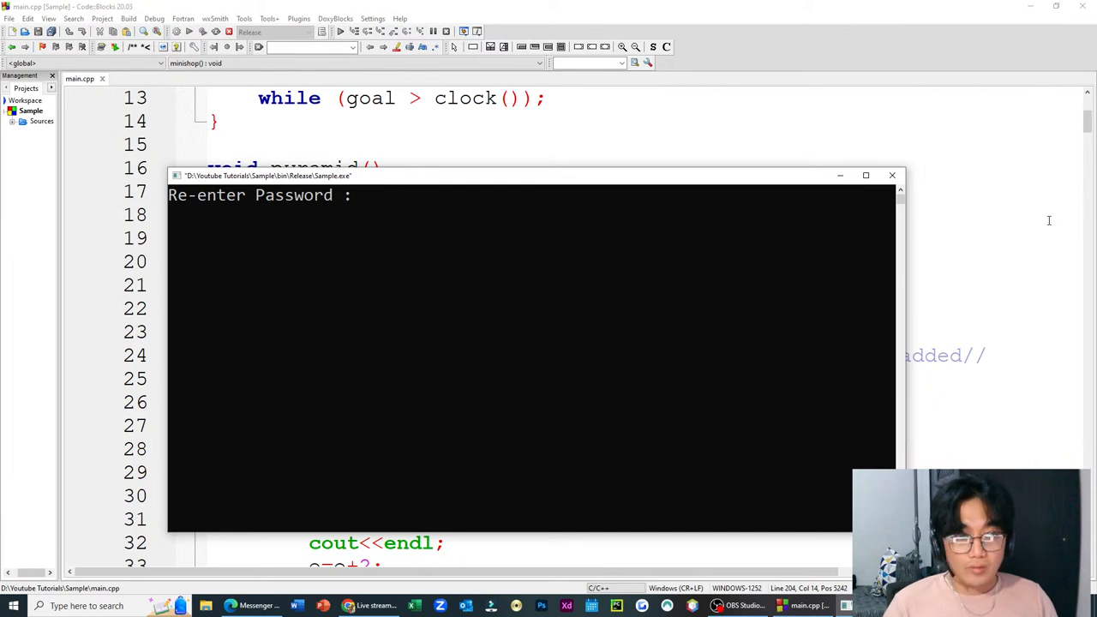
type("54")
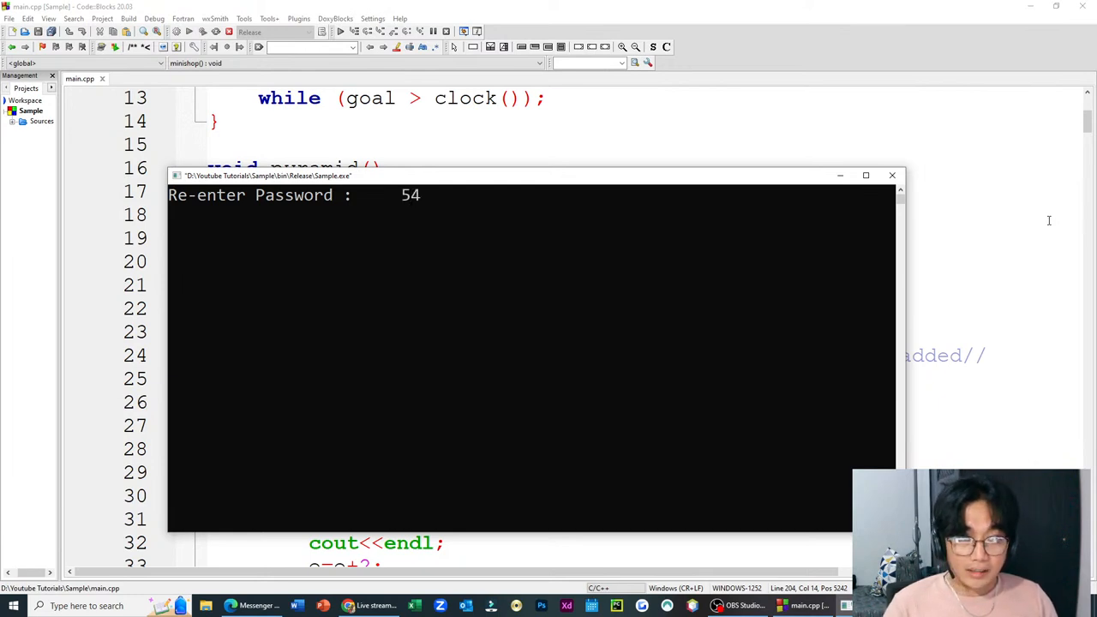
type("321")
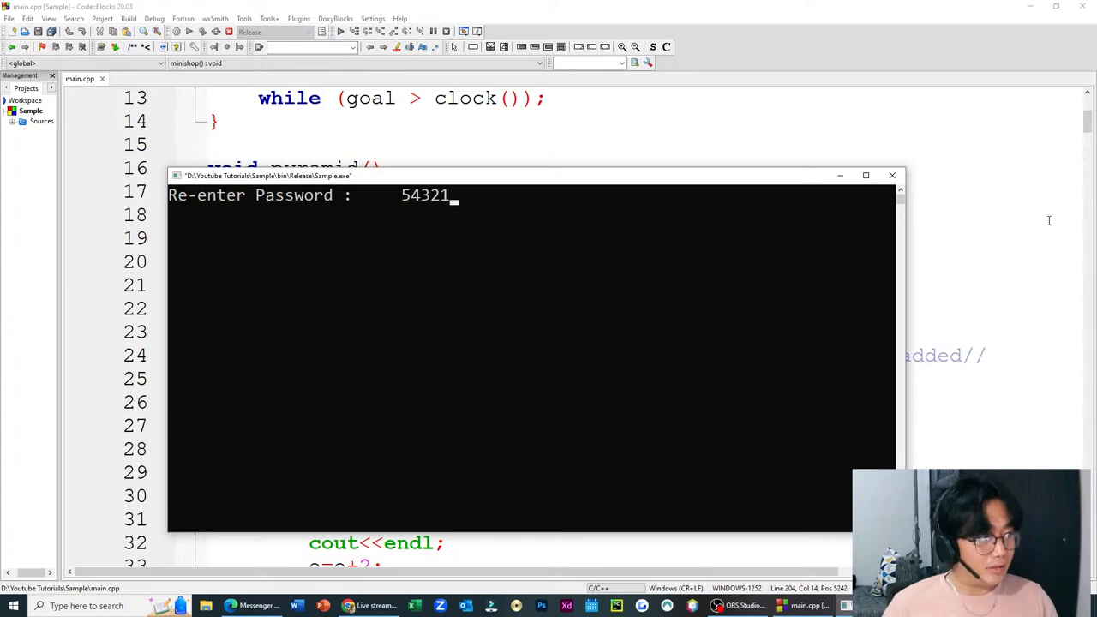
key("enter")
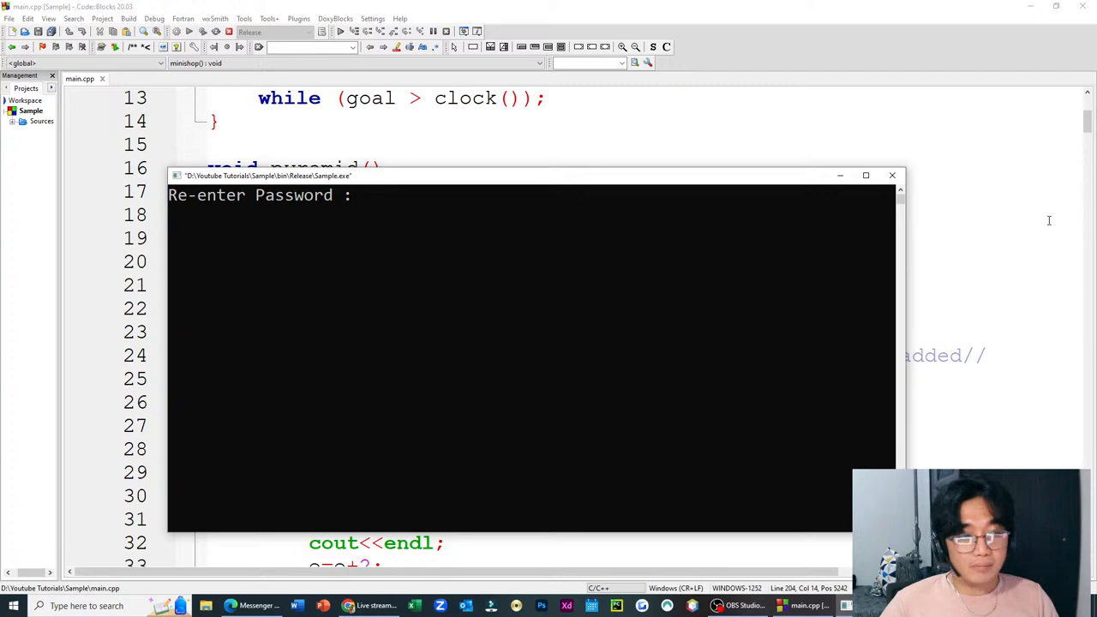
type("12")
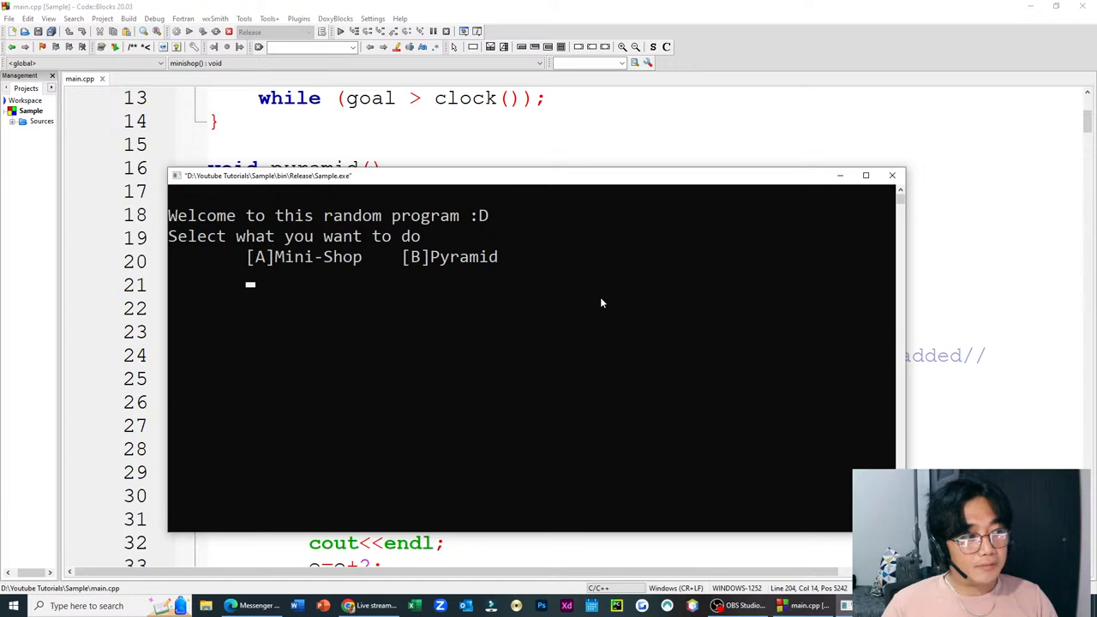
mouse_move(357, 271)
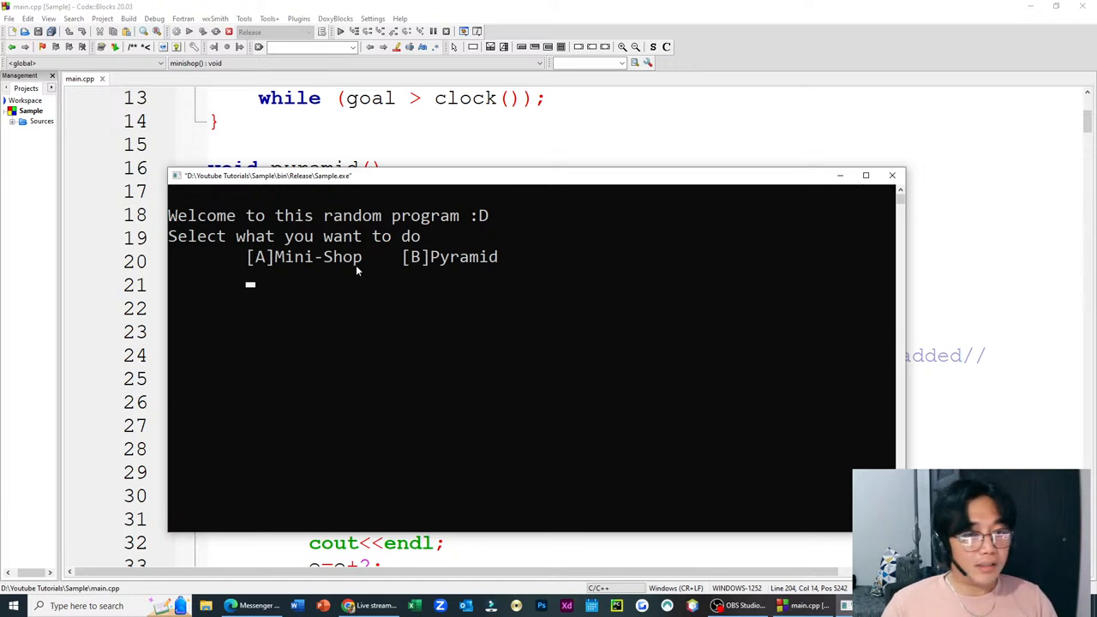
mouse_move(381, 246)
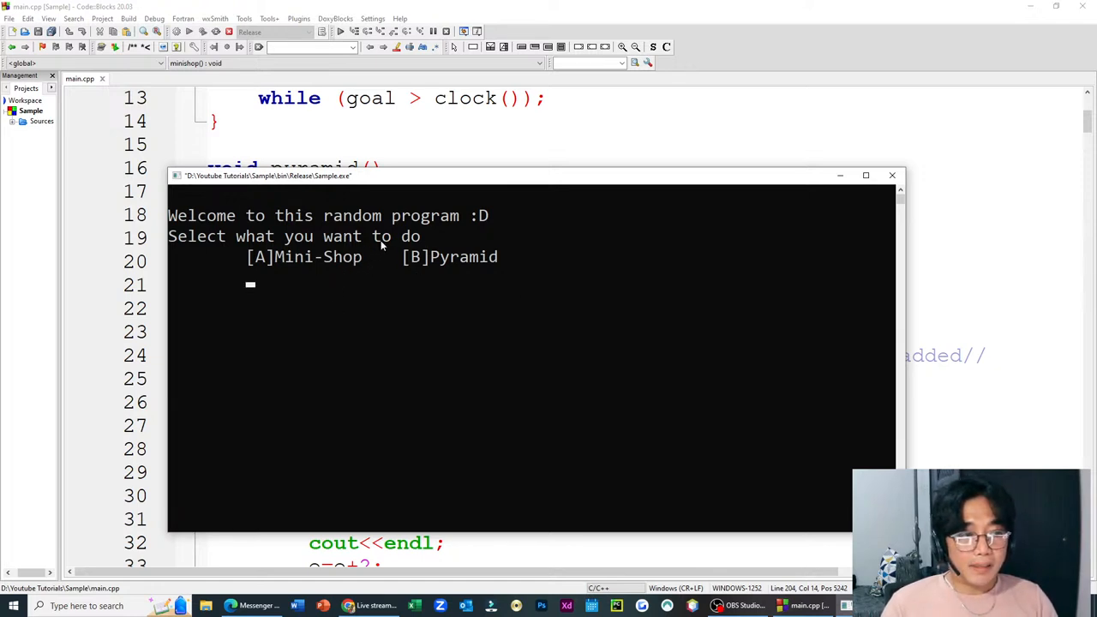
mouse_move(724, 324)
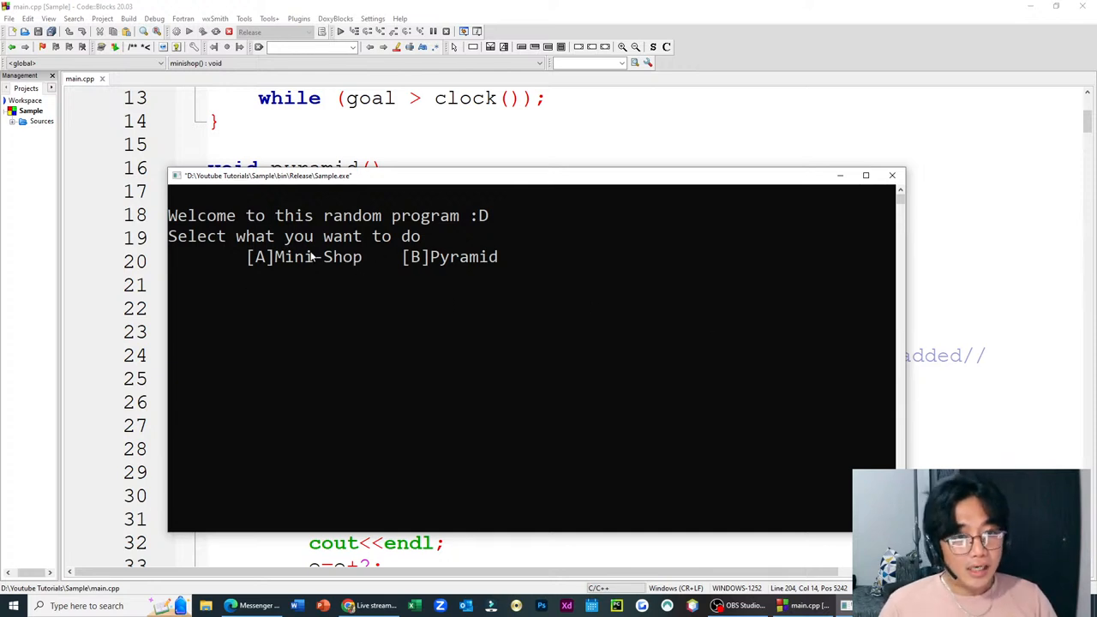
mouse_move(470, 277)
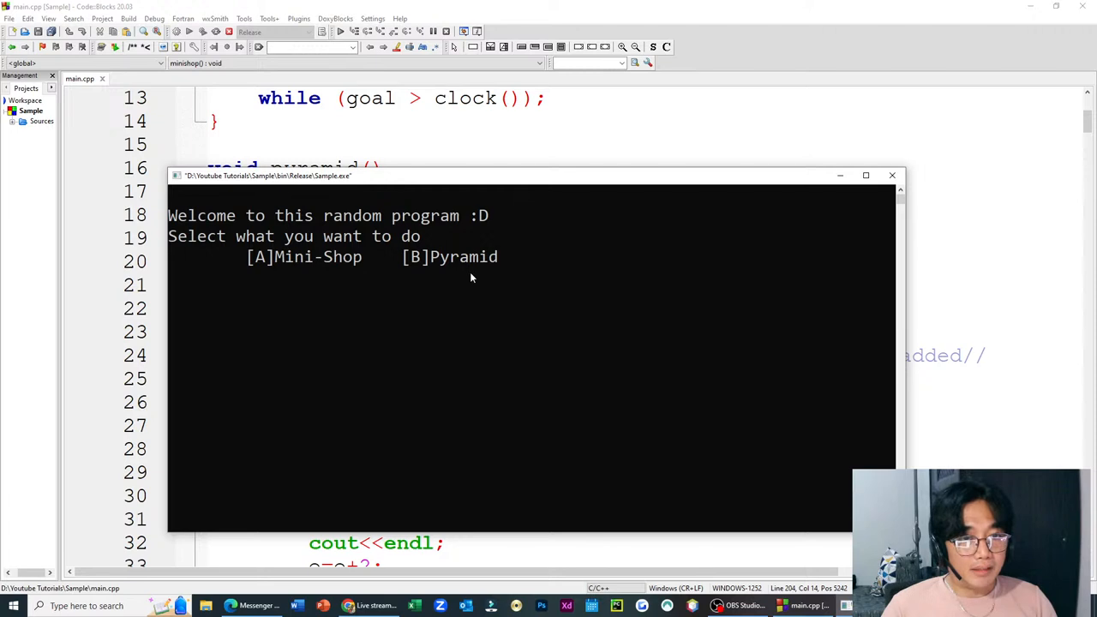
mouse_move(602, 316)
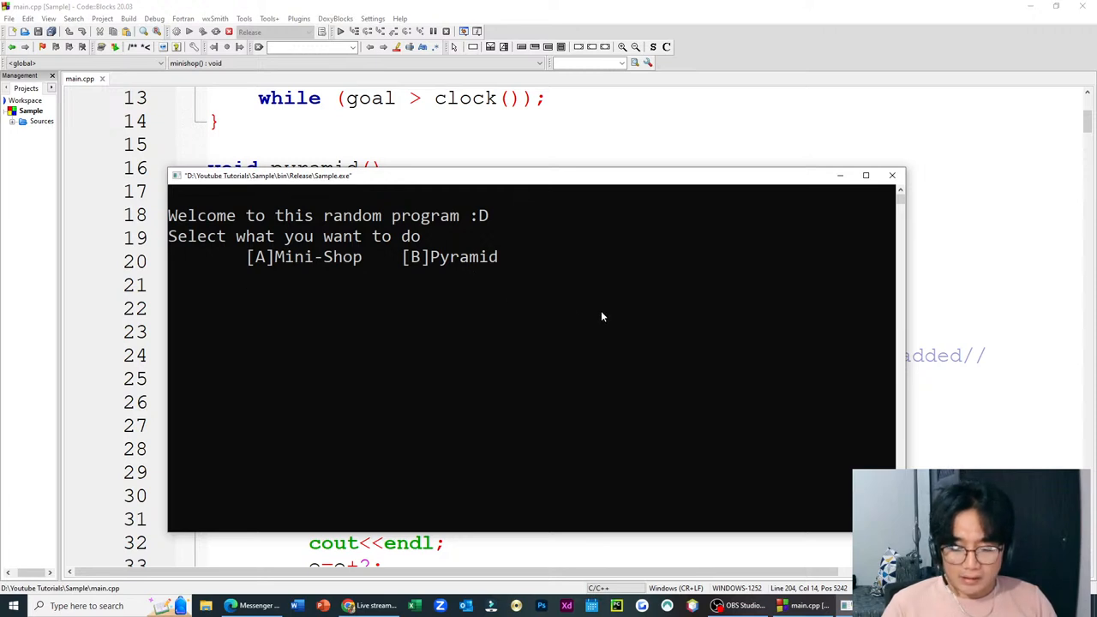
Choose Pyramid (B), print a 10-row star pyramid, and answer n to using again
type("B")
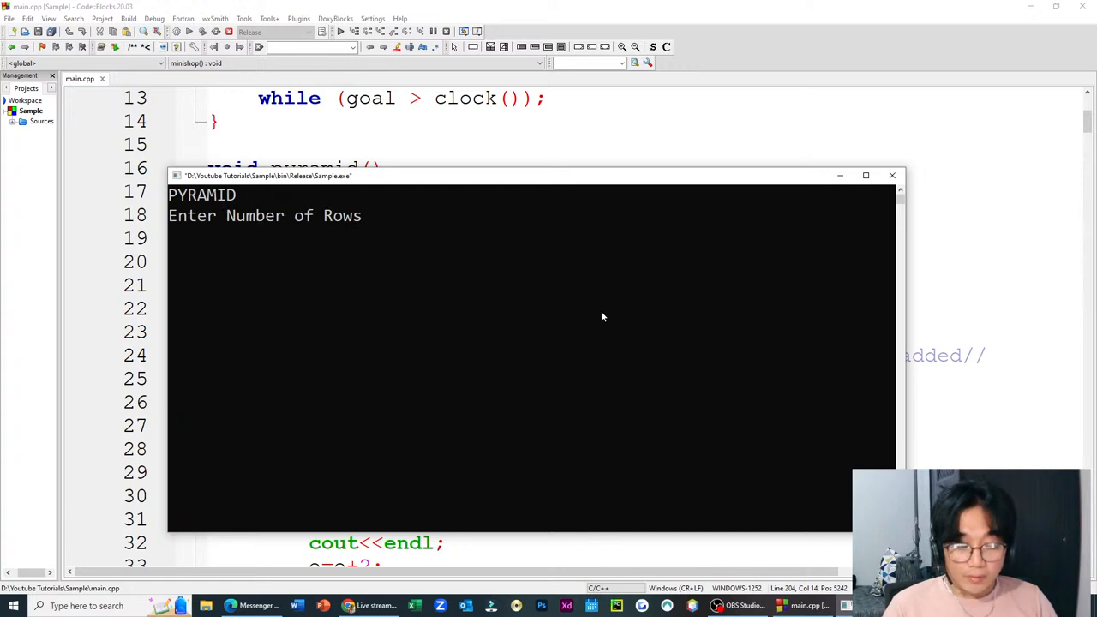
type("10")
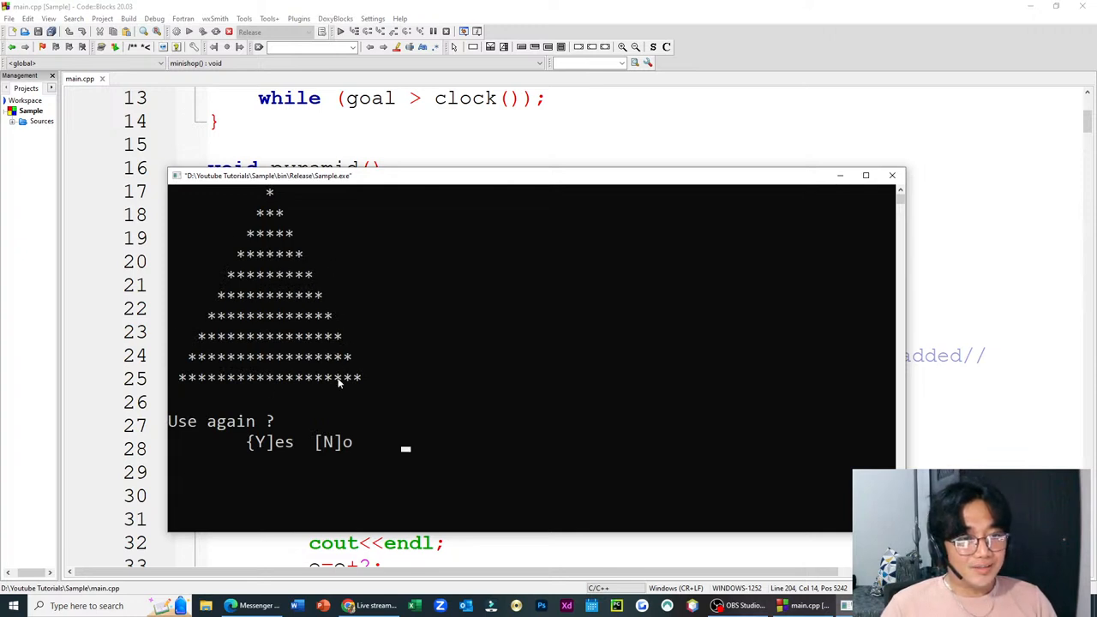
mouse_move(409, 360)
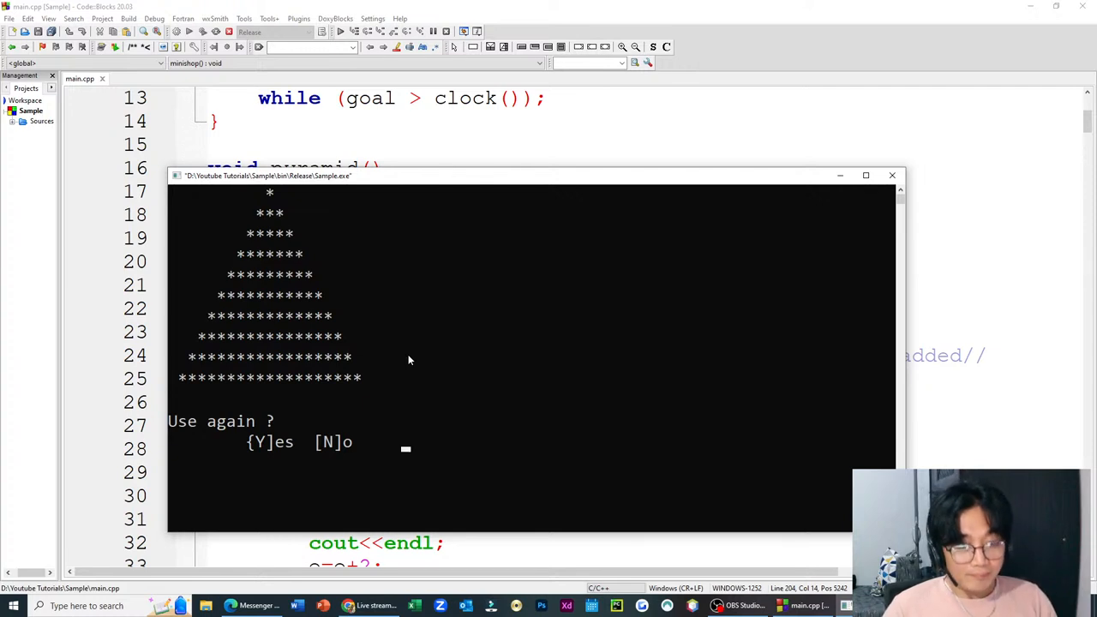
type("n")
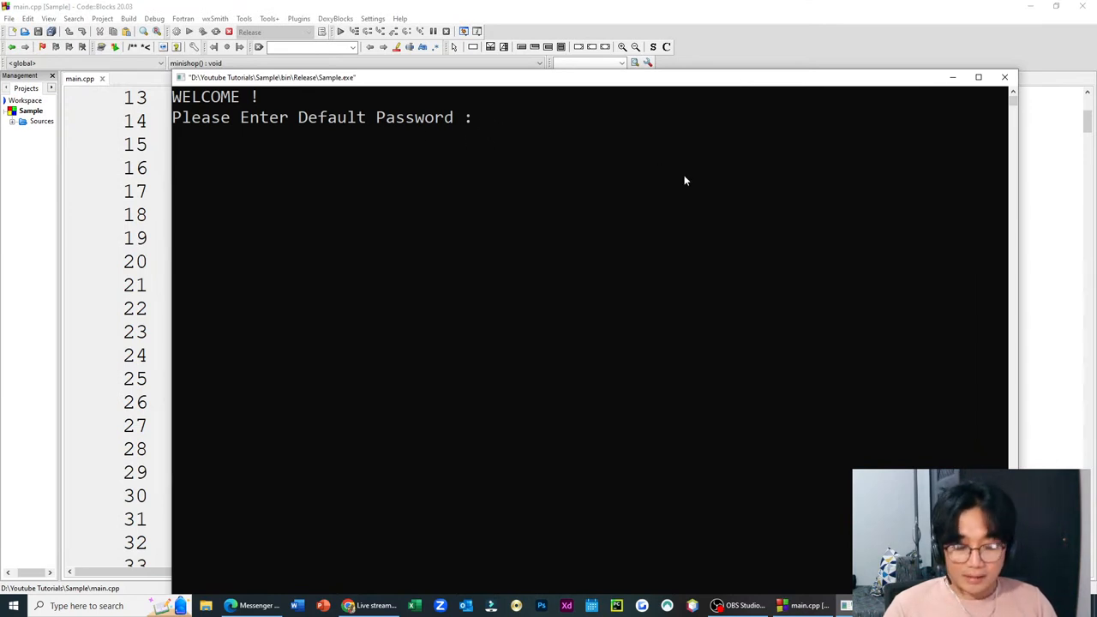
type("12345")
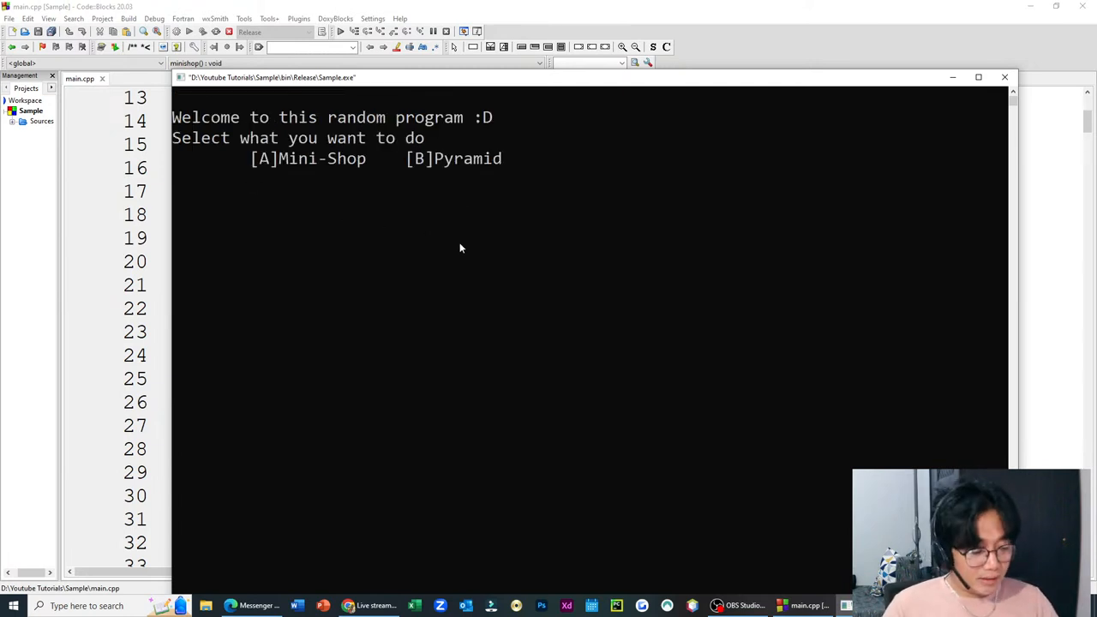
type("a")
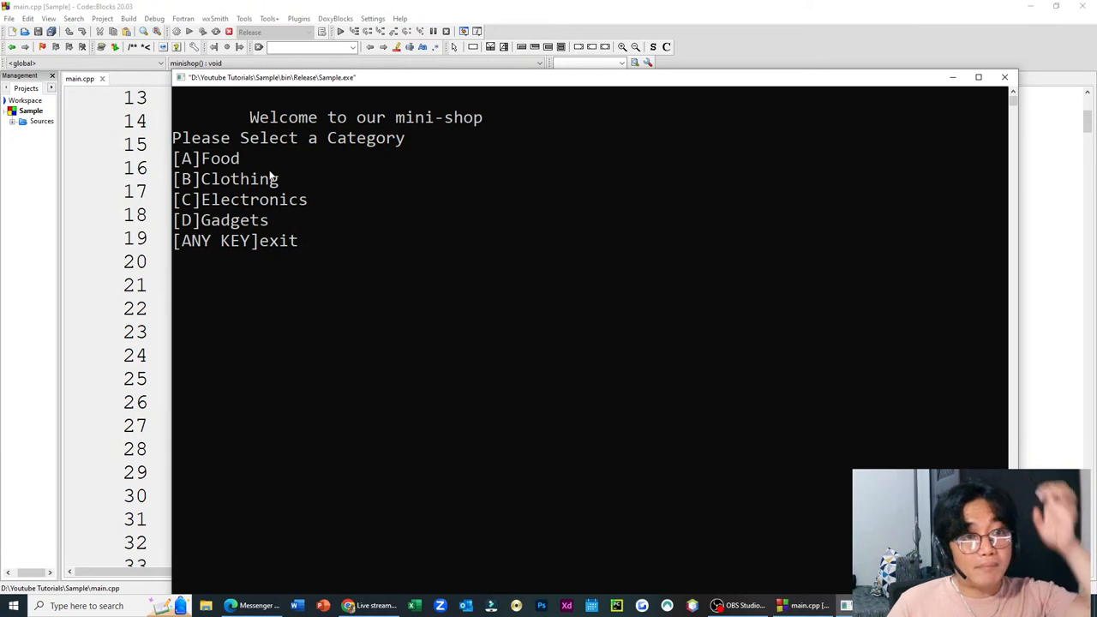
mouse_move(604, 361)
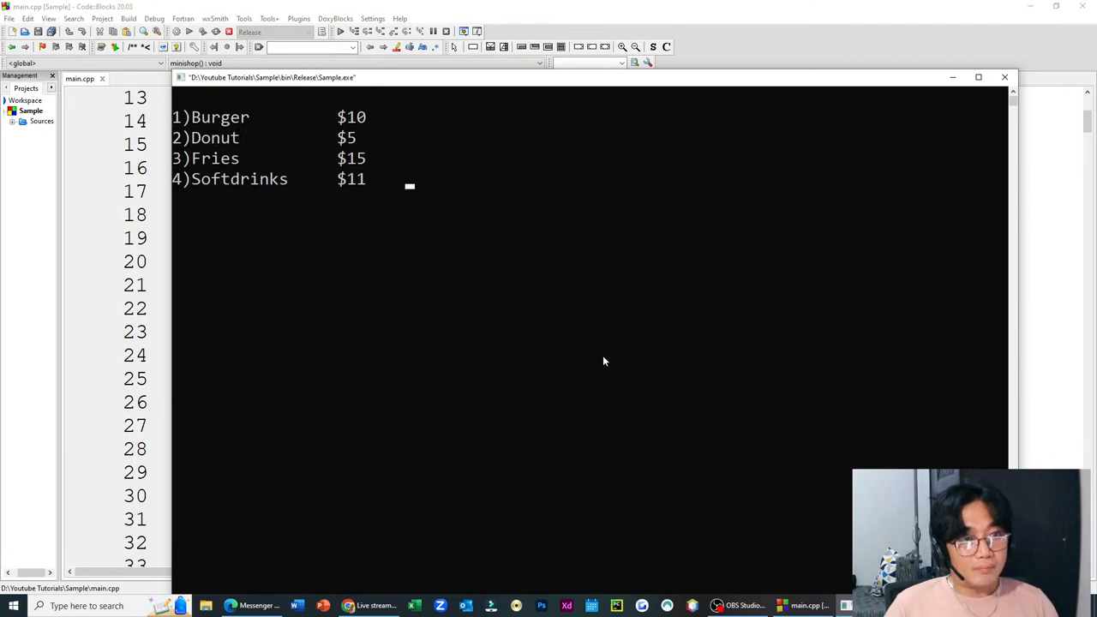
Order item 1 (Burger) with quantity 10, then choose o to order again
type("1")
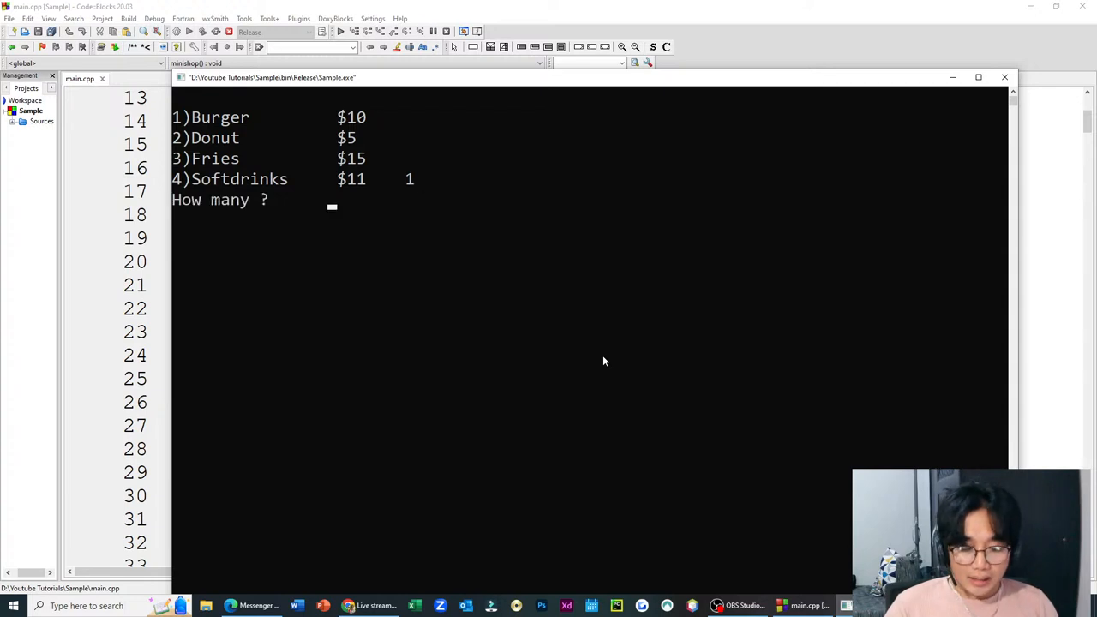
type("10")
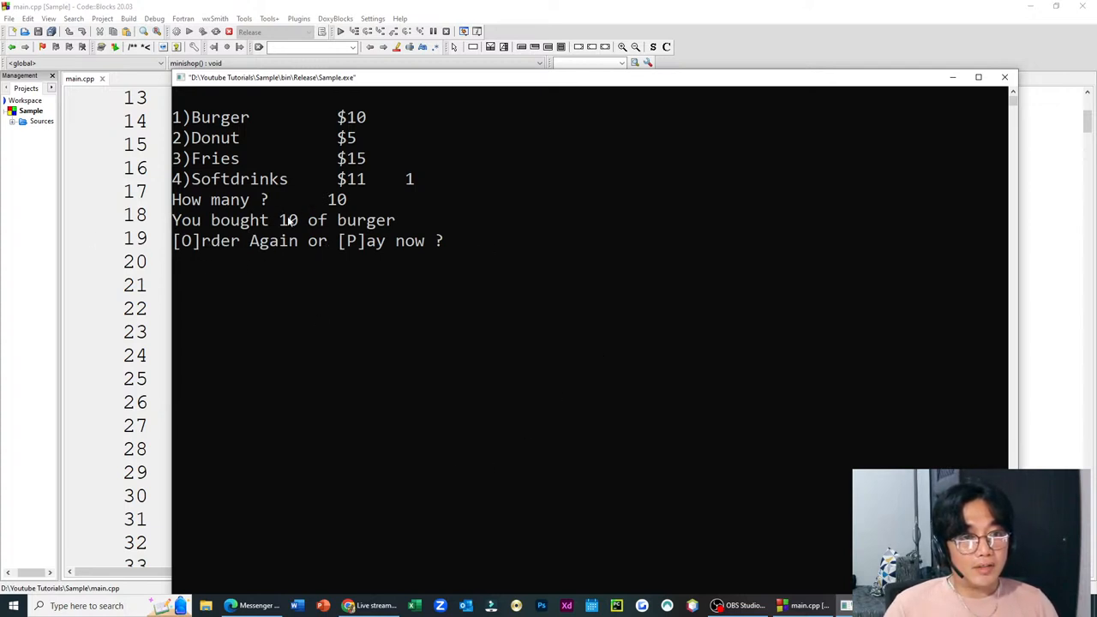
mouse_move(236, 264)
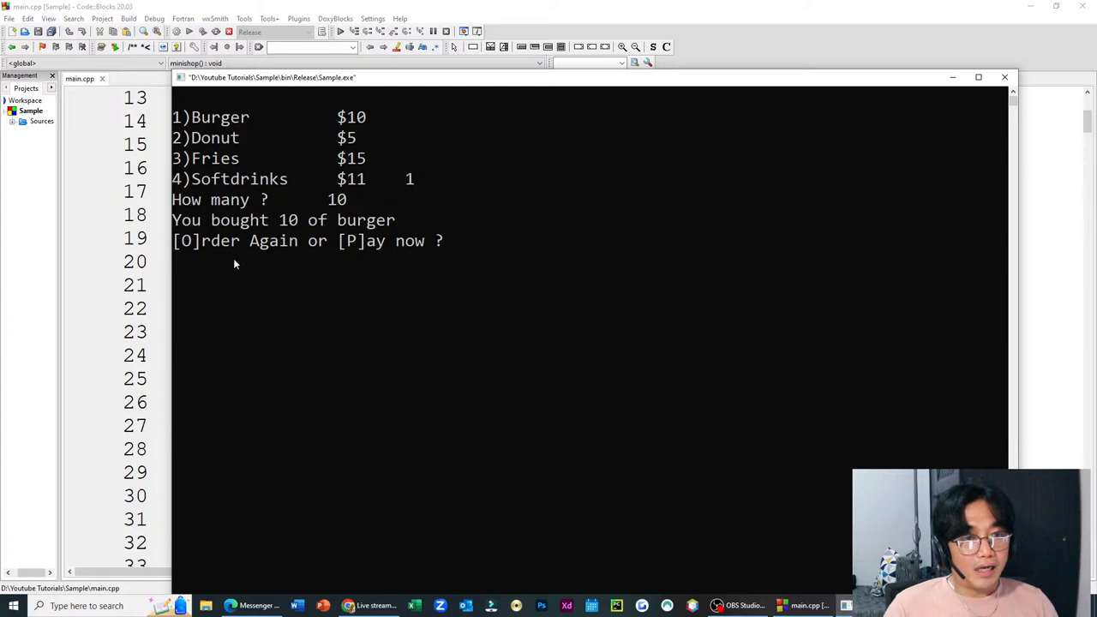
mouse_move(257, 260)
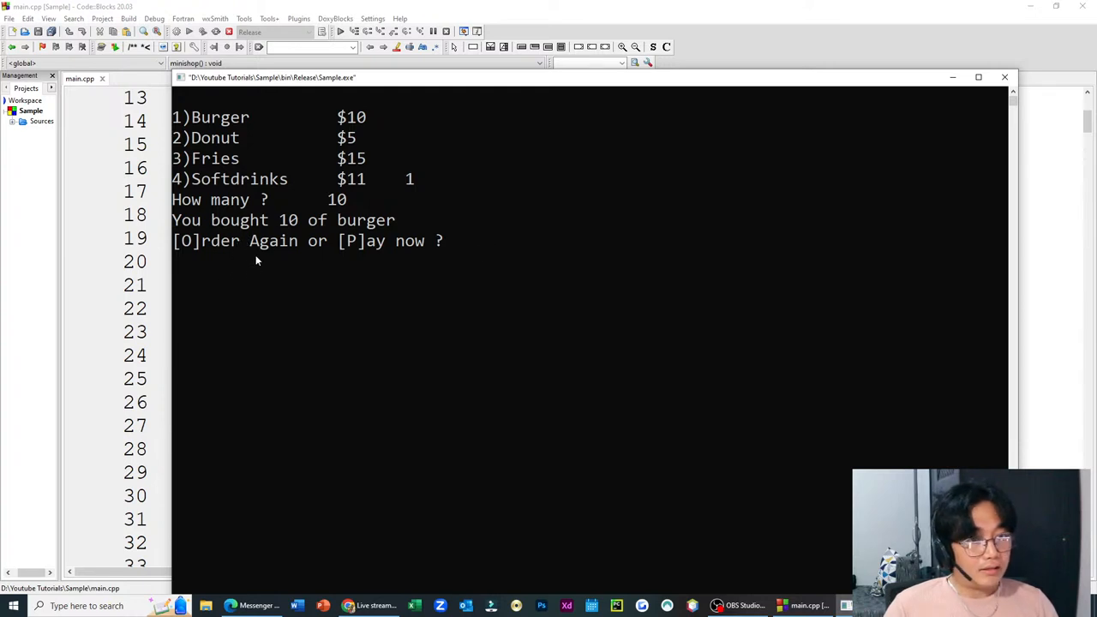
mouse_move(223, 272)
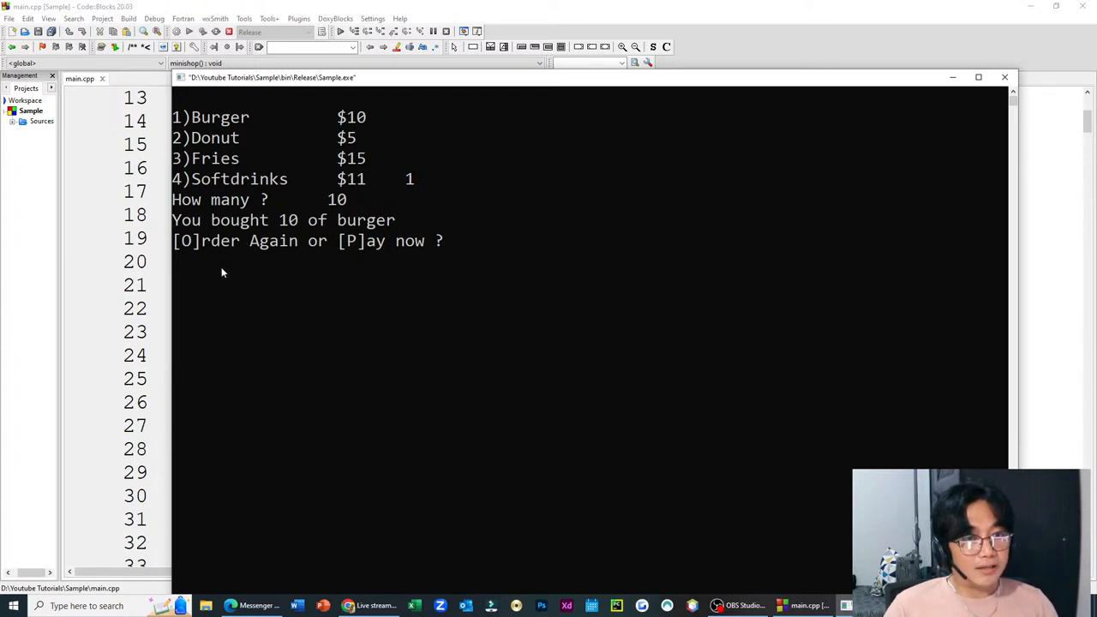
type("o")
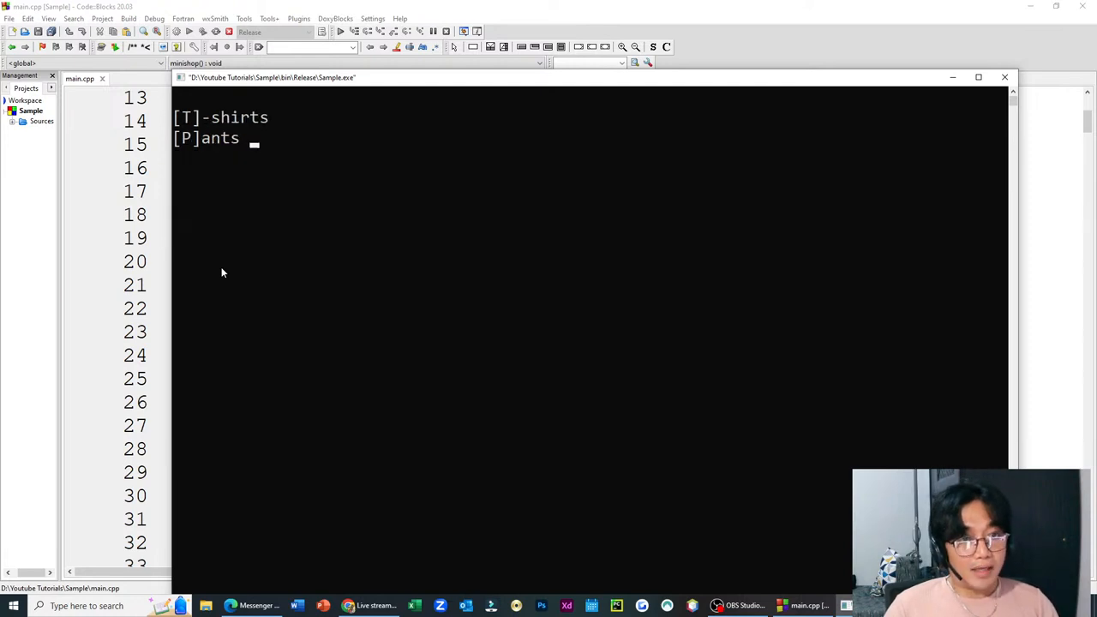
Order T-shirts, size 2 (Large), quantity 10, producing a $350 receipt
type("t")
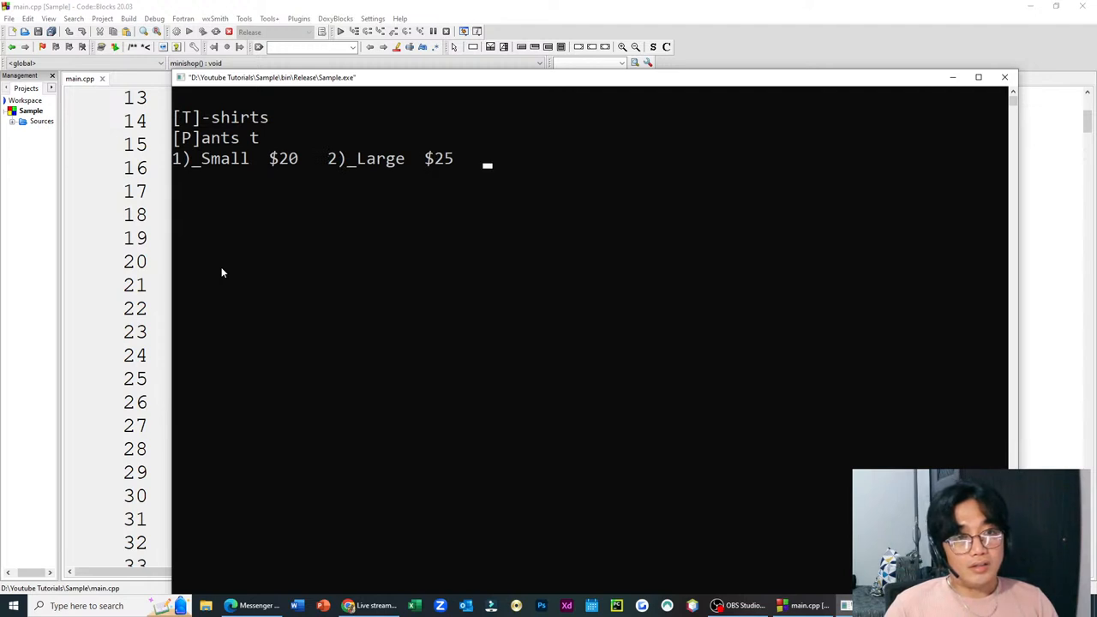
type("2")
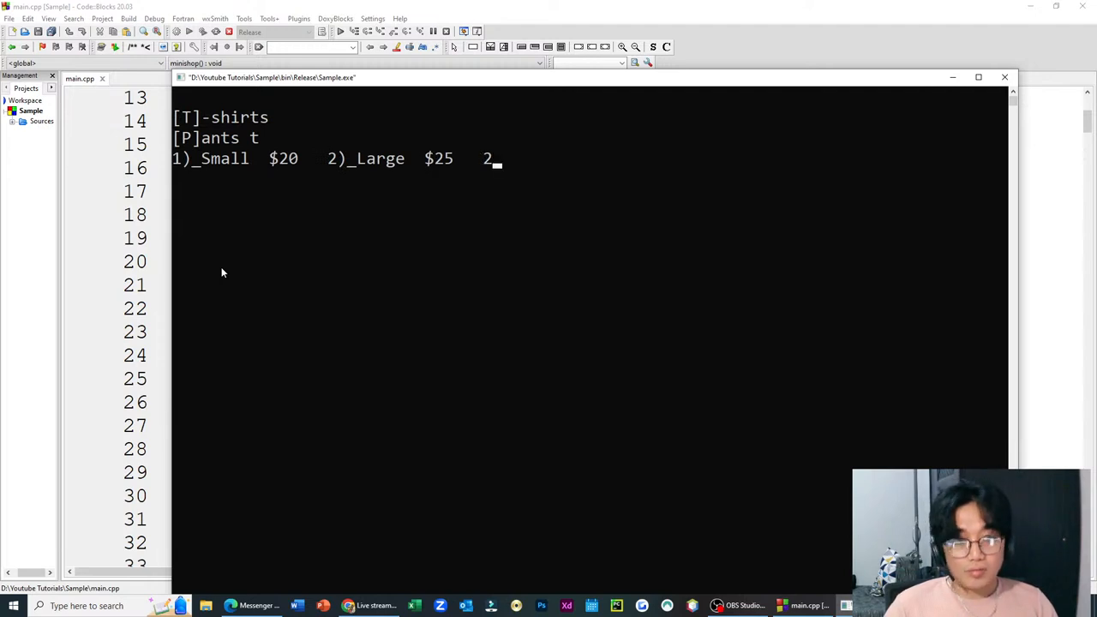
type("10")
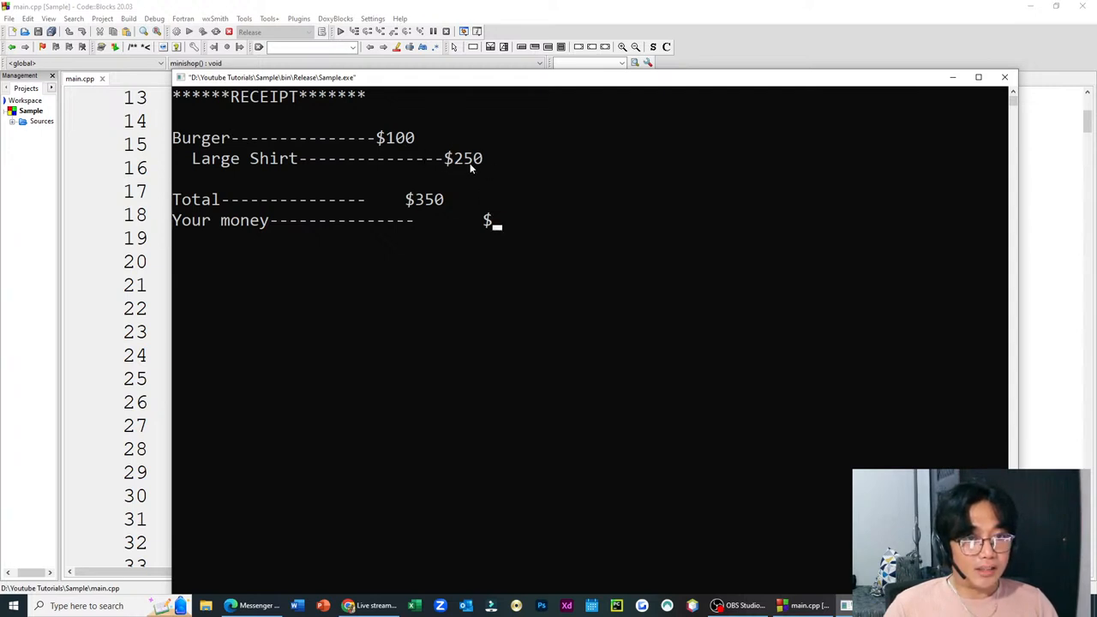
mouse_move(443, 203)
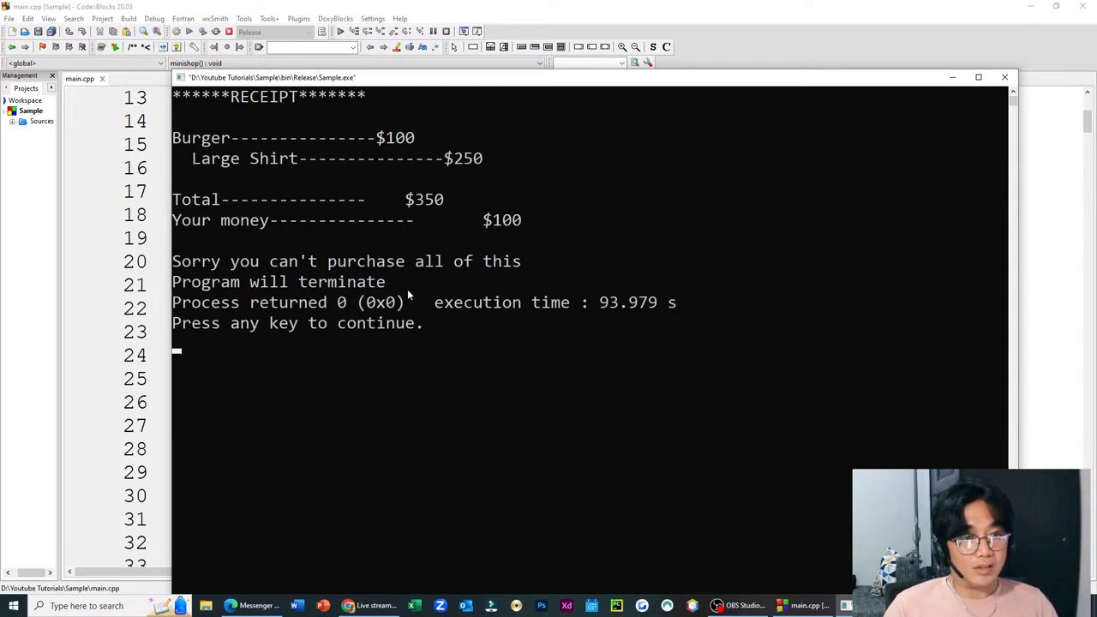
mouse_move(367, 273)
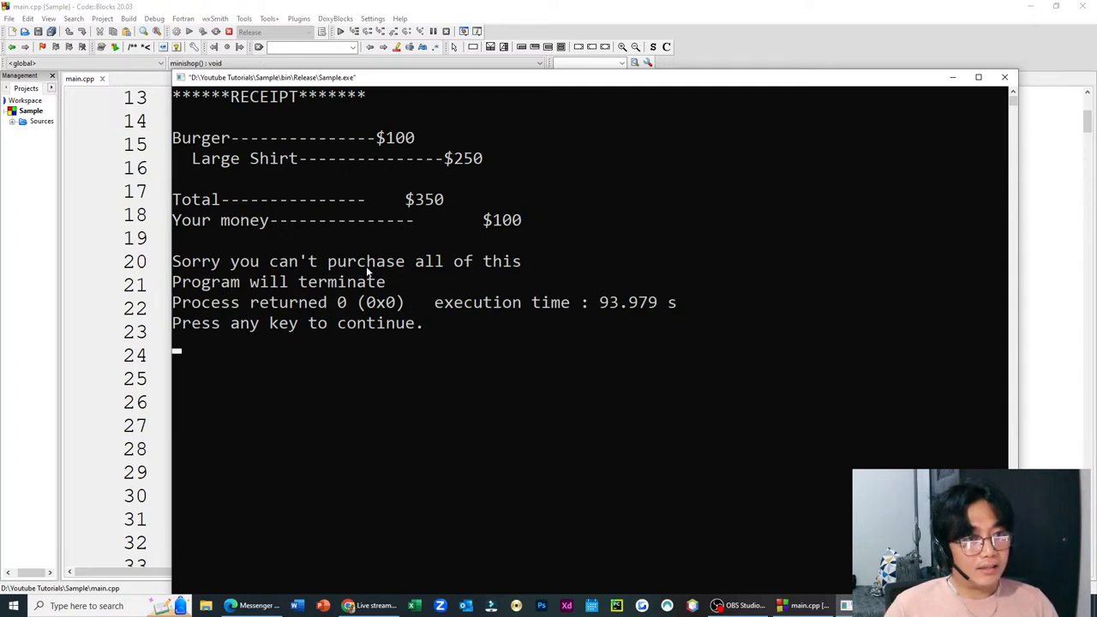
mouse_move(308, 343)
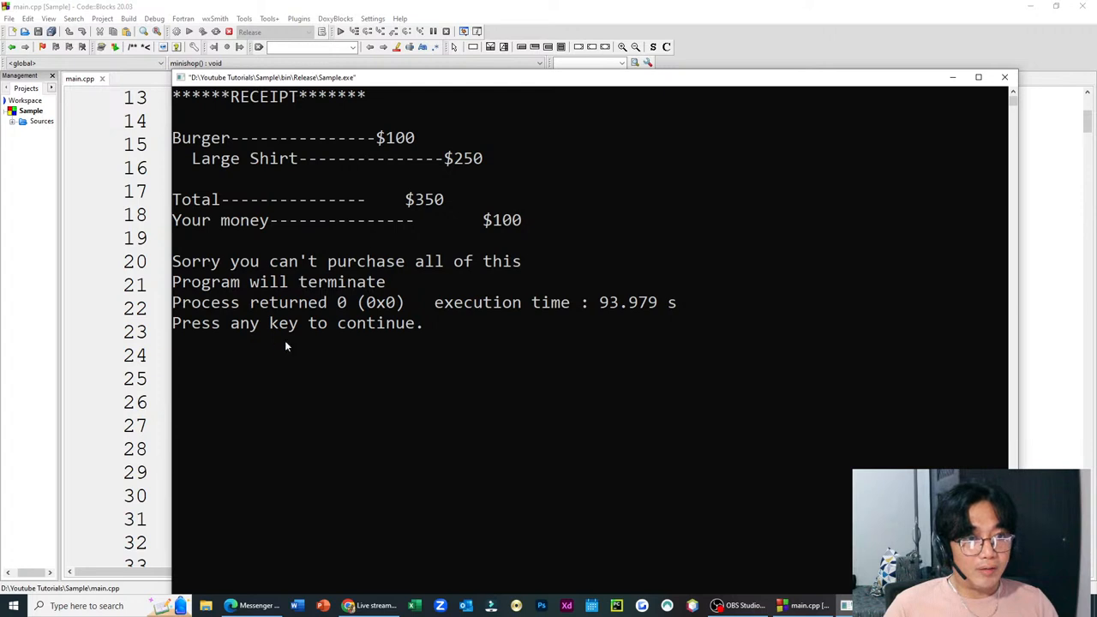
mouse_move(519, 262)
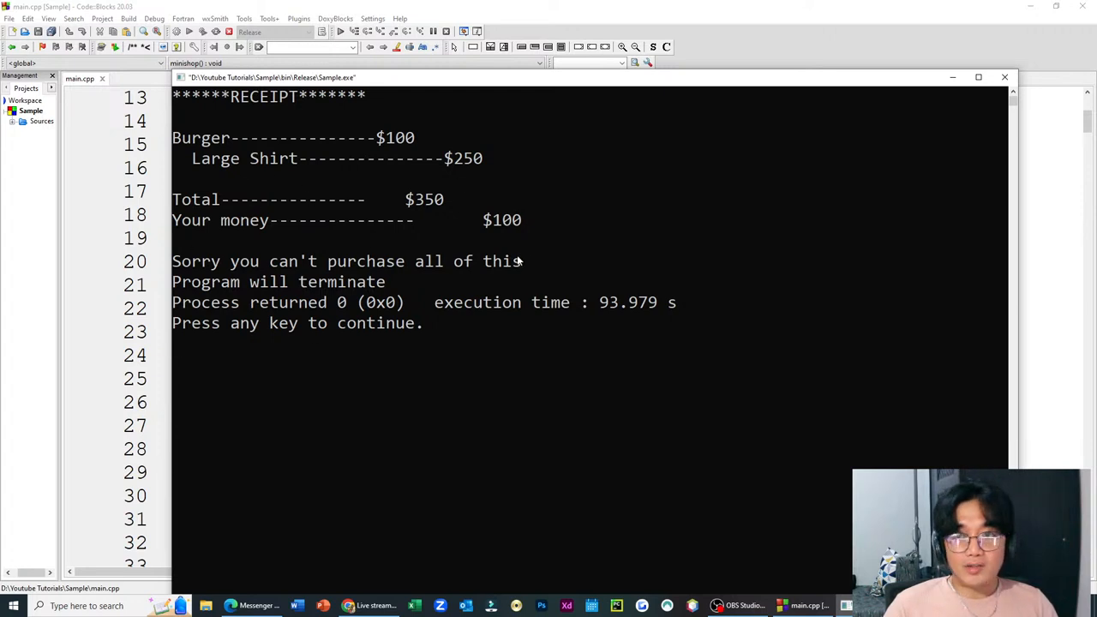
mouse_move(923, 352)
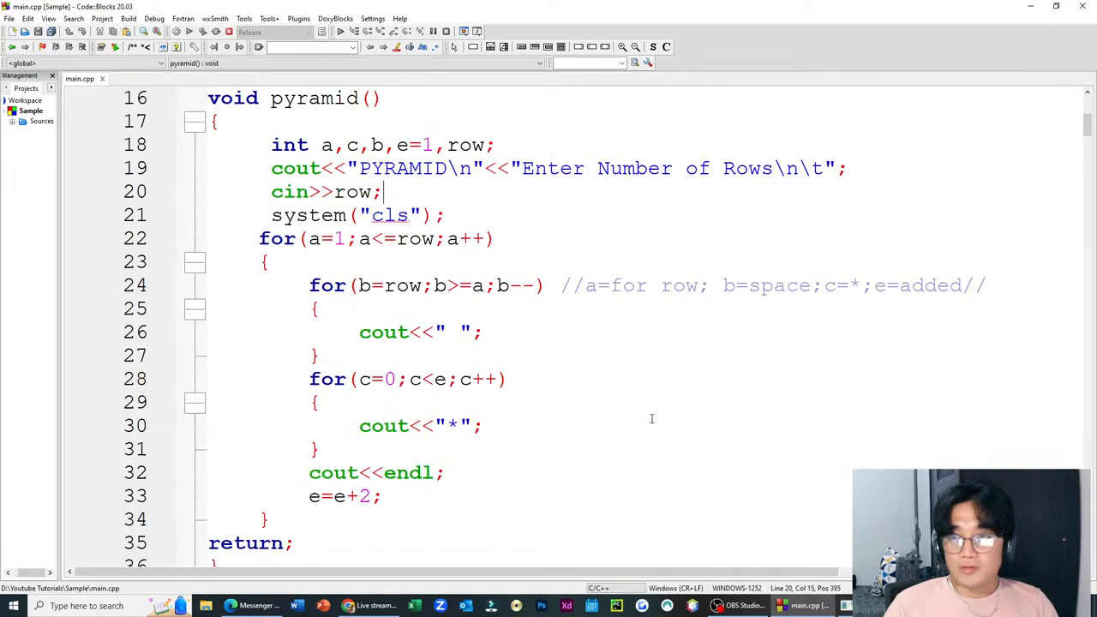
Scroll main.cpp down to the final lines of main
scroll("down", 3)
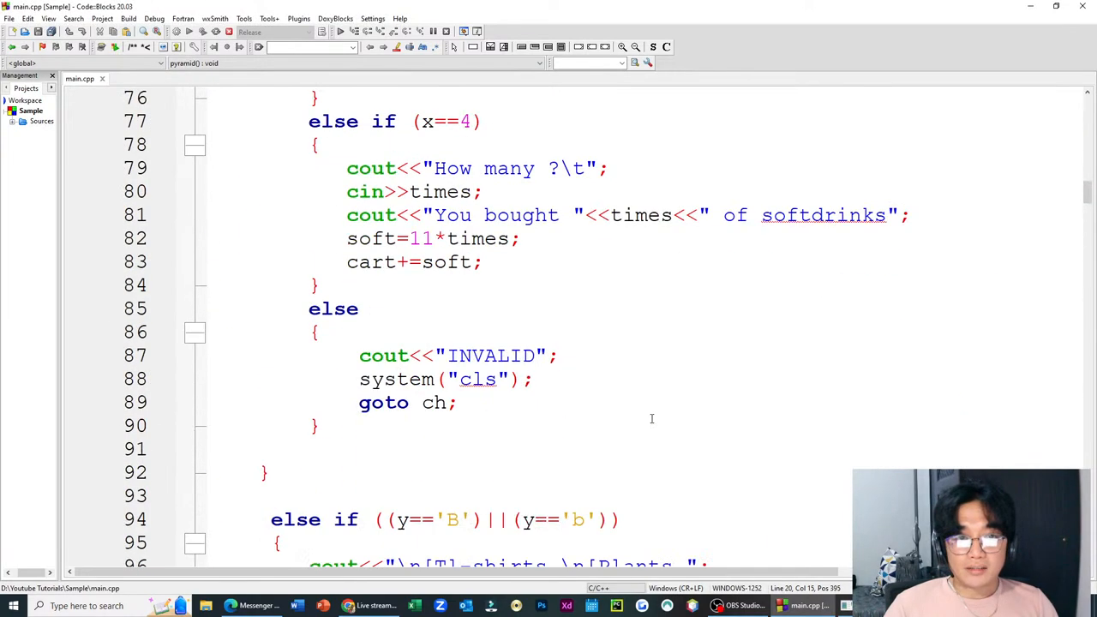
scroll("down", 3)
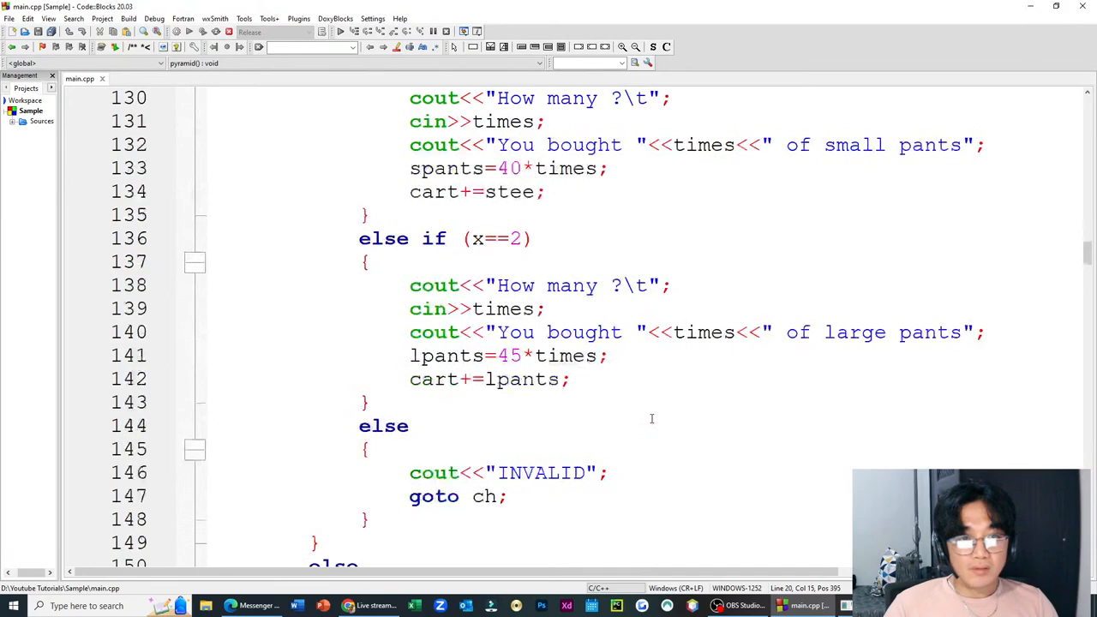
scroll("down", 3)
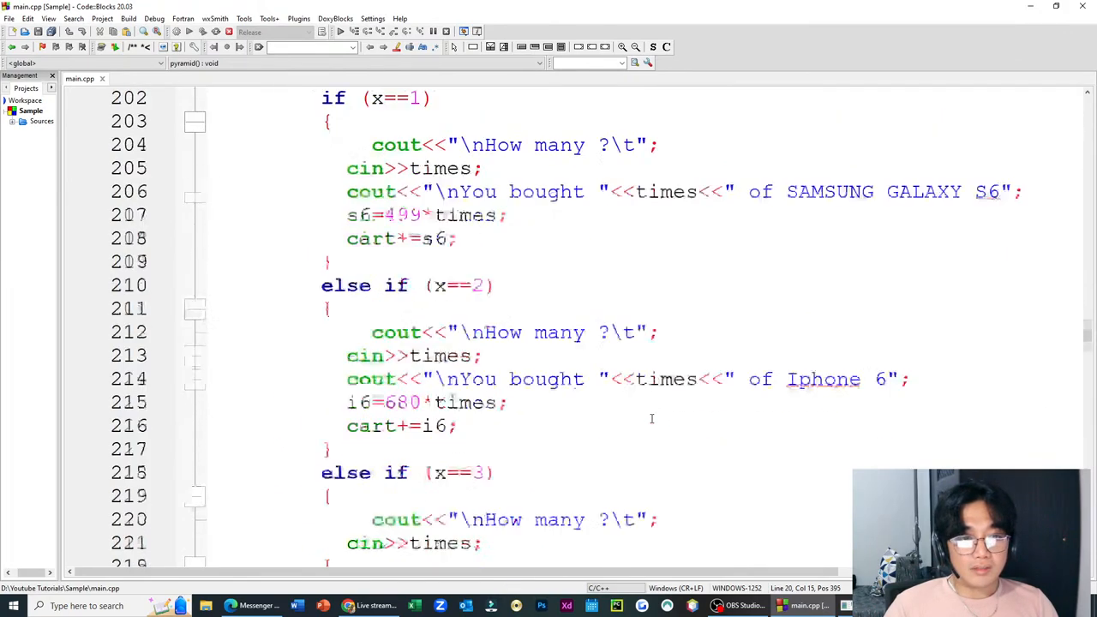
scroll("down", 3)
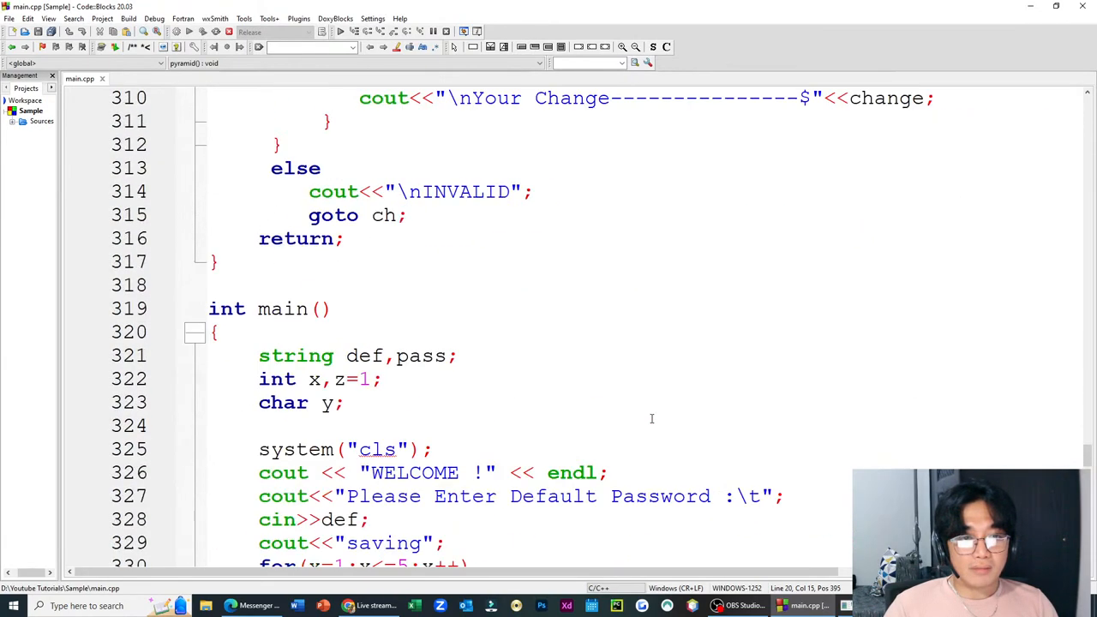
scroll("down", 3)
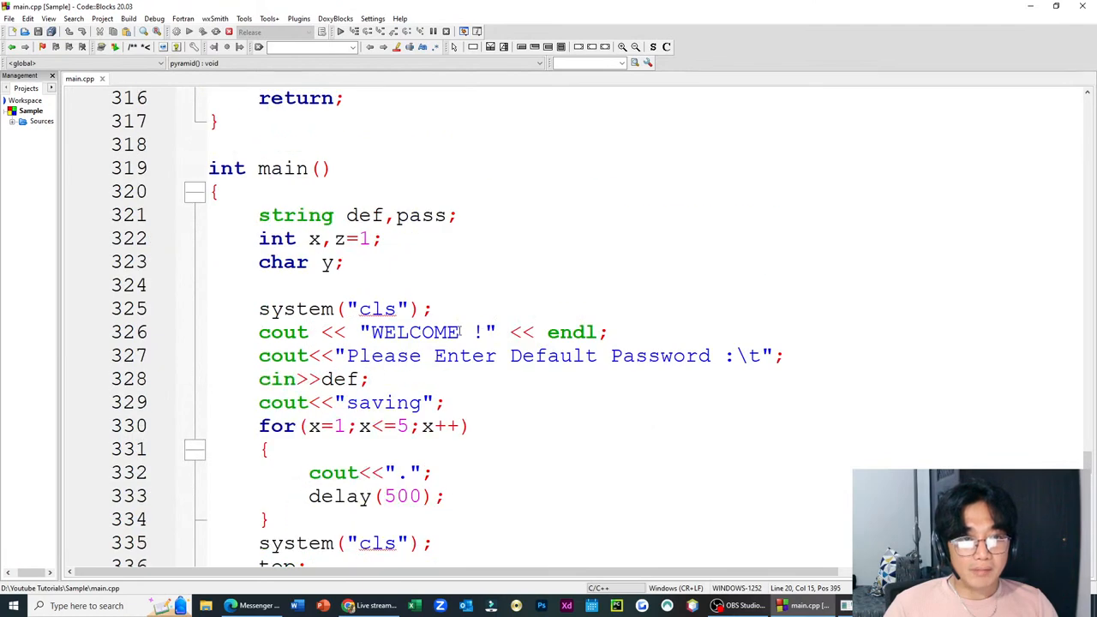
scroll("down", 3)
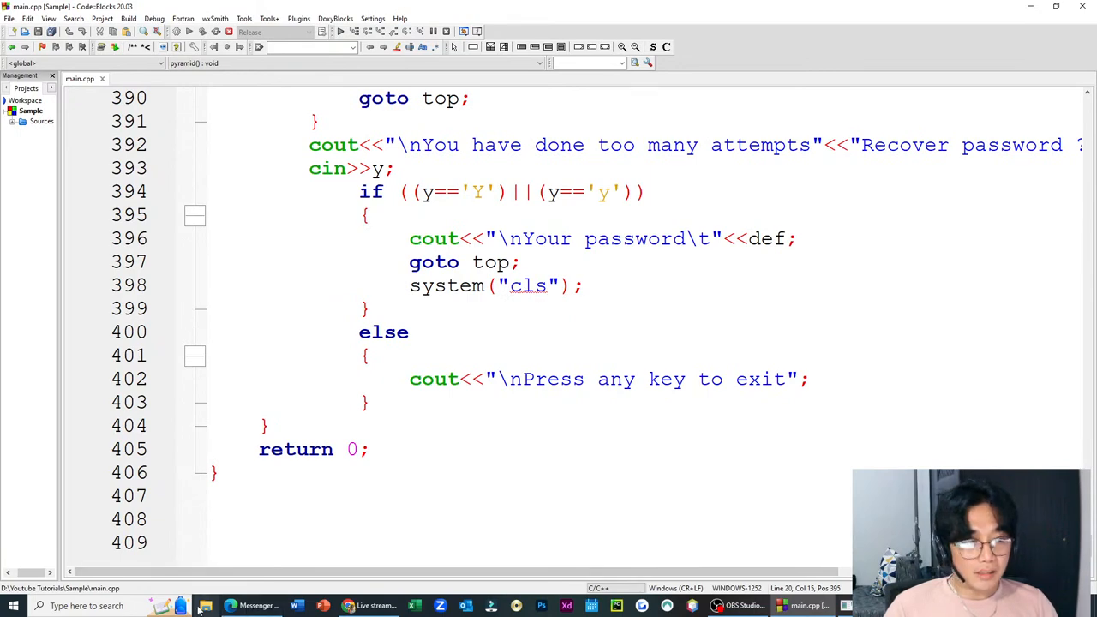
Open the to-do list Sample project and scroll to its setTaskDone function
left_click(205, 606)
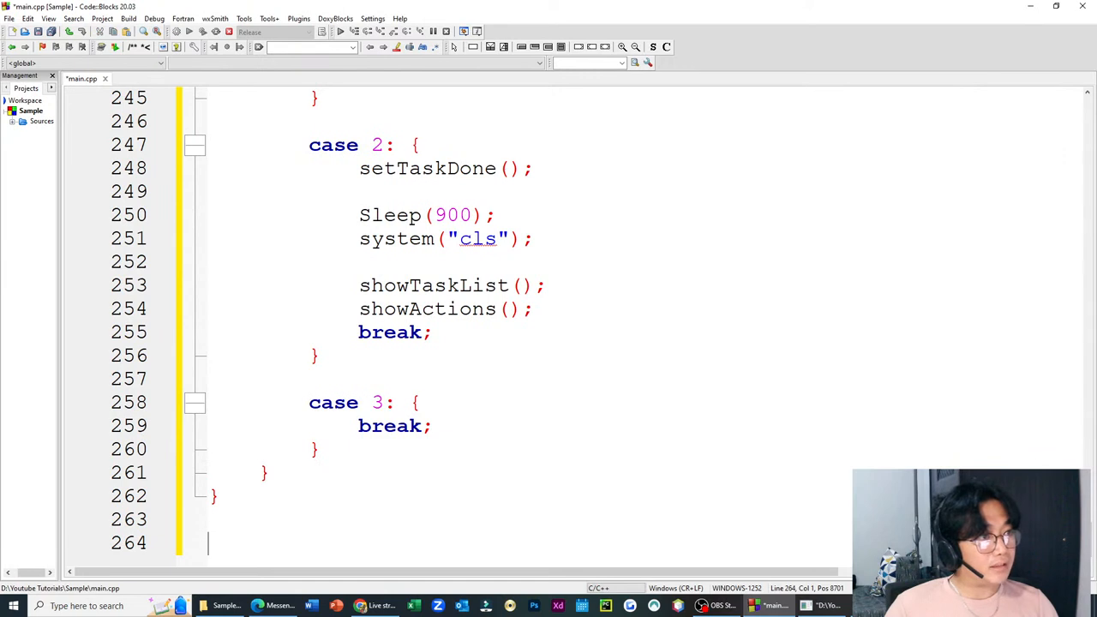
left_click(319, 449)
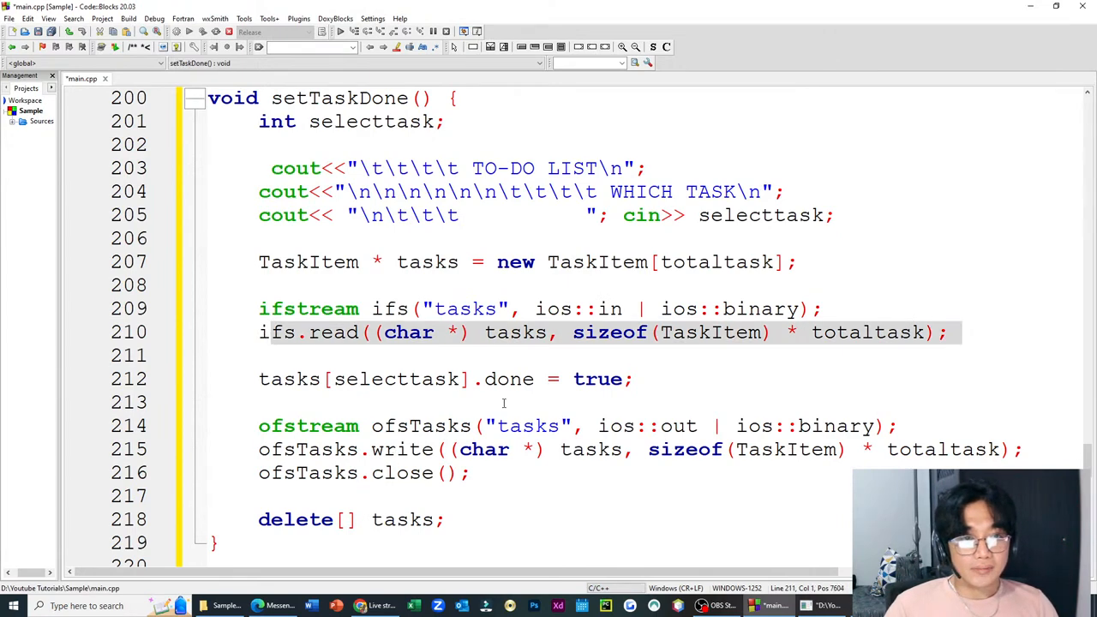
scroll("up", 3)
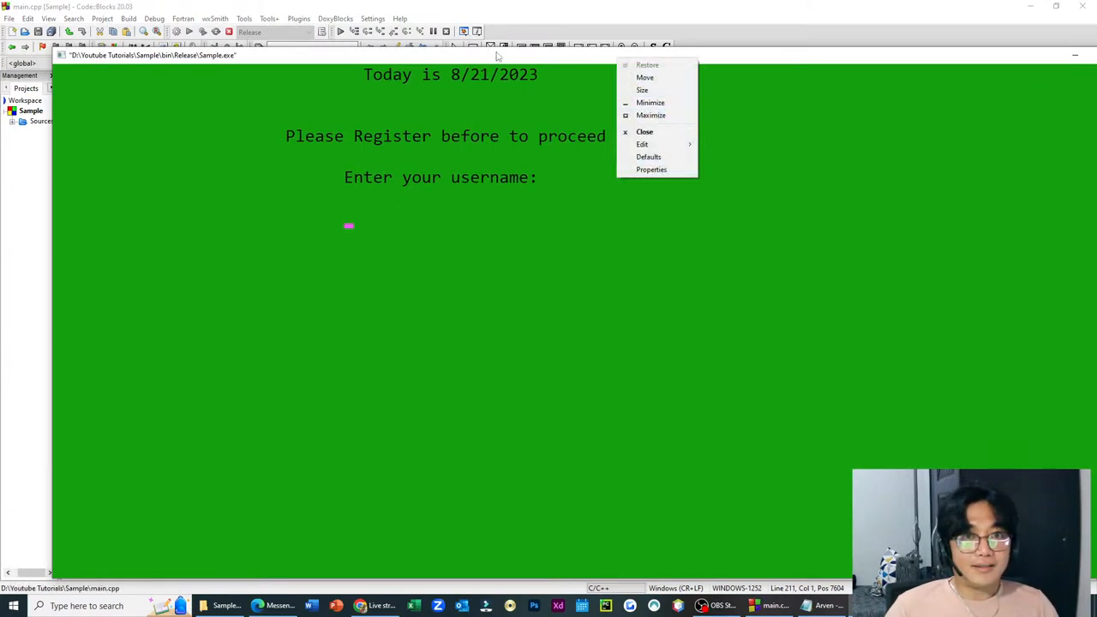
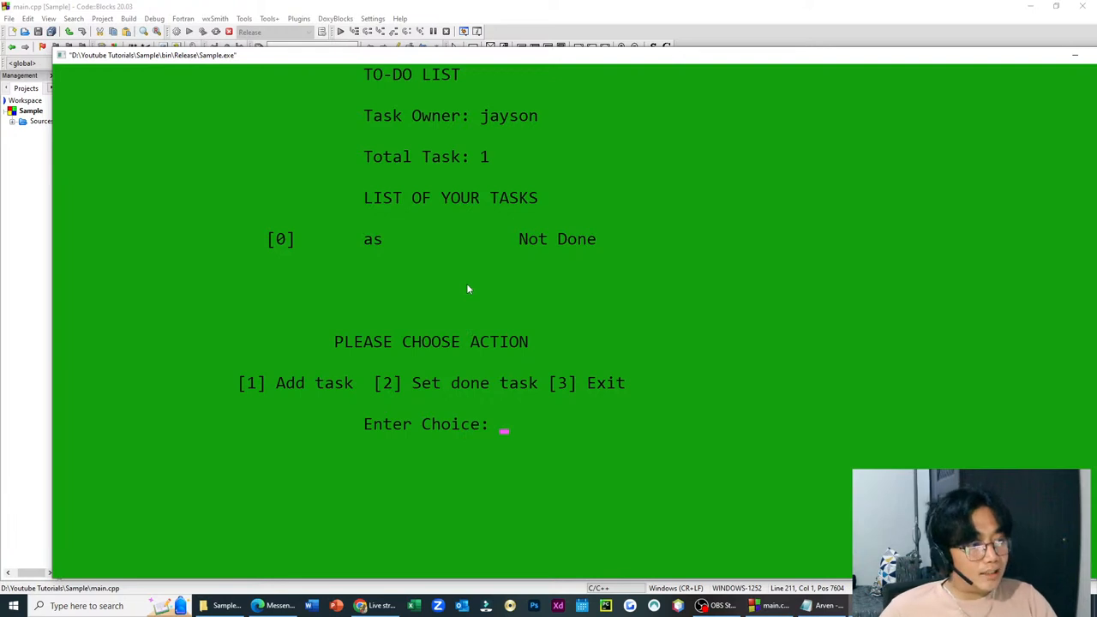
mouse_move(476, 423)
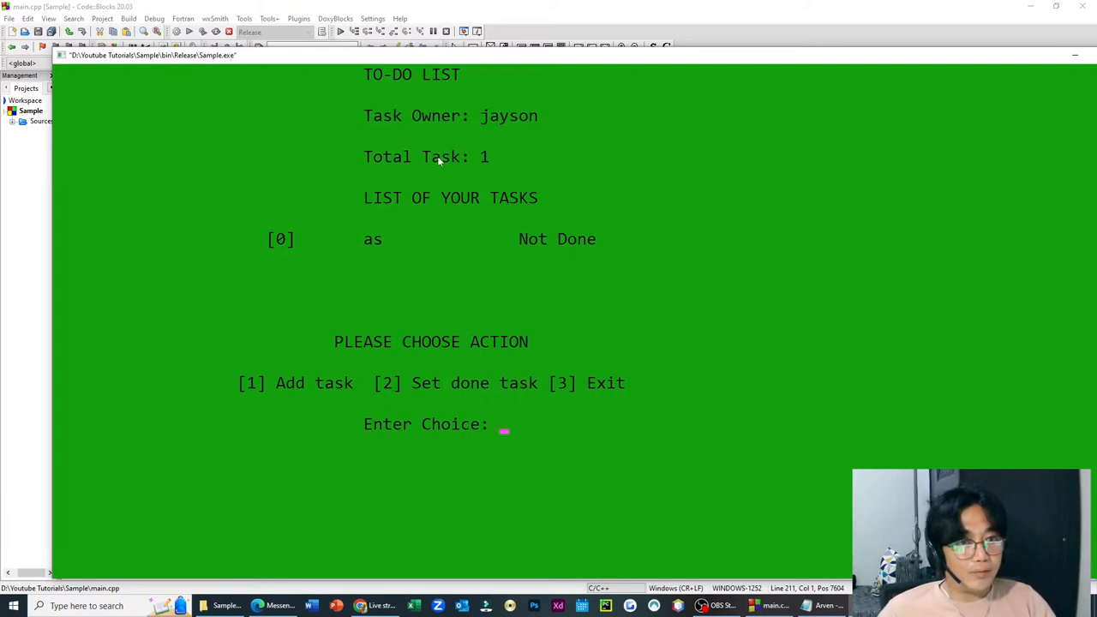
mouse_move(306, 257)
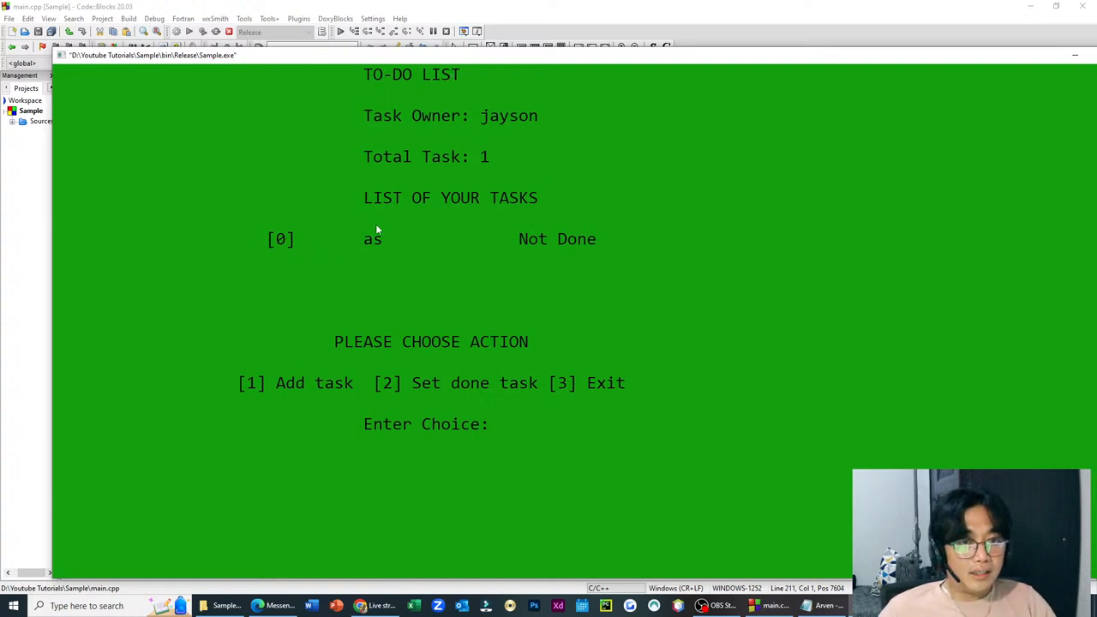
mouse_move(367, 260)
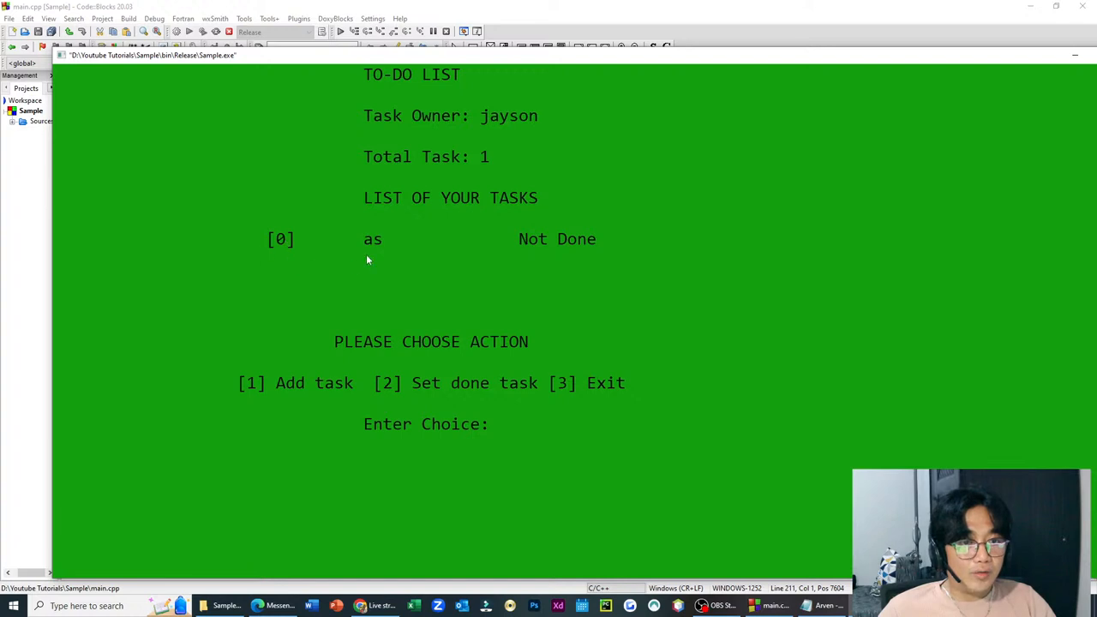
mouse_move(373, 247)
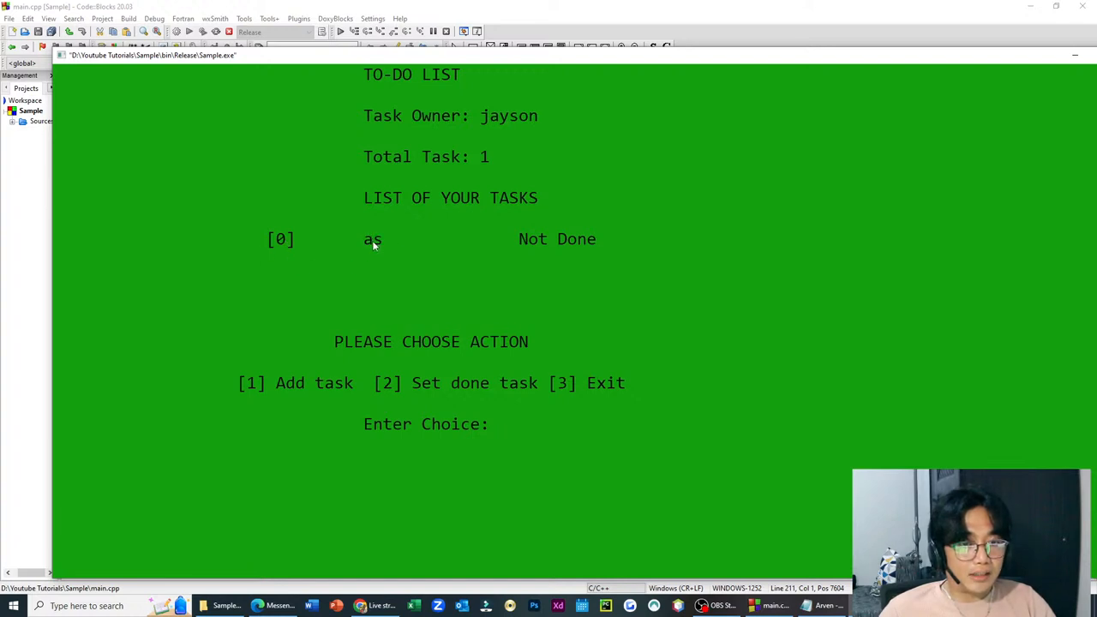
mouse_move(342, 251)
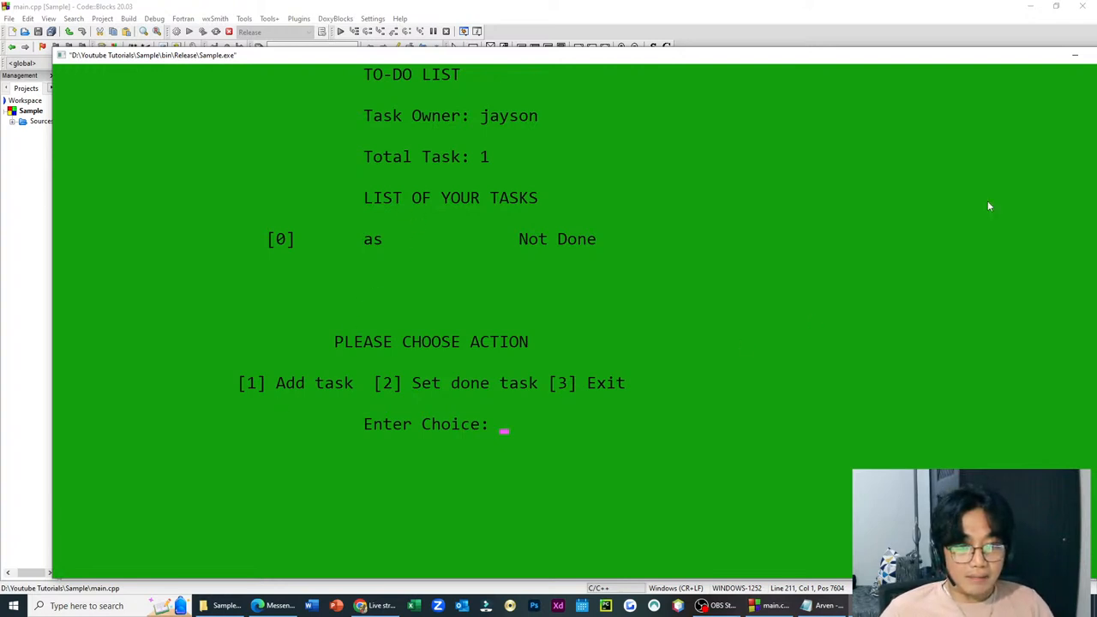
Choose option 1 and add 'washer' as a new task
type("1")
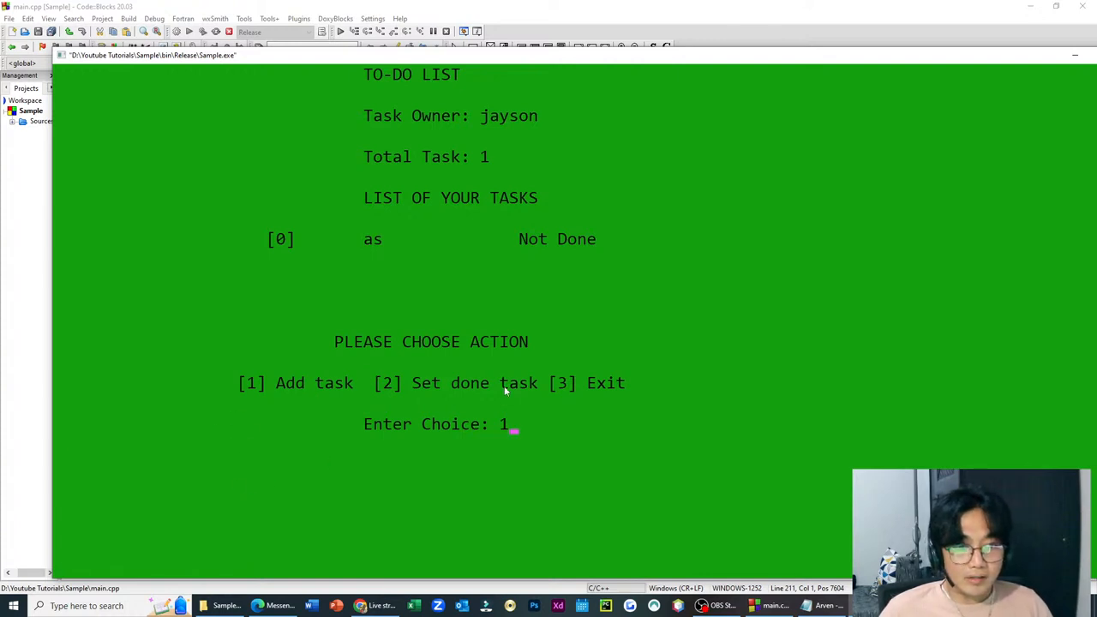
key("enter")
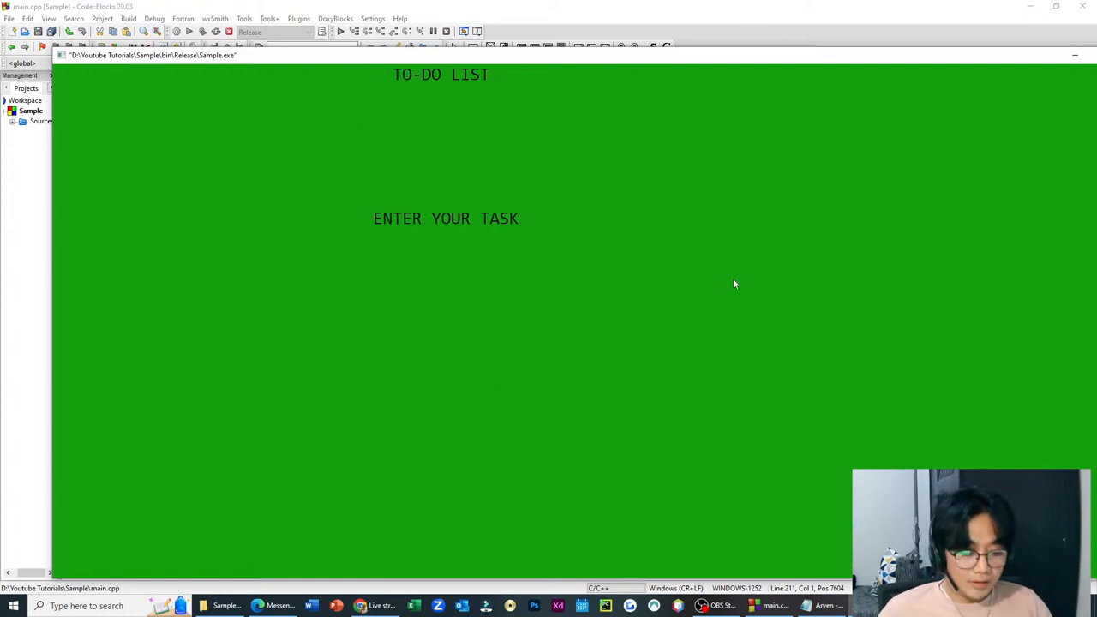
type("magh")
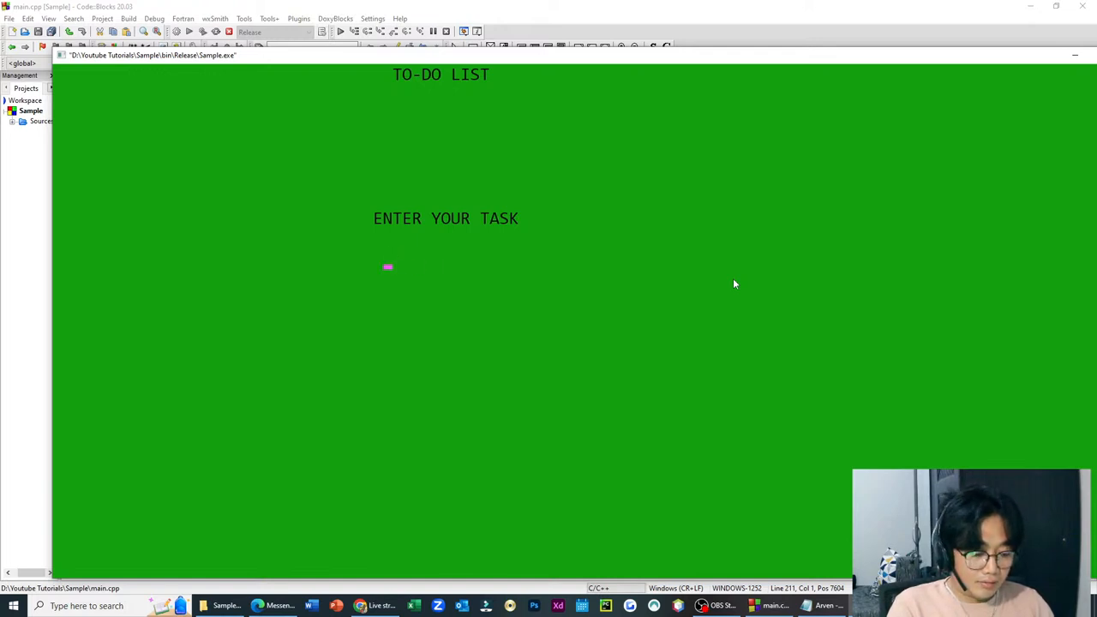
type("washer")
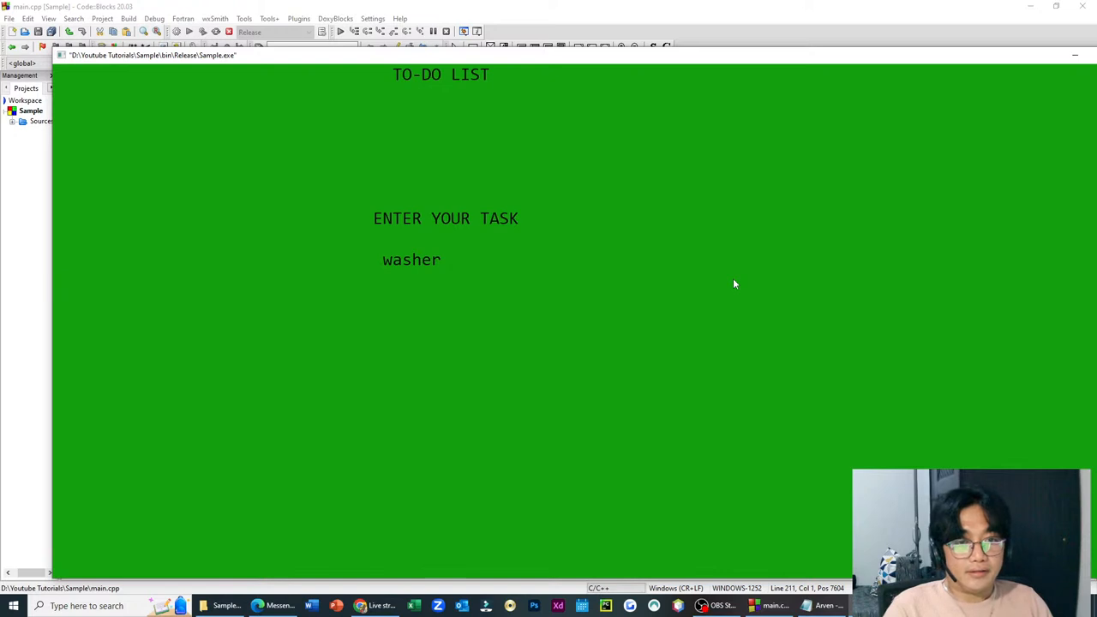
key("enter")
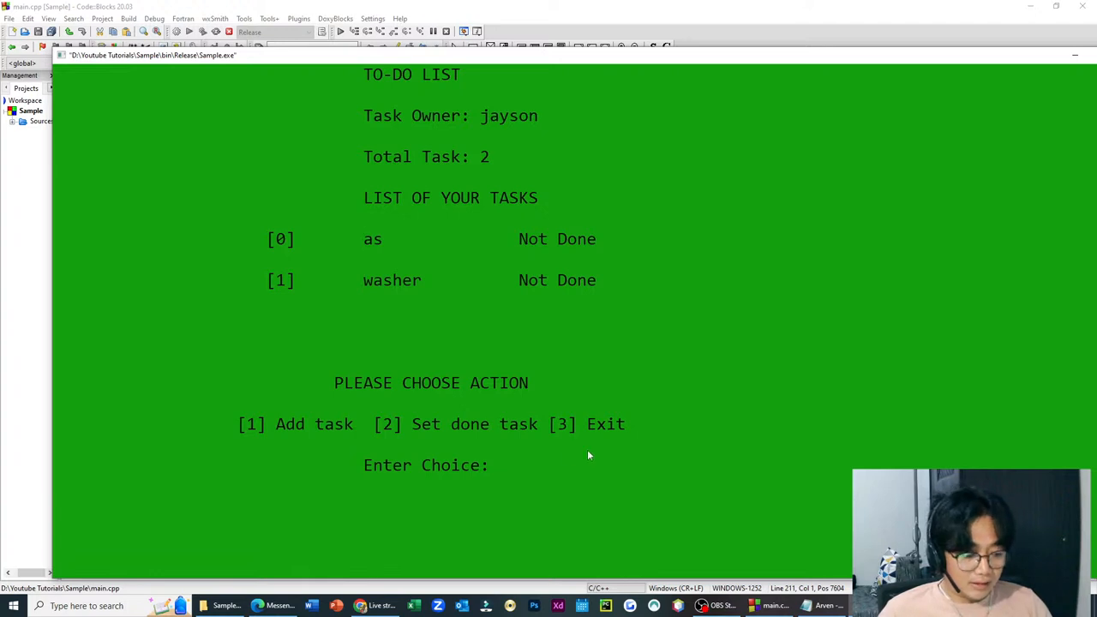
Choose option 1 again and add 'coding' as a third task
type("1")
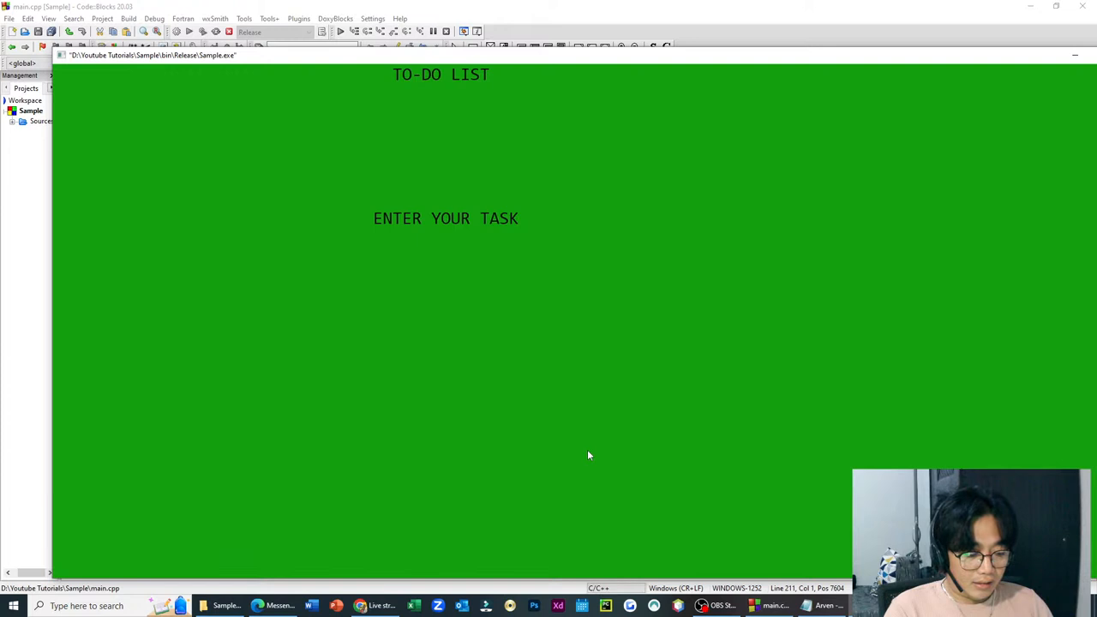
type("codig")
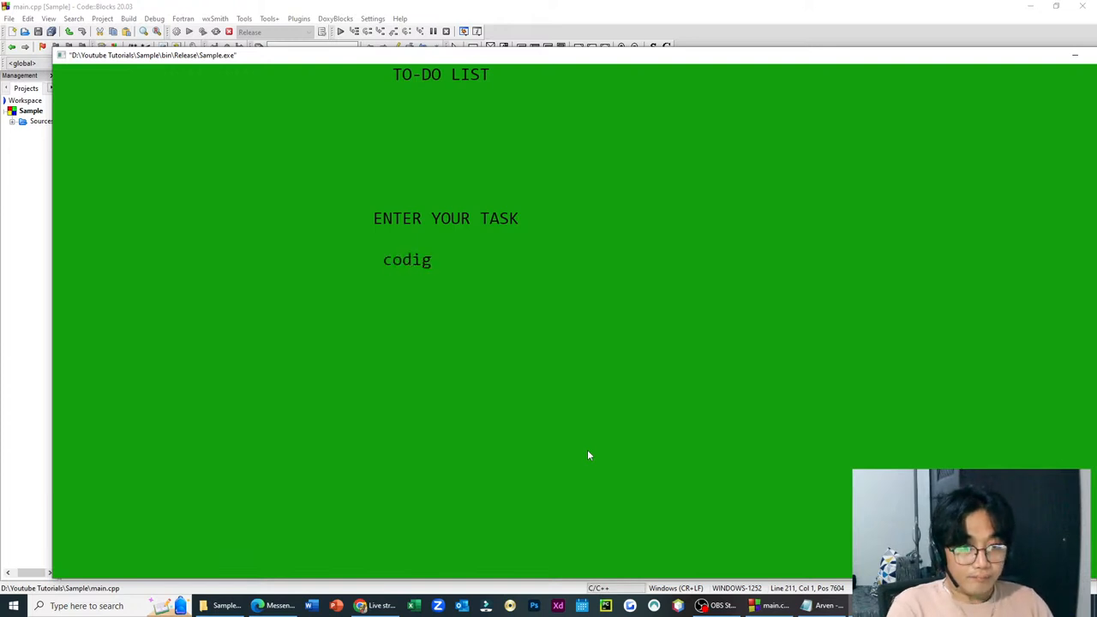
type("n")
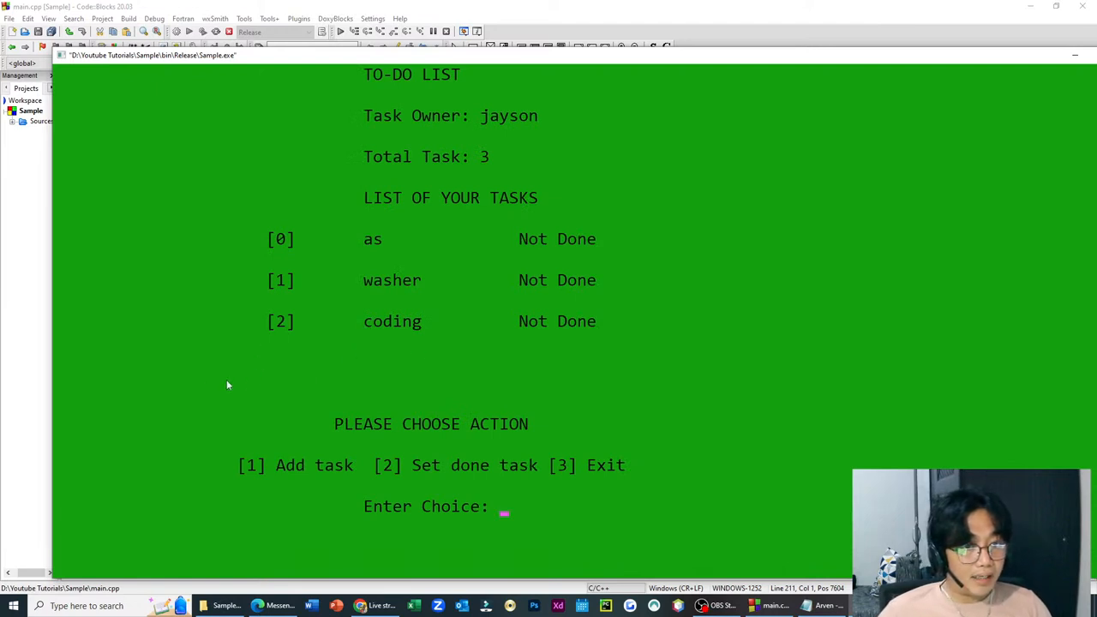
mouse_move(464, 250)
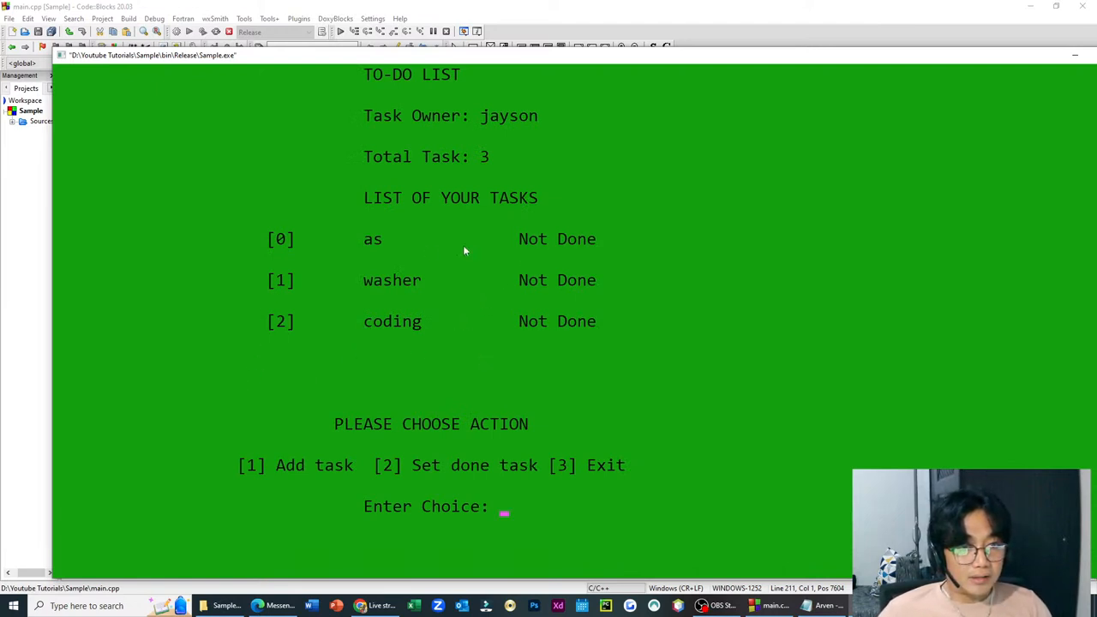
mouse_move(454, 482)
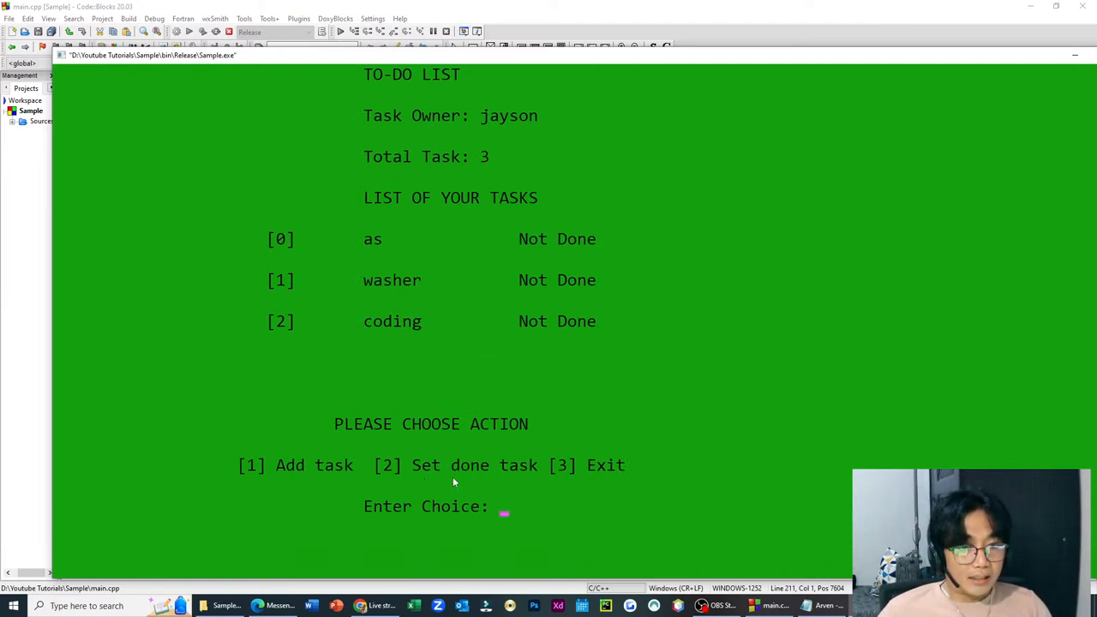
mouse_move(390, 367)
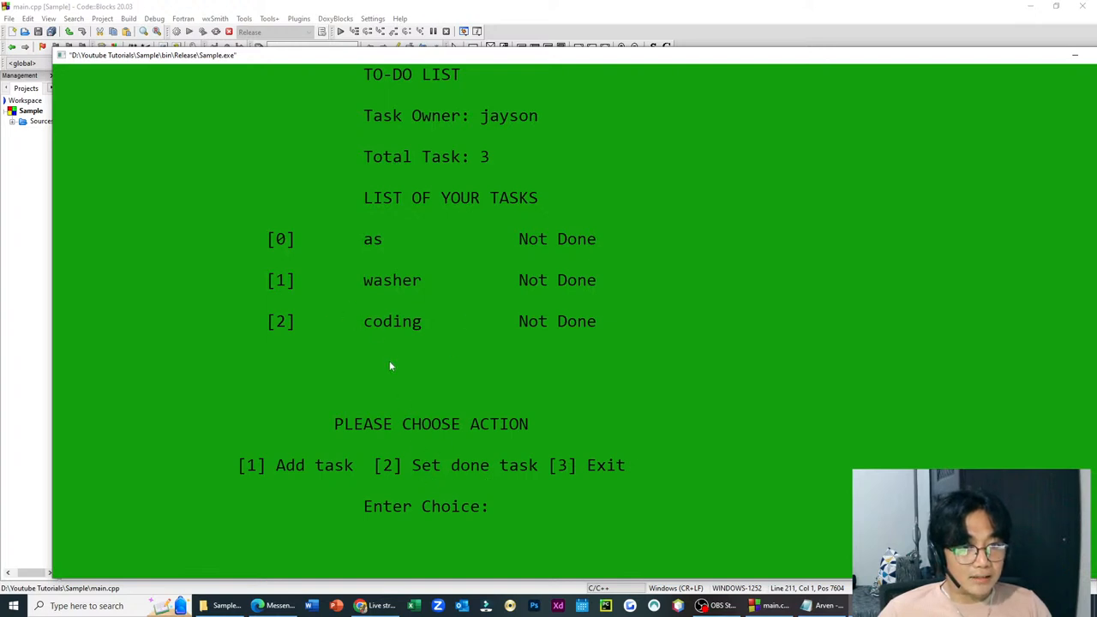
mouse_move(670, 455)
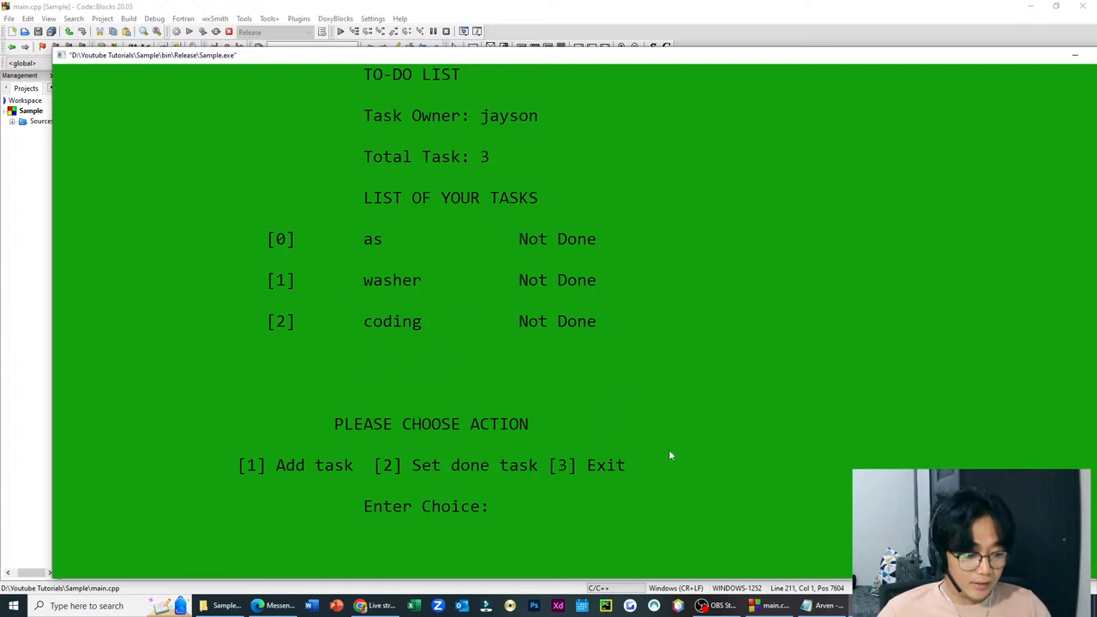
mouse_move(497, 482)
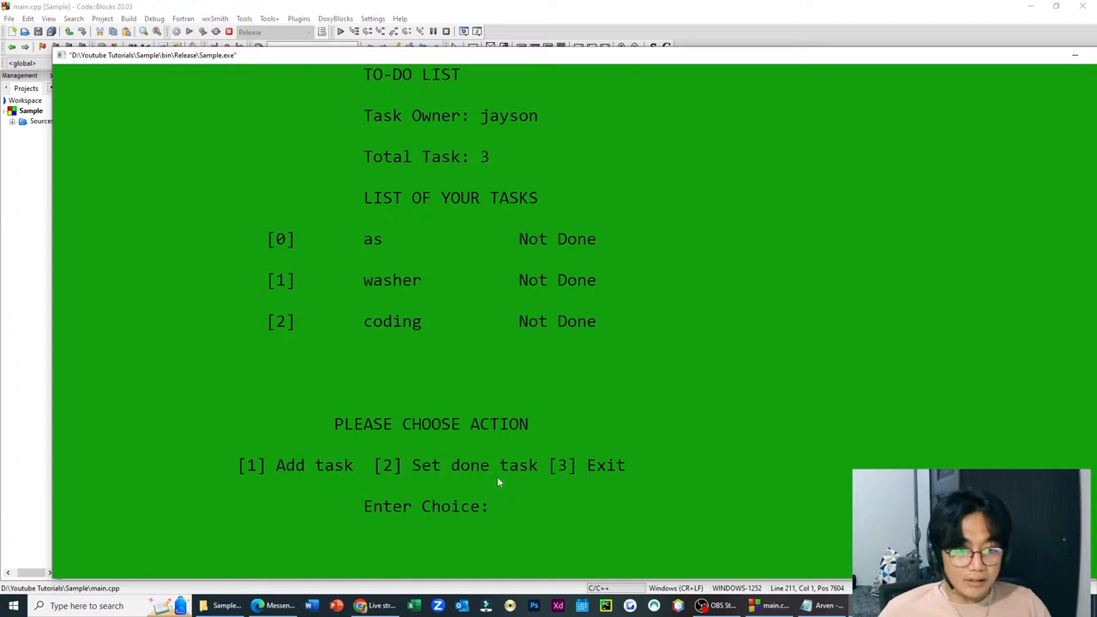
Mark task index 0 ('as') as Done via menu option 2
type("2")
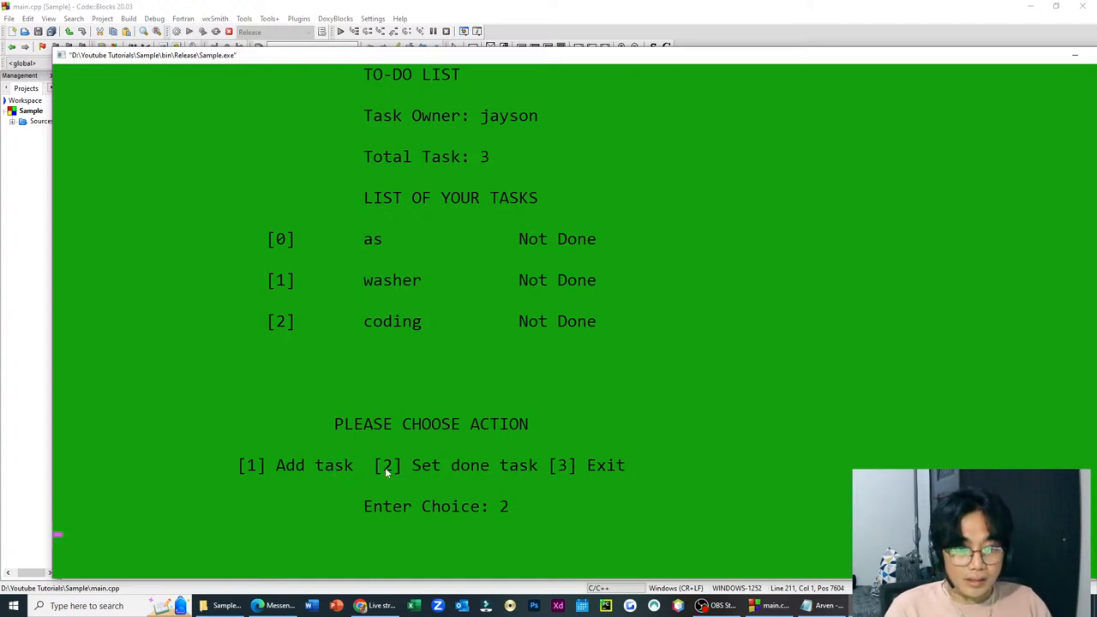
key("enter")
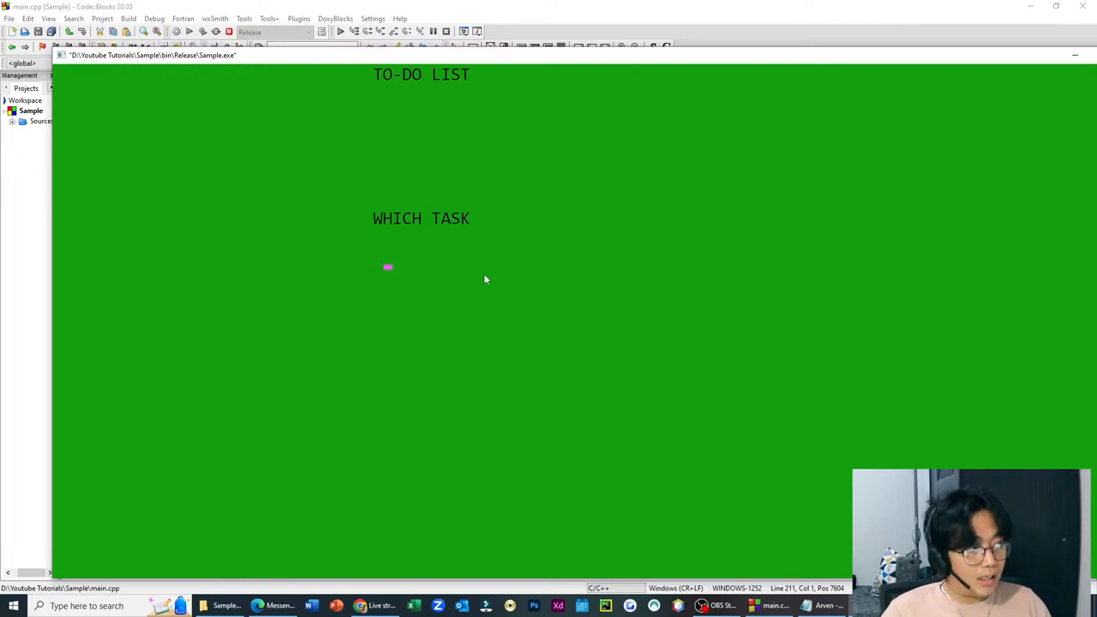
type("0")
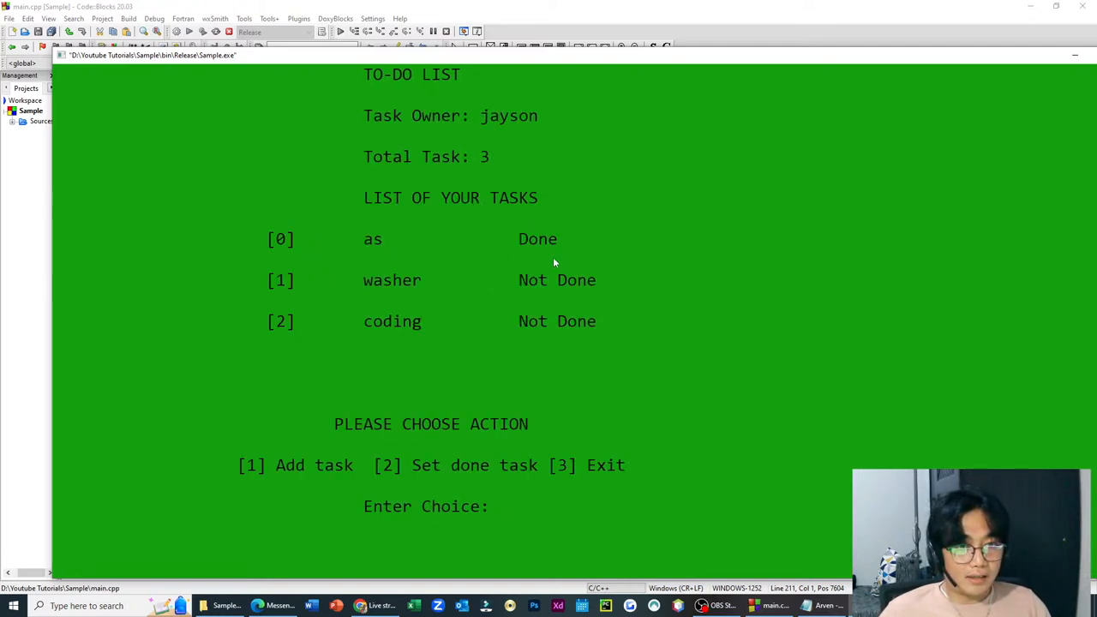
mouse_move(540, 265)
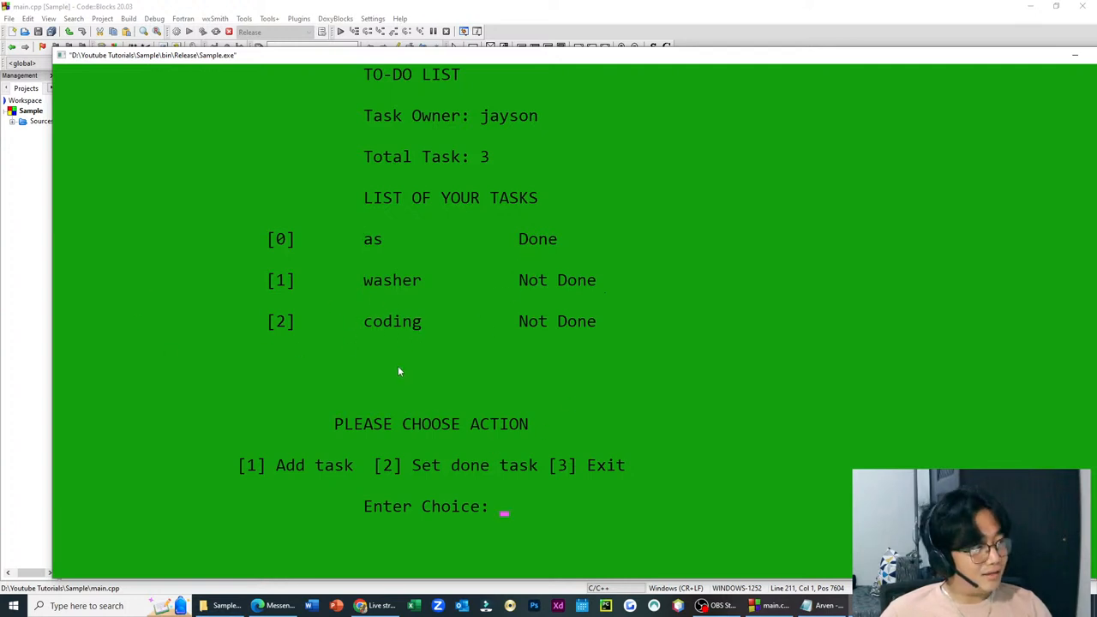
mouse_move(575, 358)
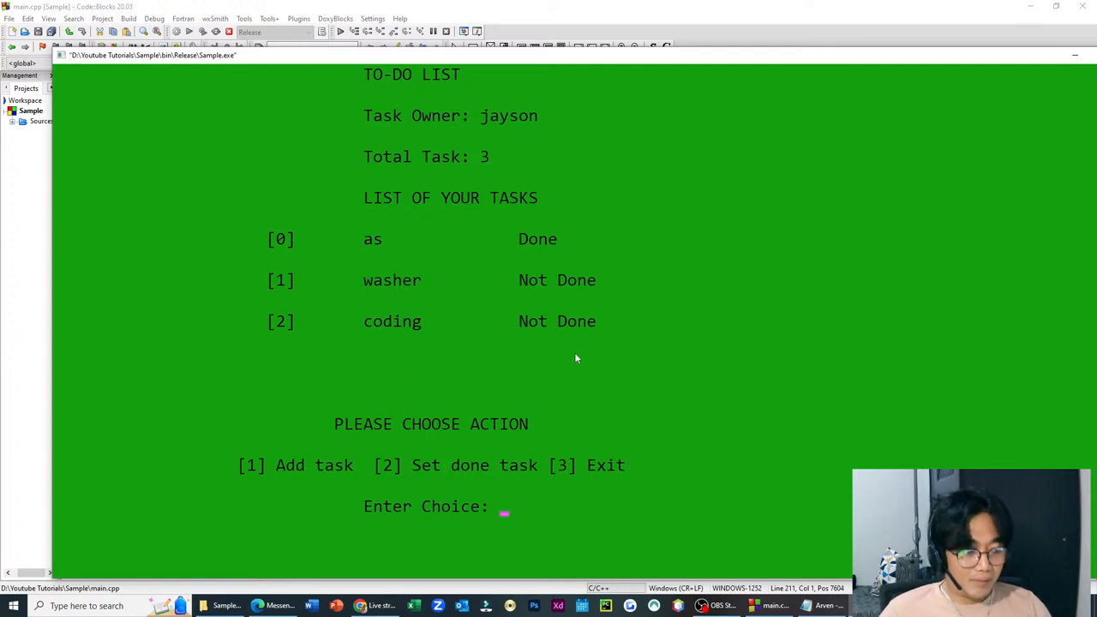
Mark task index 2 ('coding') as Done, then choose option 1 to add a task
type("2")
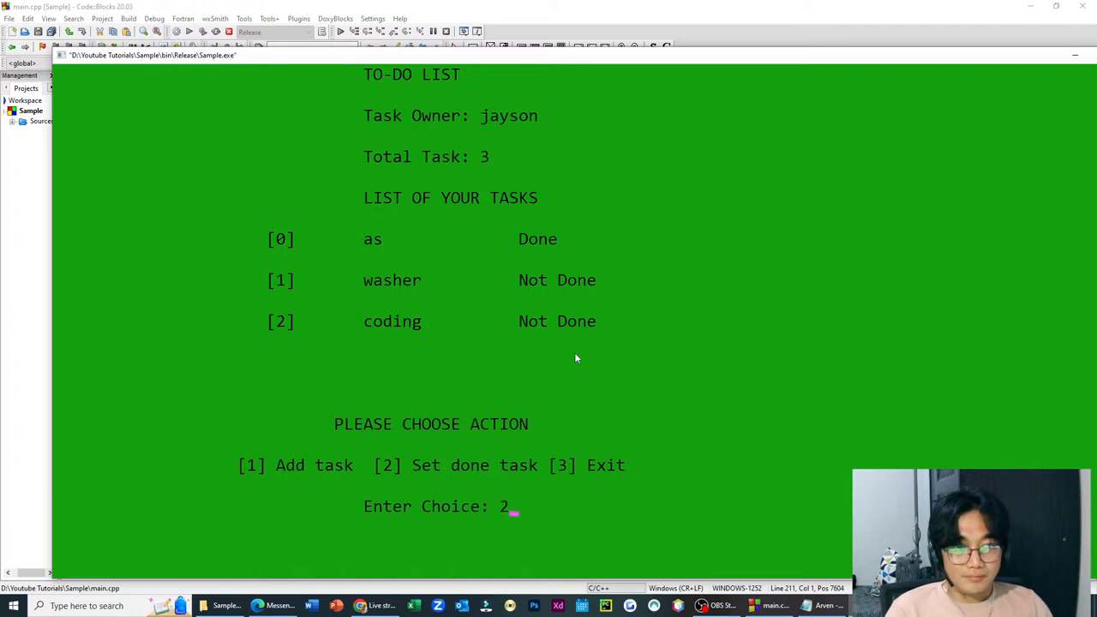
key("enter")
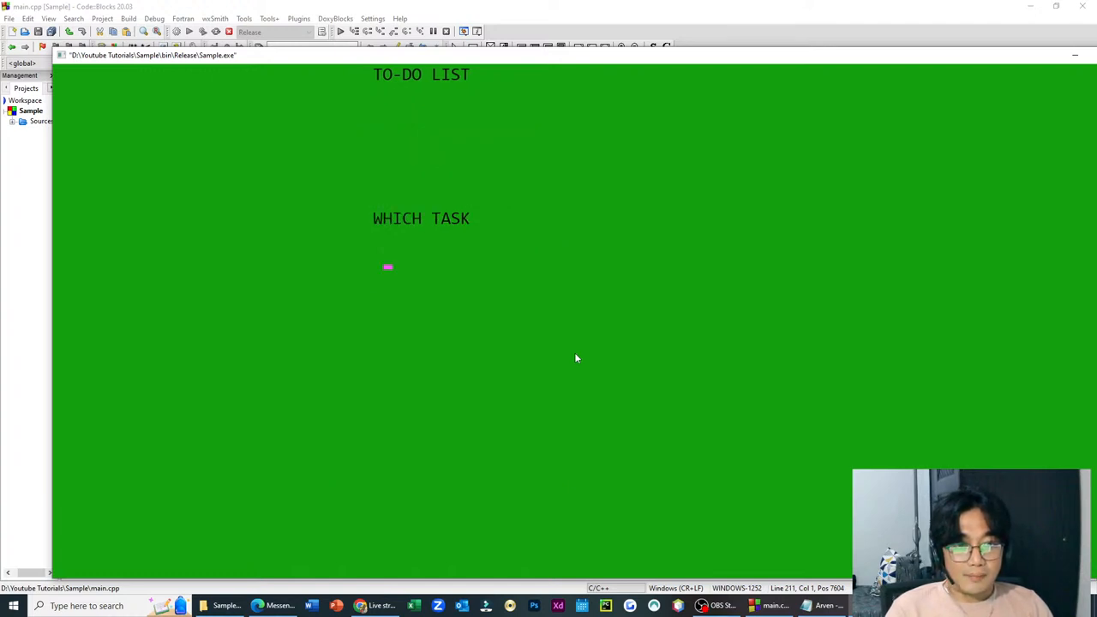
type("2")
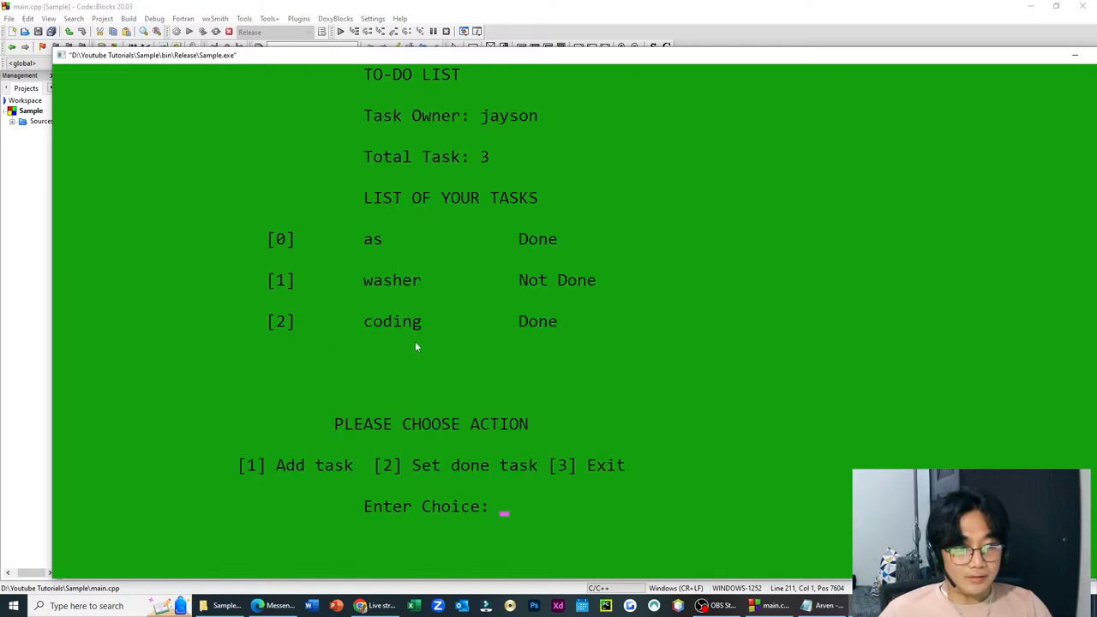
mouse_move(484, 343)
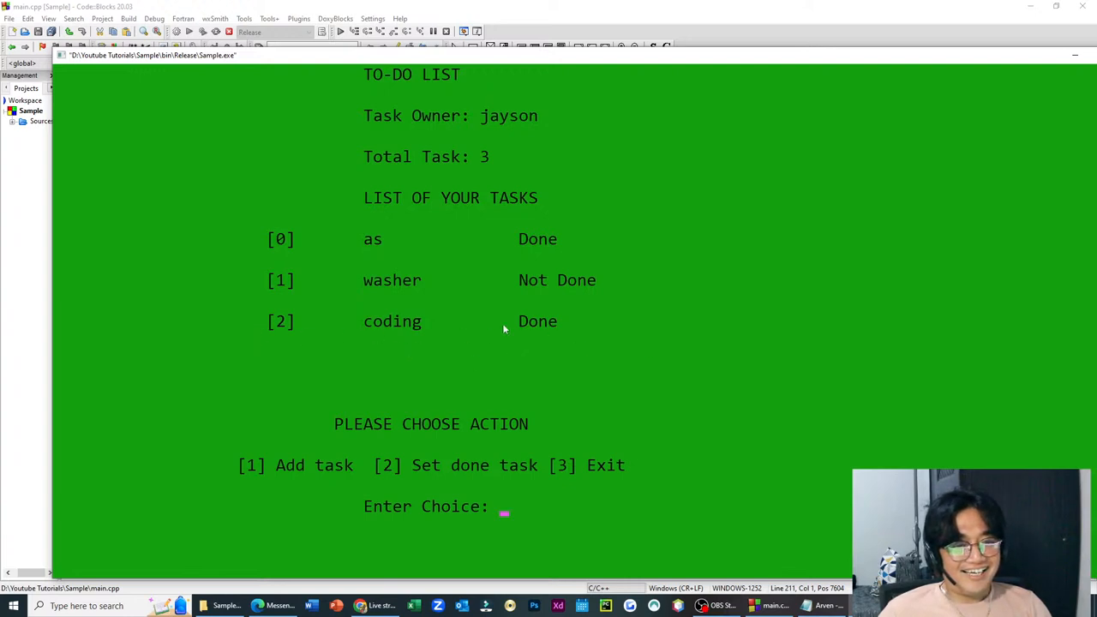
type("1")
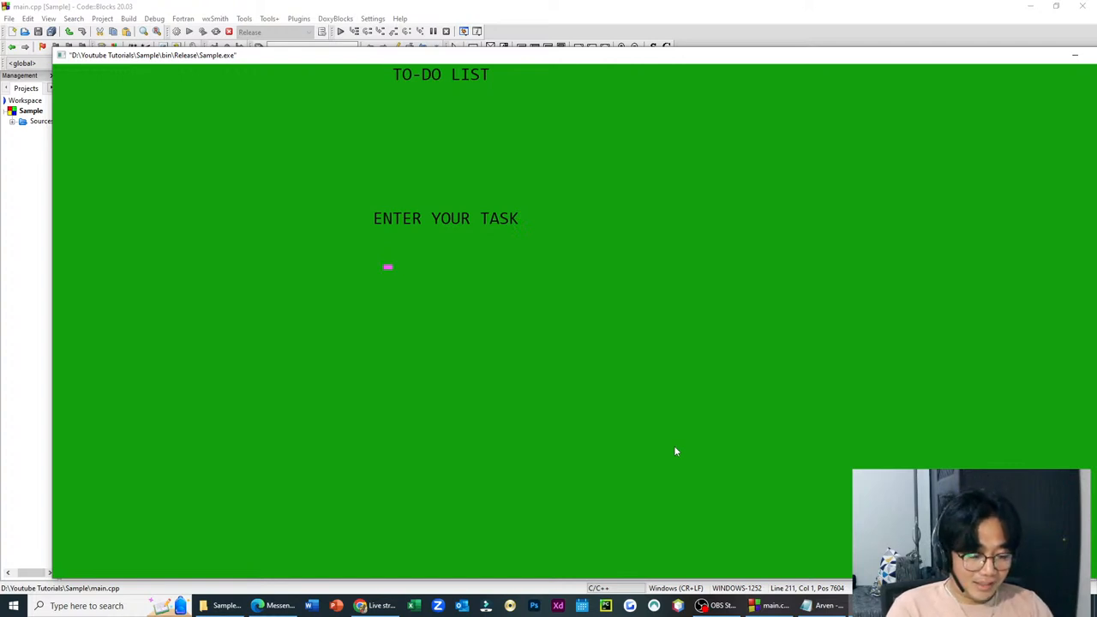
Add a fourth task 'shopping' and mark it Done with option 2, index 3
type("sho")
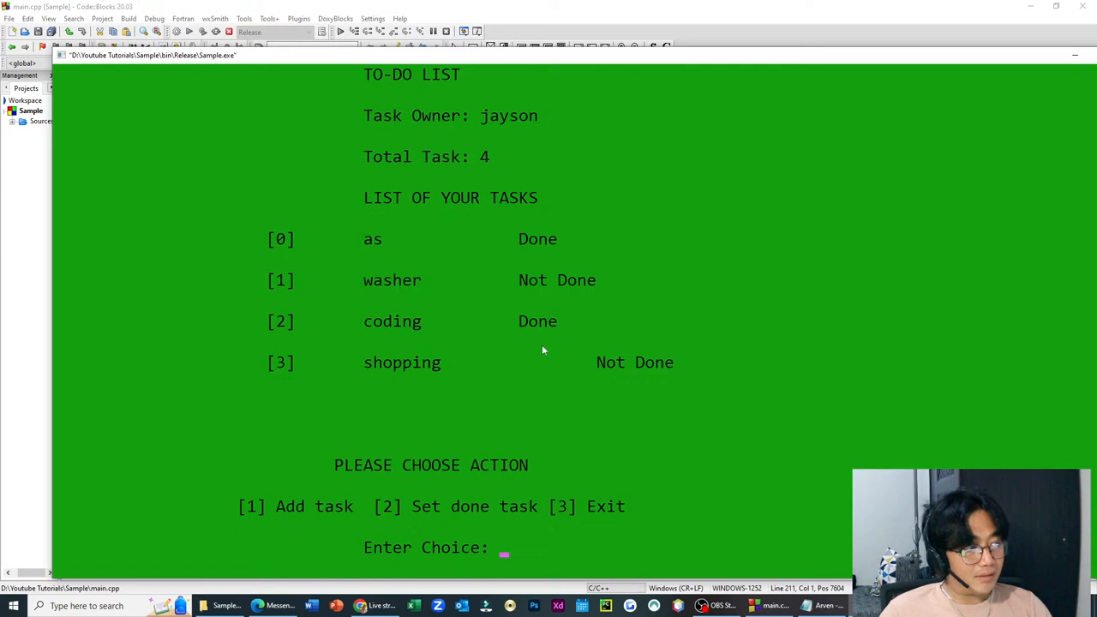
mouse_move(634, 375)
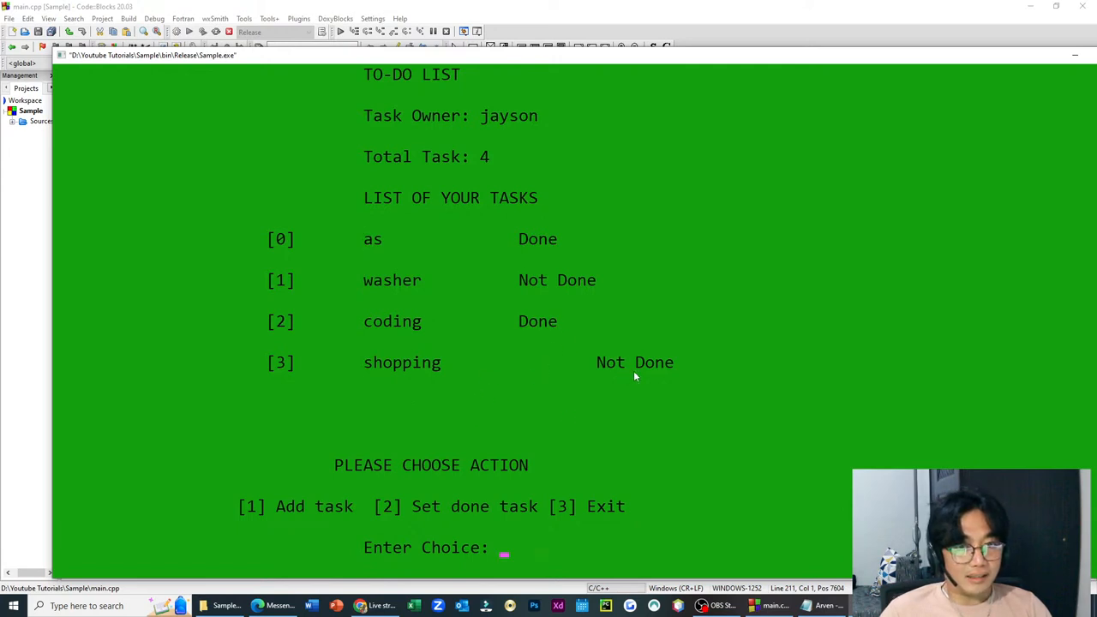
mouse_move(675, 381)
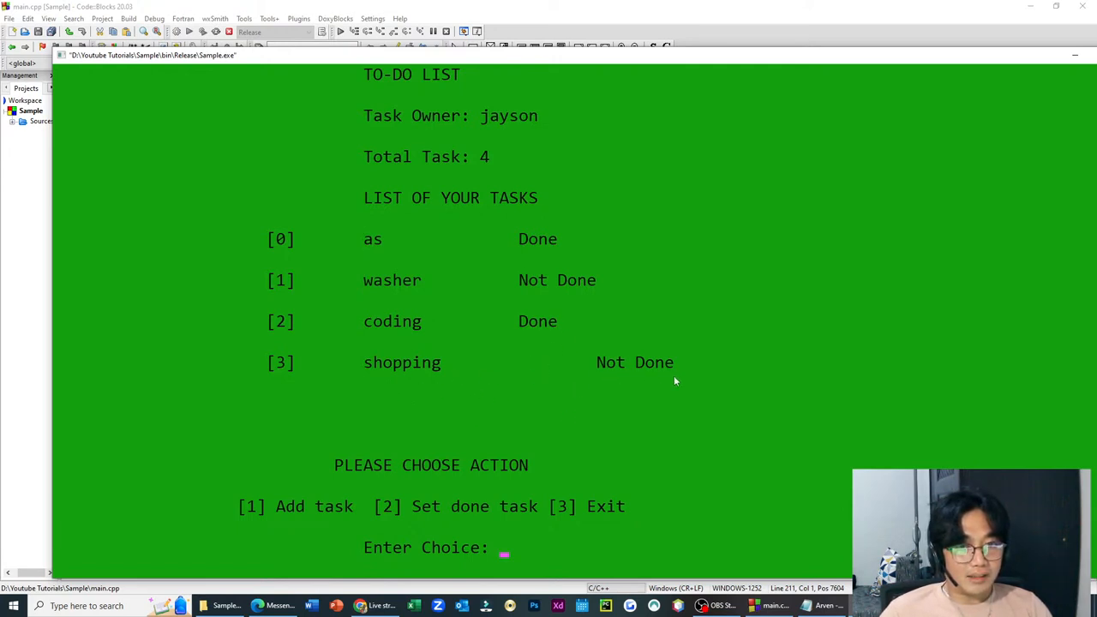
type("2")
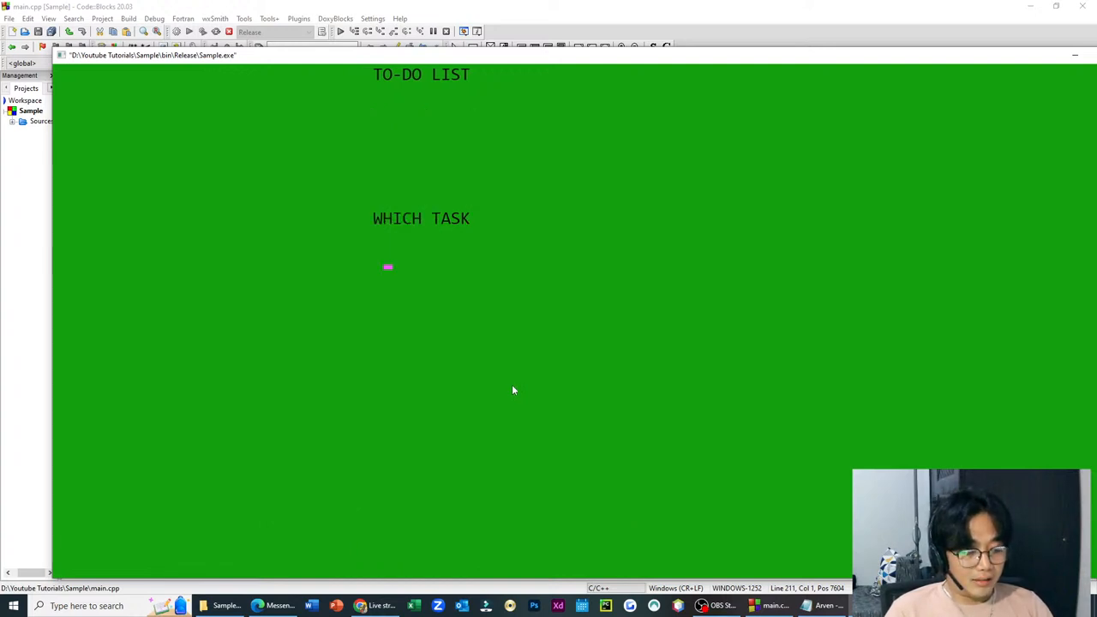
type("3")
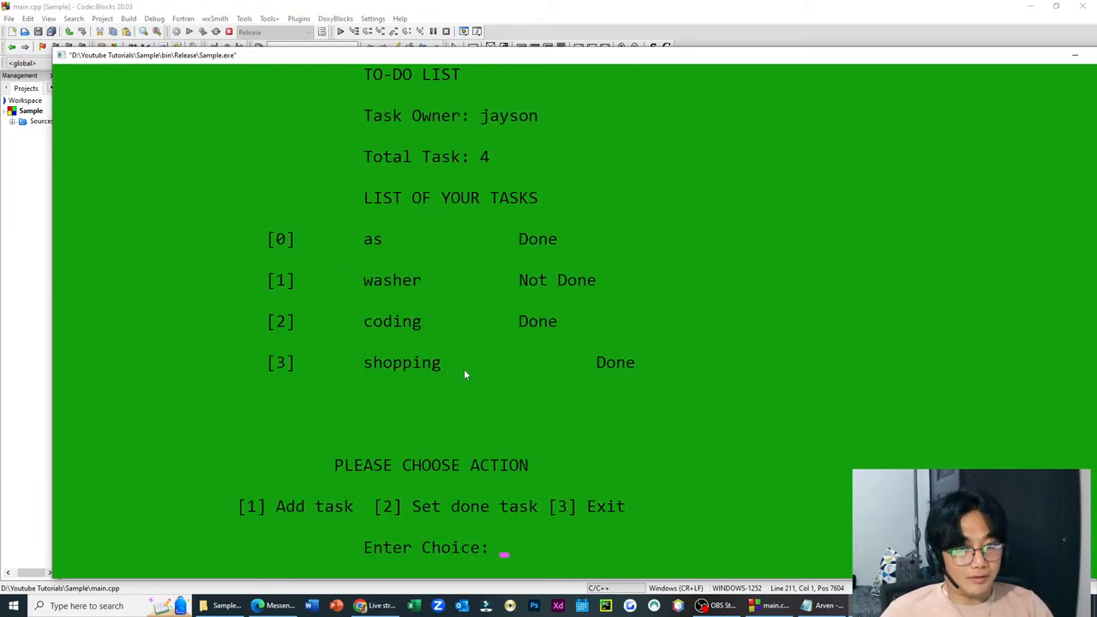
mouse_move(352, 406)
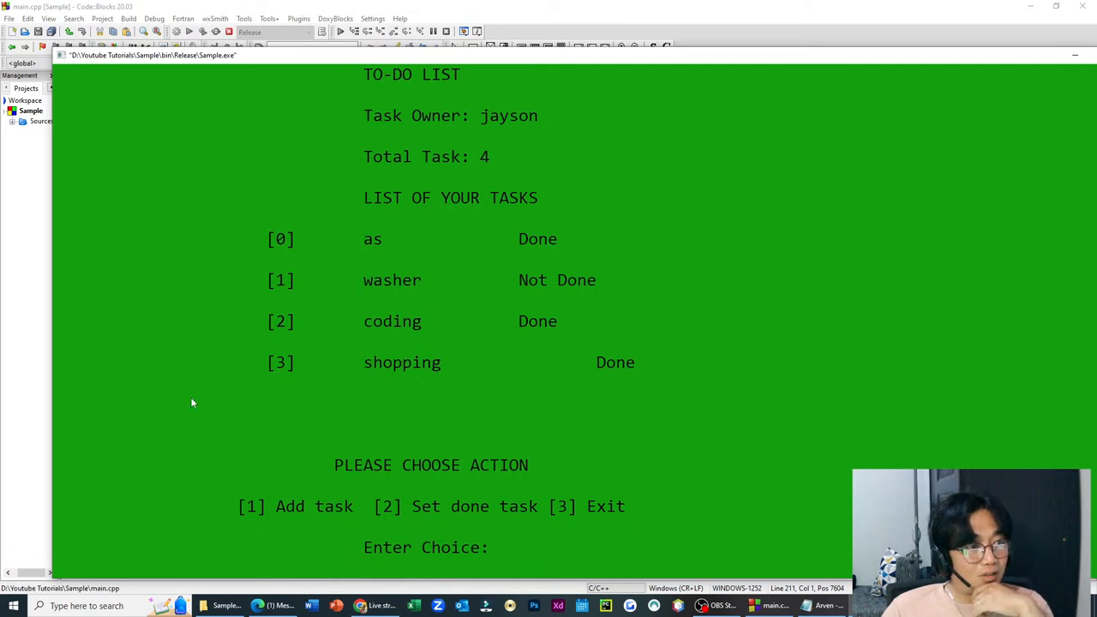
mouse_move(315, 535)
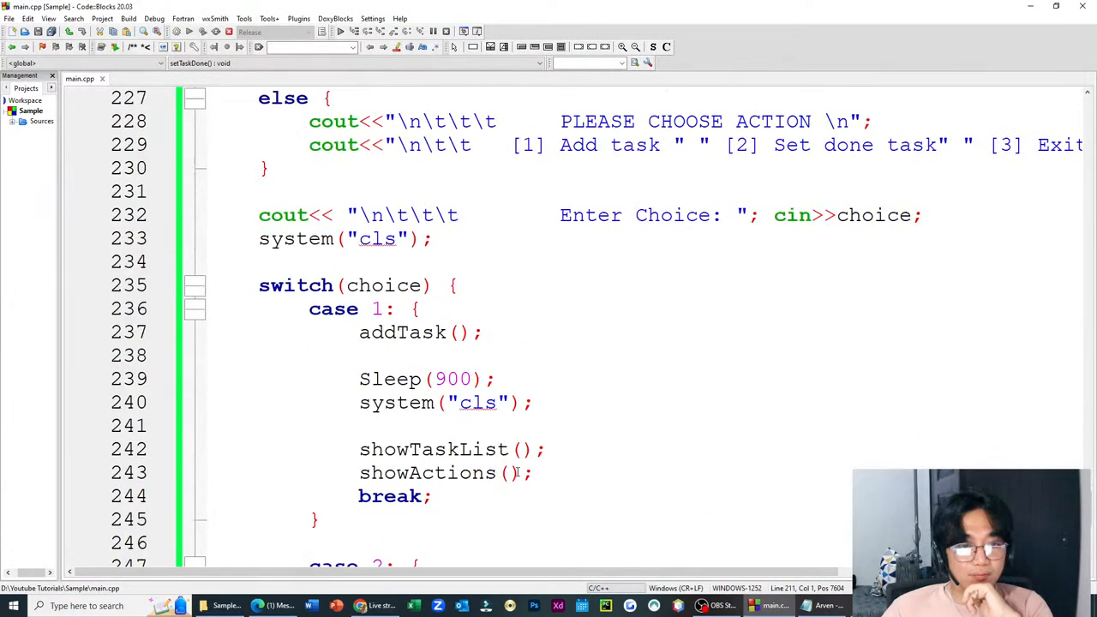
scroll("down", 3)
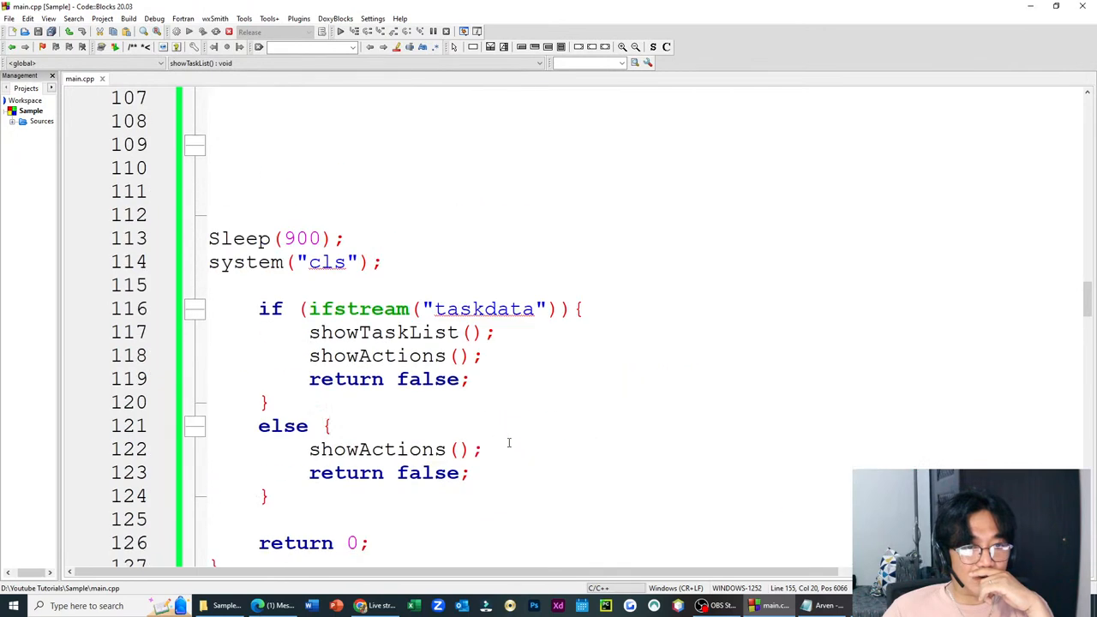
scroll("up", 3)
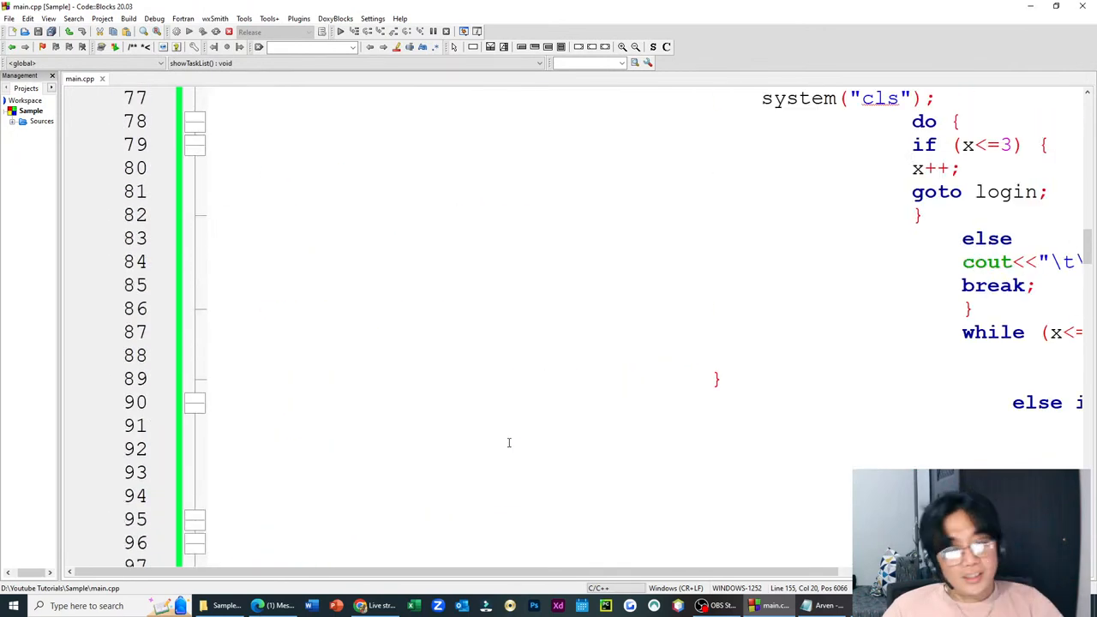
scroll("down", 3)
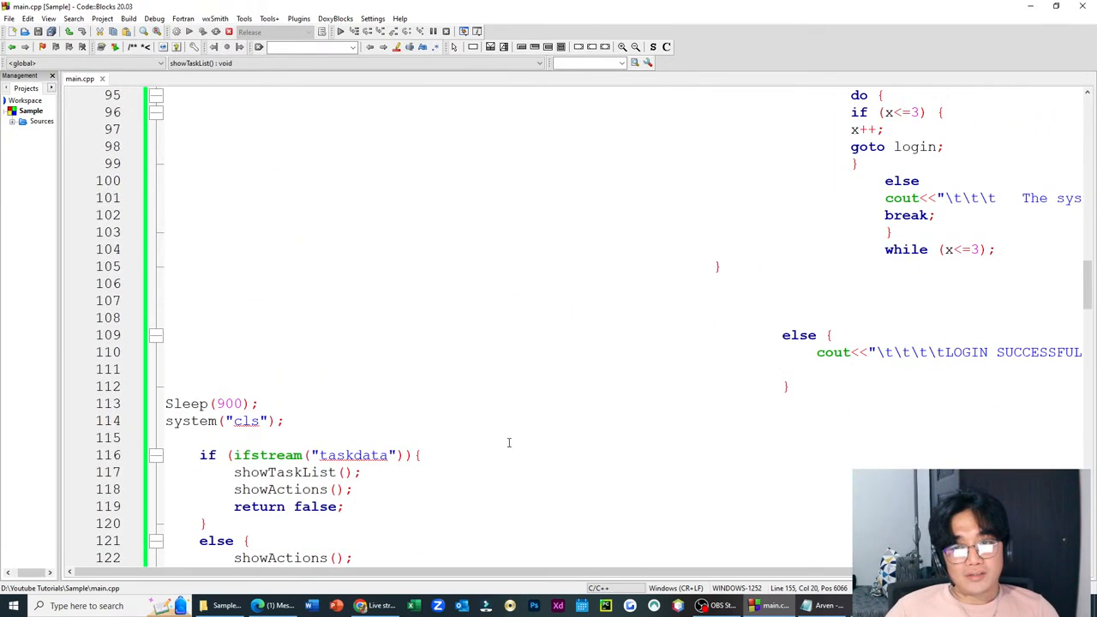
scroll("down", 3)
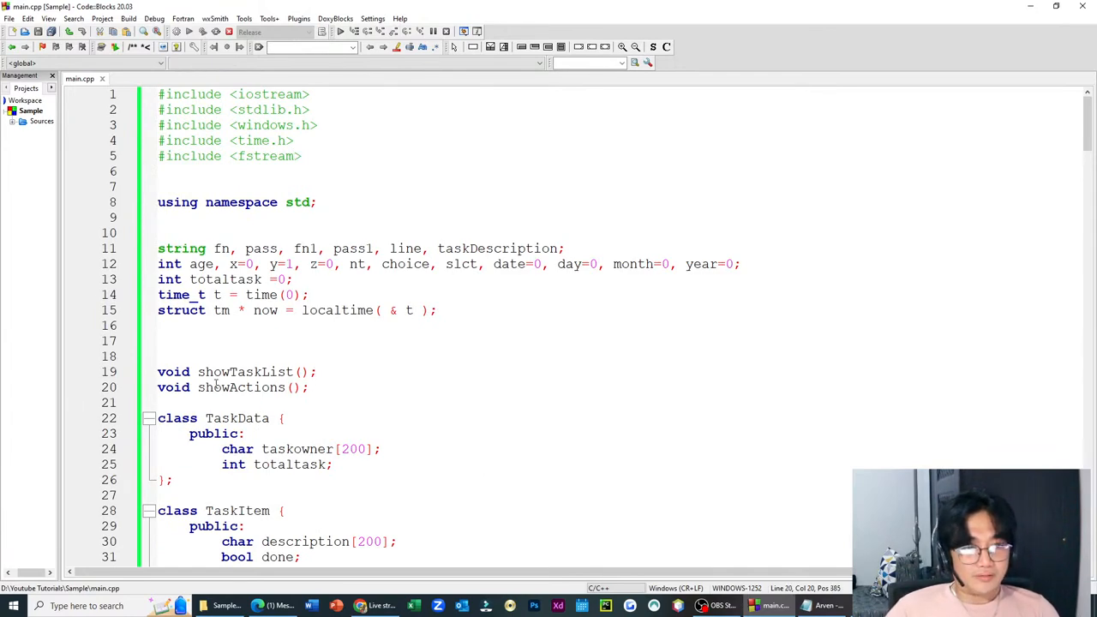
scroll("down", 3)
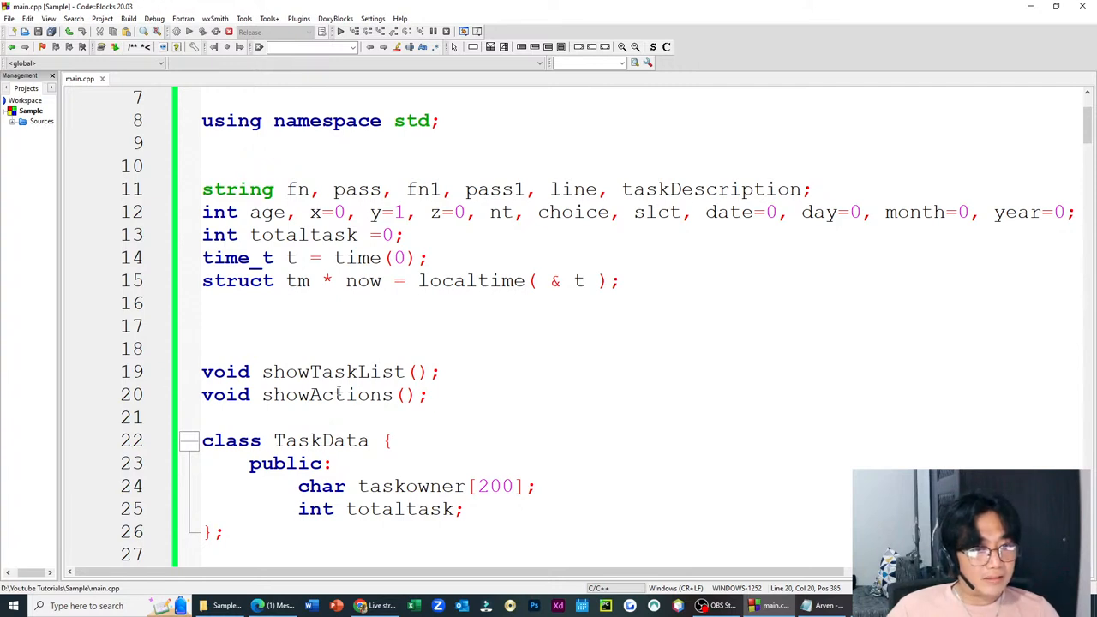
mouse_move(370, 353)
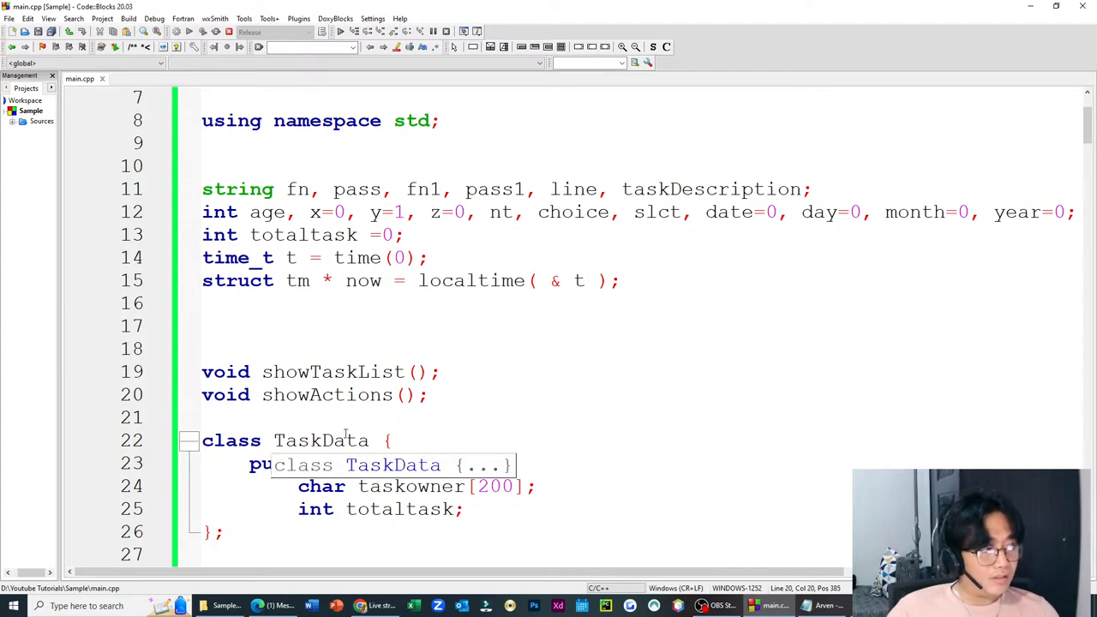
scroll("down", 3)
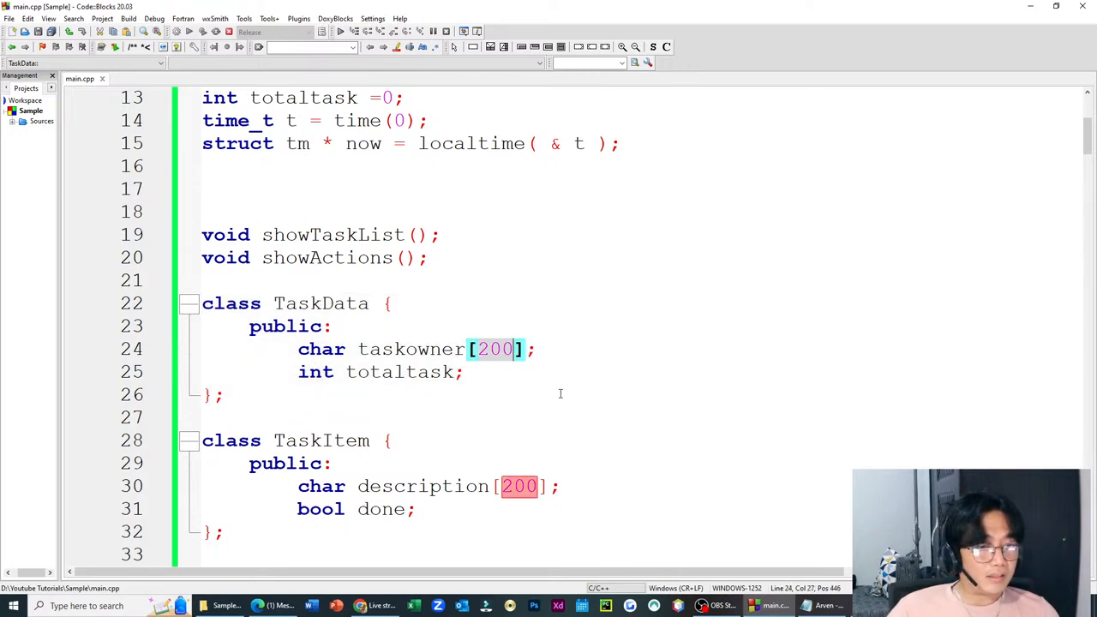
scroll("down", 3)
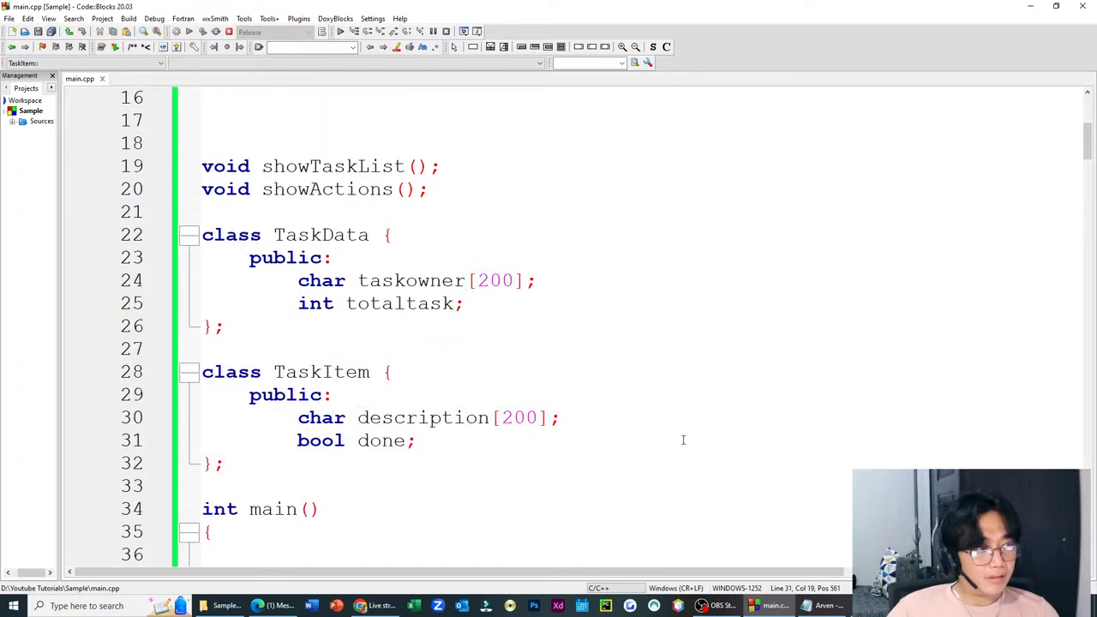
scroll("down", 3)
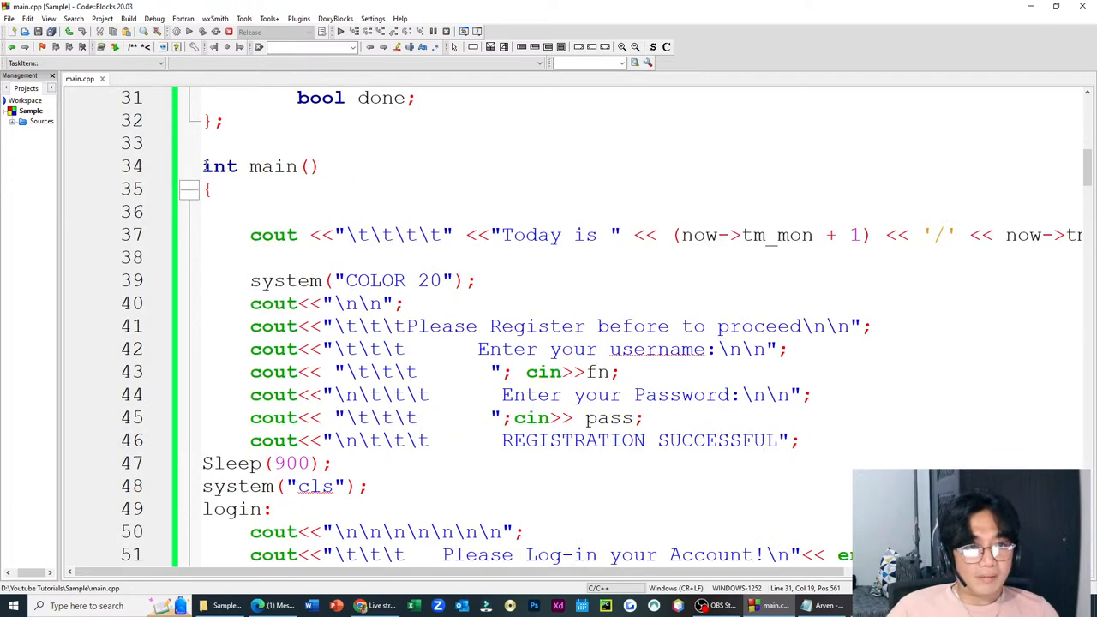
scroll("down", 3)
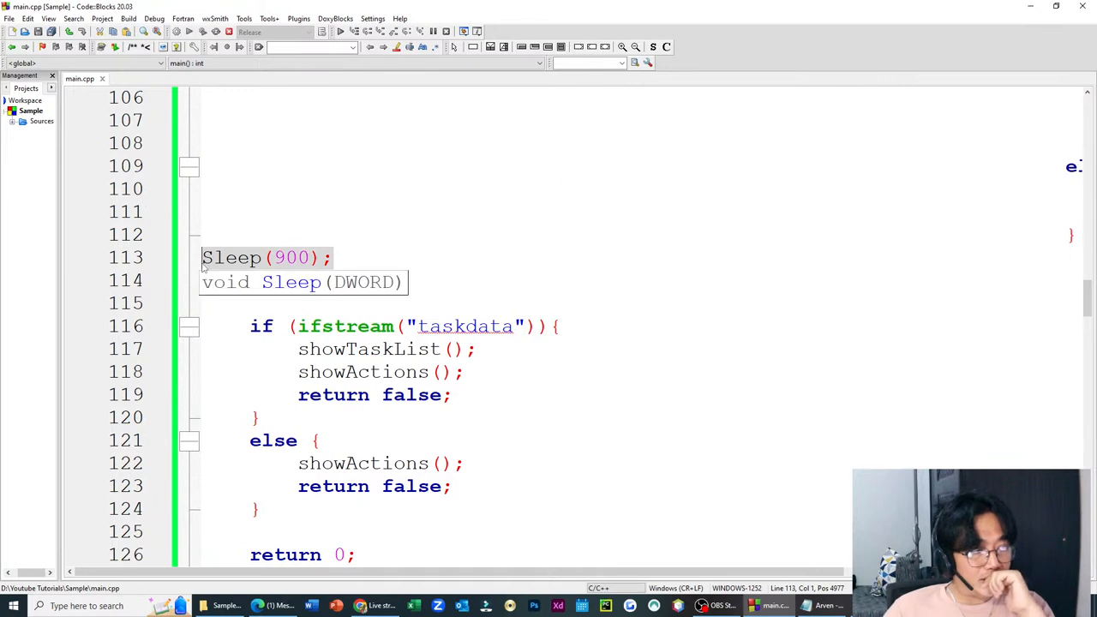
Add system("cls"); after Sleep(900);, dismiss the cmd.exe error and scroll to showTaskList
type("system(\"cls\");")
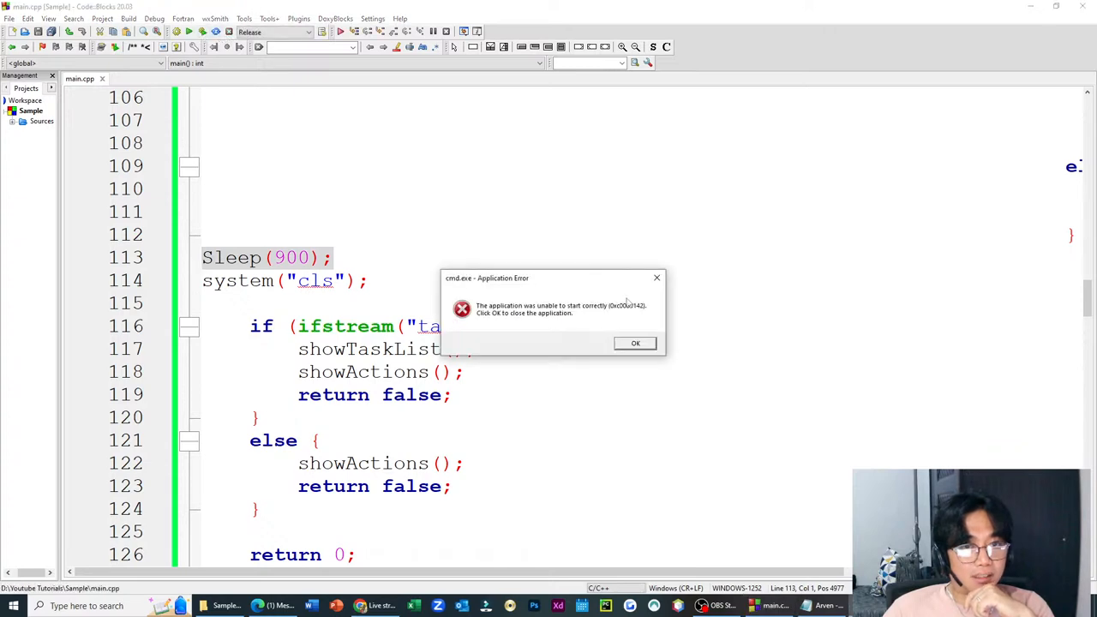
left_click(635, 342)
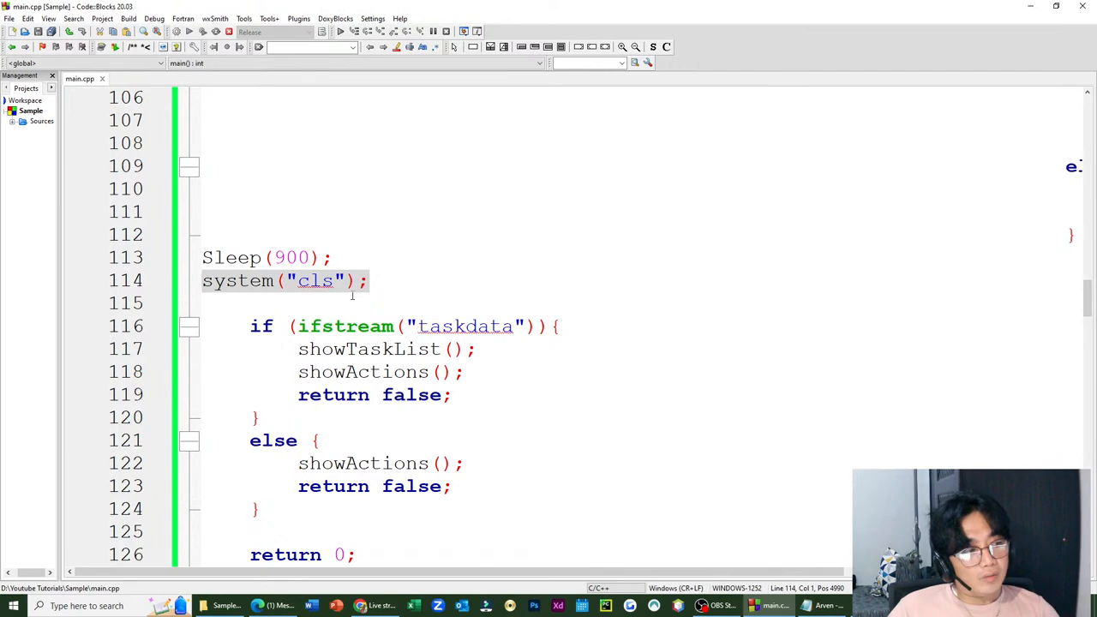
left_click(238, 280)
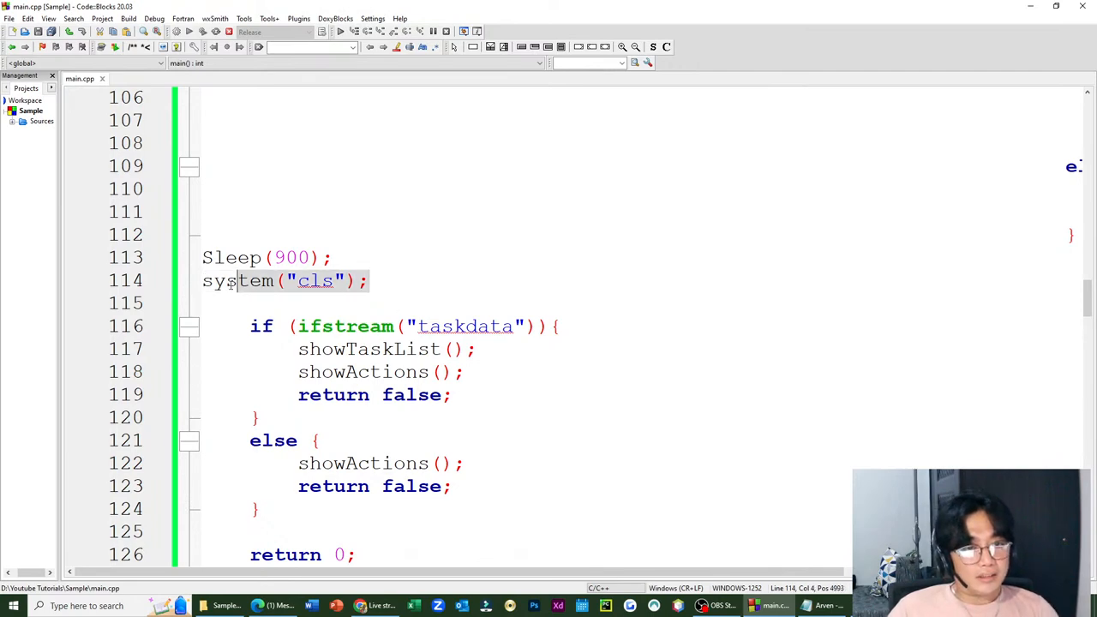
scroll("down", 3)
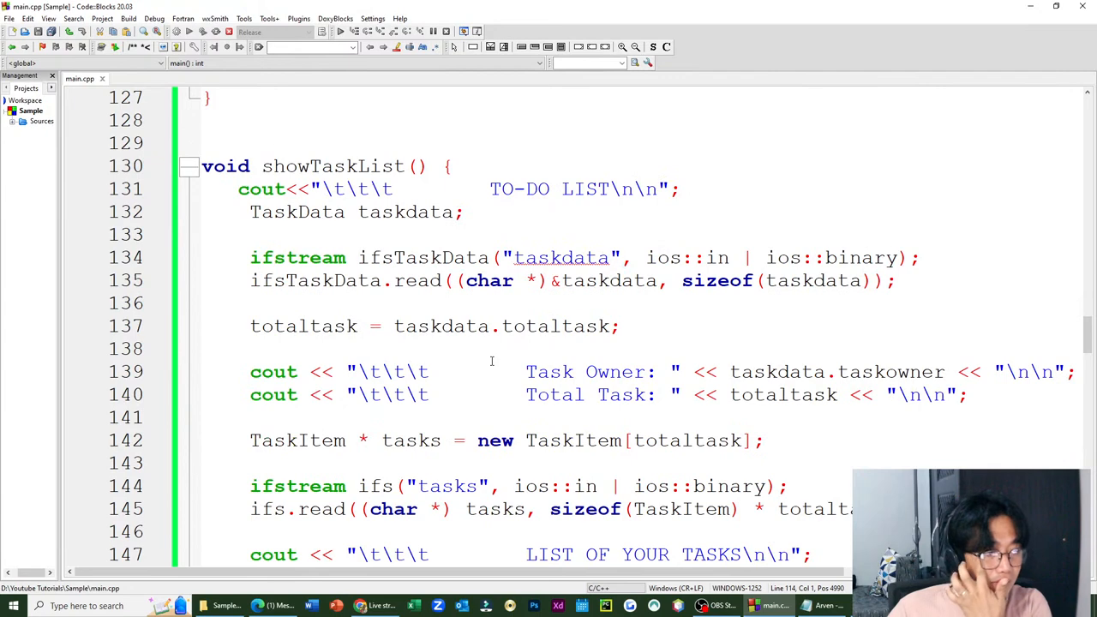
scroll("down", 3)
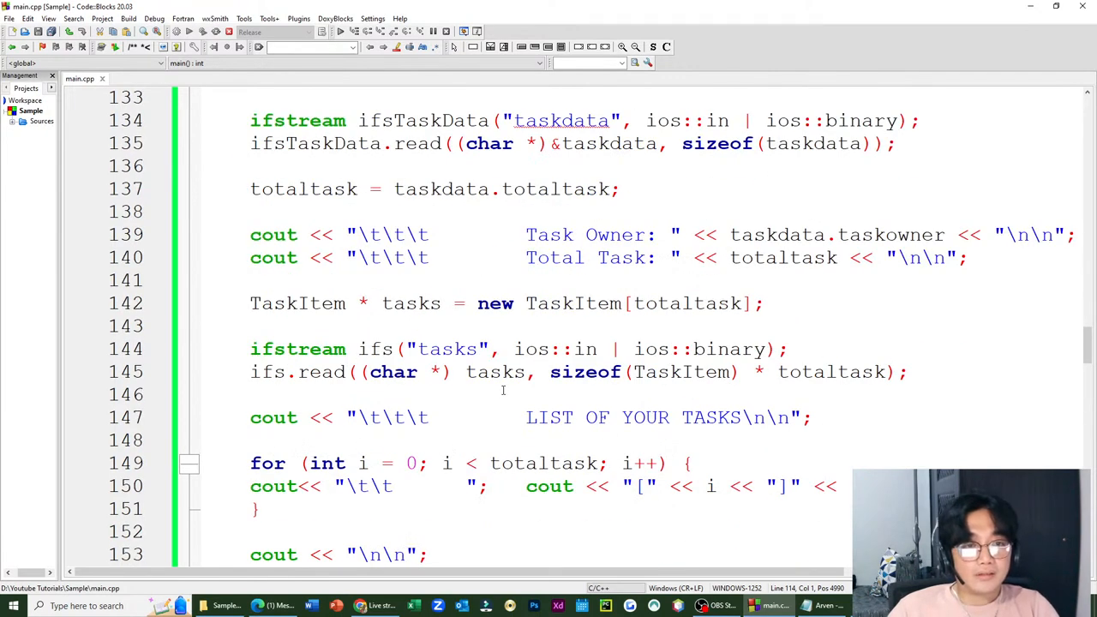
scroll("down", 3)
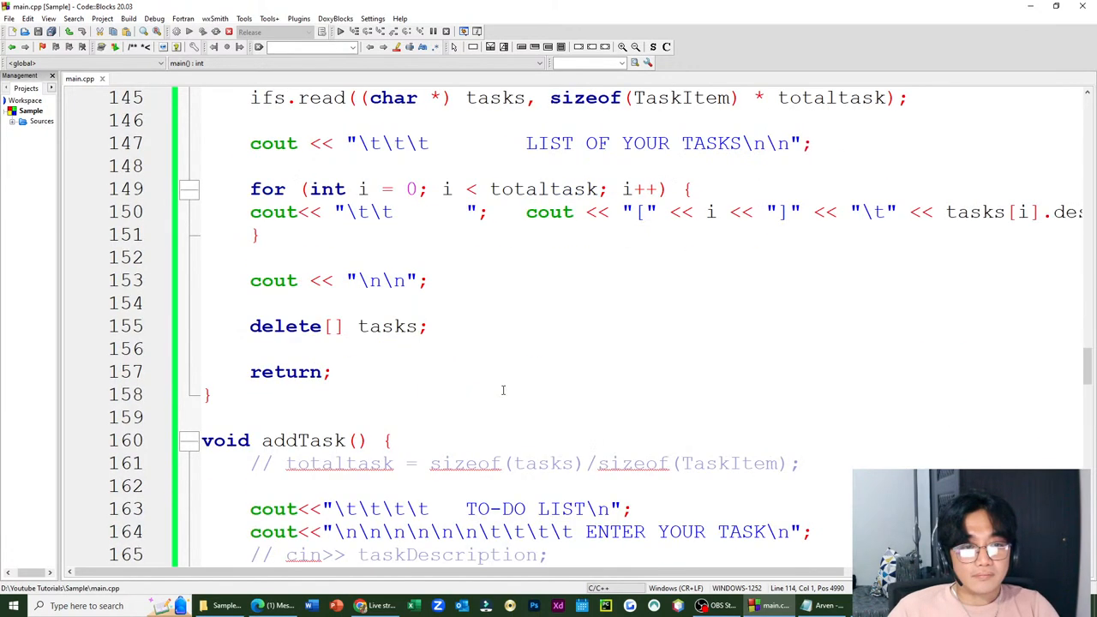
scroll("down", 3)
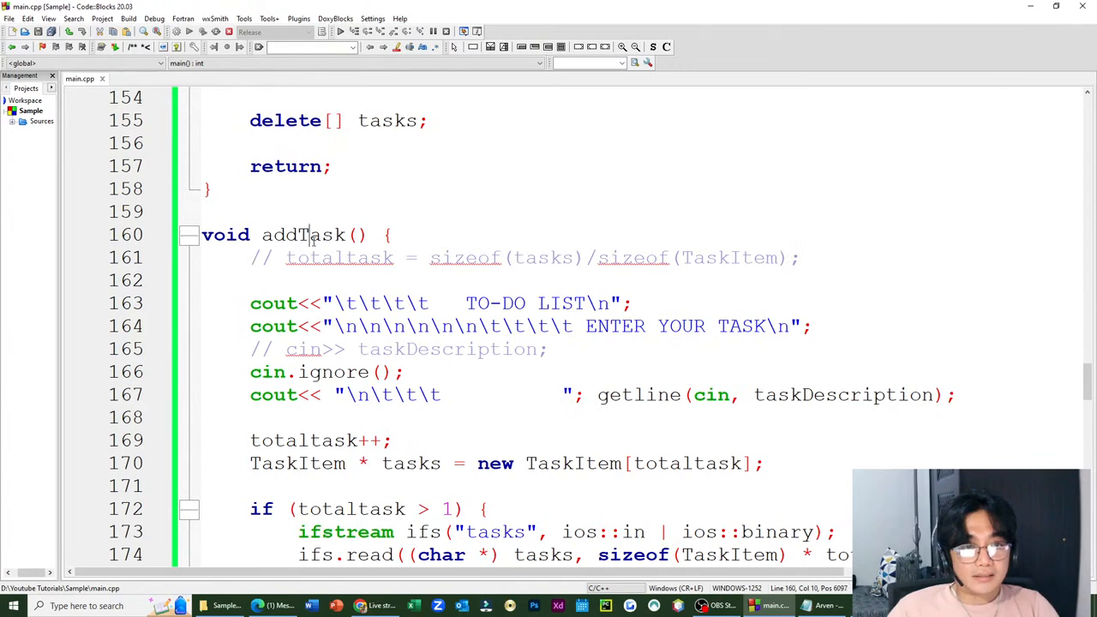
double_click(302, 235)
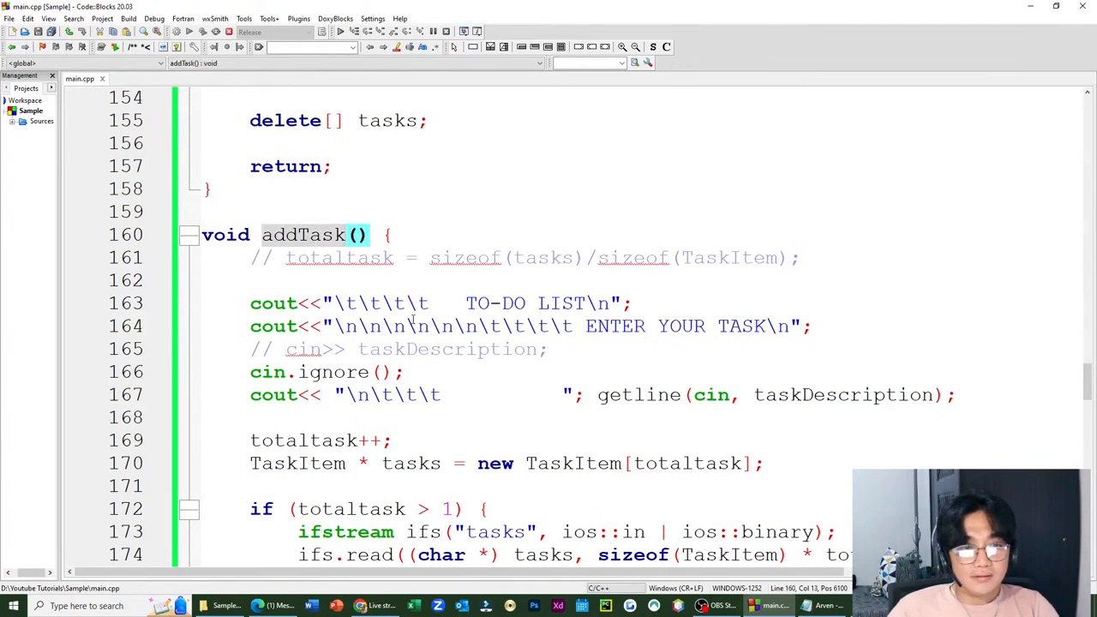
scroll("down", 3)
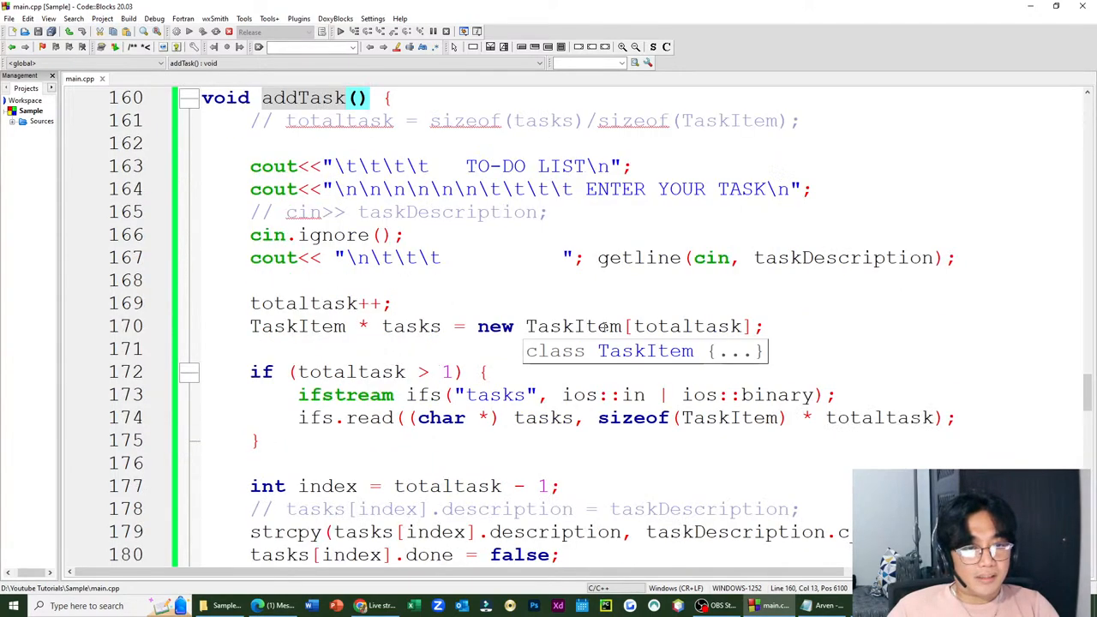
scroll("down", 3)
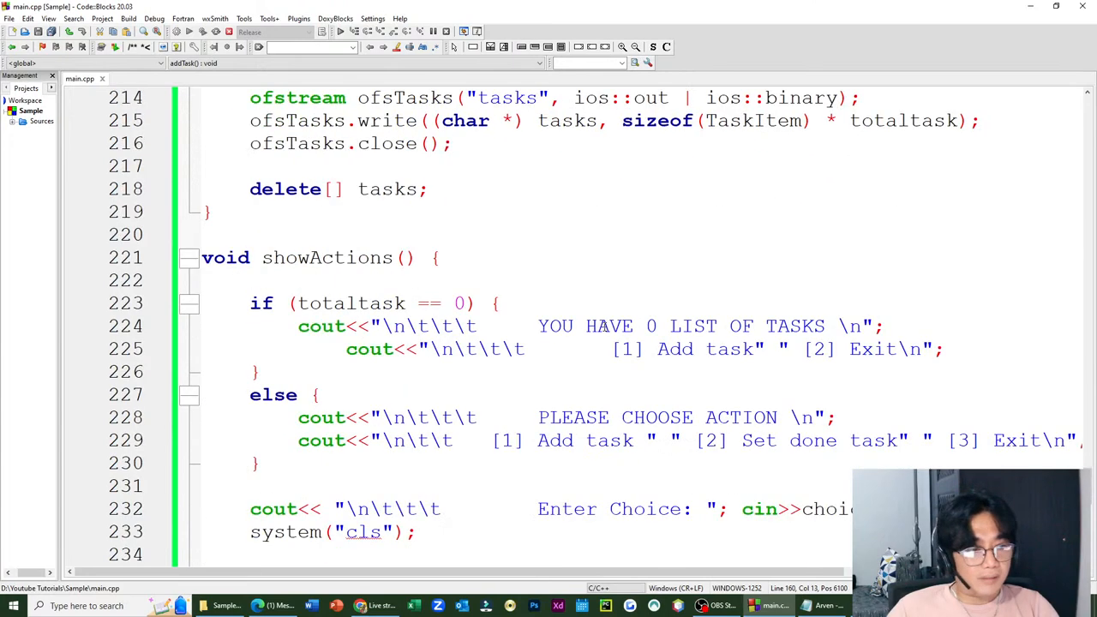
scroll("down", 3)
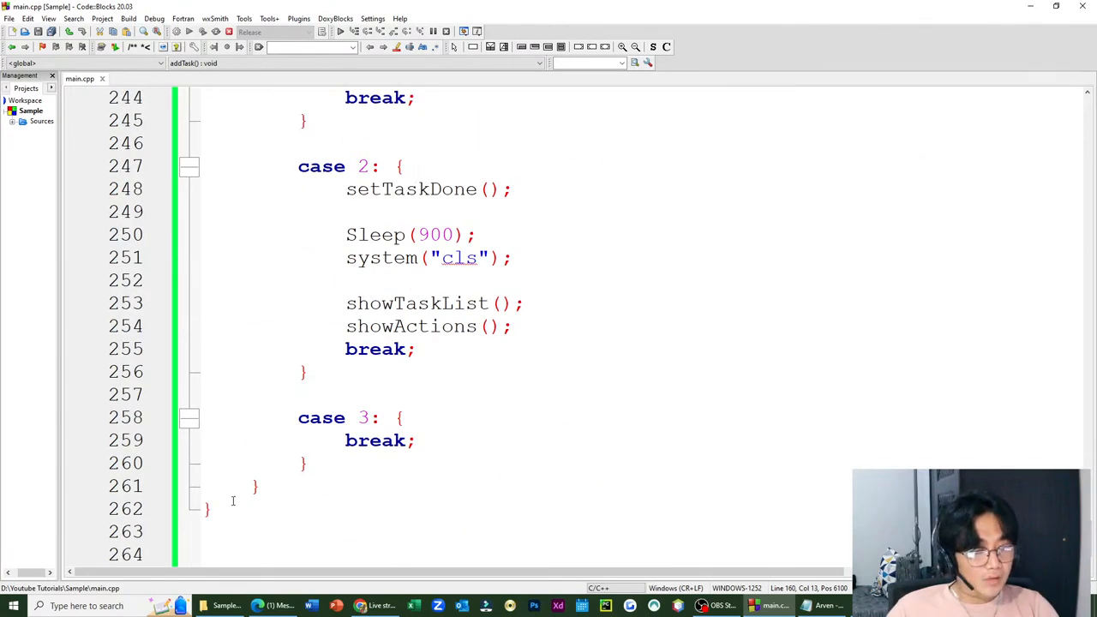
left_click_drag(253, 148, 232, 502)
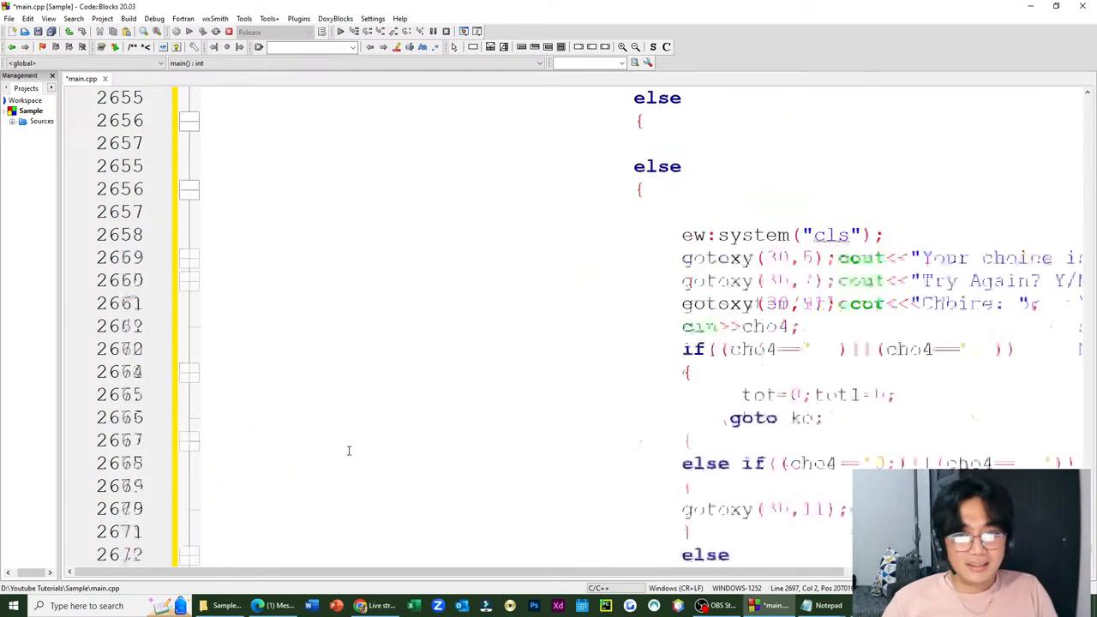
scroll("up", 3)
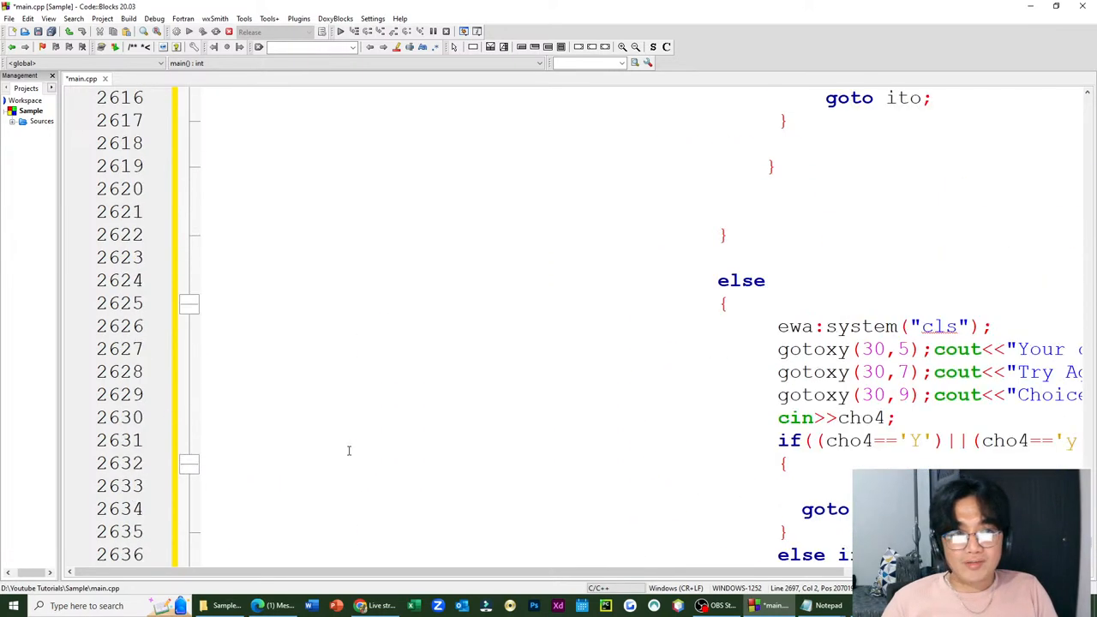
scroll("up", 3)
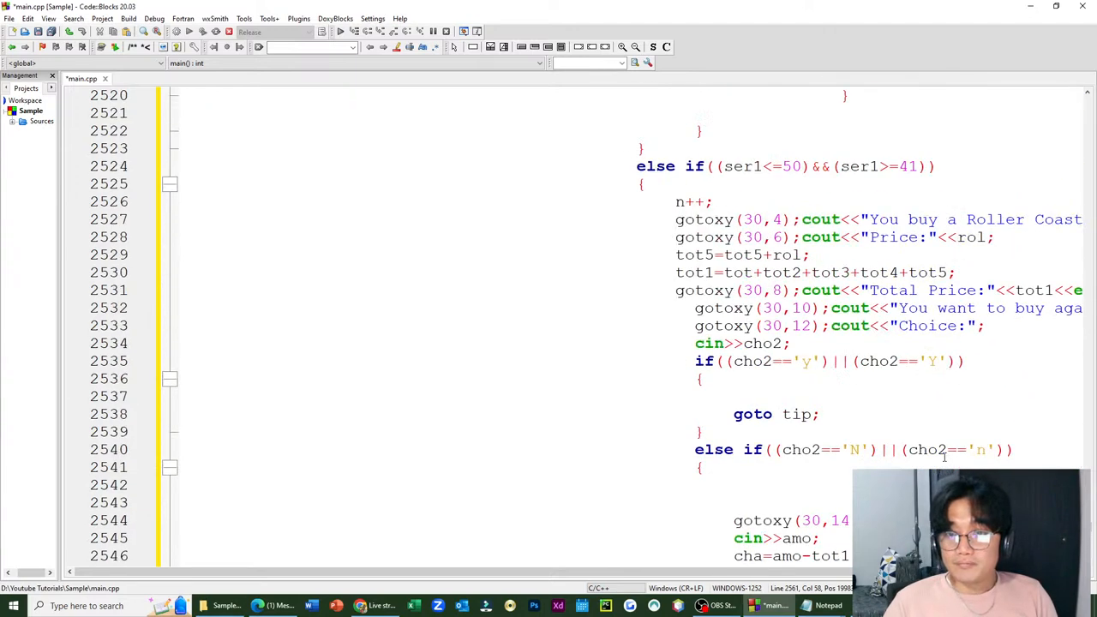
double_click(796, 414)
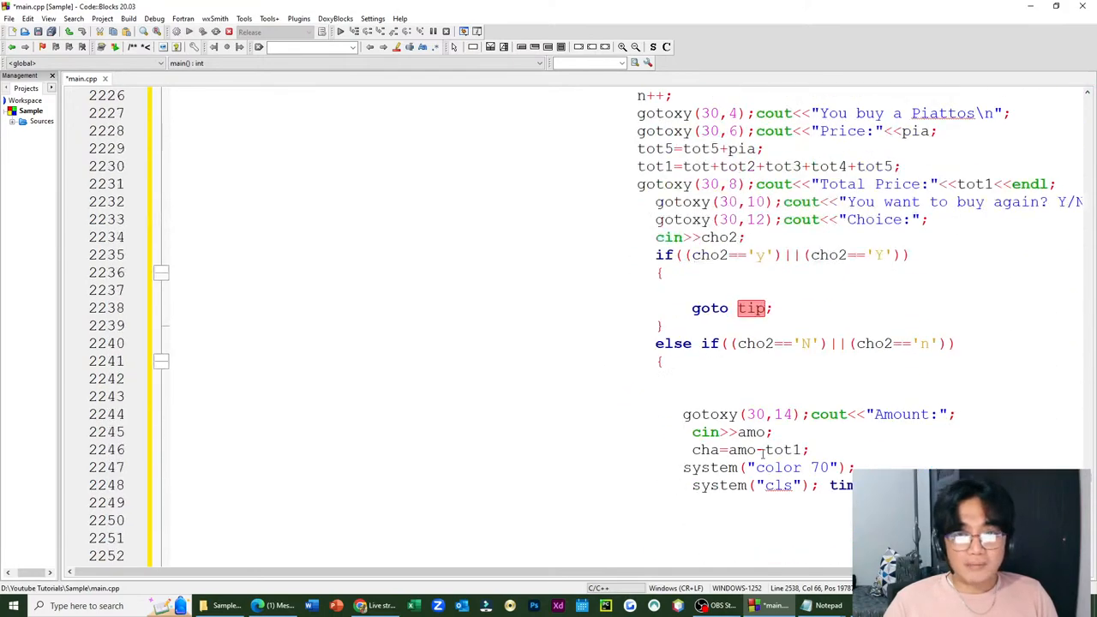
scroll("down", 3)
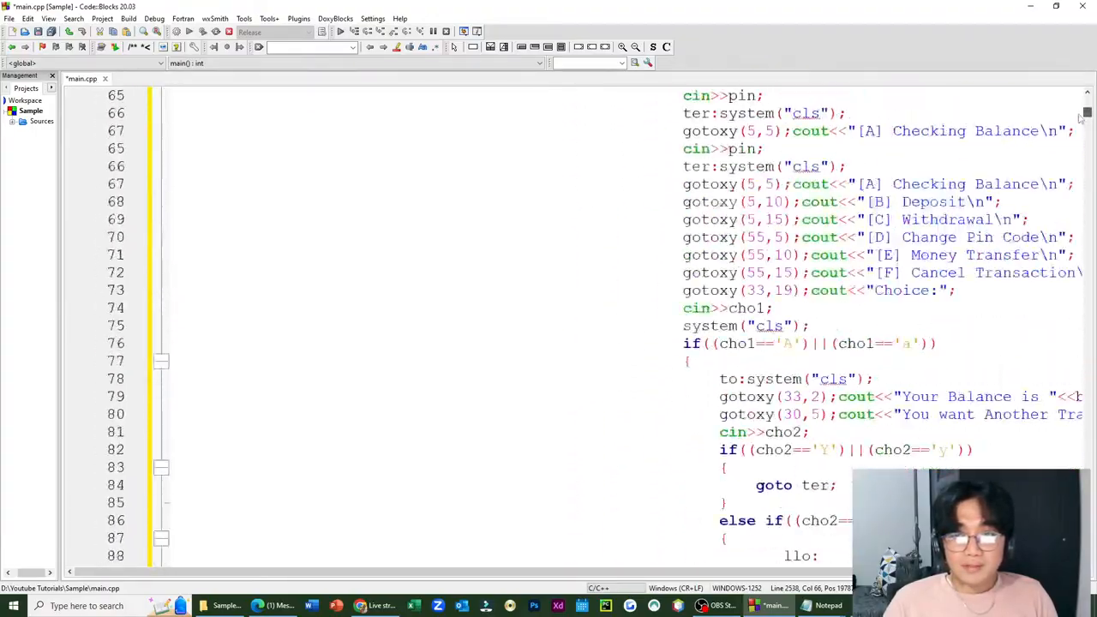
scroll("down", 3)
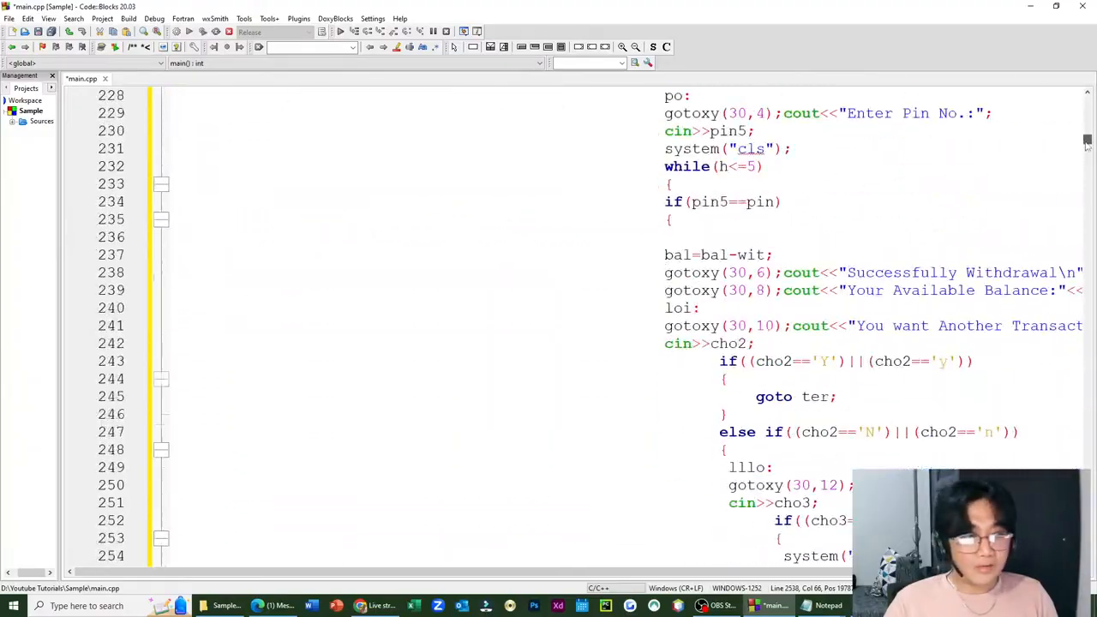
scroll("down", 3)
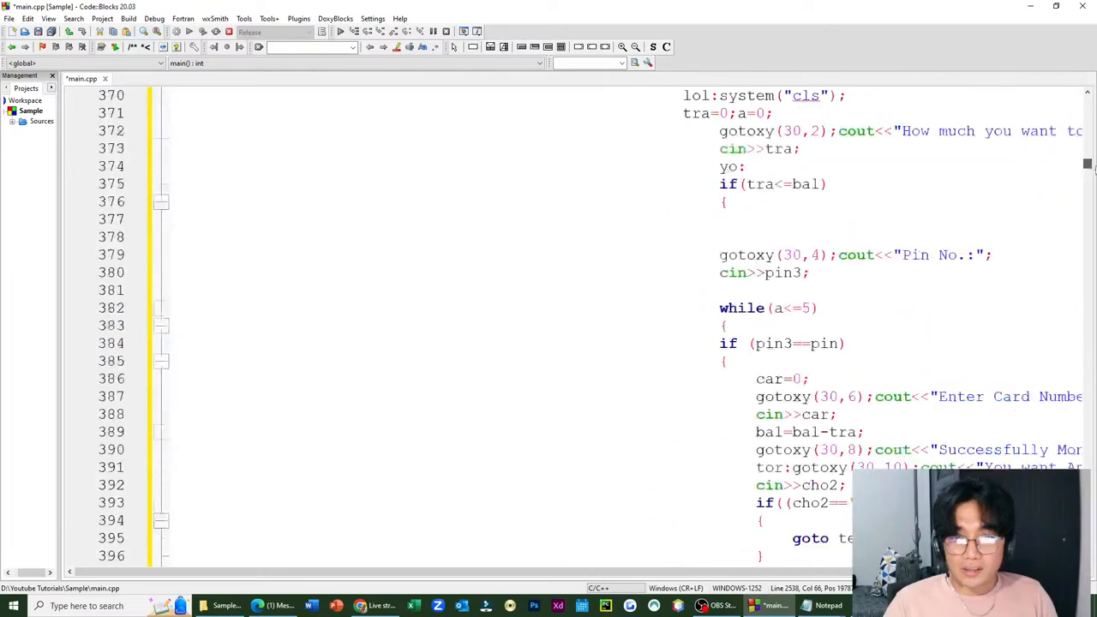
scroll("up", 3)
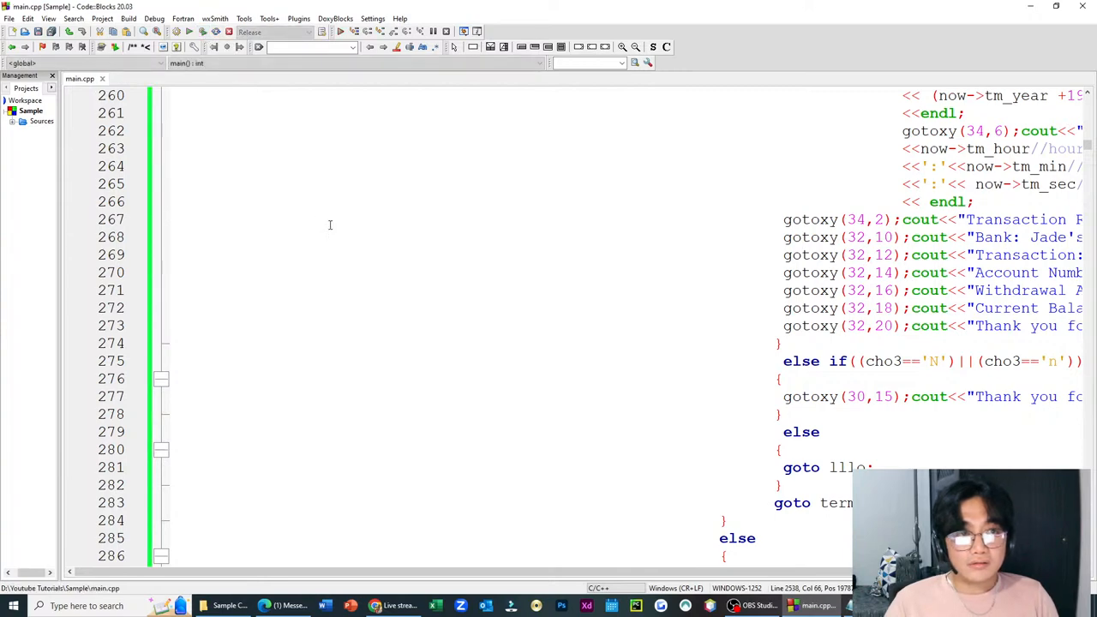
left_click(189, 46)
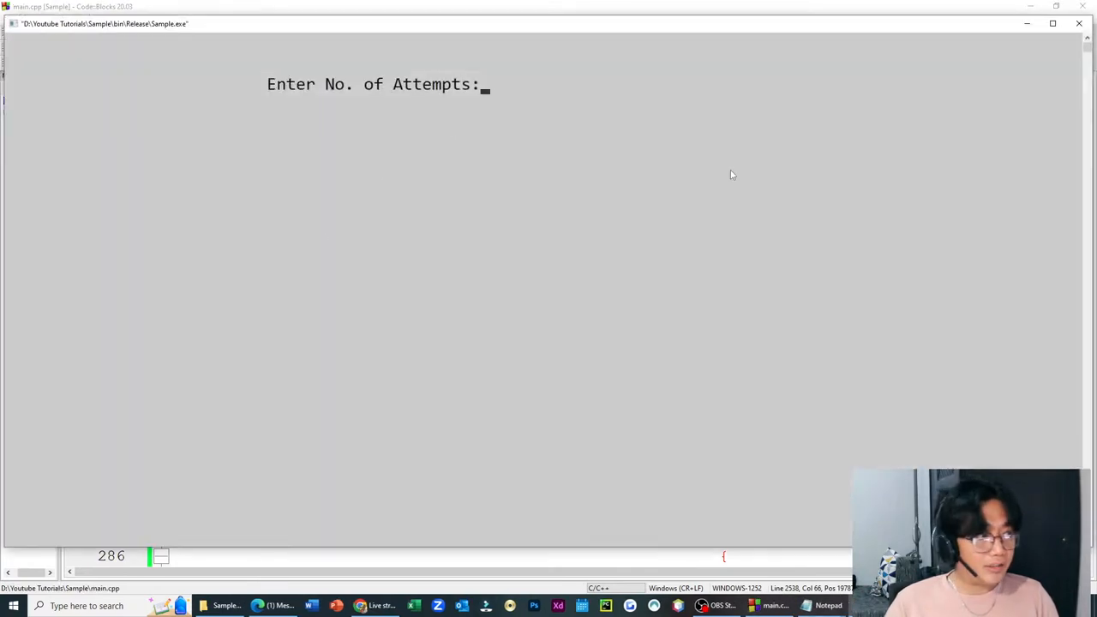
mouse_move(356, 214)
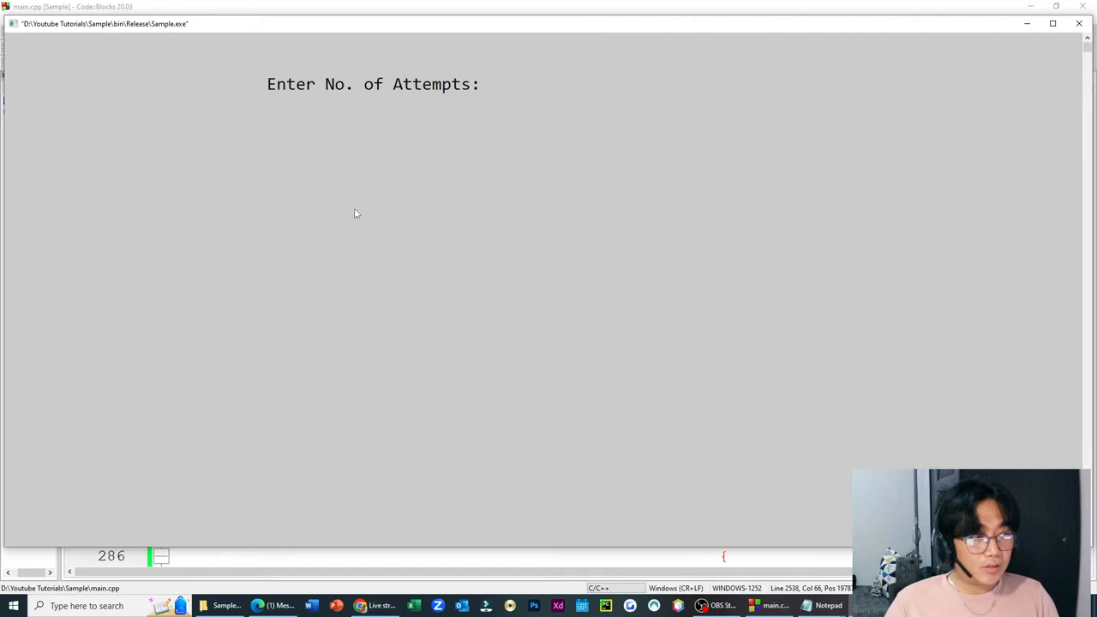
mouse_move(520, 118)
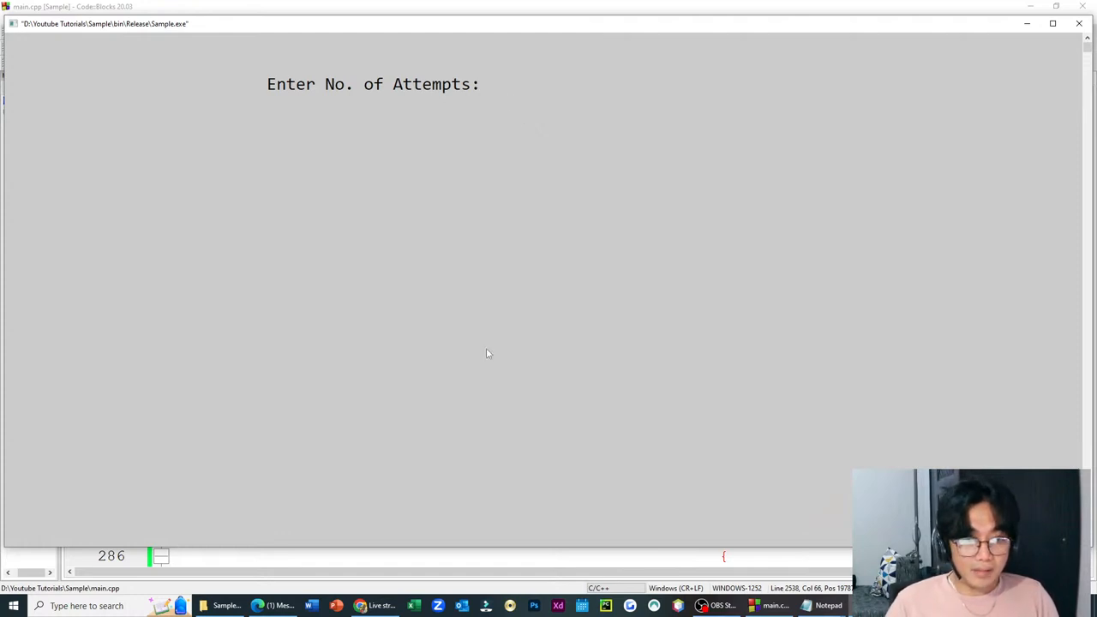
mouse_move(310, 588)
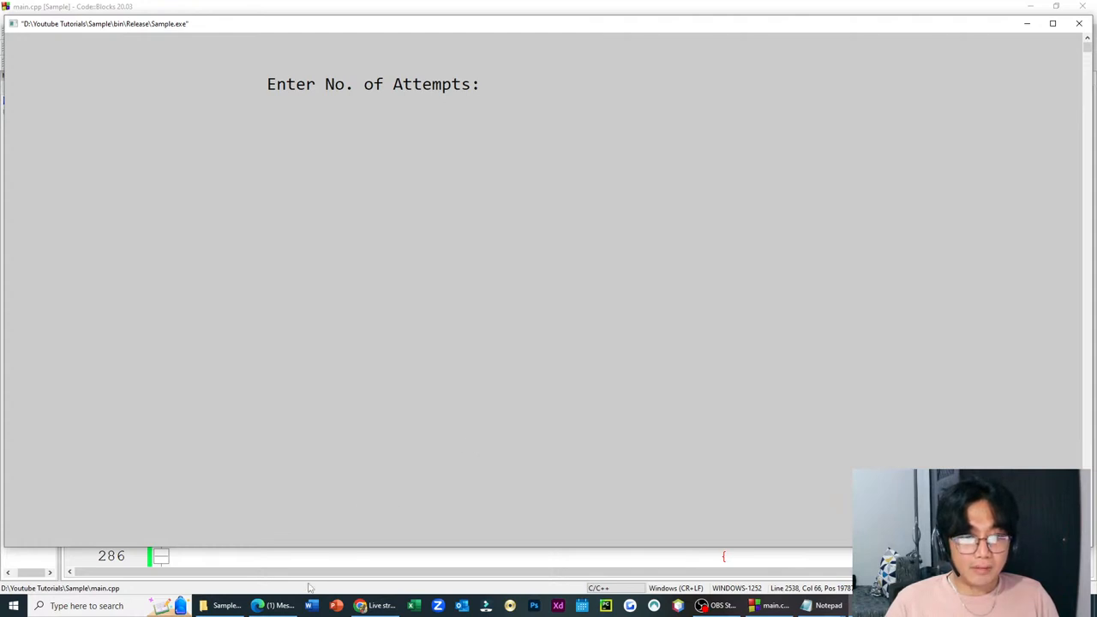
mouse_move(526, 122)
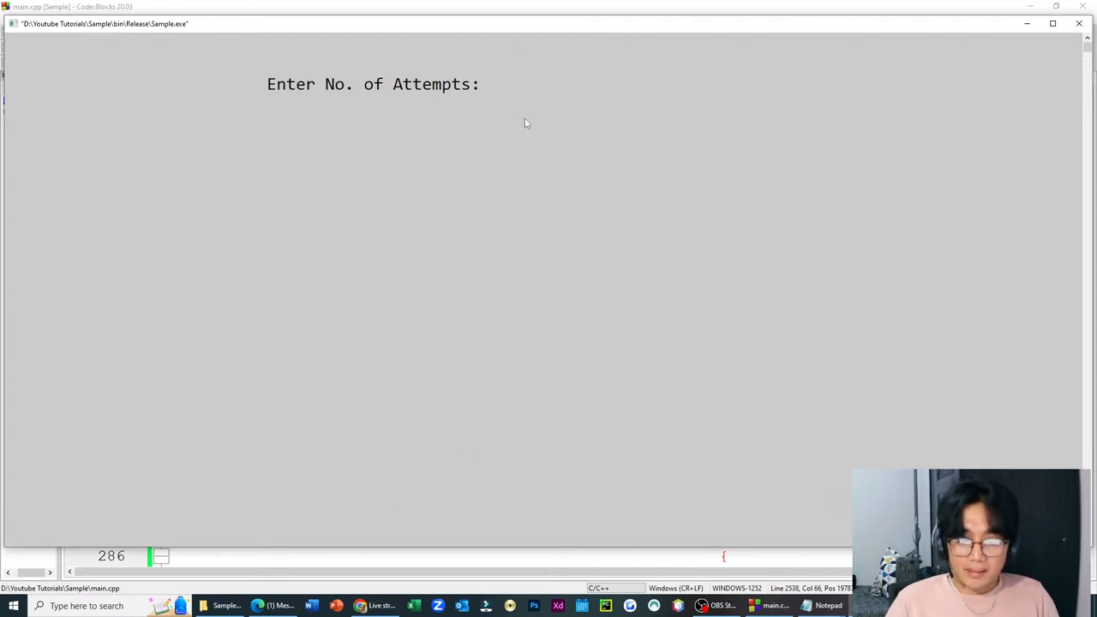
type("3")
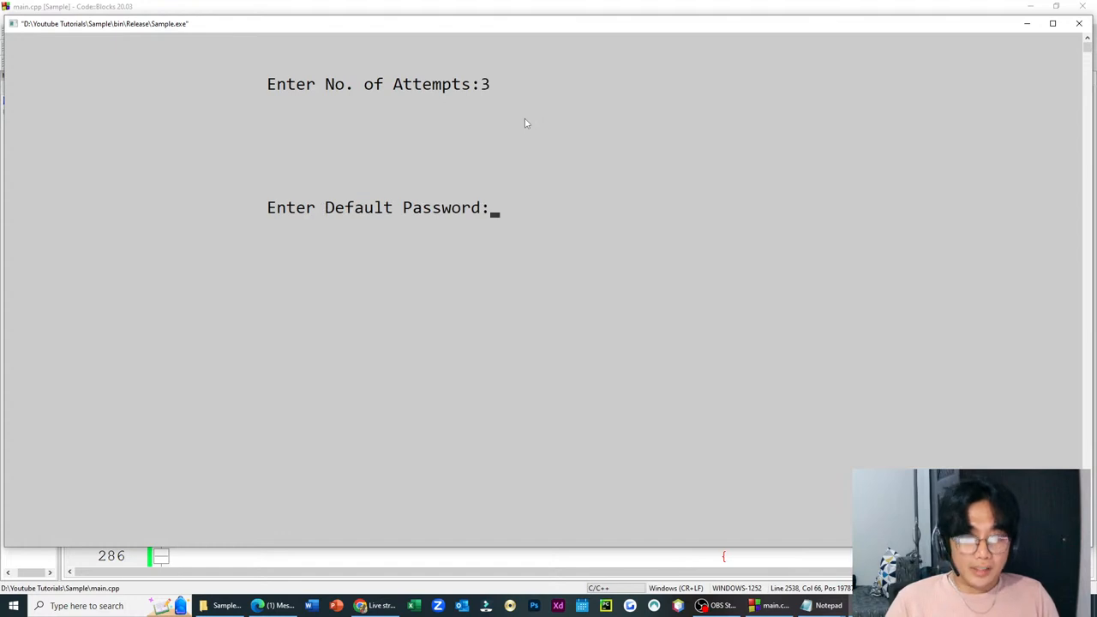
key("enter")
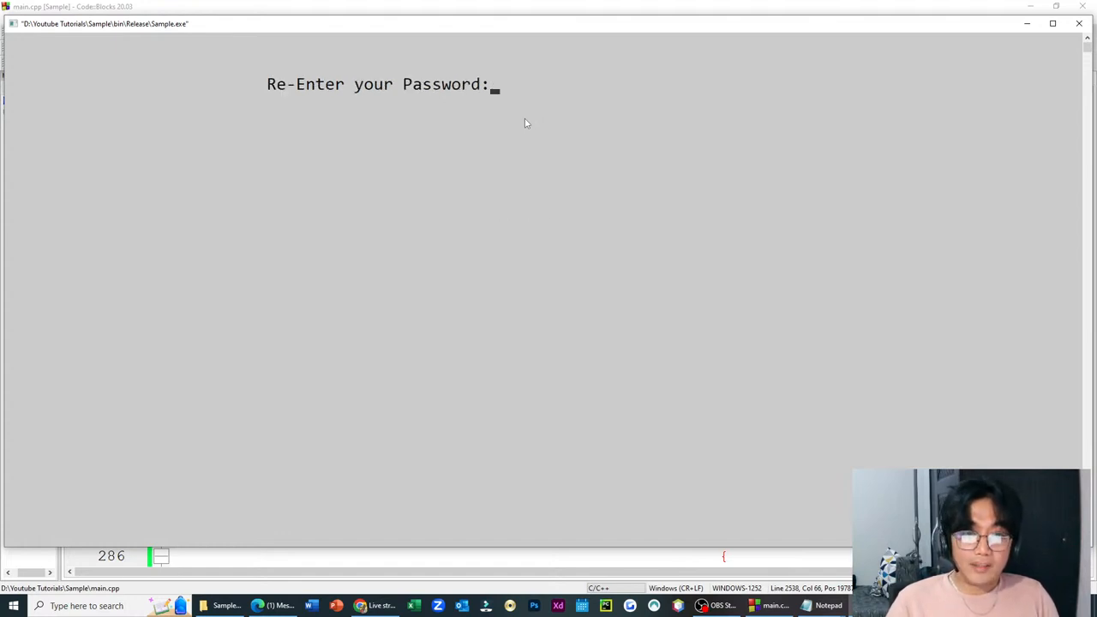
type("123")
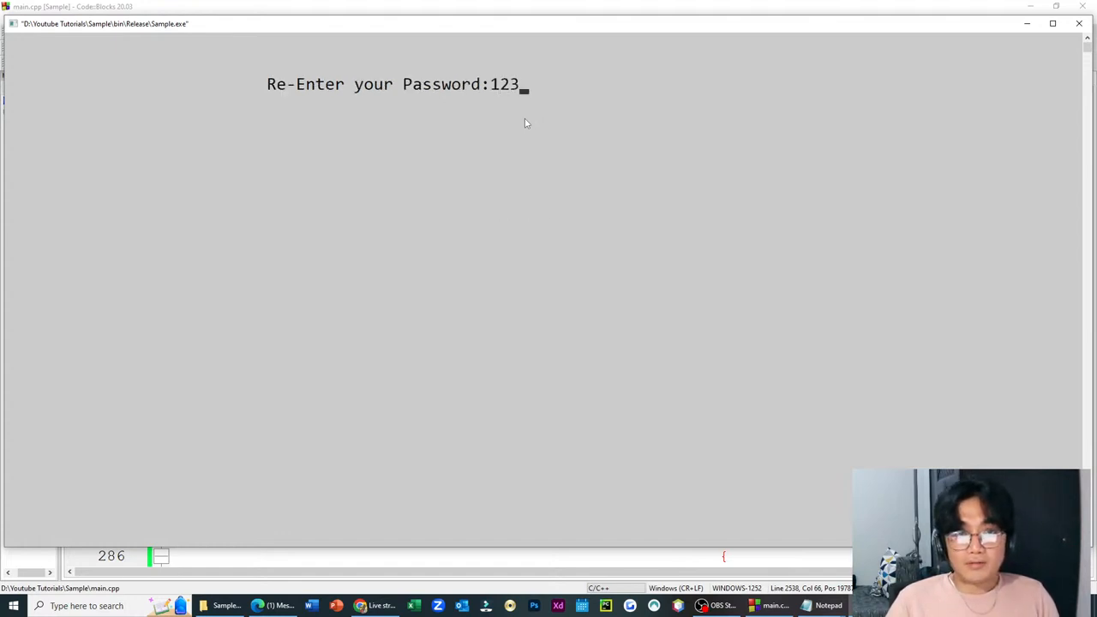
key("enter")
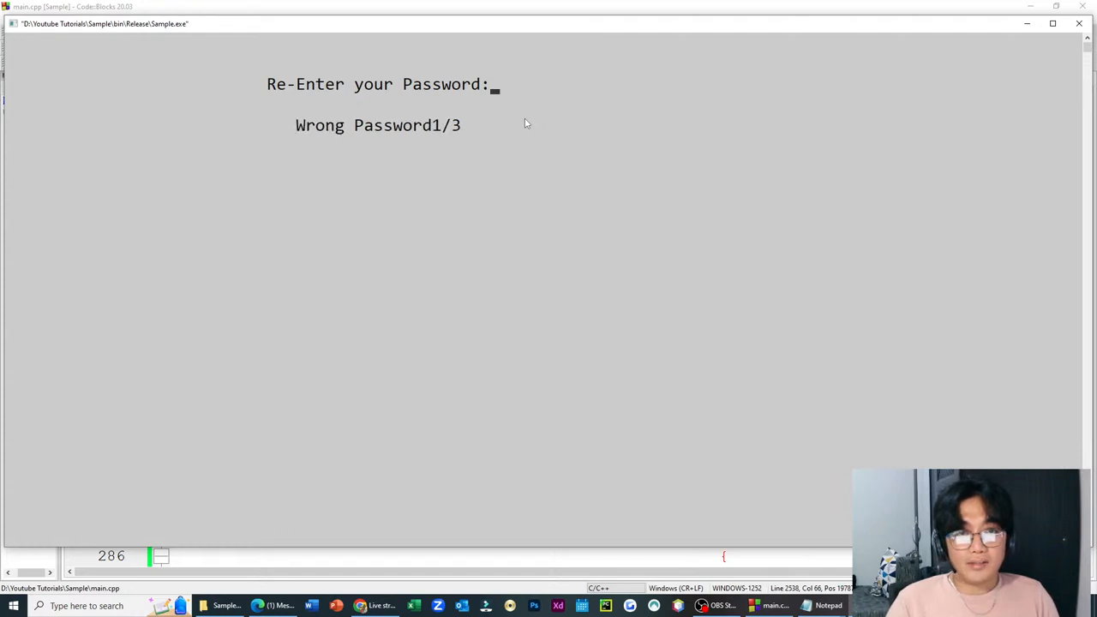
key("enter")
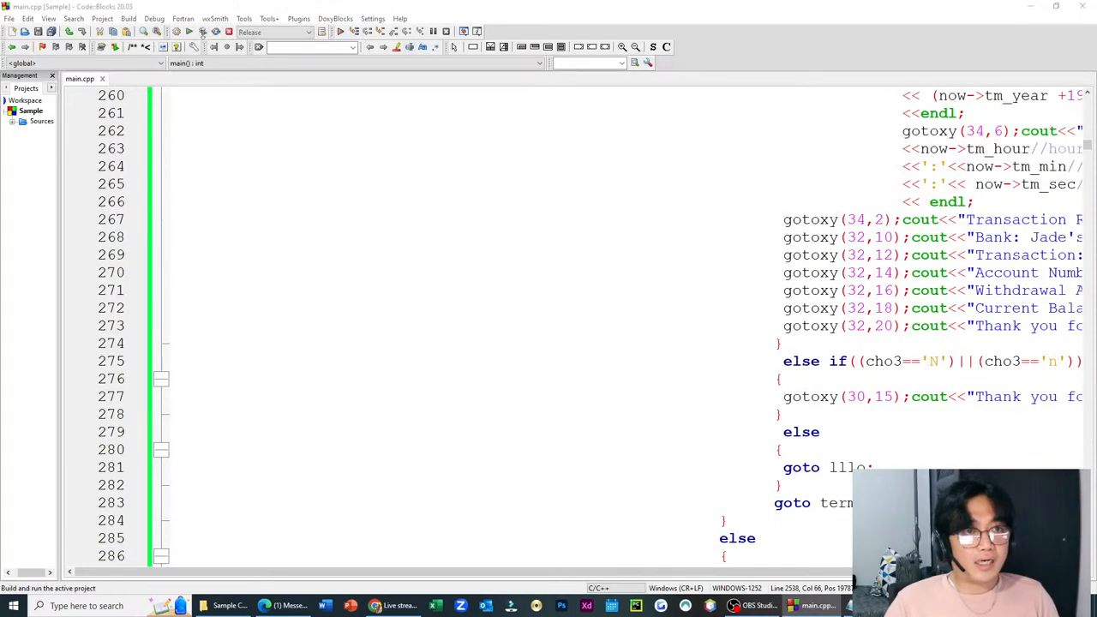
Rebuild and run the program and submit 123 at the password prompt
left_click(189, 33)
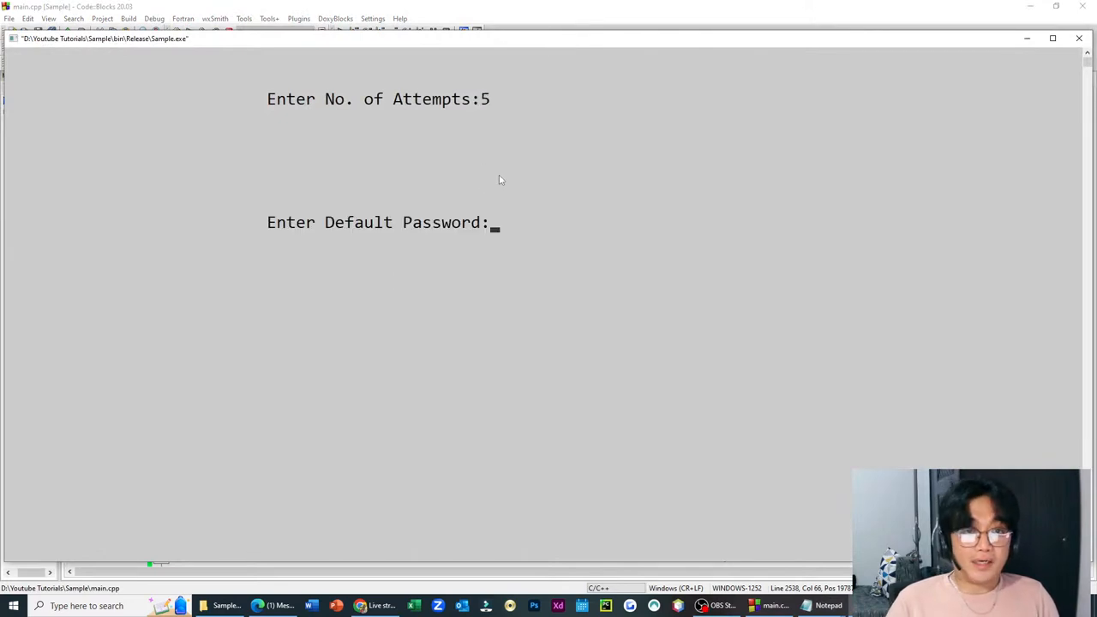
type("123")
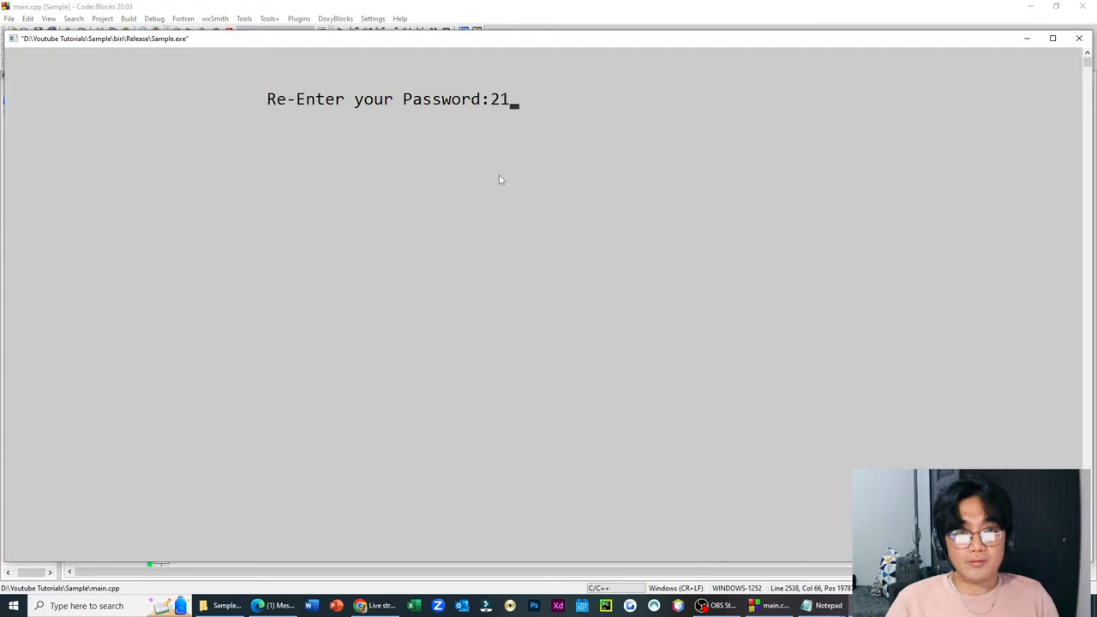
key("enter")
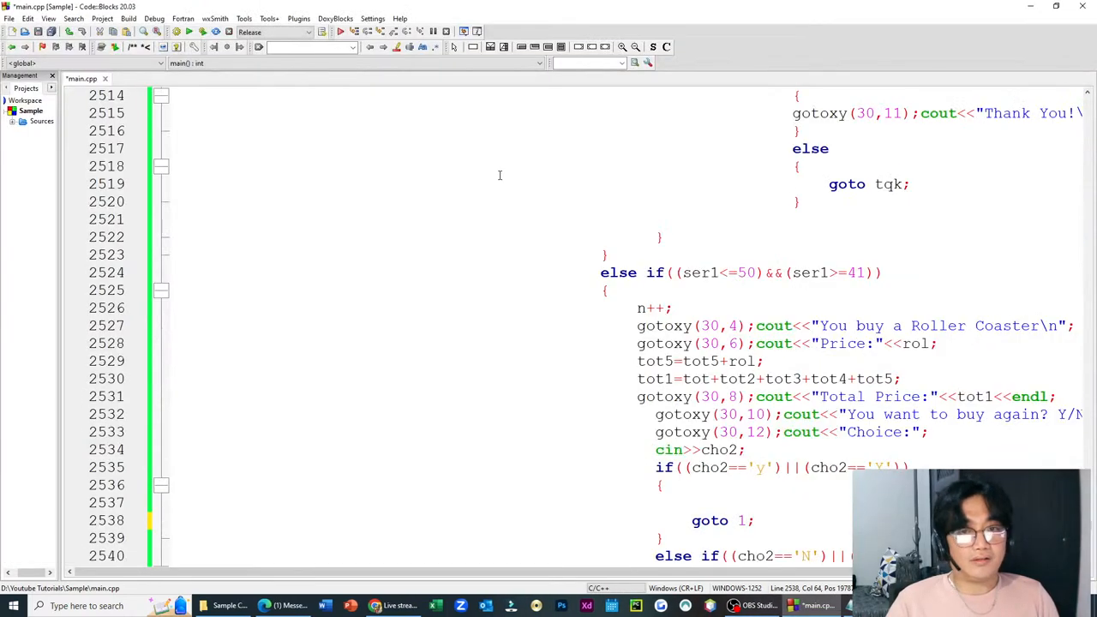
type("tip")
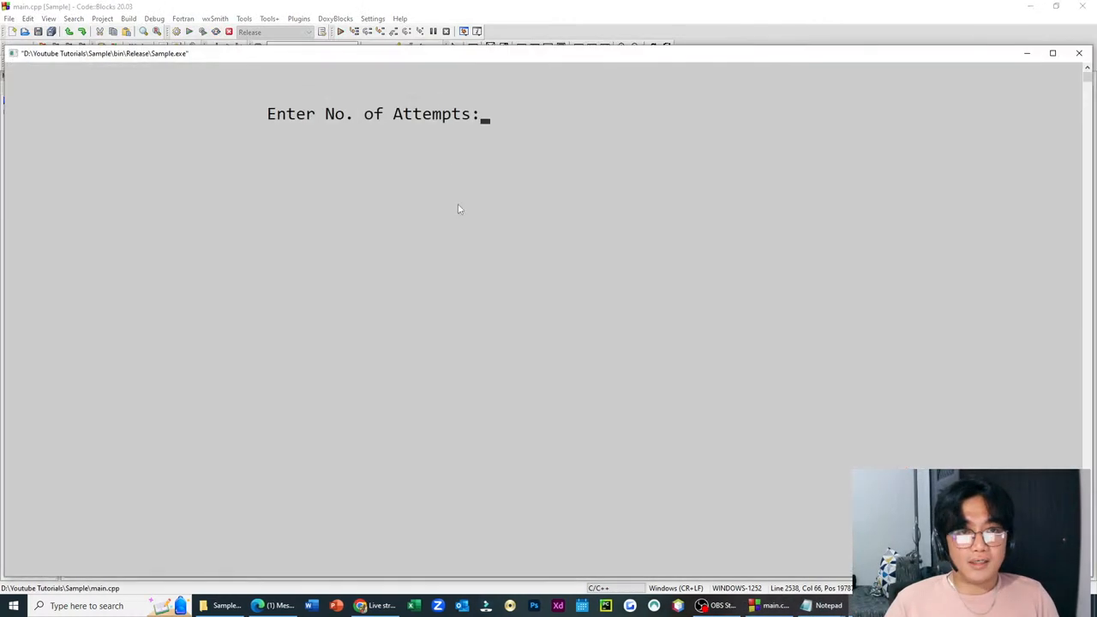
type("3")
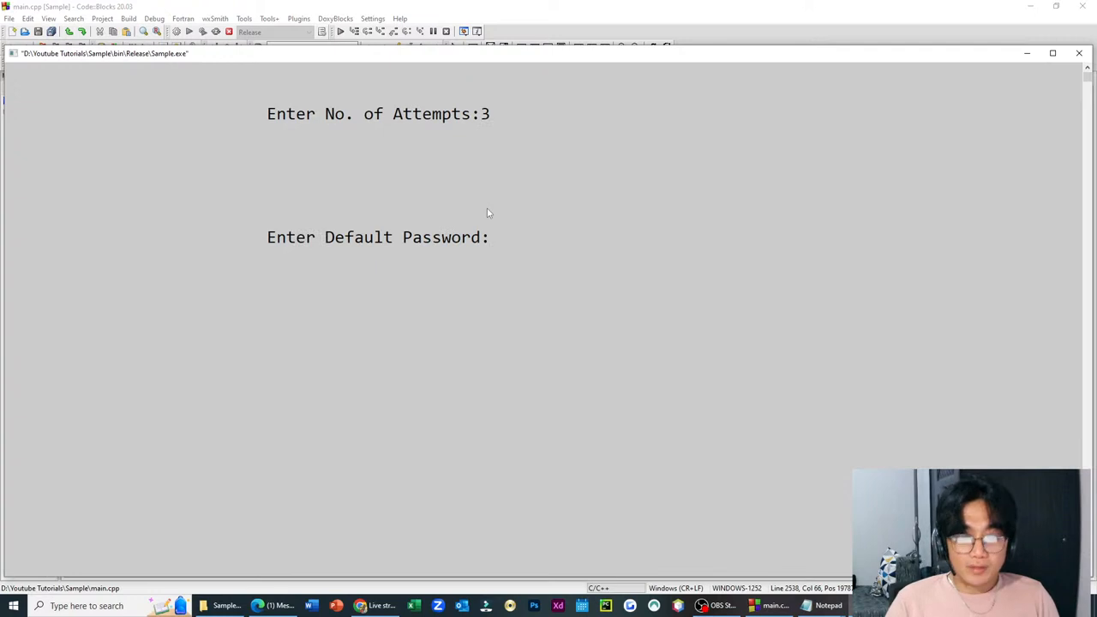
type("12345")
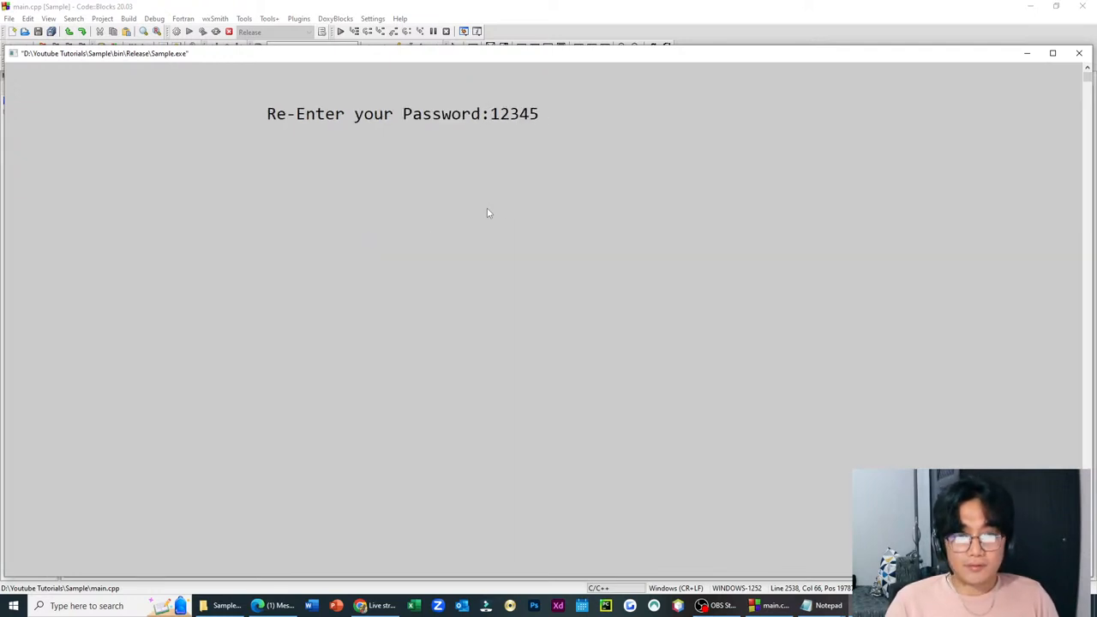
key("enter")
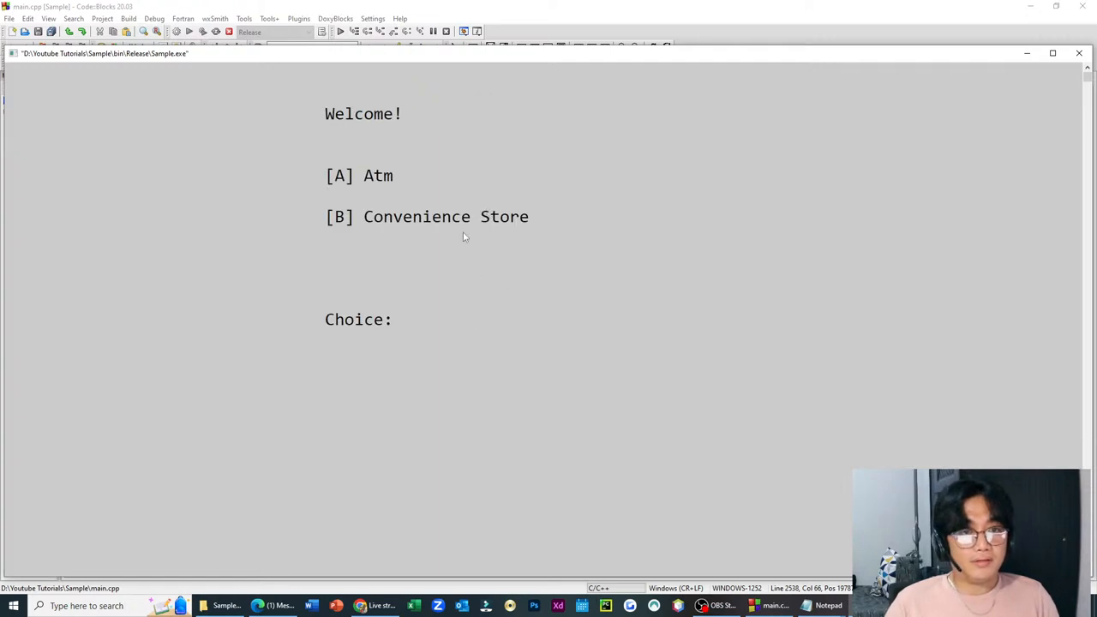
mouse_move(443, 235)
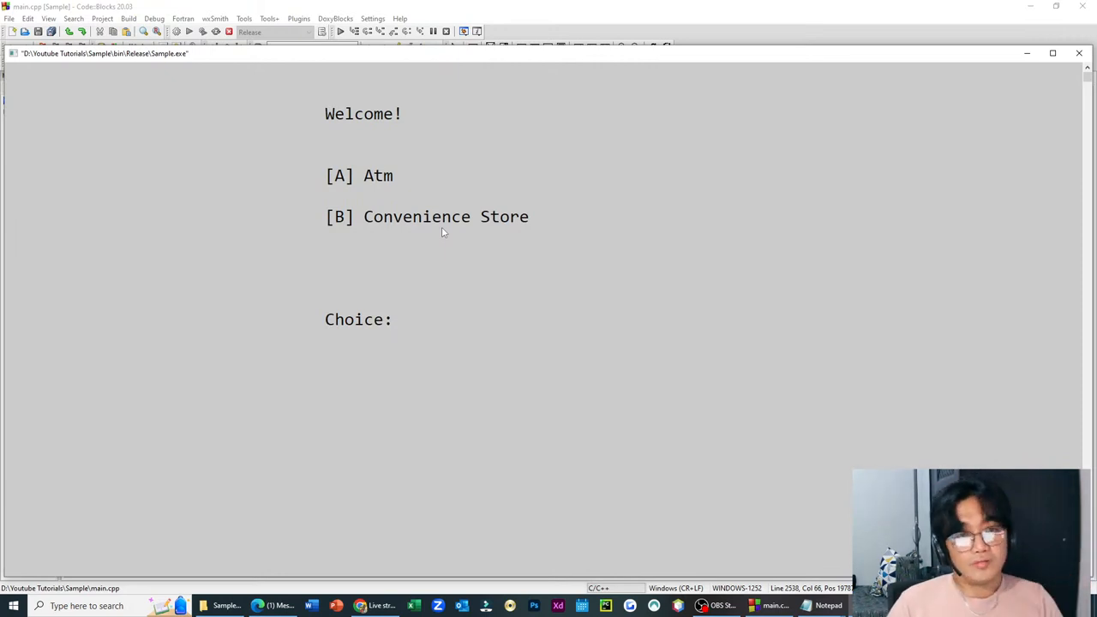
type("A")
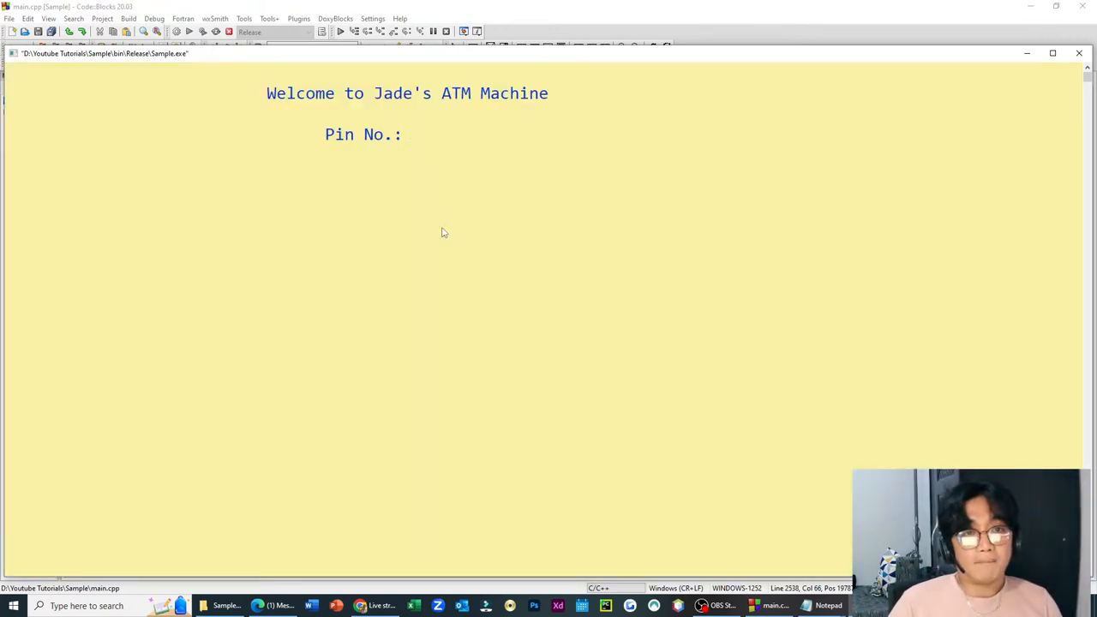
type("1234")
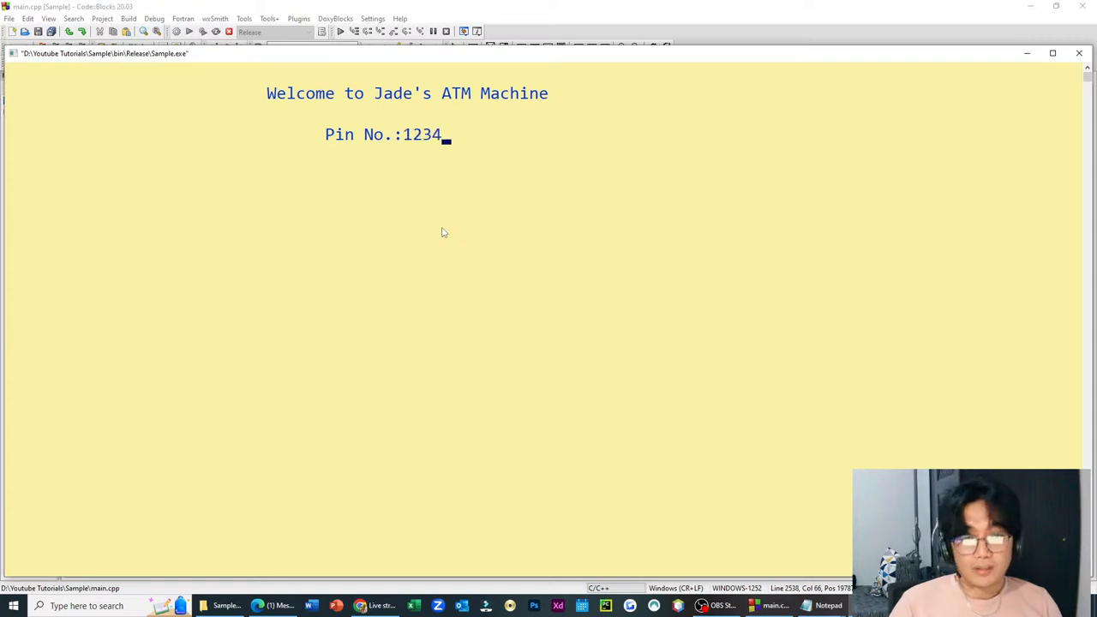
key("enter")
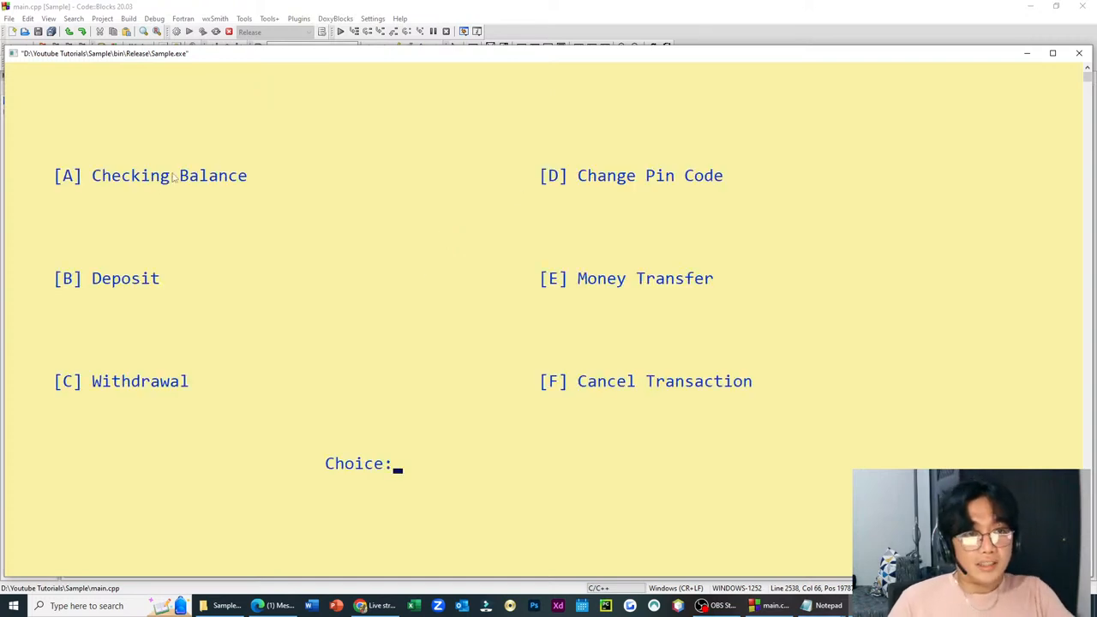
mouse_move(132, 287)
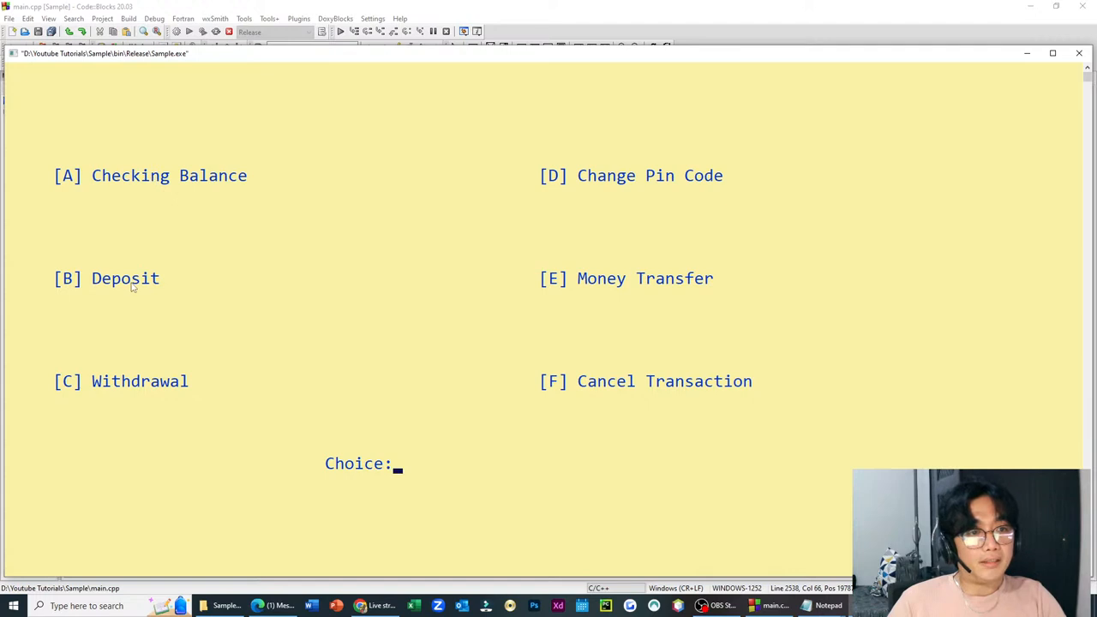
mouse_move(833, 210)
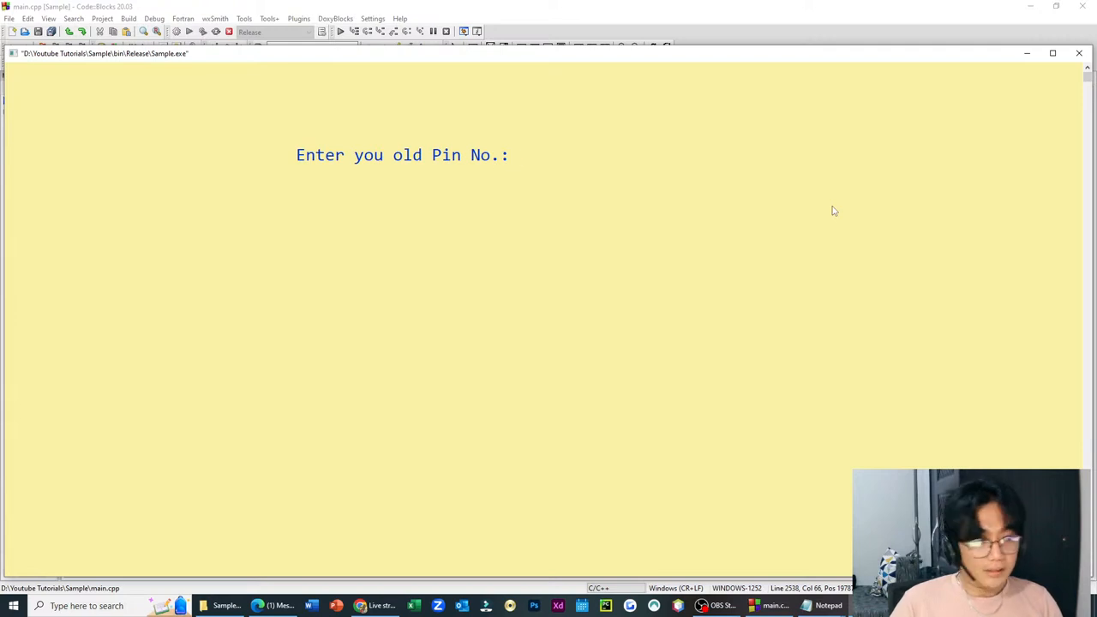
Try Change Pin Code (D) with old PIN entries and new PIN 54321, getting 'Wrong Pin Number 1/5'
type("1234")
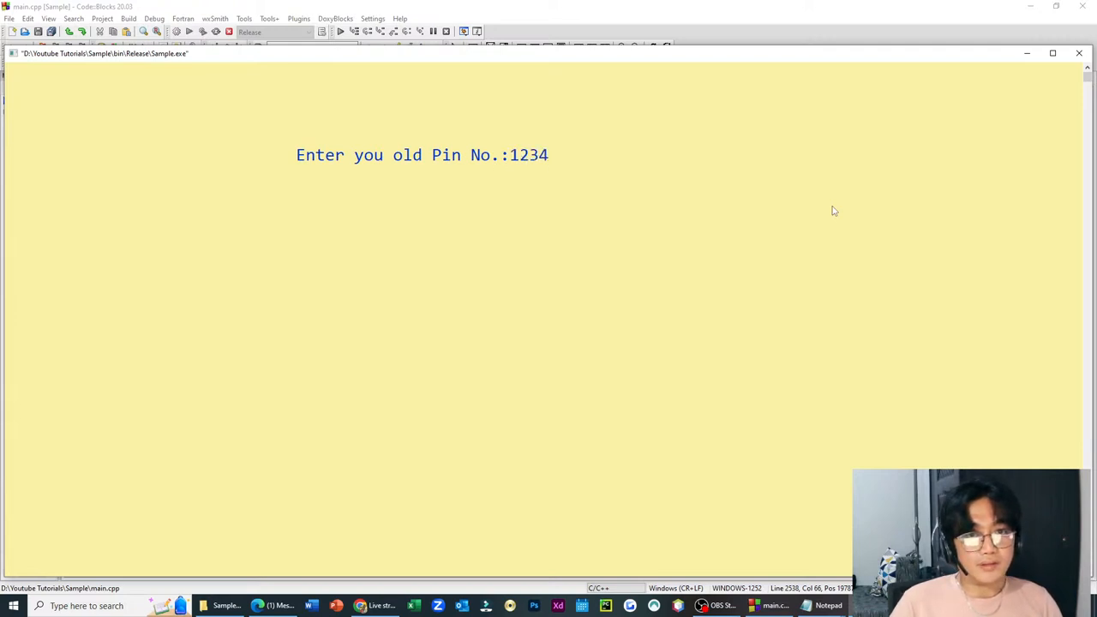
type("54")
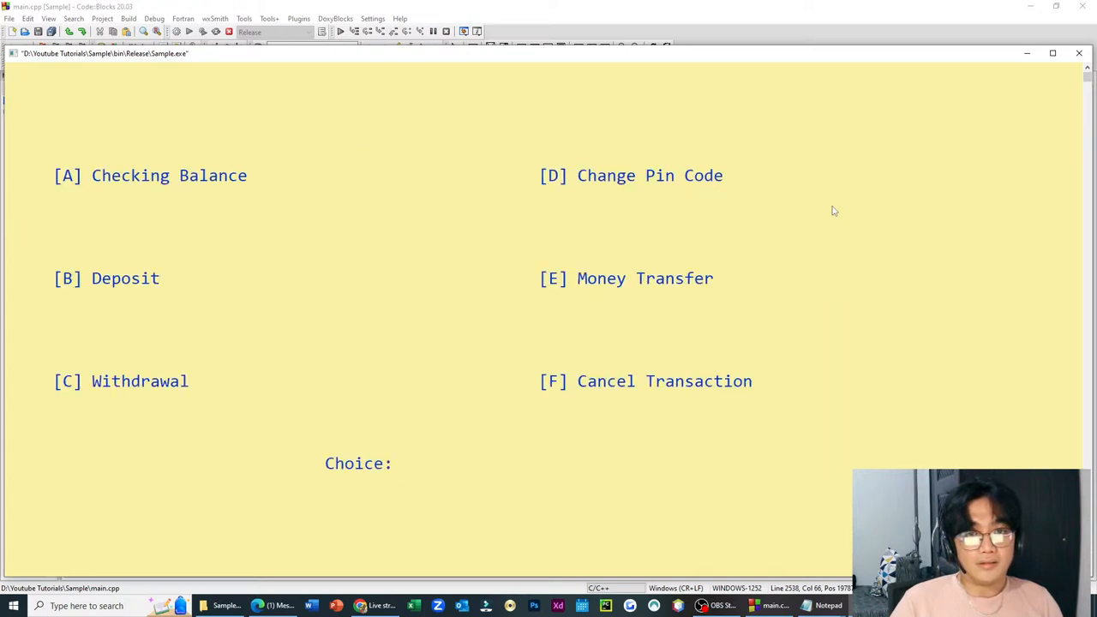
type("D")
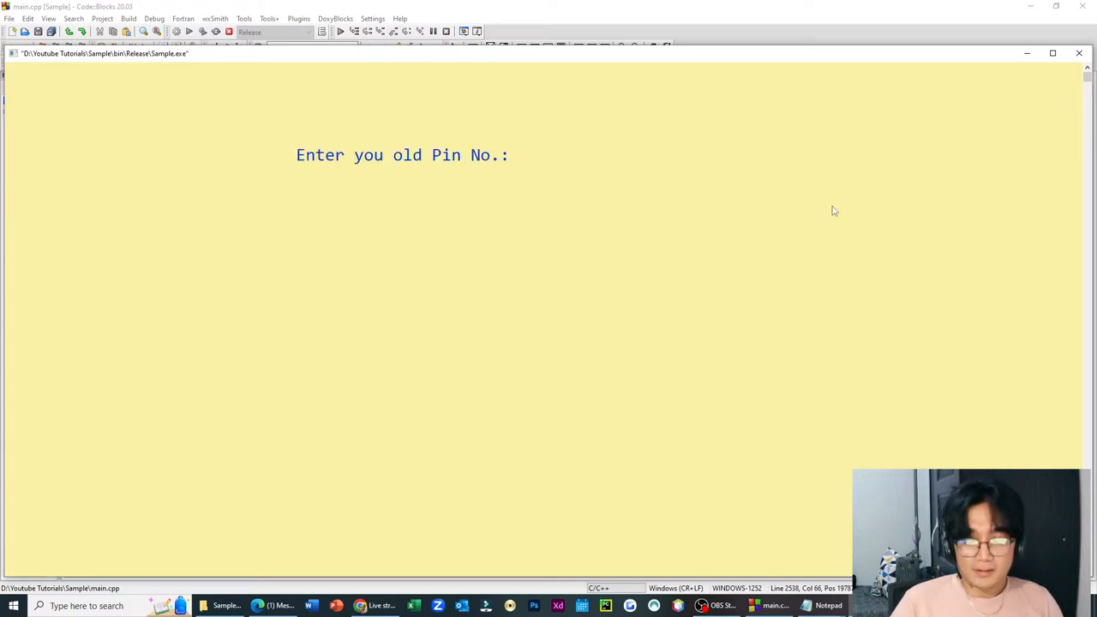
type("54321")
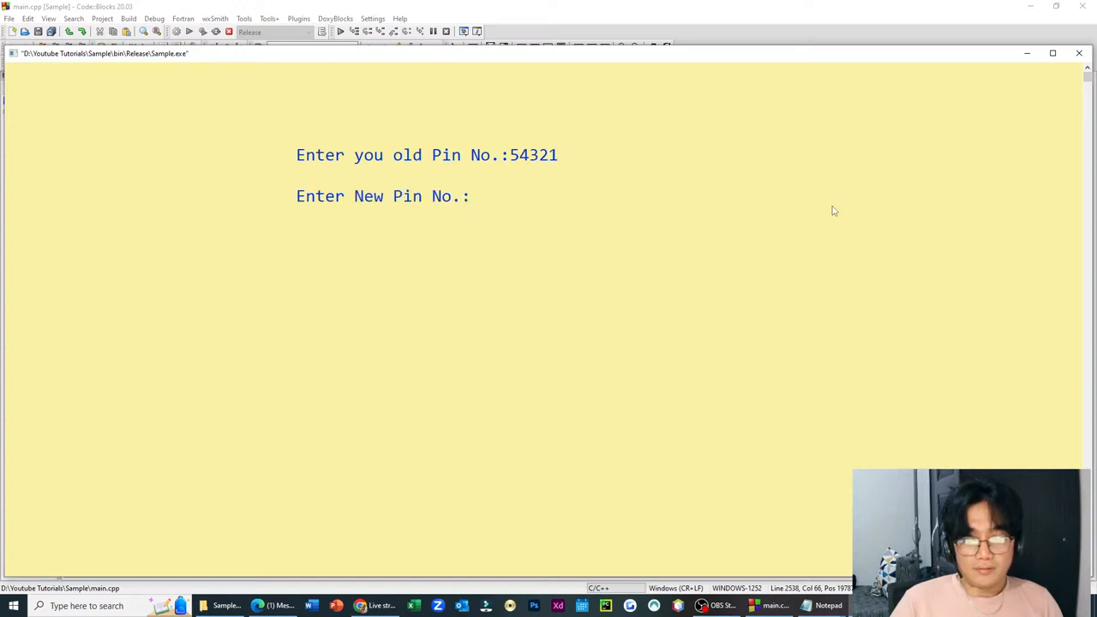
type("d")
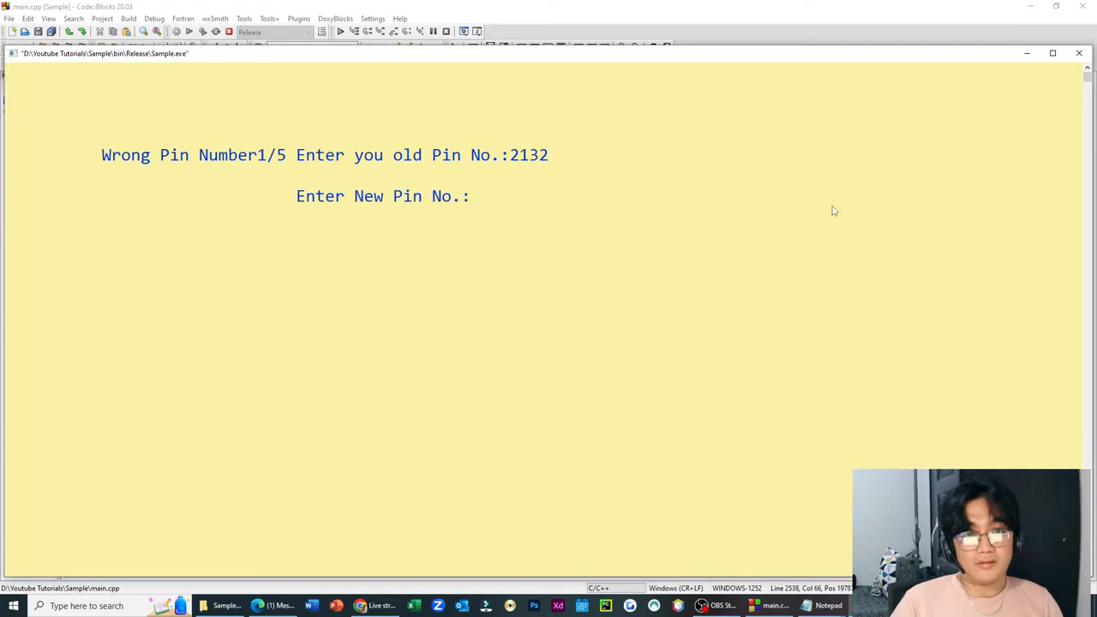
key("enter")
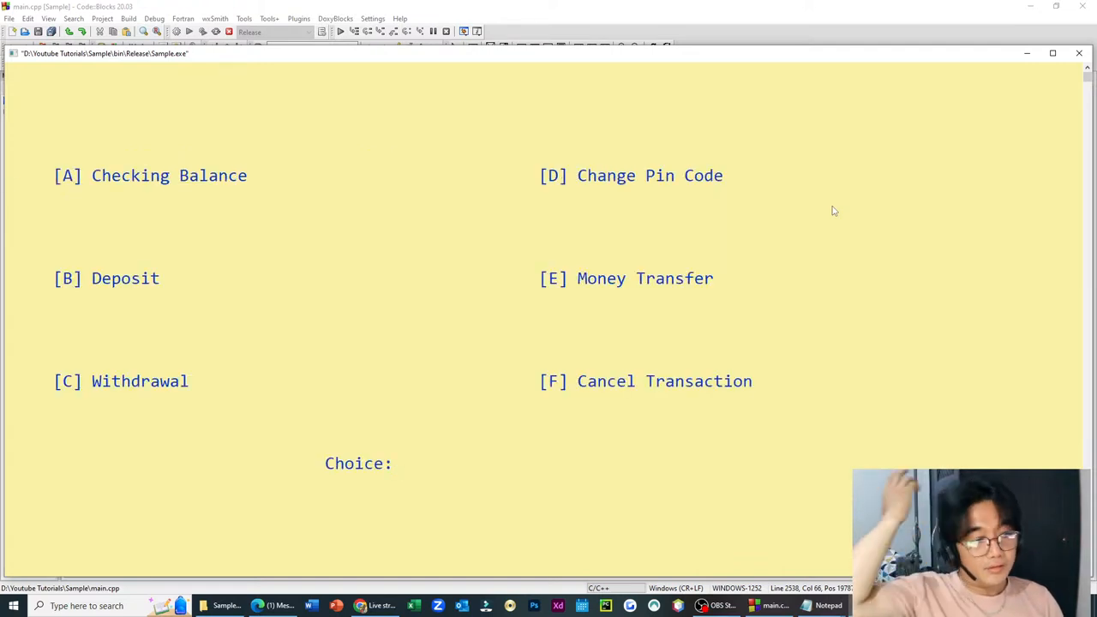
Open the ATM and deposit 5000 via option B
type("a")
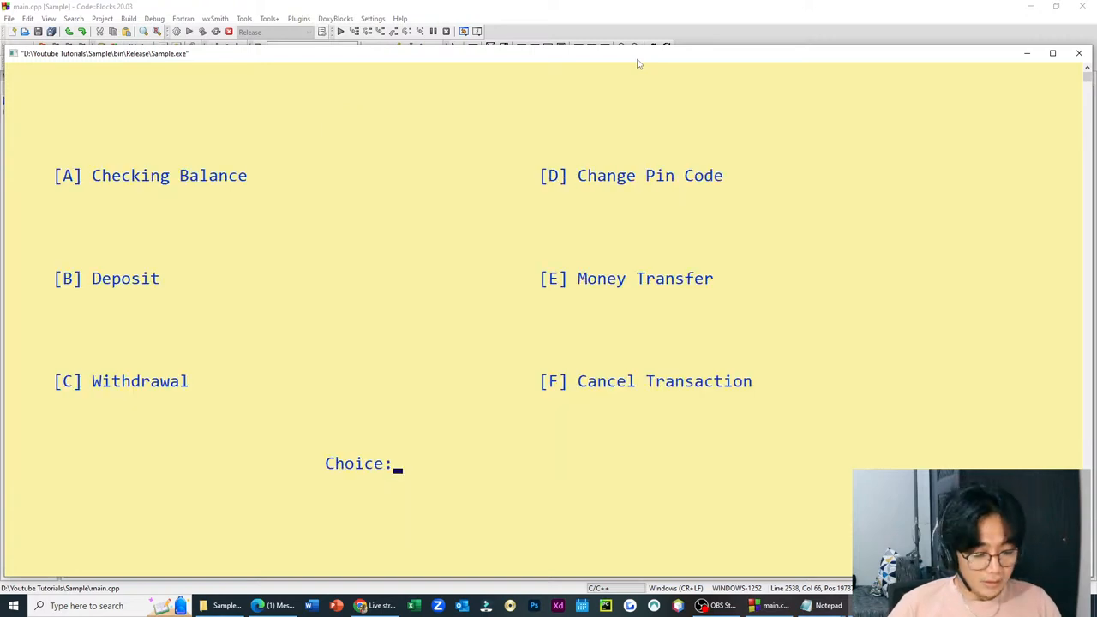
type("B")
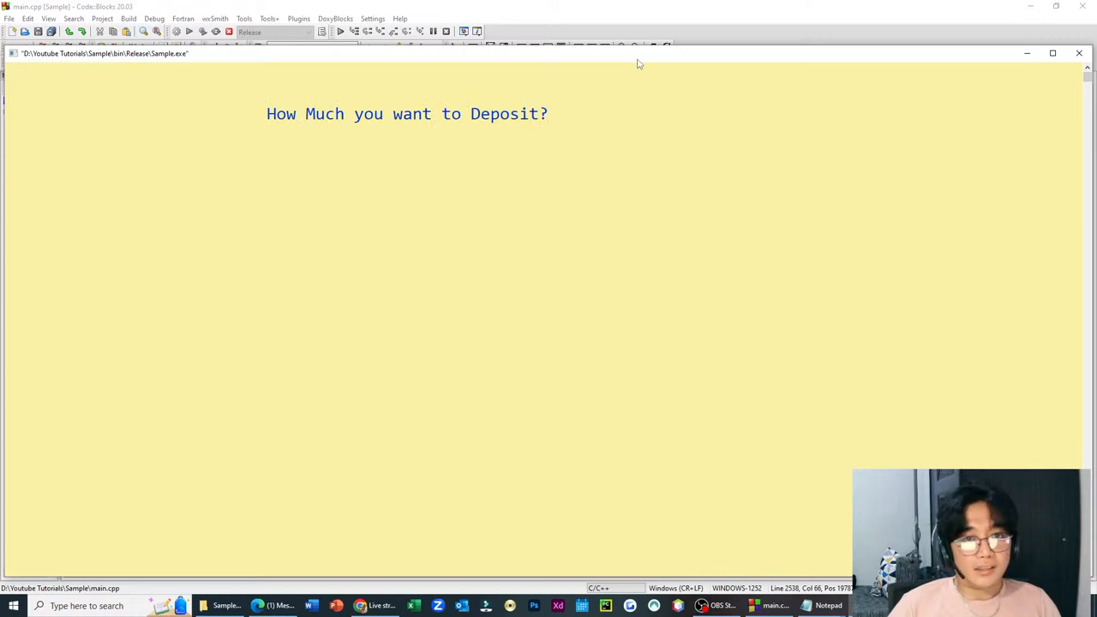
type("5000")
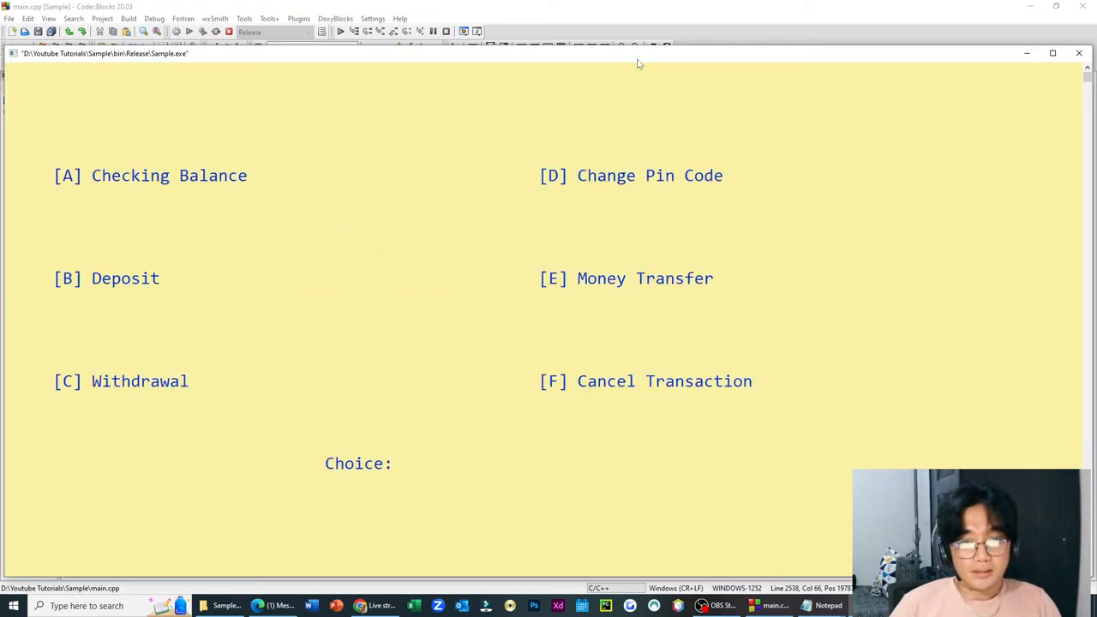
type("E")
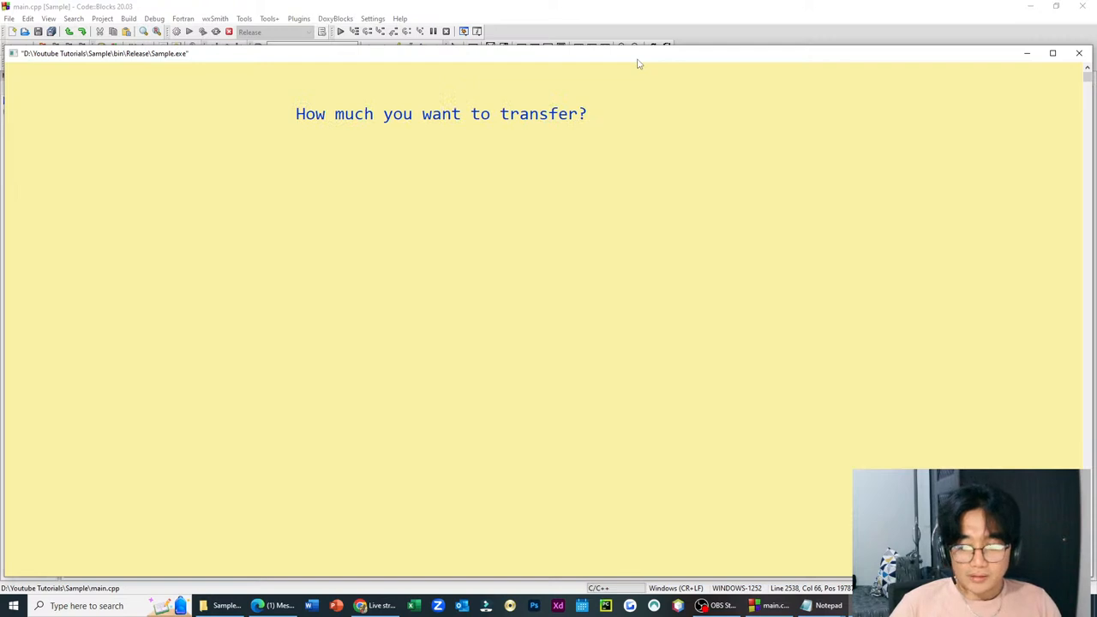
type("1000")
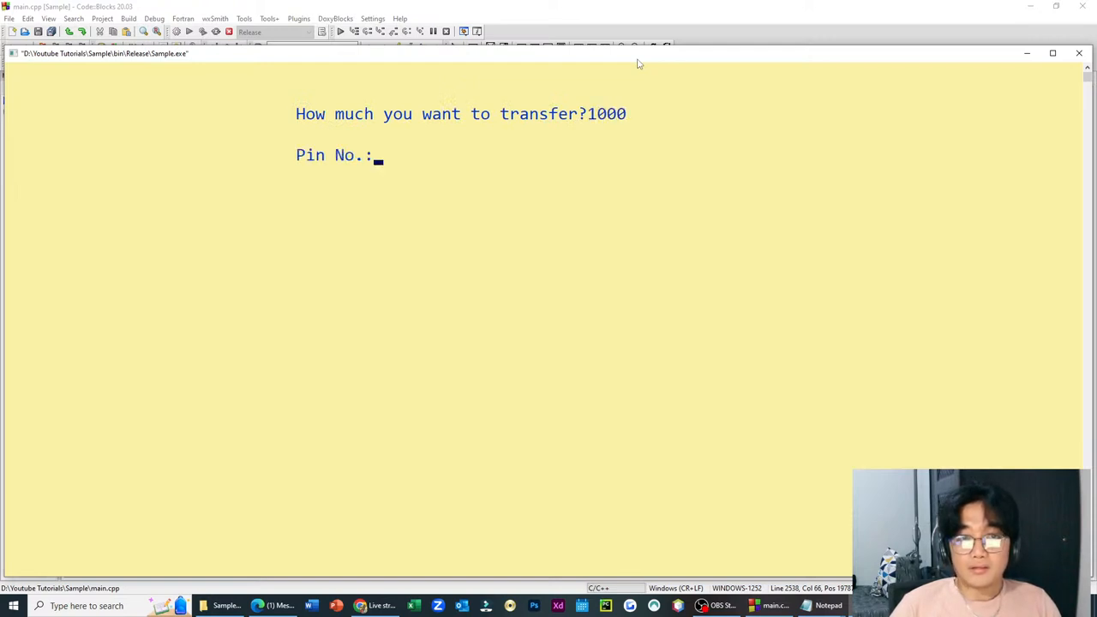
type("21")
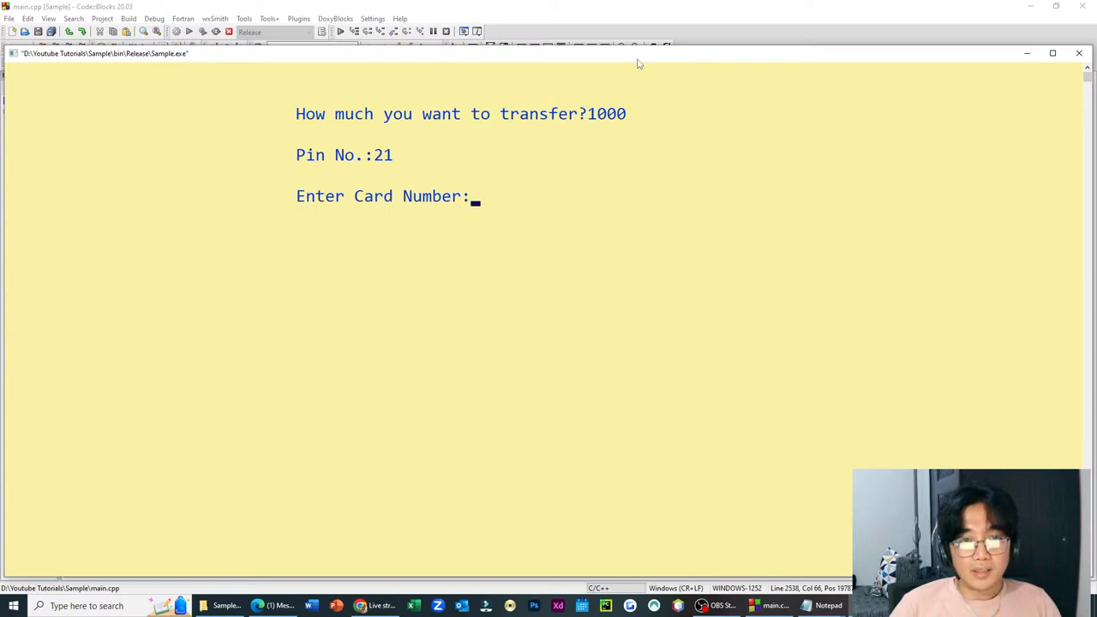
type("12")
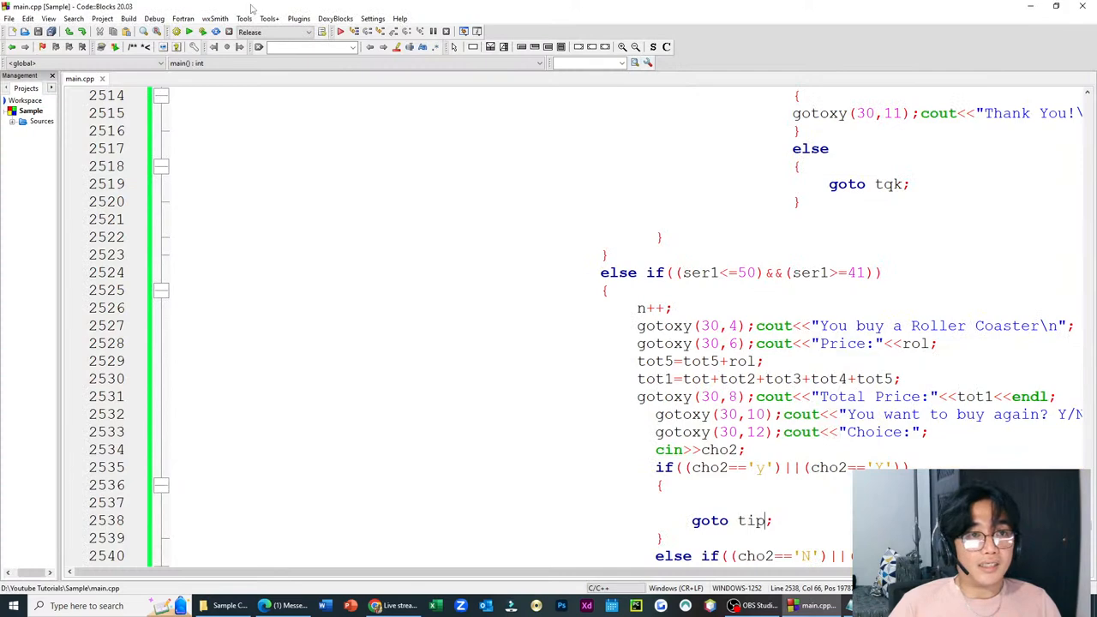
left_click(188, 32)
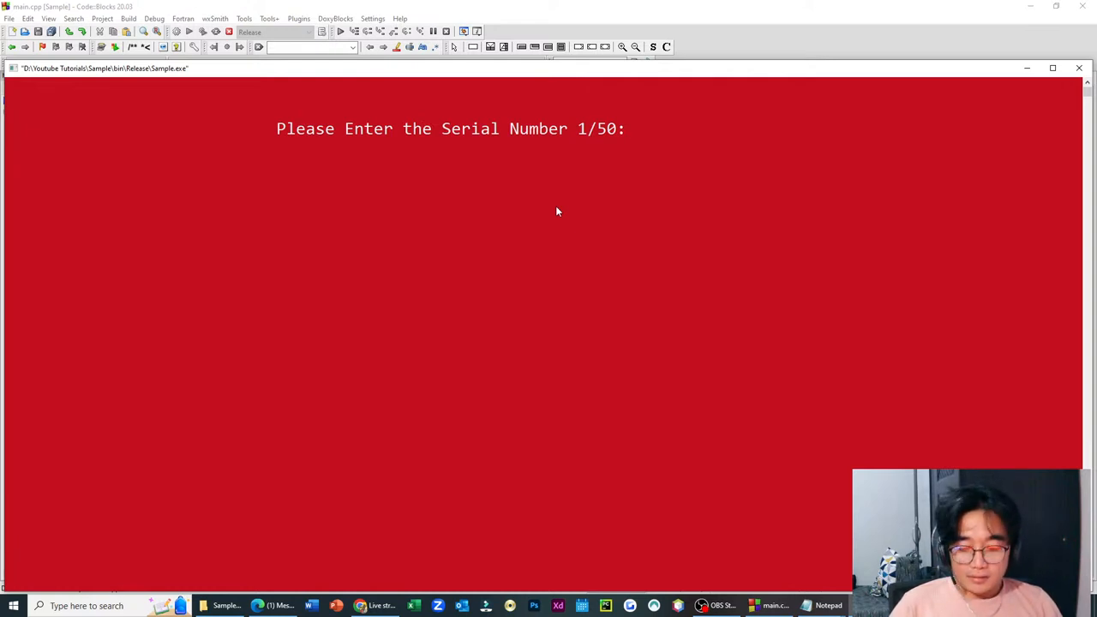
type("12")
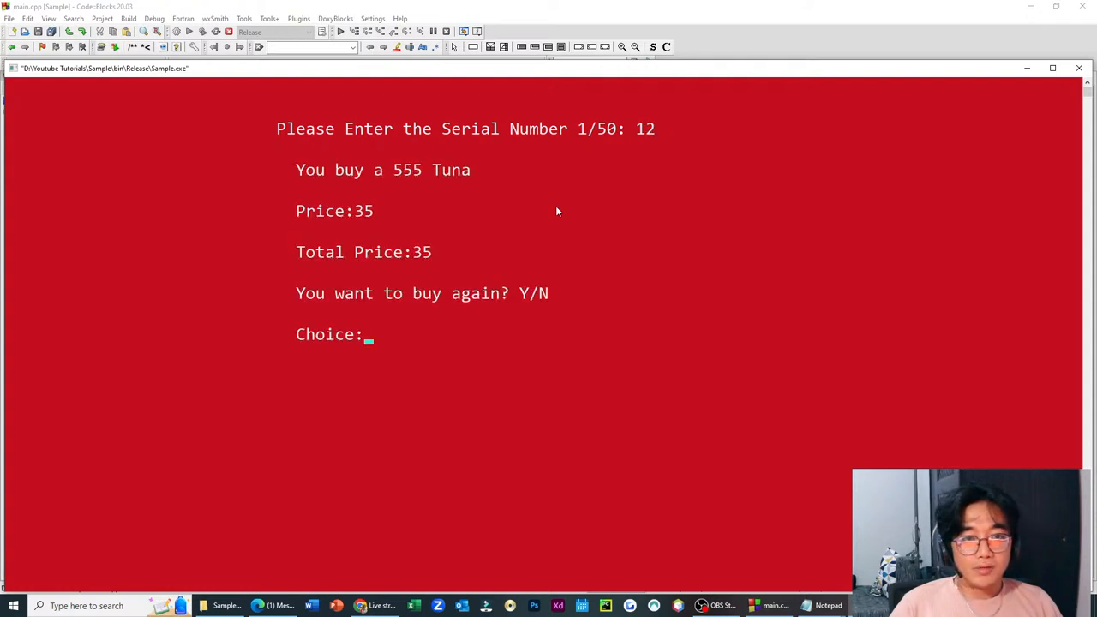
type("y")
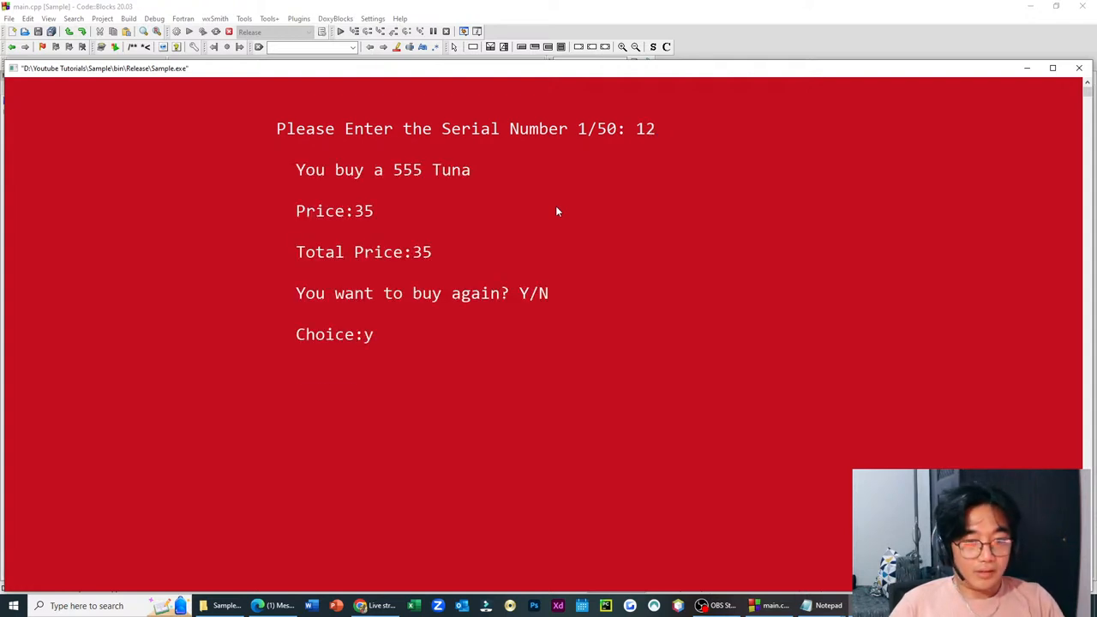
type("b")
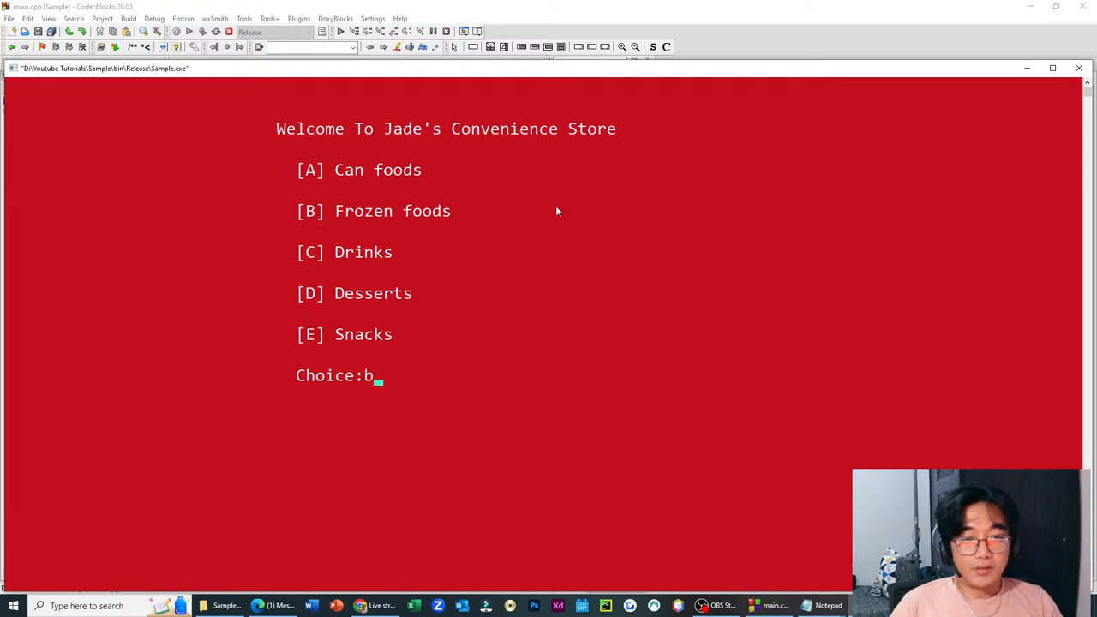
key("enter")
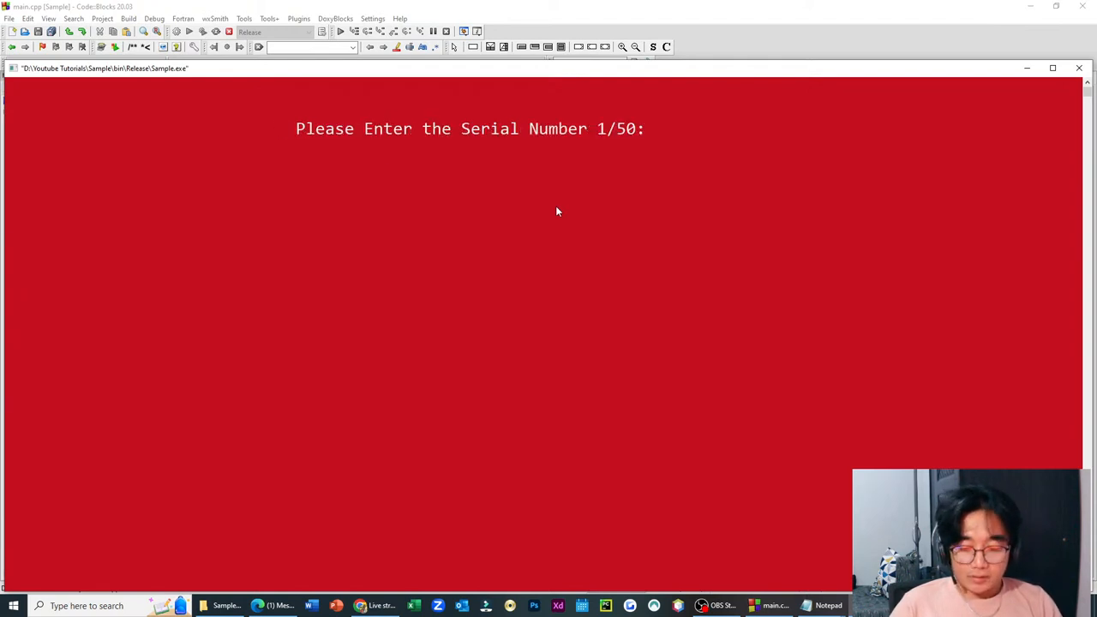
type("12")
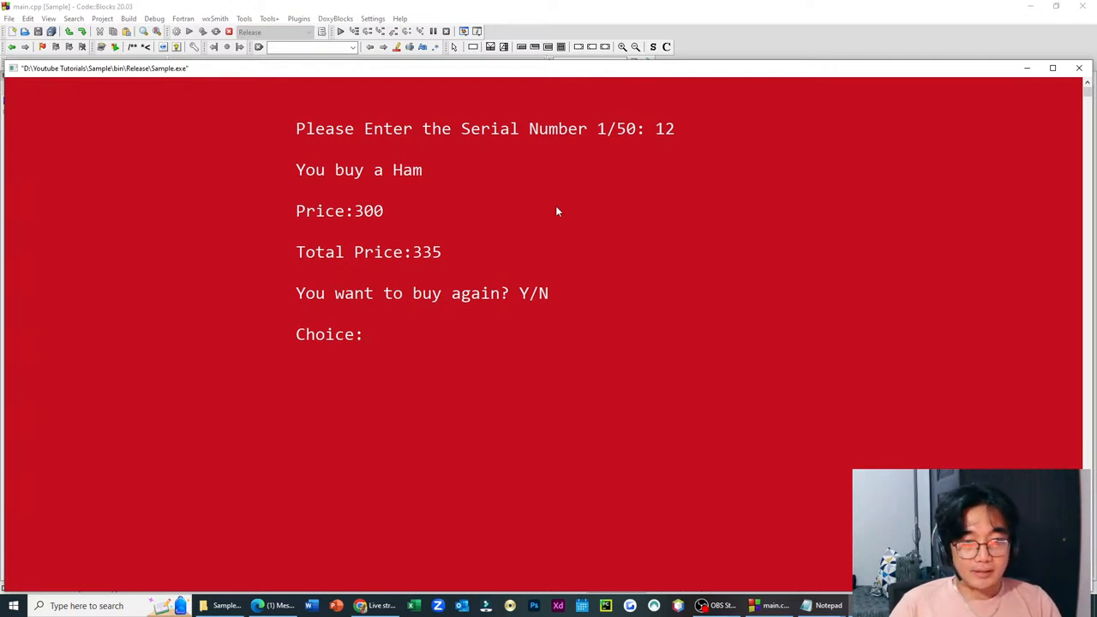
type("n")
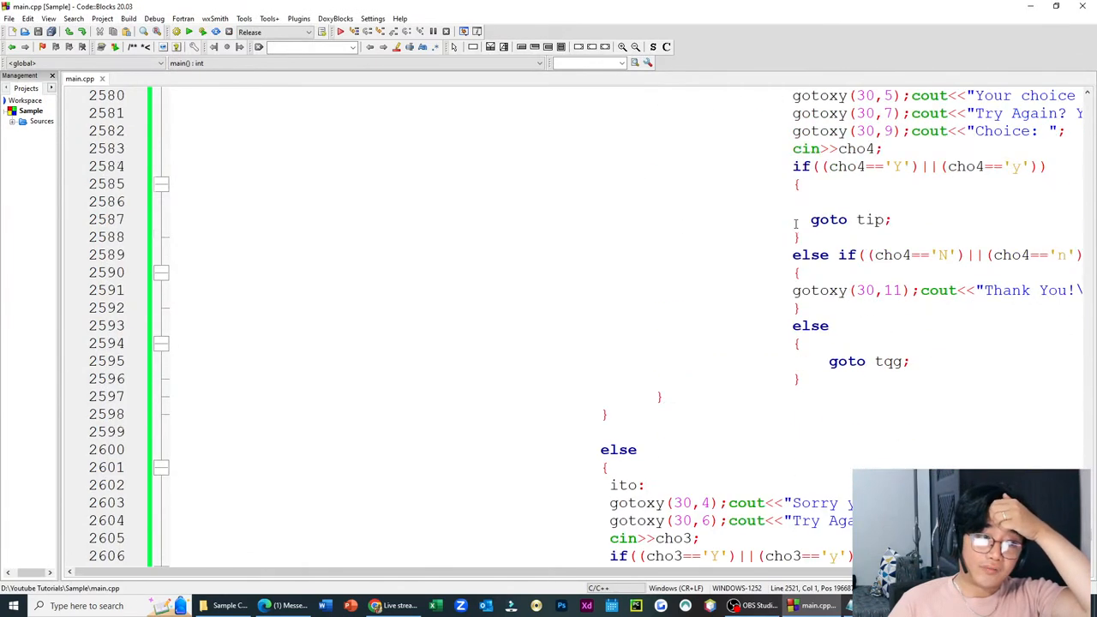
scroll("down", 3)
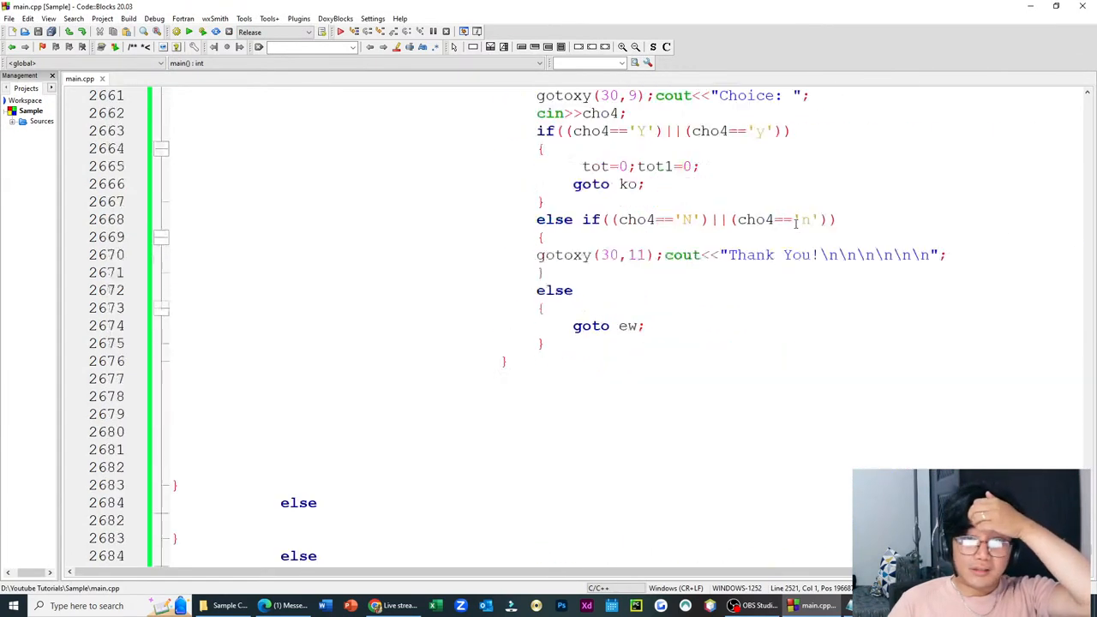
scroll("down", 3)
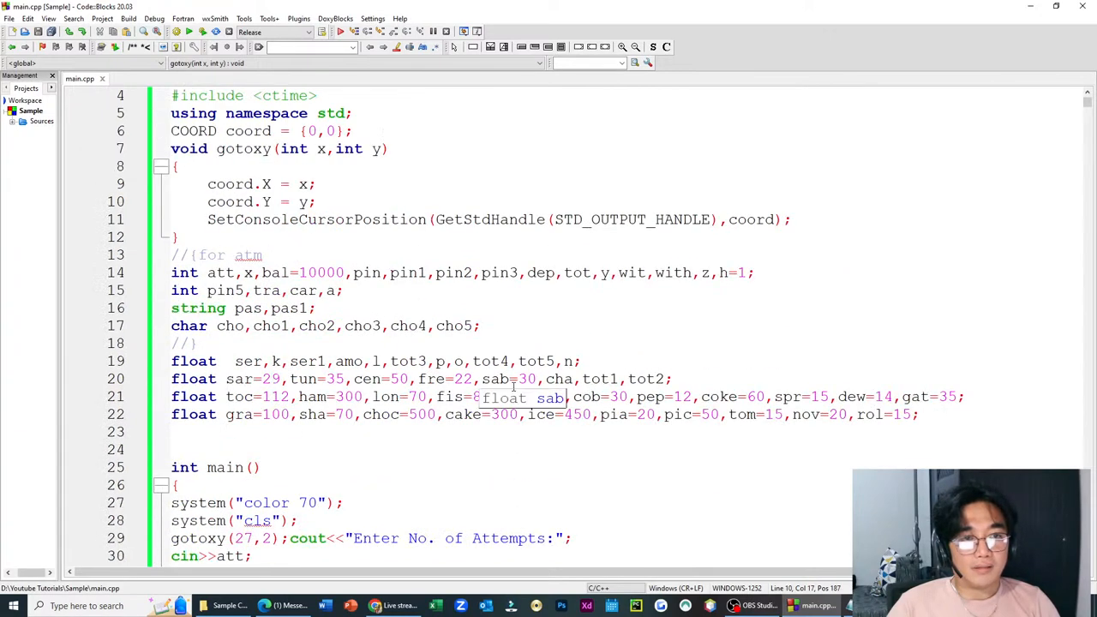
scroll("down", 3)
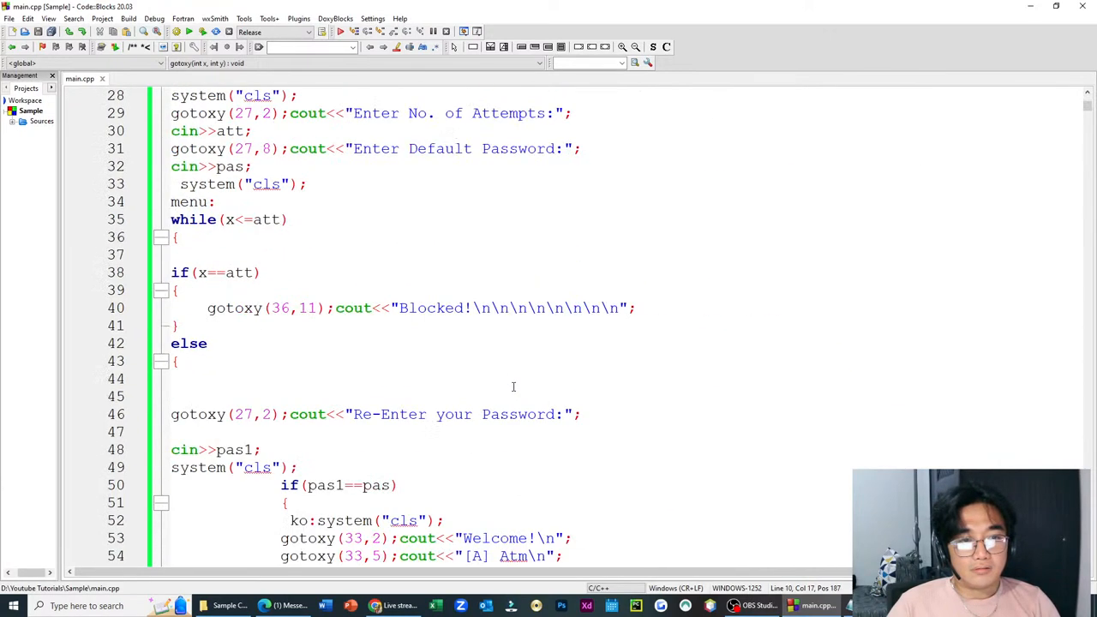
scroll("down", 3)
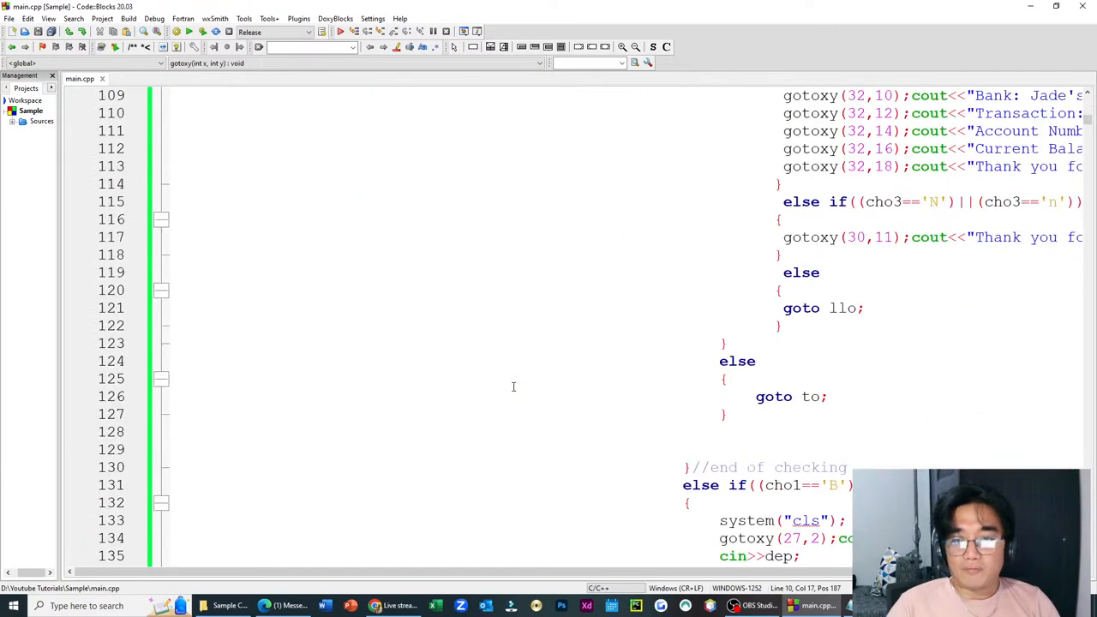
scroll("down", 3)
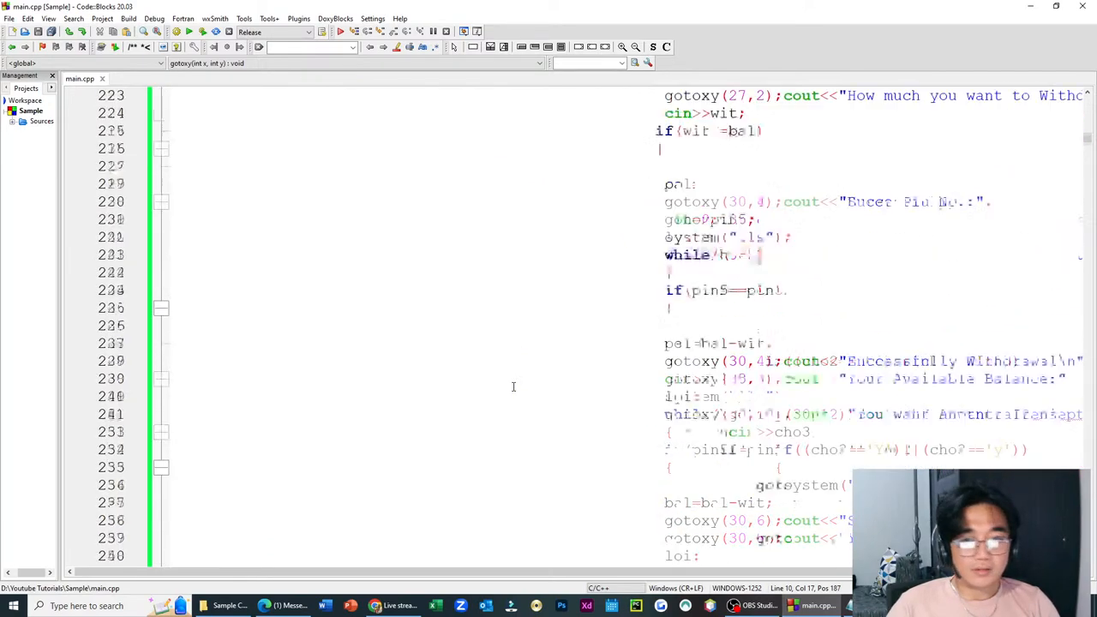
scroll("down", 3)
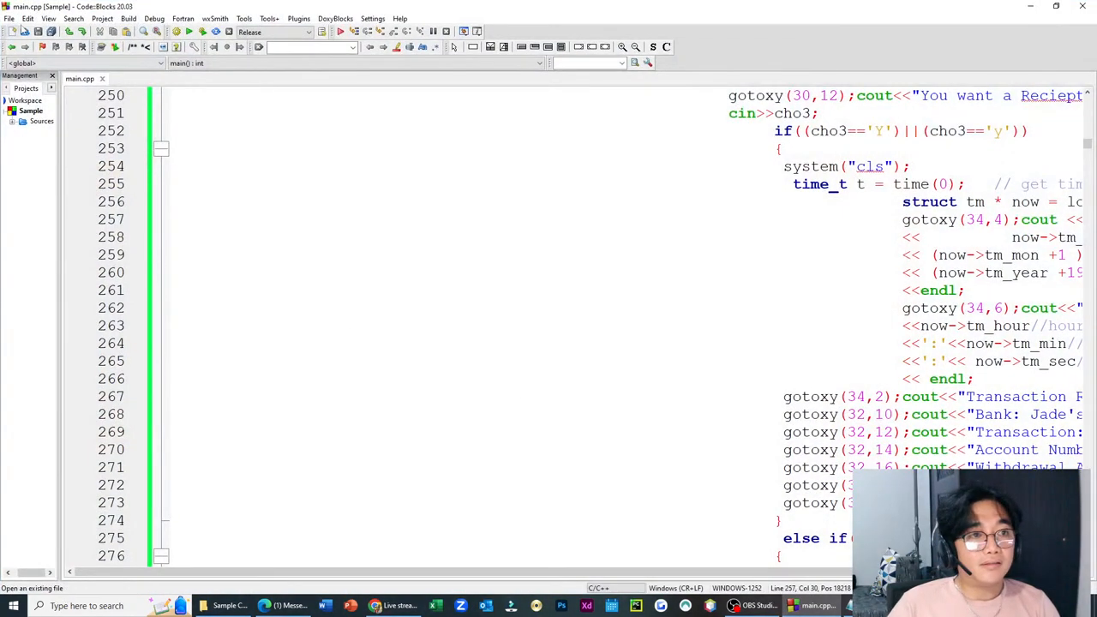
Start a new Console application project with C++ as the language
left_click(8, 18)
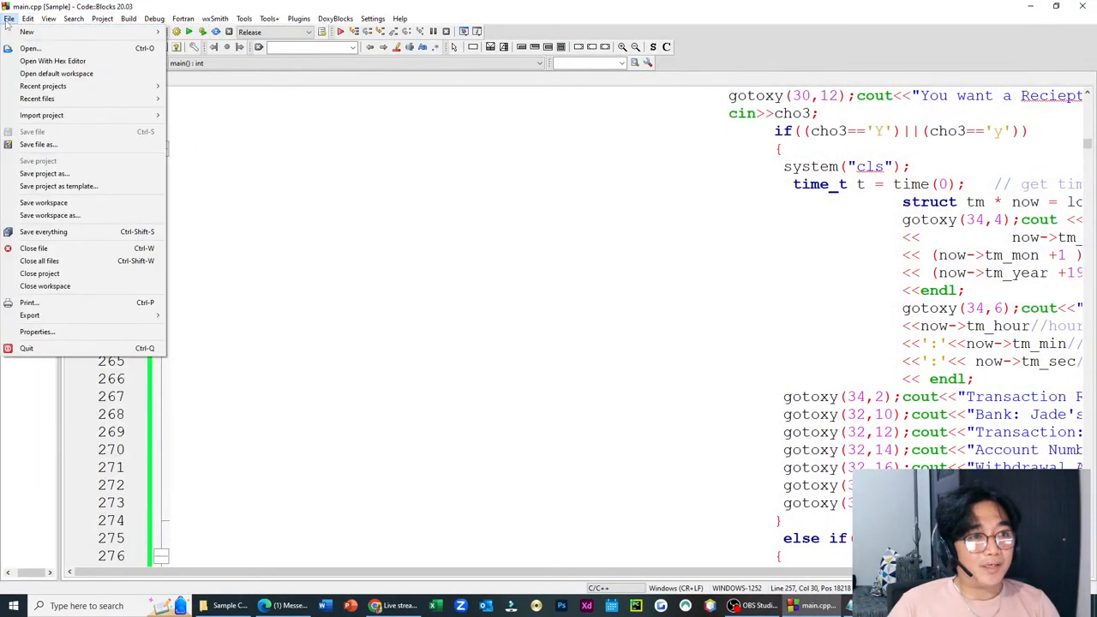
left_click(9, 18)
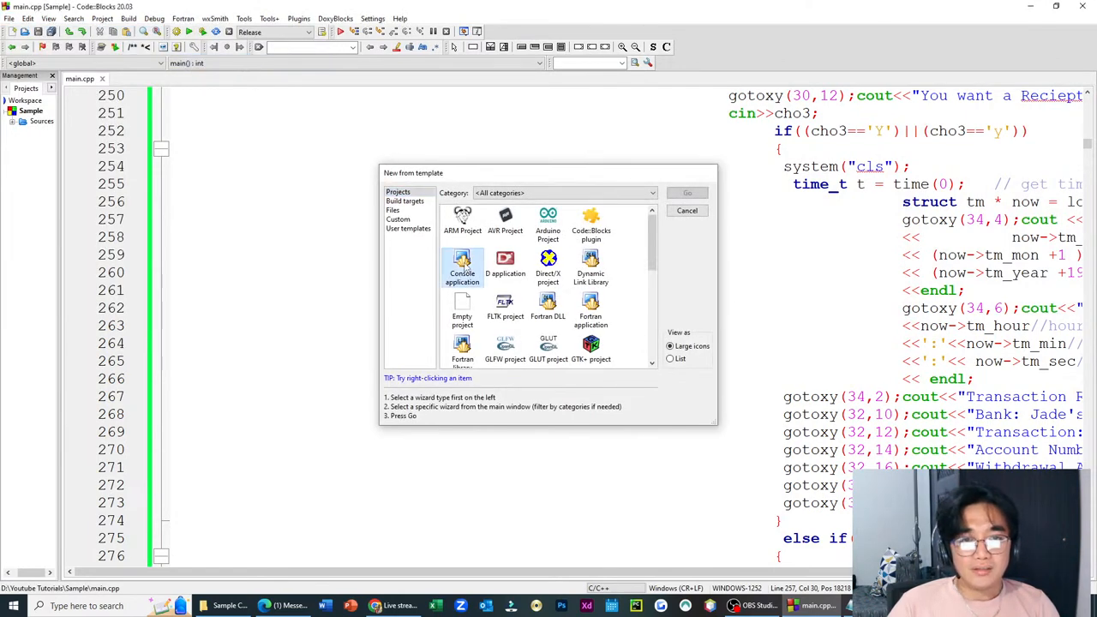
double_click(462, 265)
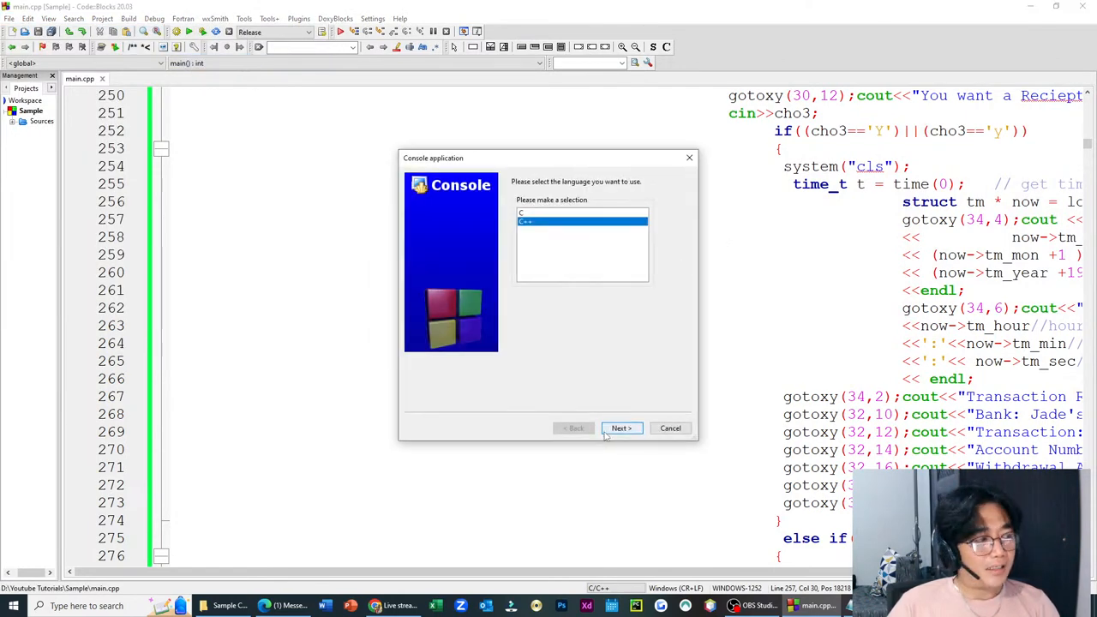
left_click(620, 428)
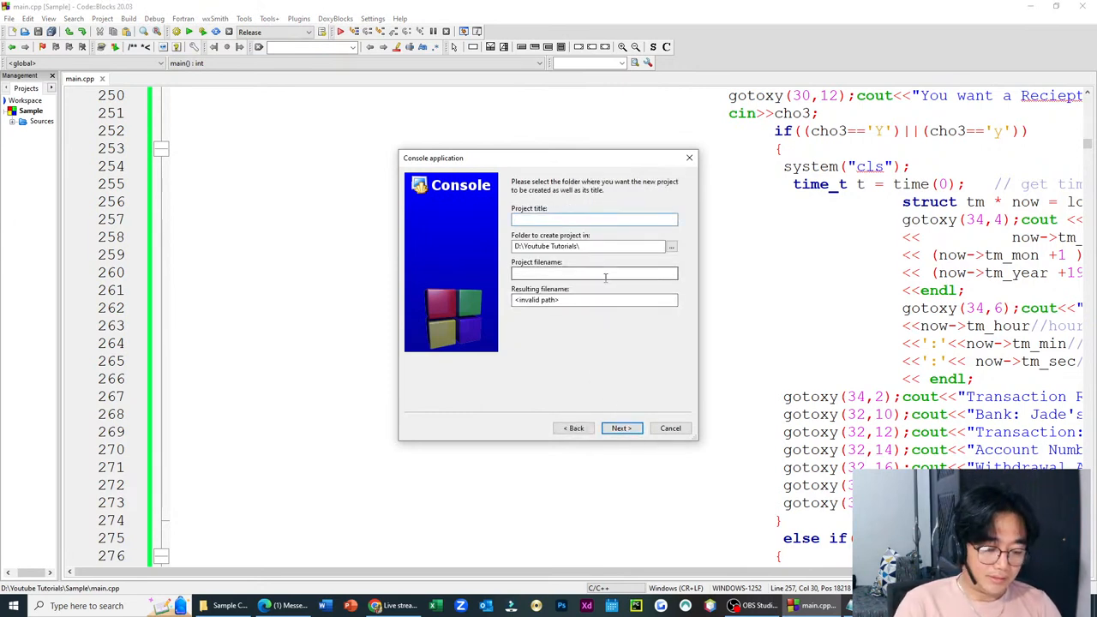
Name the project ChatGPT, finish with defaults, and bring up actions for the Sample project
type("ChatG")
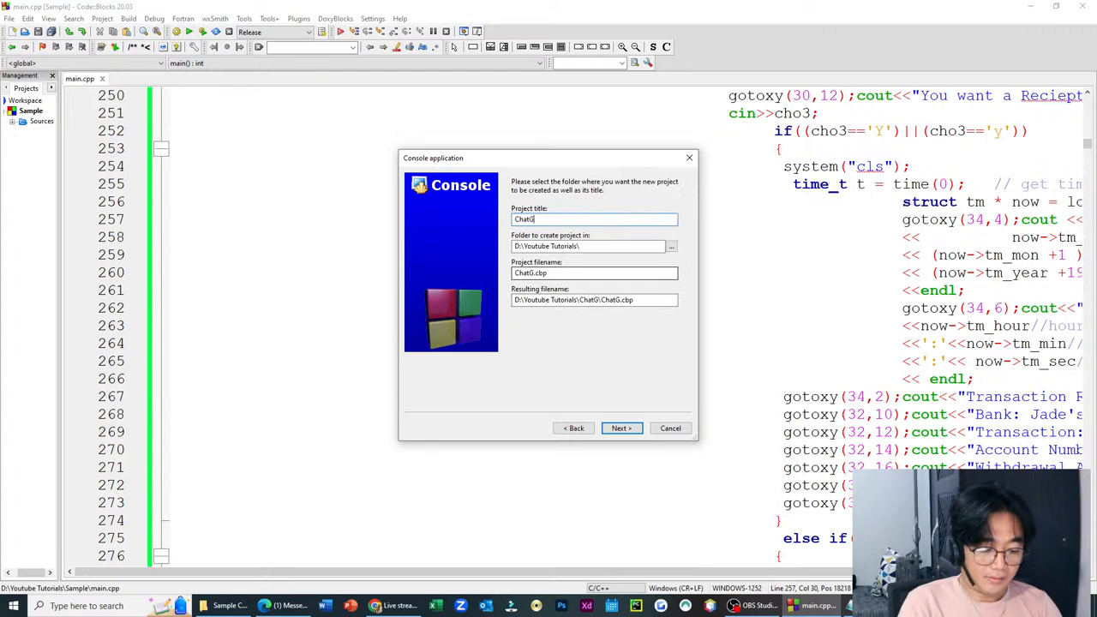
left_click(621, 428)
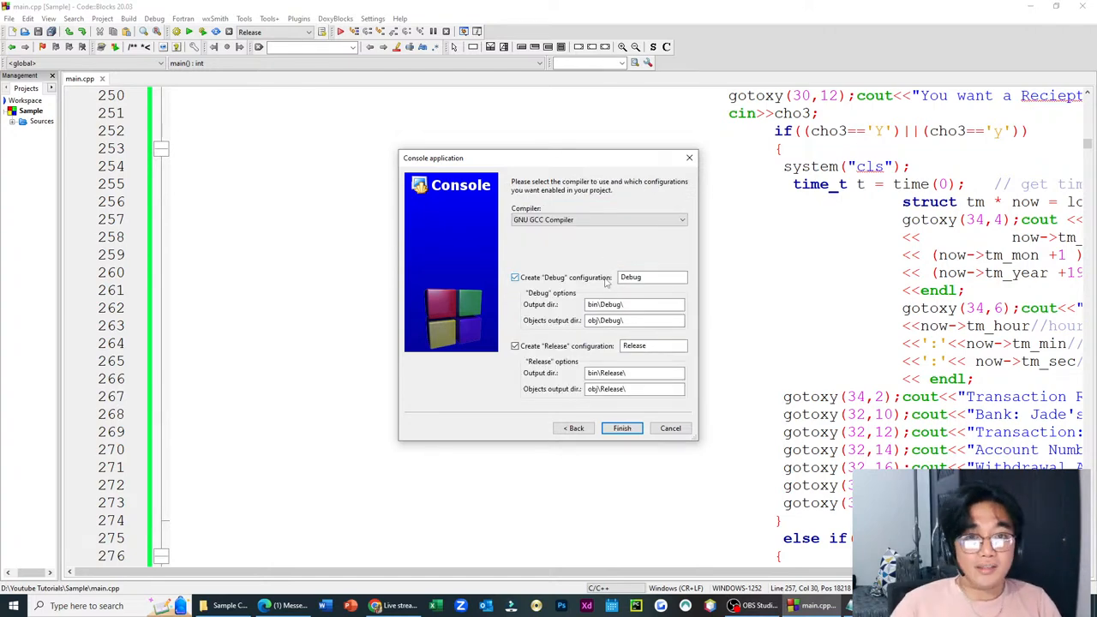
left_click(621, 428)
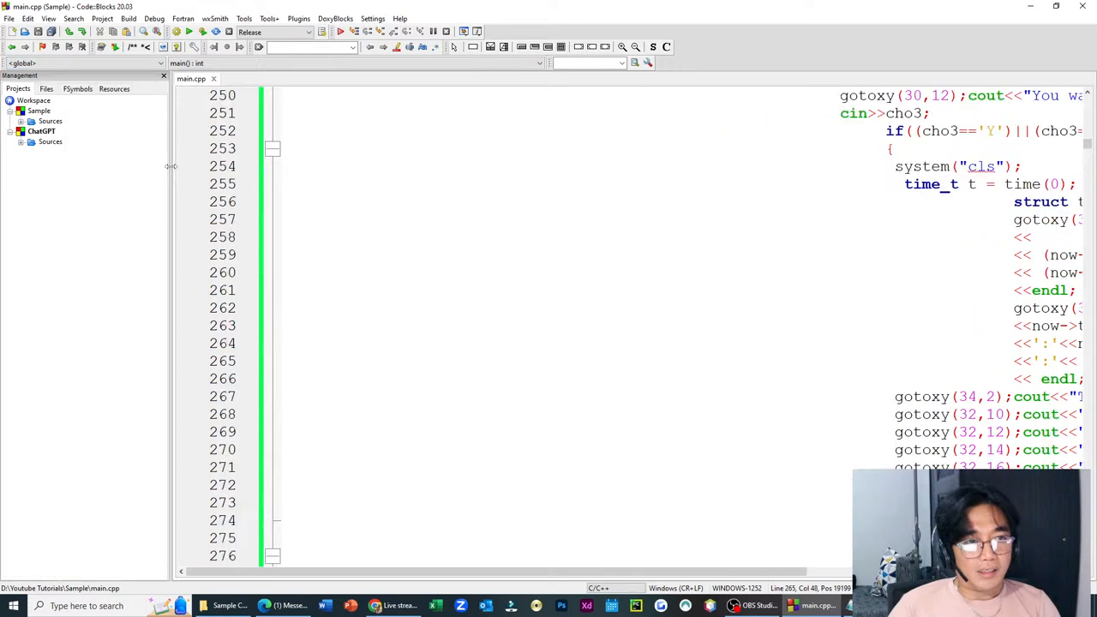
right_click(38, 109)
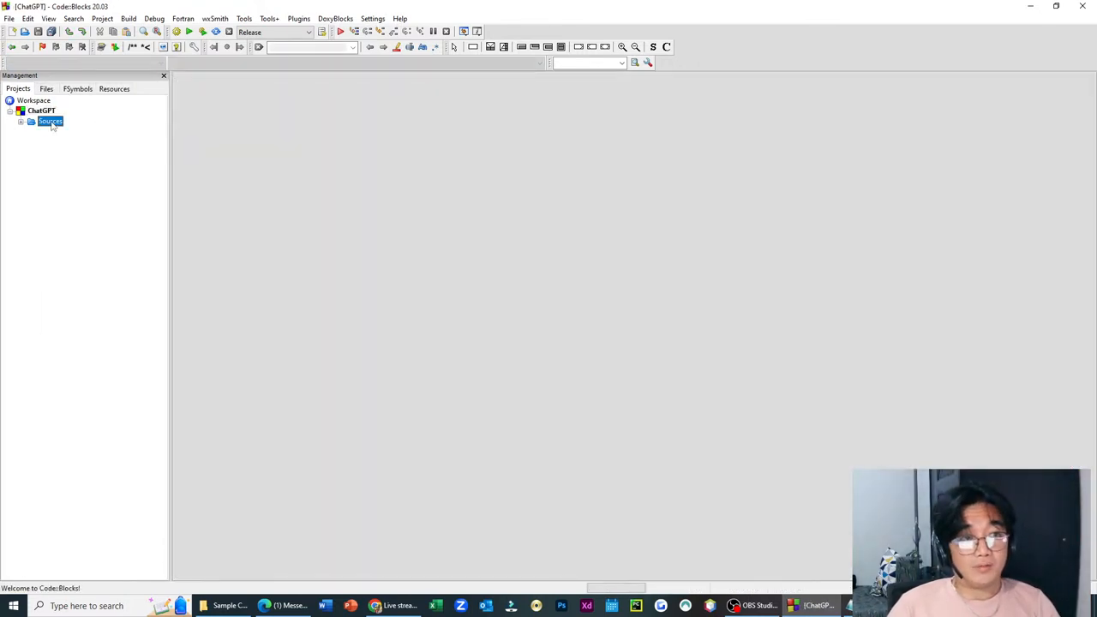
Open the ChatGPT project's template main.cpp Hello world program
double_click(65, 131)
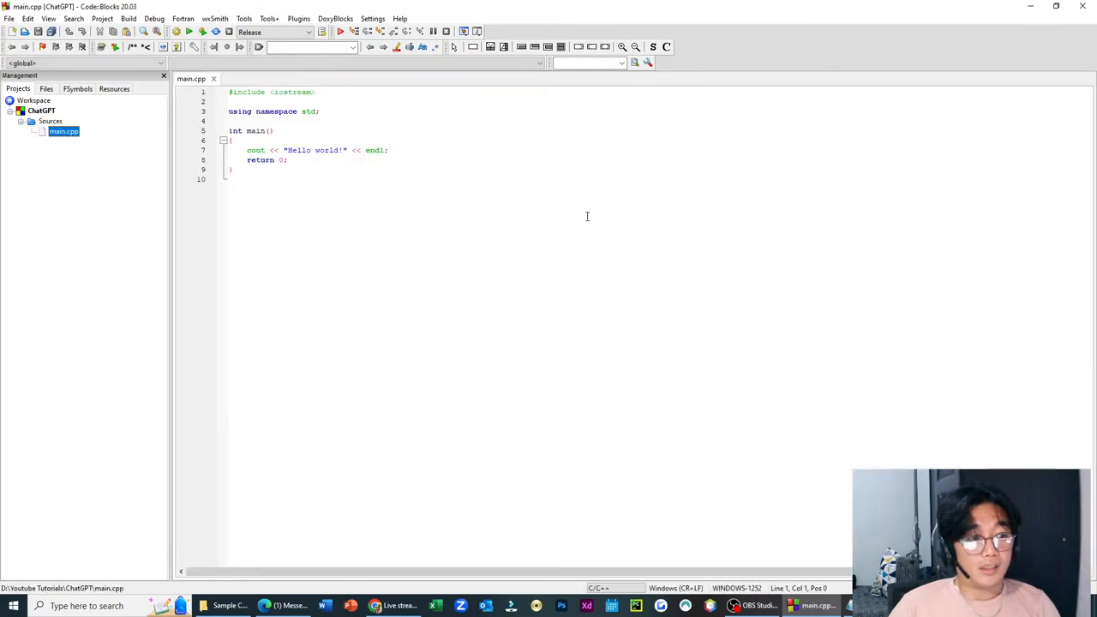
mouse_move(552, 234)
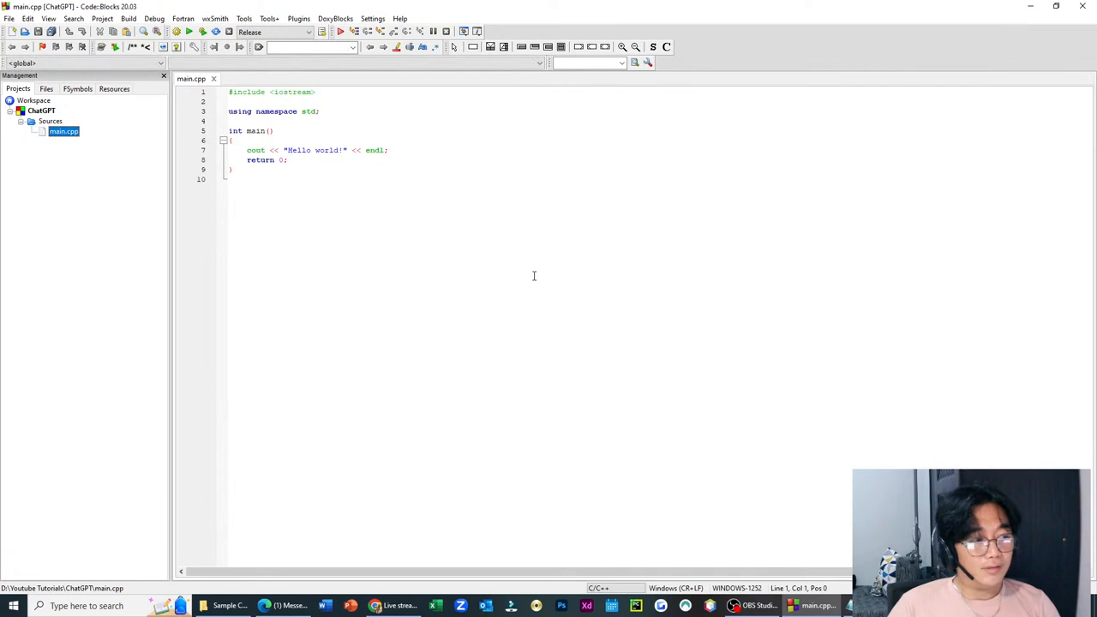
mouse_move(415, 318)
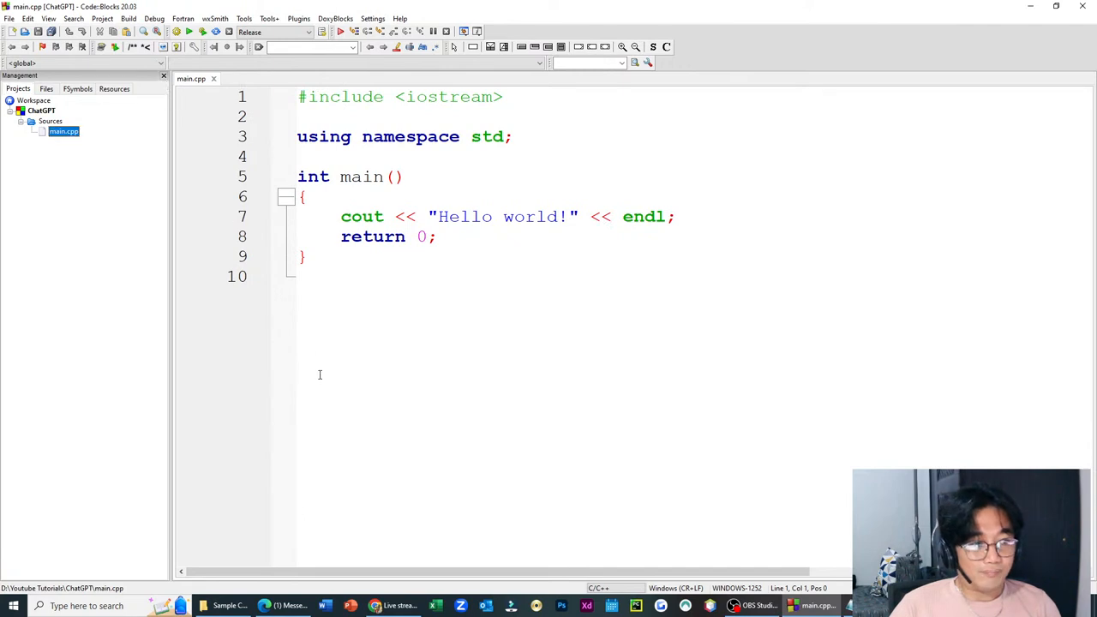
mouse_move(485, 389)
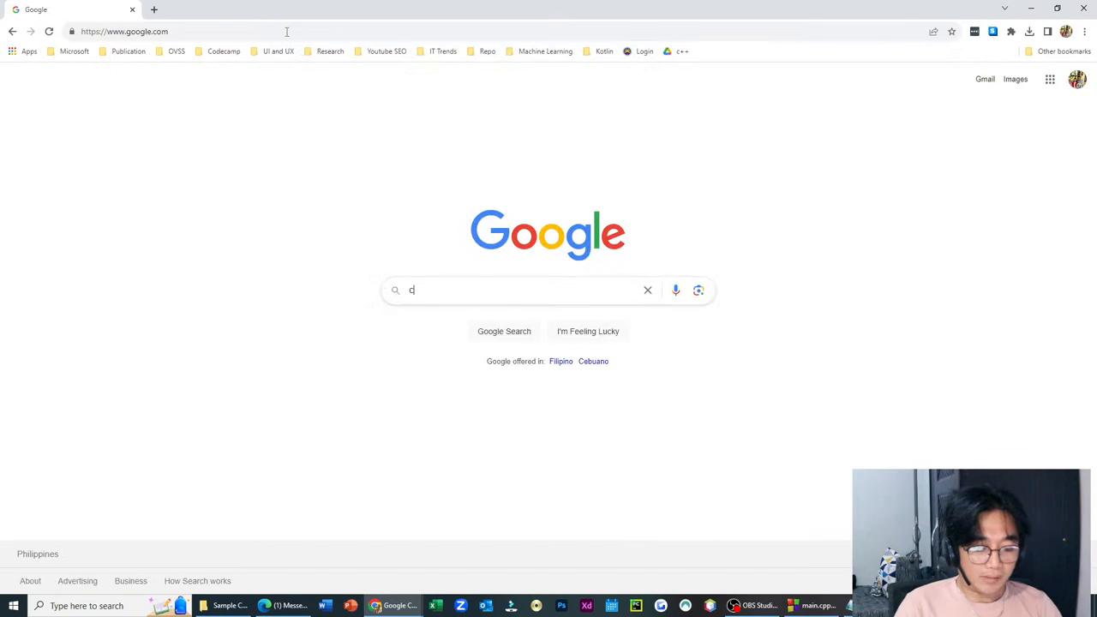
Search Google for 'c++ for phone android' to find Cxxdroid and CppDroid apps
type("++ for p")
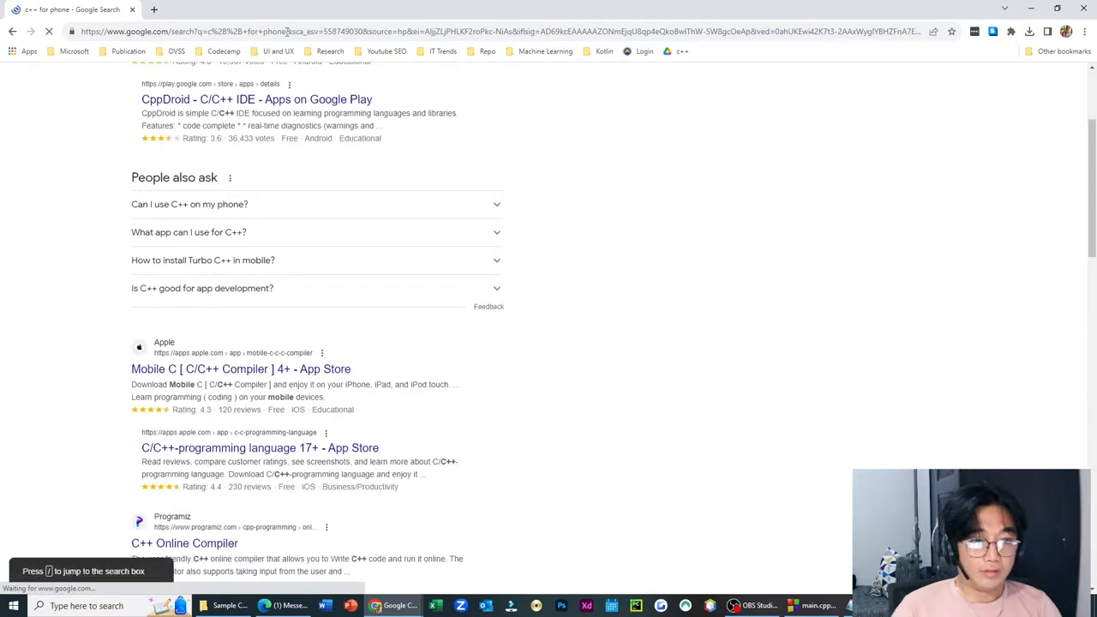
left_click(257, 90)
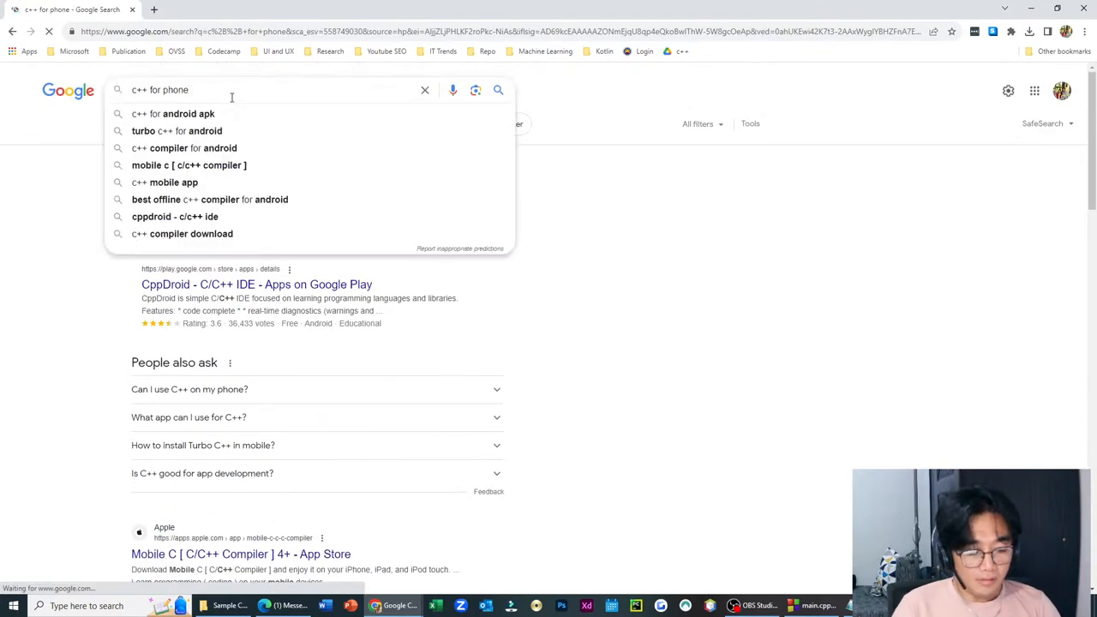
type("ando")
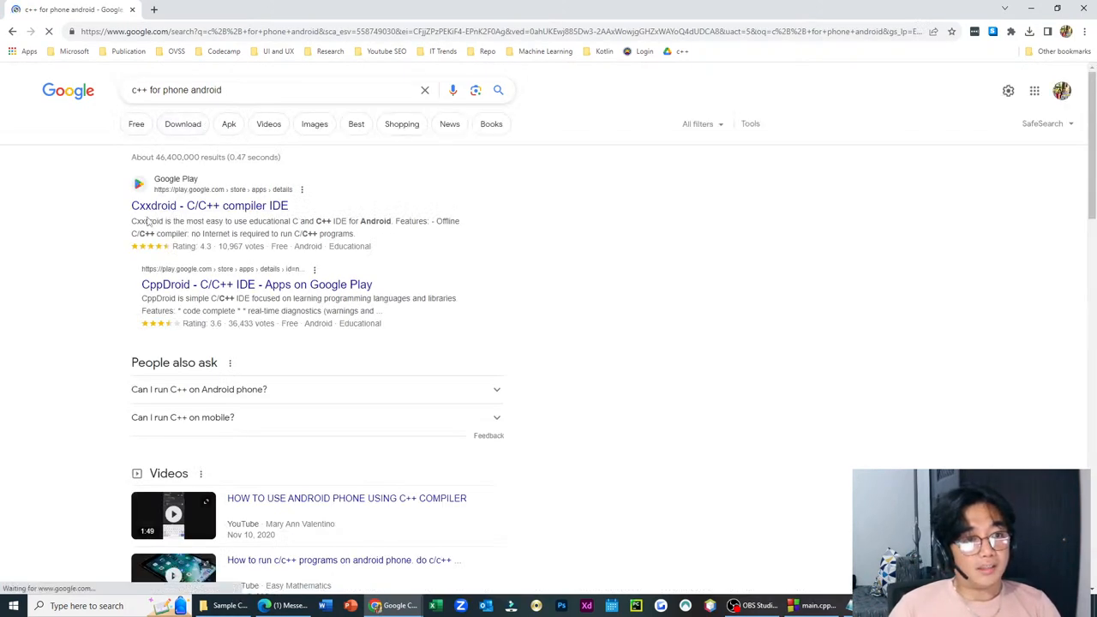
mouse_move(151, 298)
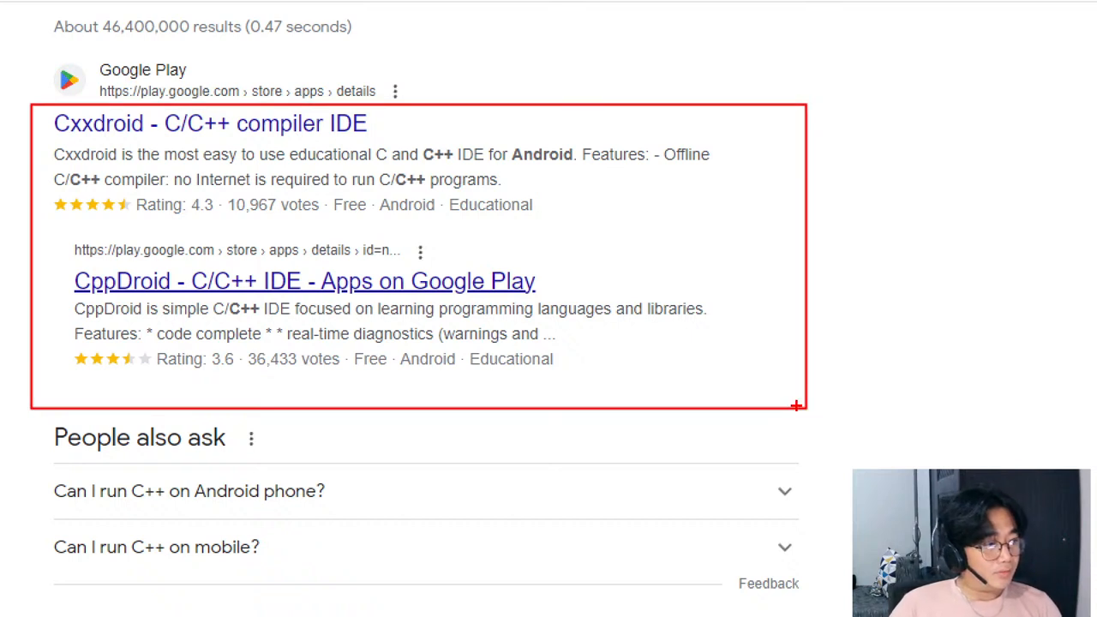
mouse_move(122, 369)
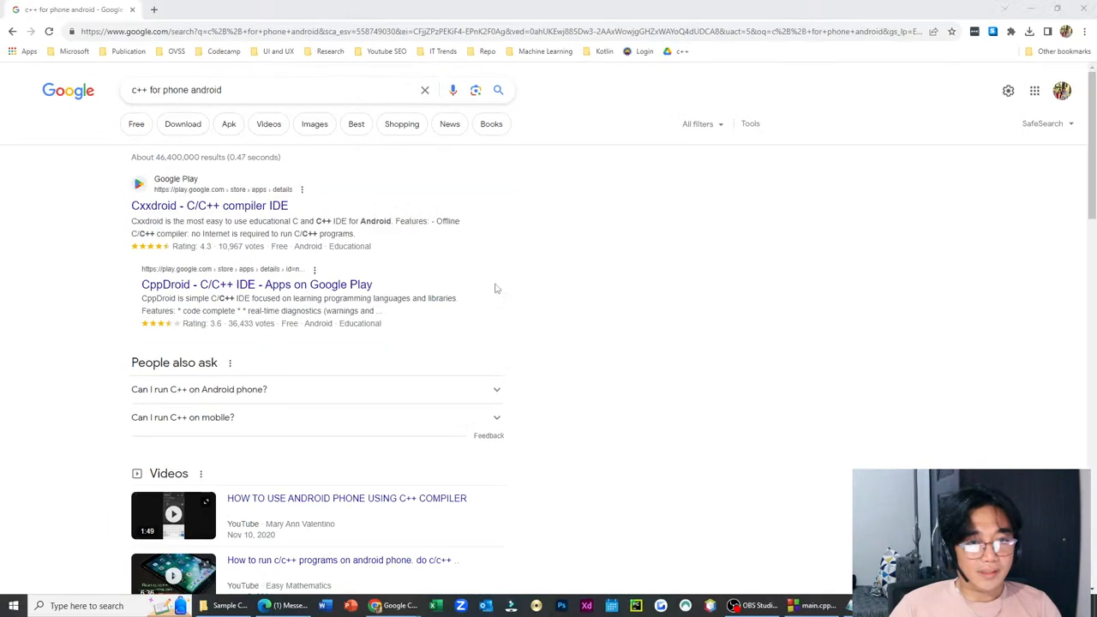
mouse_move(177, 151)
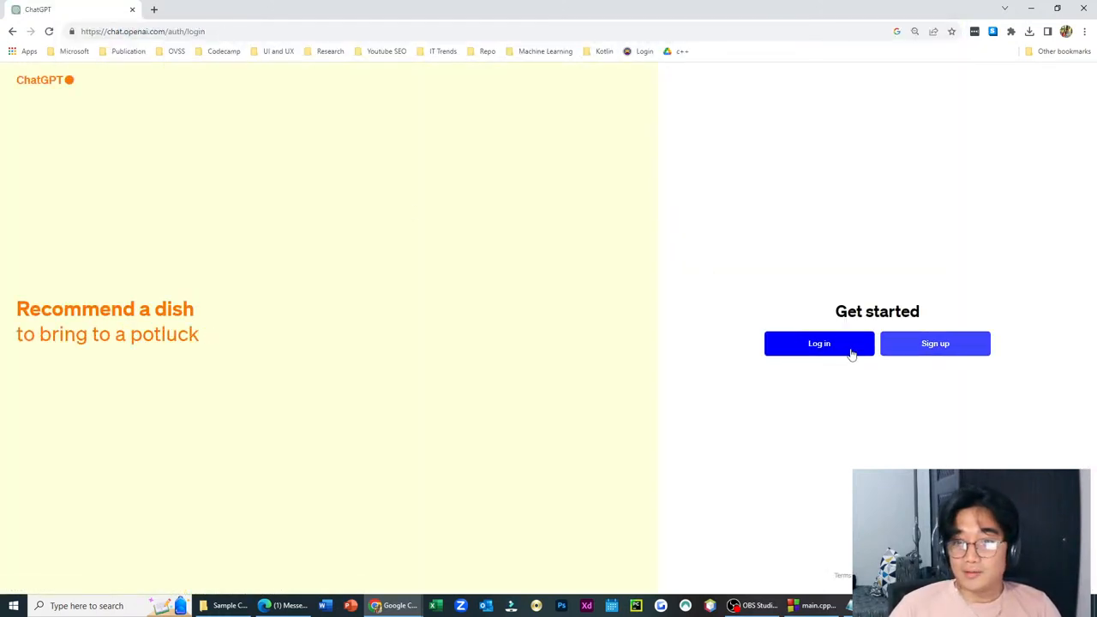
Log in to ChatGPT with the Google account and dismiss the getting-started tips
left_click(819, 343)
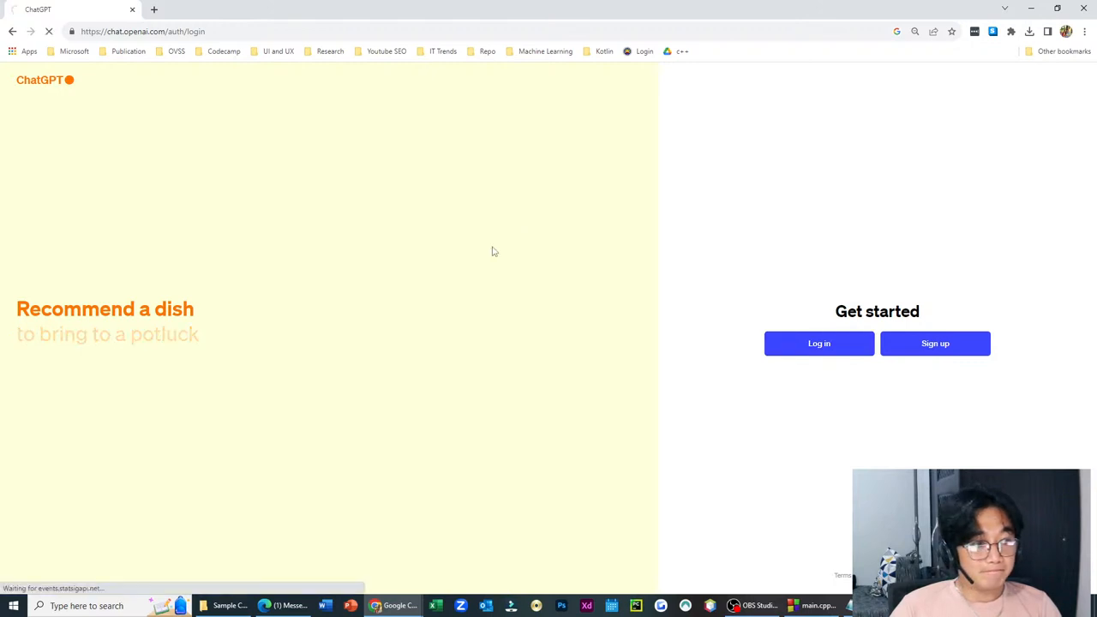
left_click(818, 342)
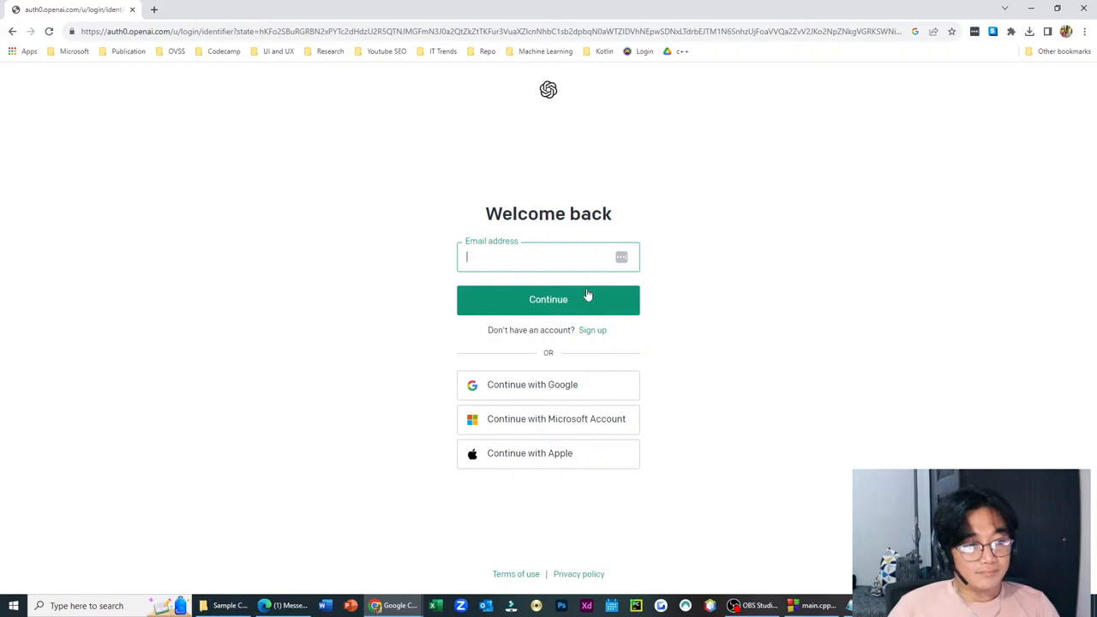
left_click(547, 384)
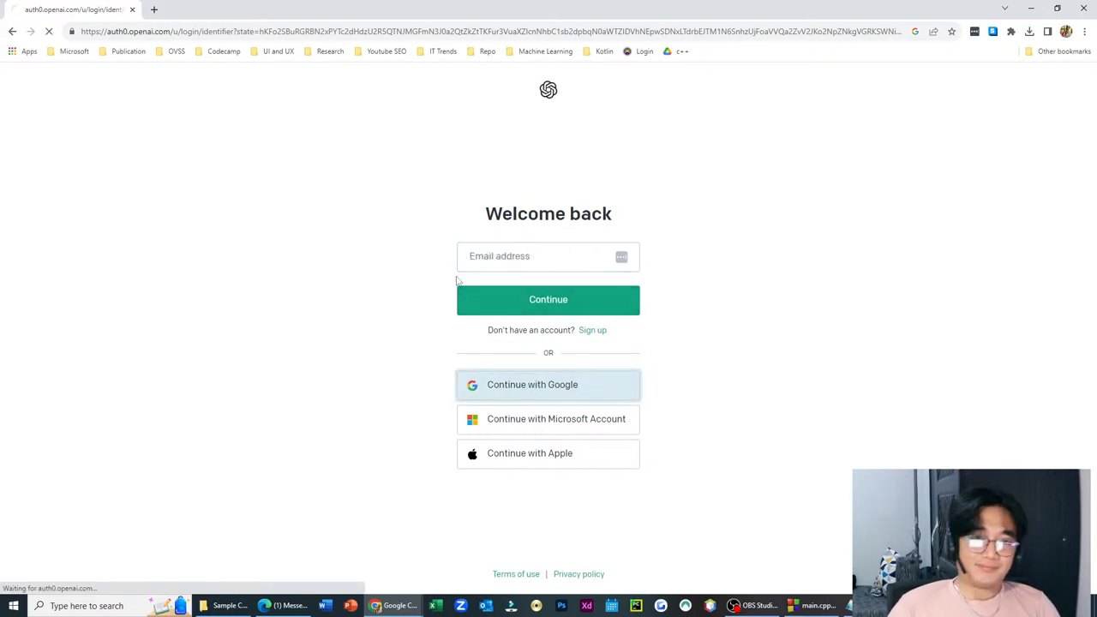
left_click(532, 383)
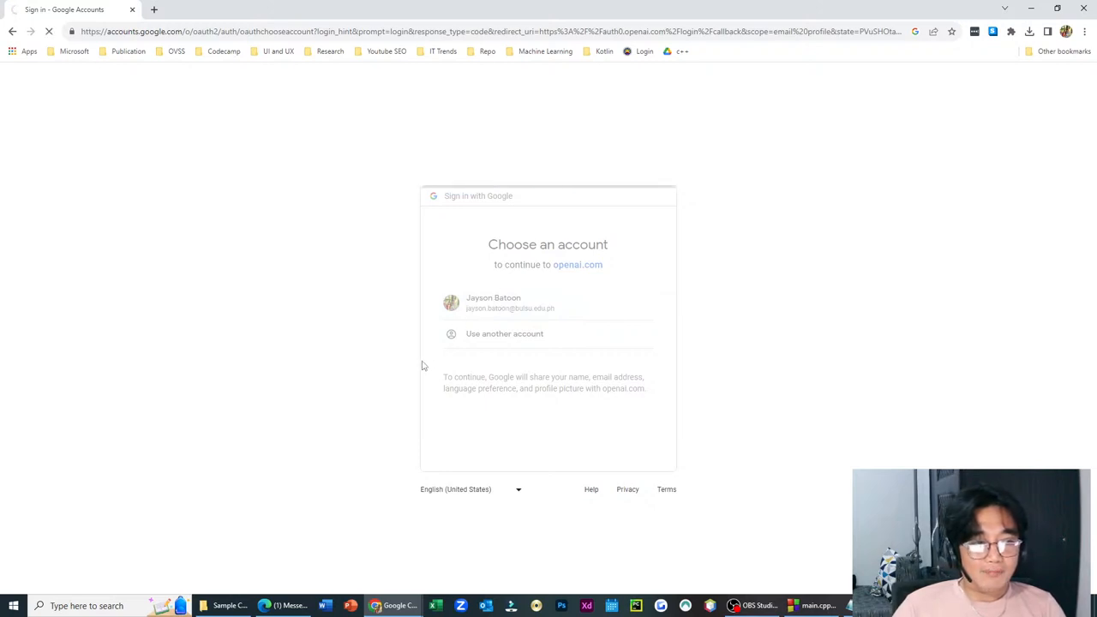
left_click(510, 303)
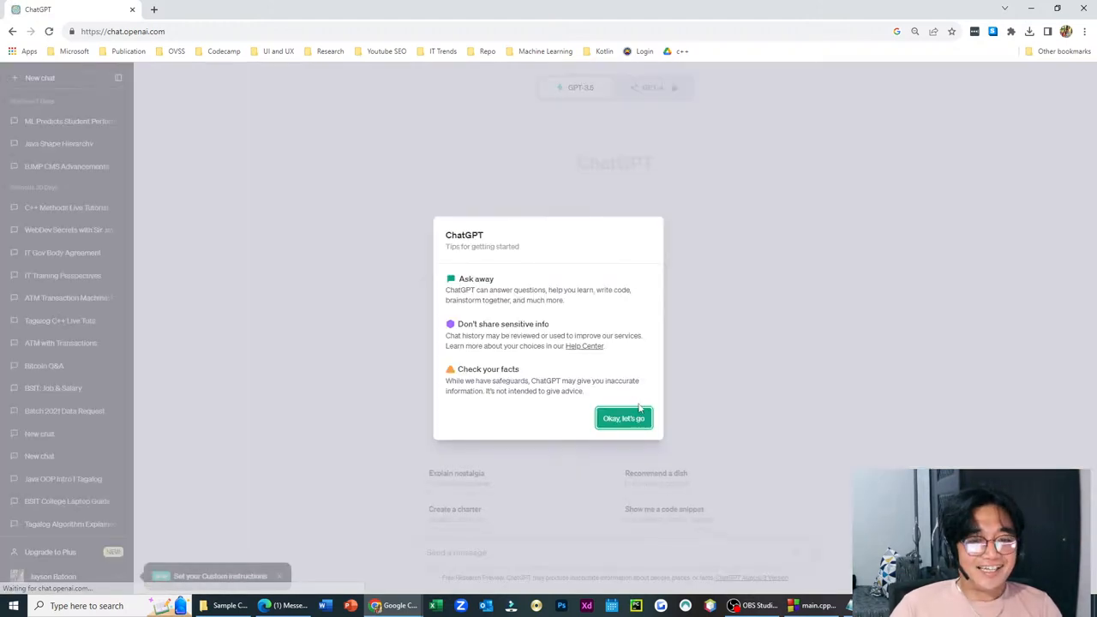
left_click(624, 418)
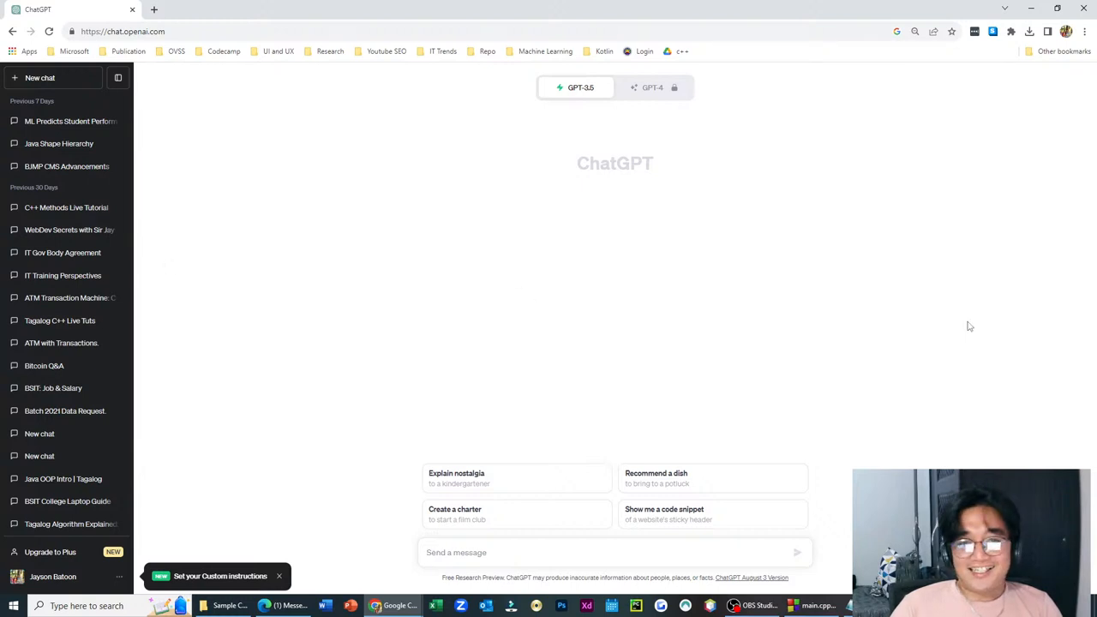
mouse_move(1046, 232)
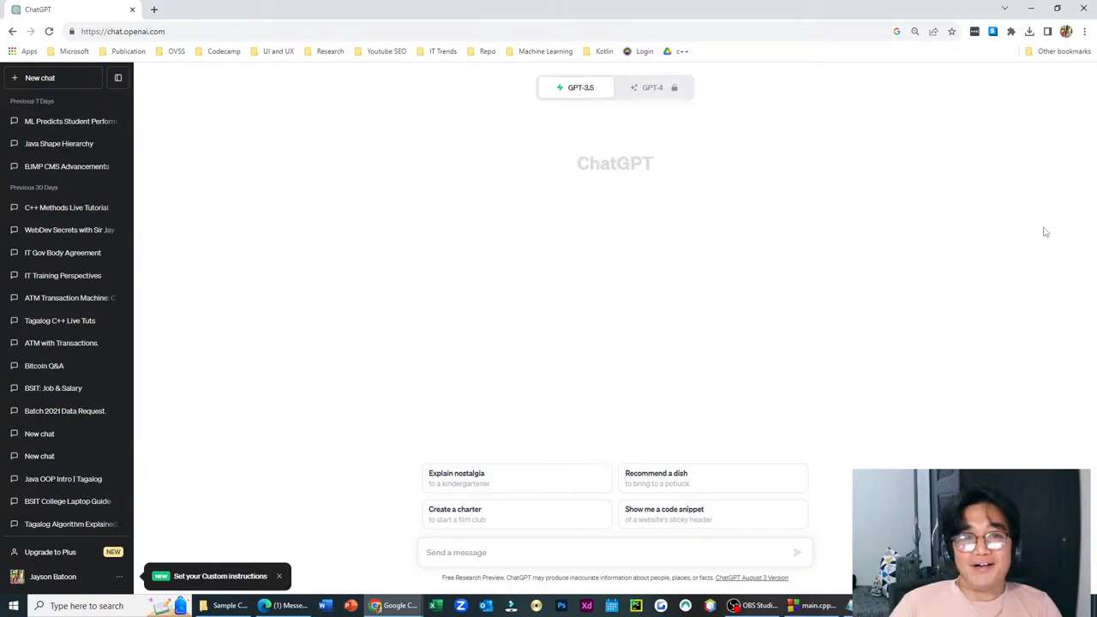
mouse_move(695, 301)
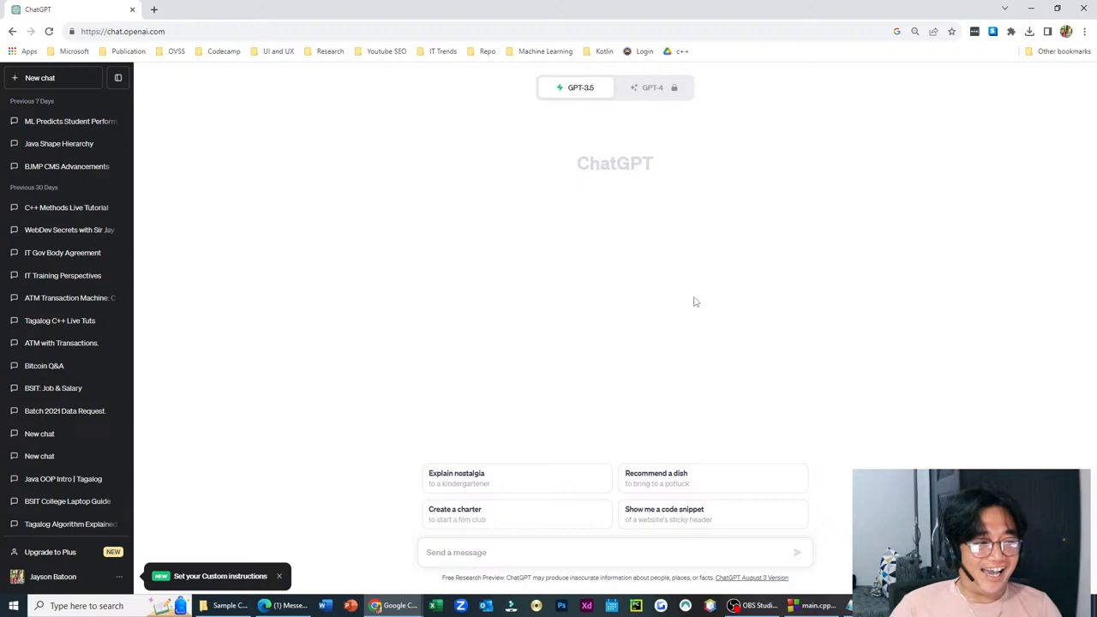
mouse_move(494, 337)
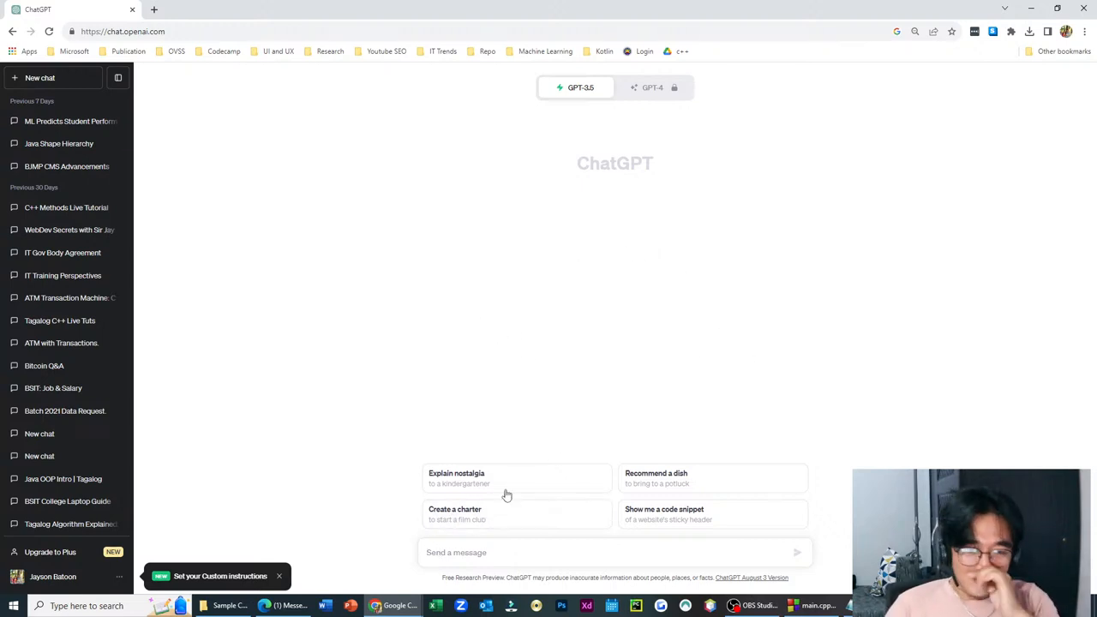
mouse_move(745, 502)
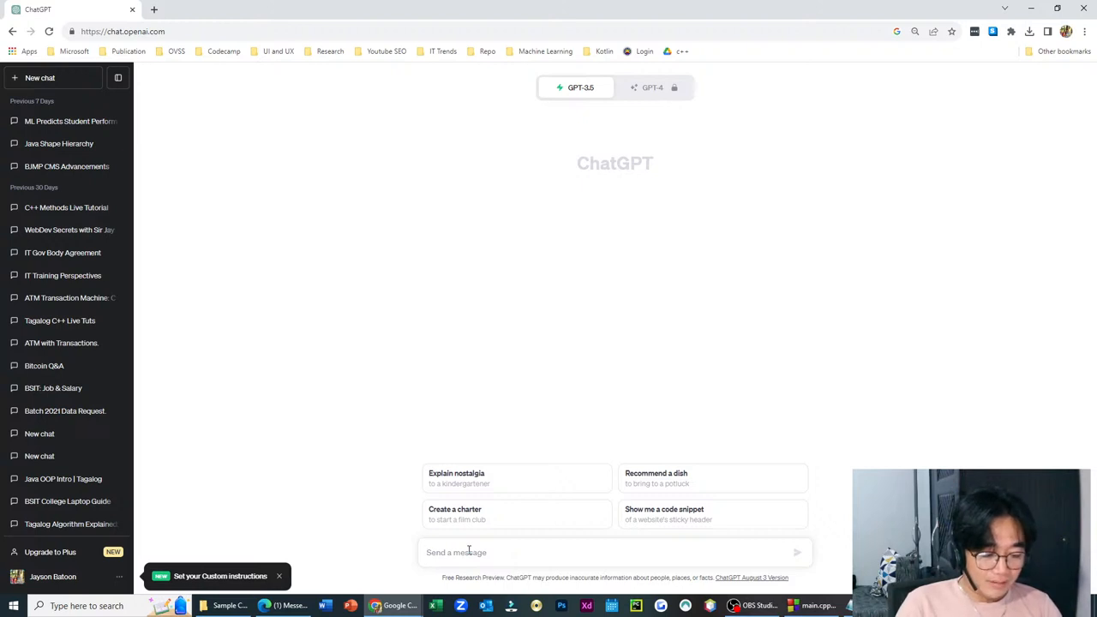
Ask ChatGPT for 'atm machine using c++ for code blocks'
type("atm machine using")
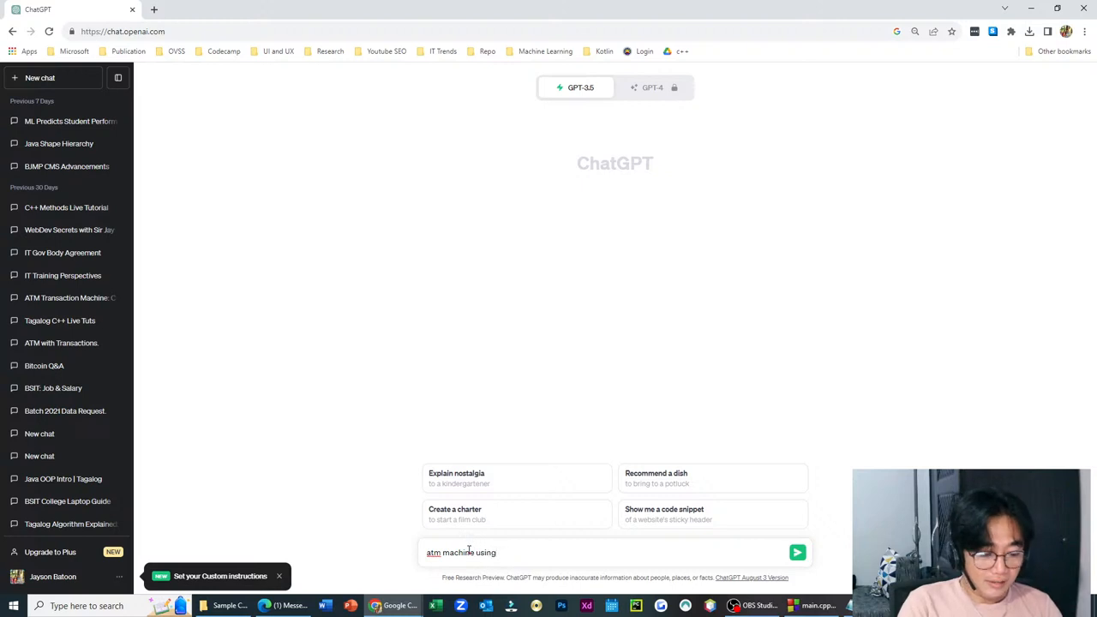
type("c++")
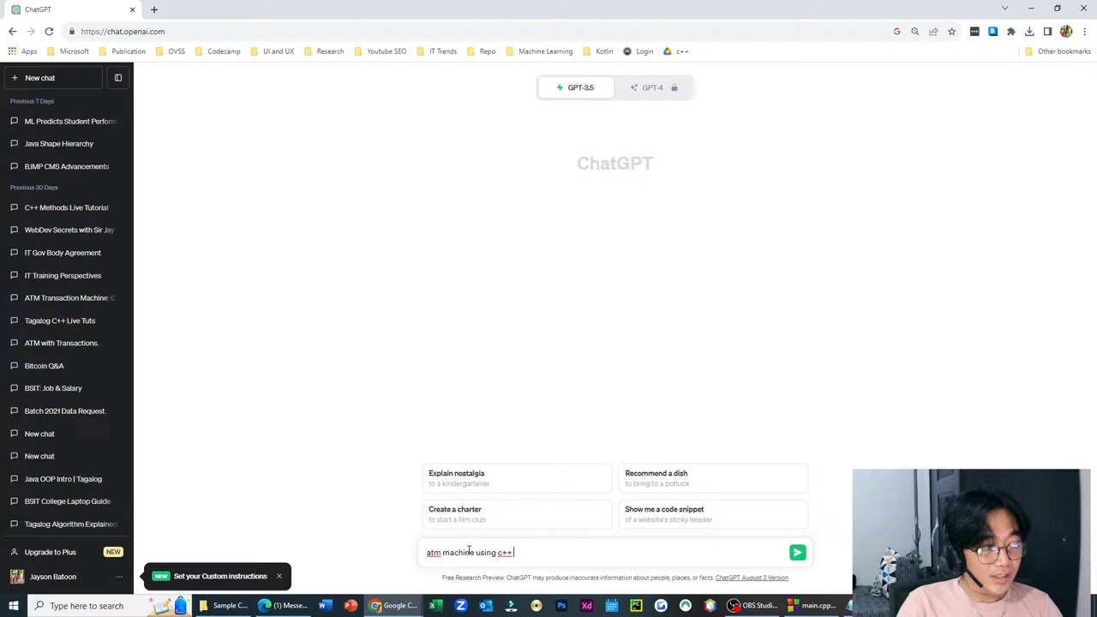
type("for")
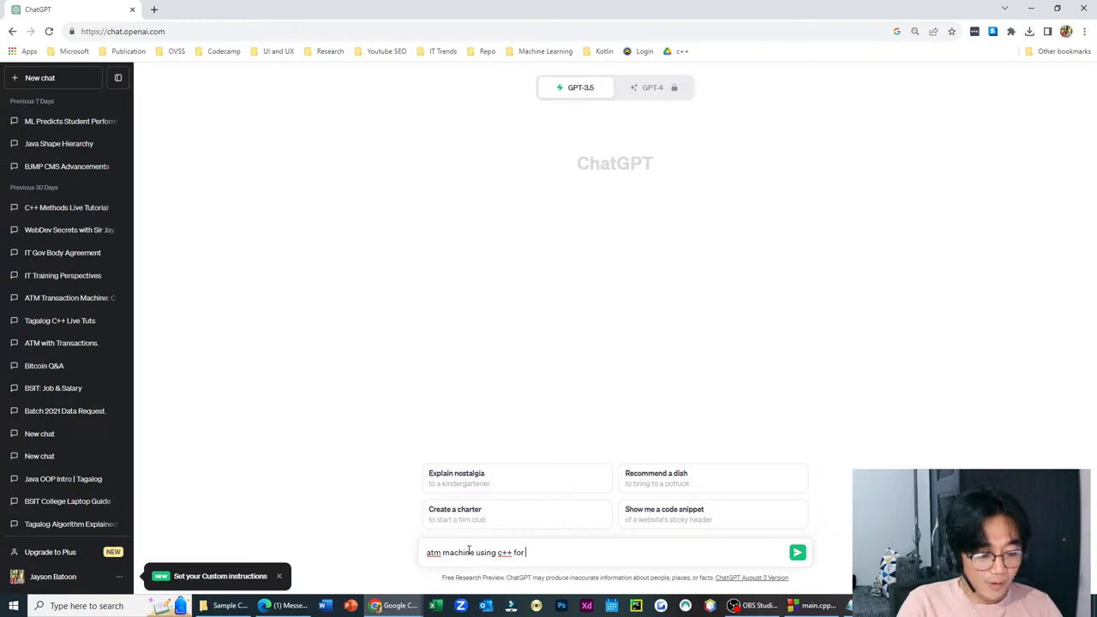
type("code block")
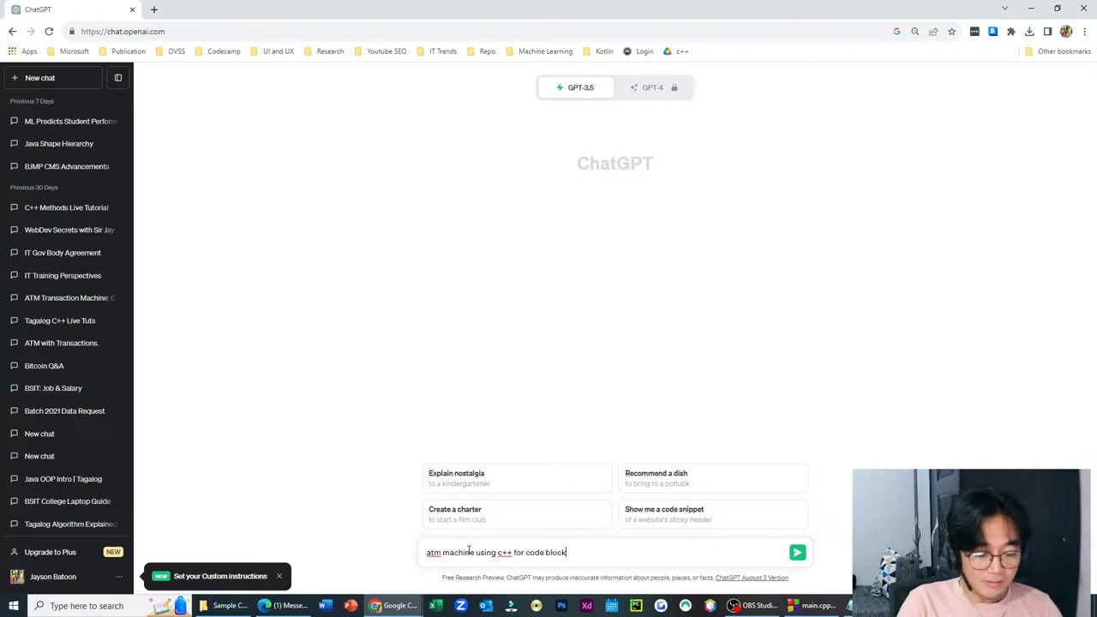
left_click(796, 552)
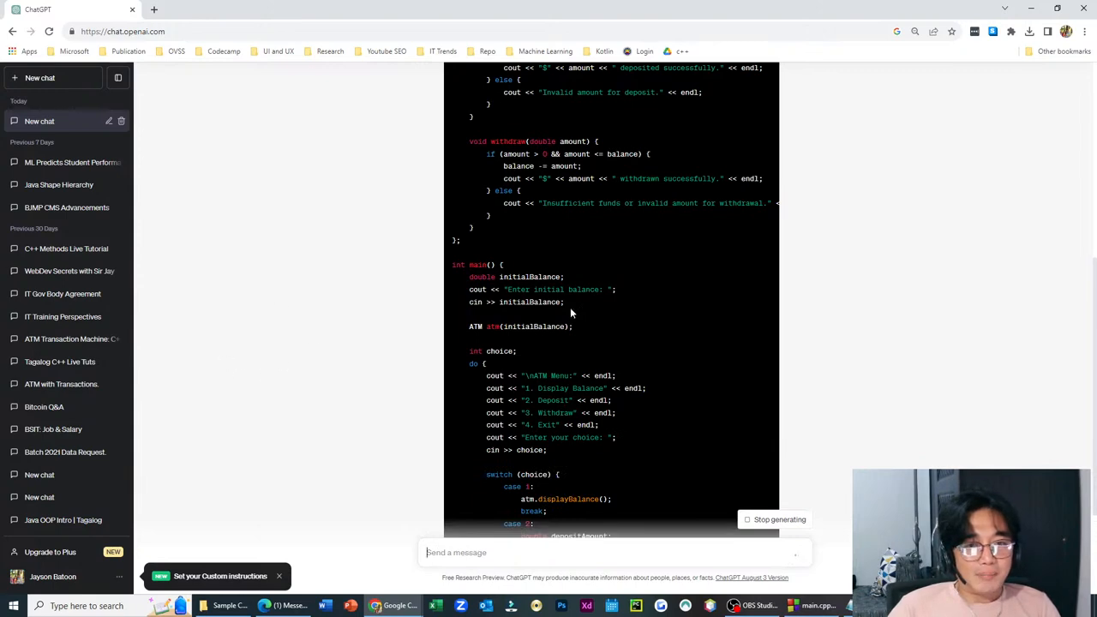
Read through the generated ATM program and return to the Code::Blocks editor
scroll("down", 3)
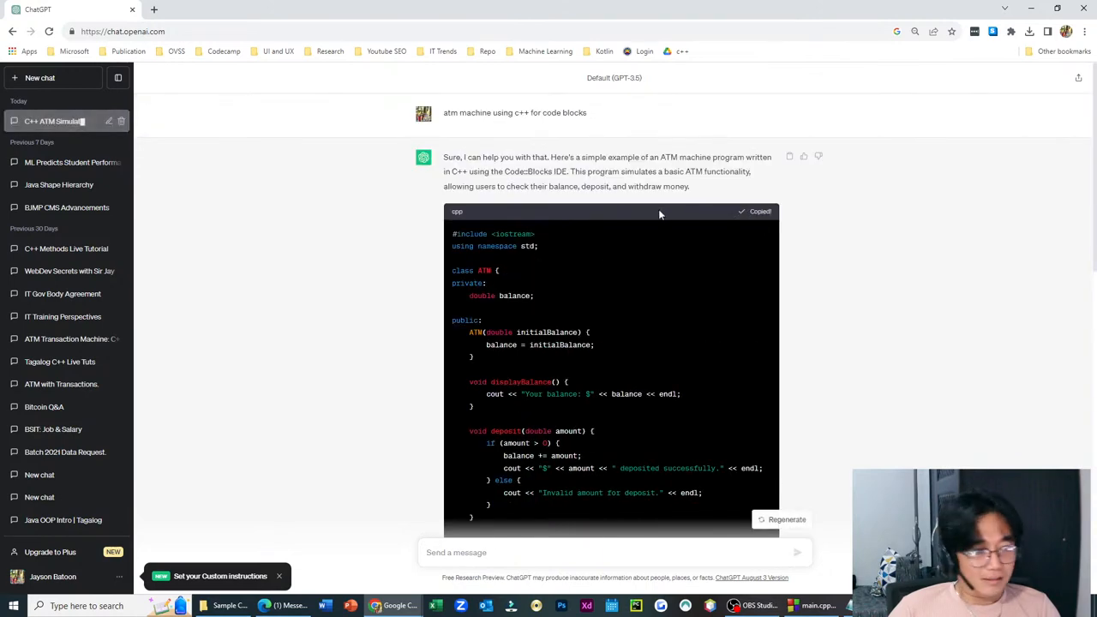
scroll("down", 3)
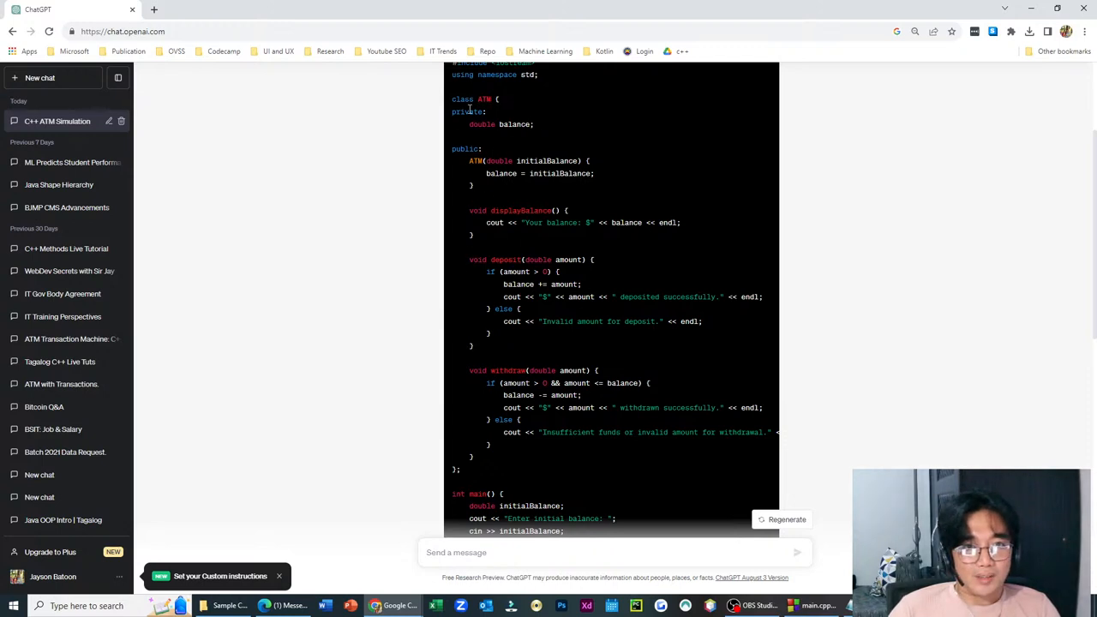
left_click(815, 606)
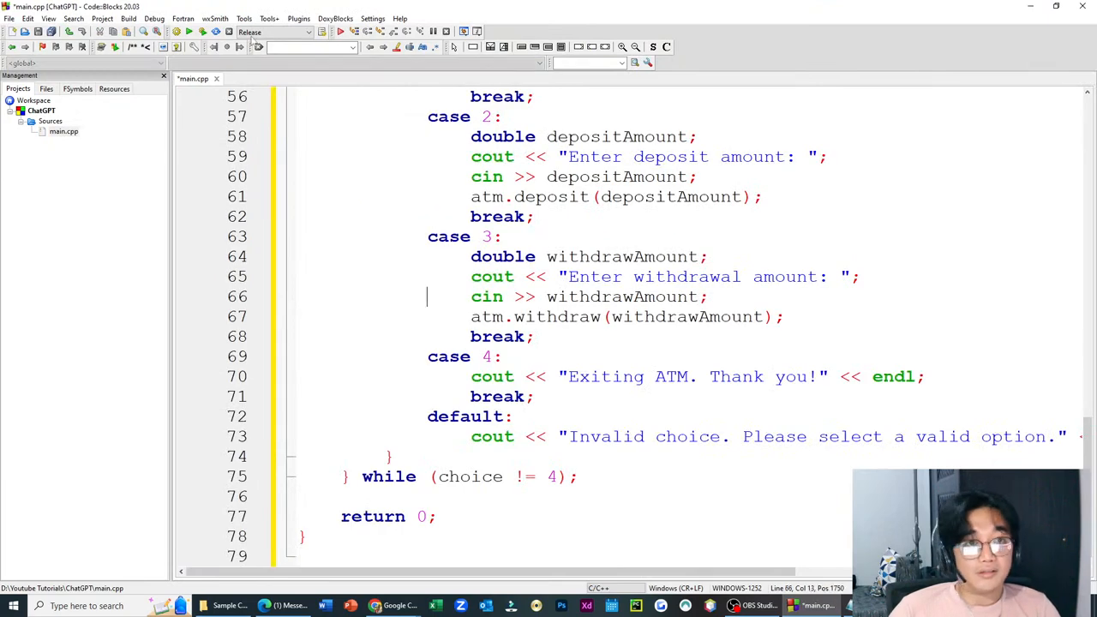
Build and run the ATM program, entering 500 as the initial balance and menu choice 1
left_click(188, 32)
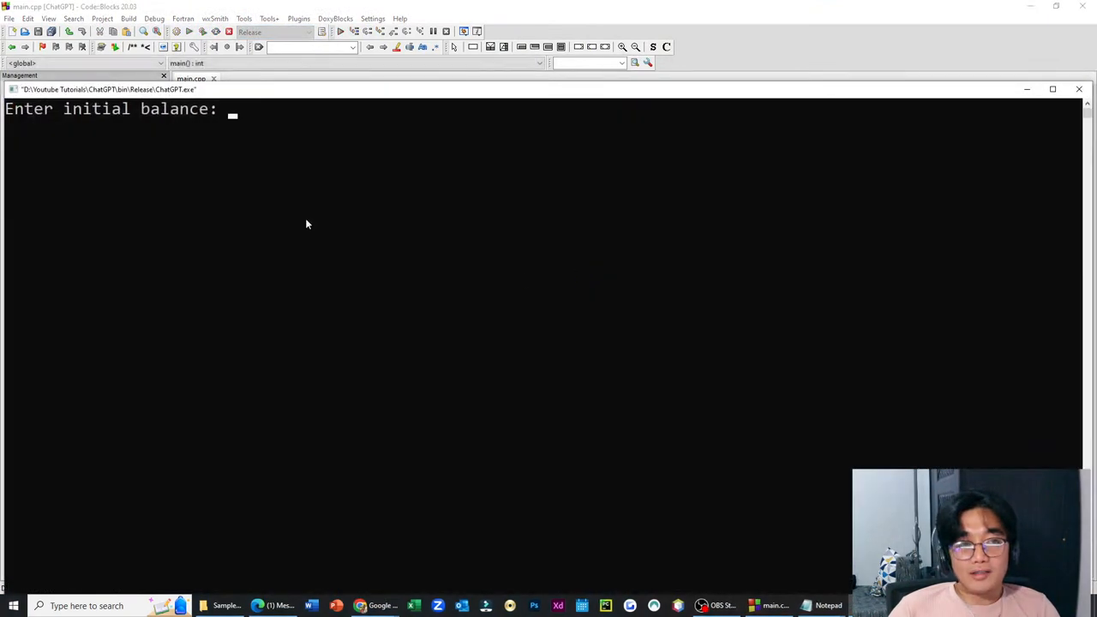
type("500")
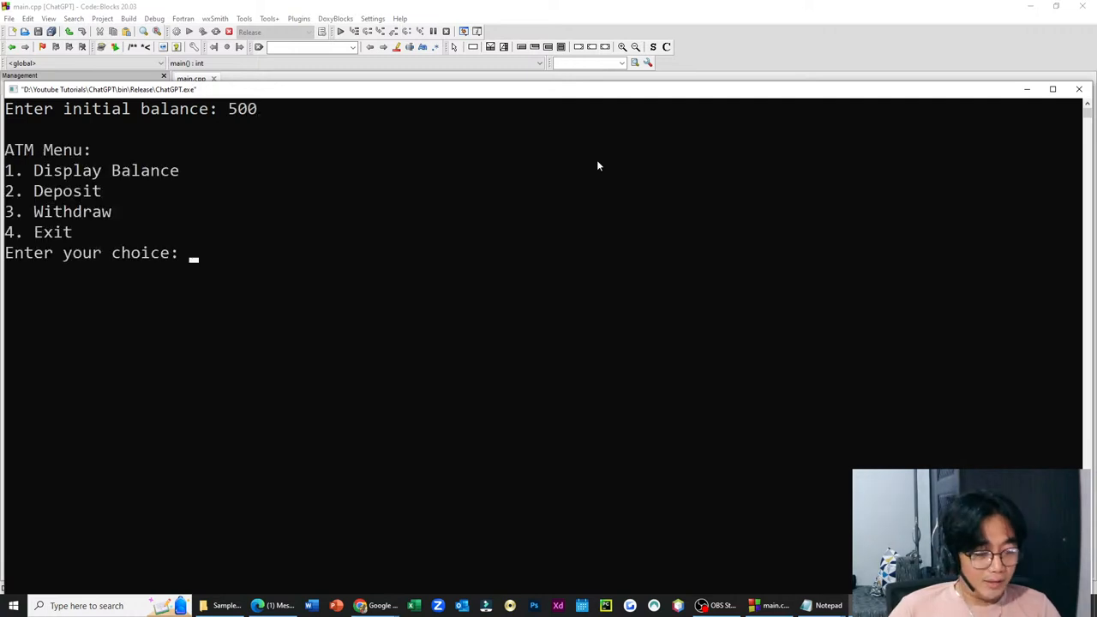
type("1")
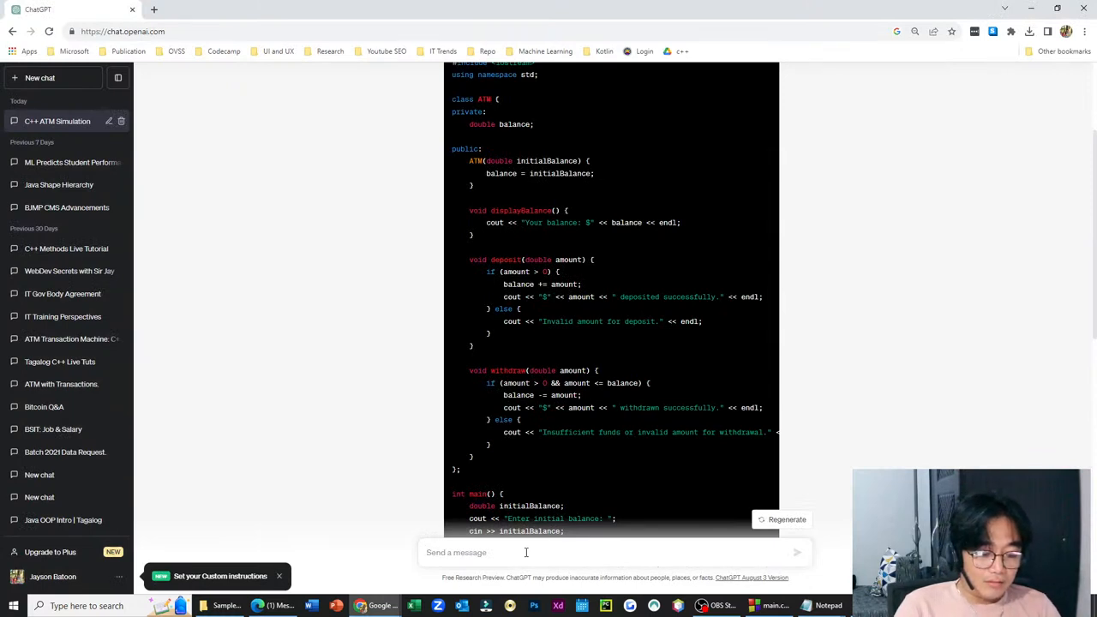
Ask ChatGPT to include a withdrawal limit in the ATM program
type("include")
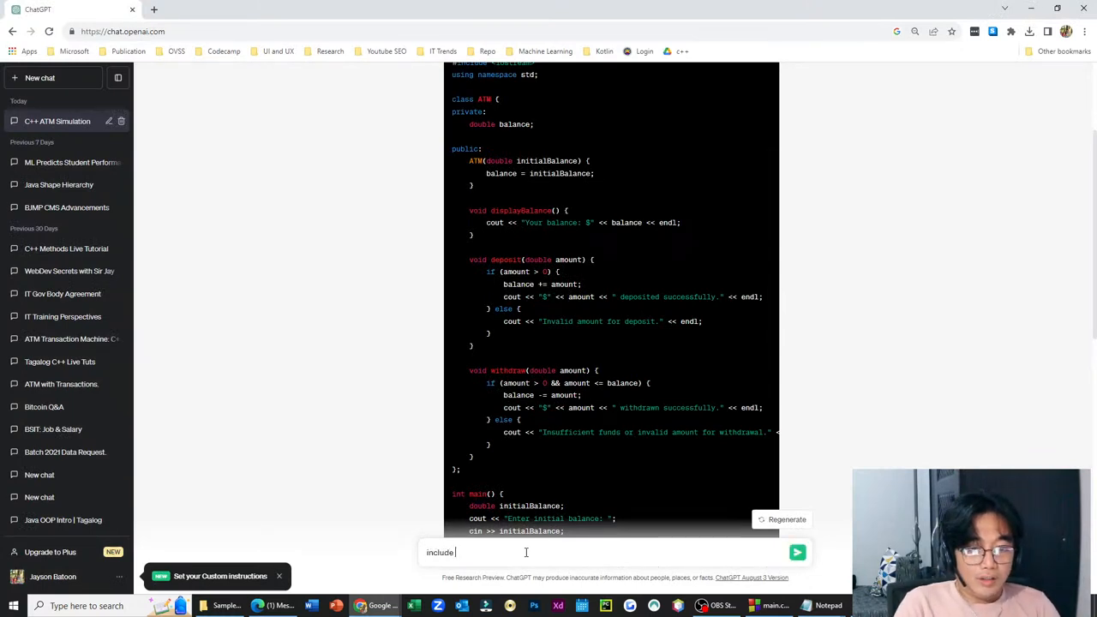
type("withdraw limit")
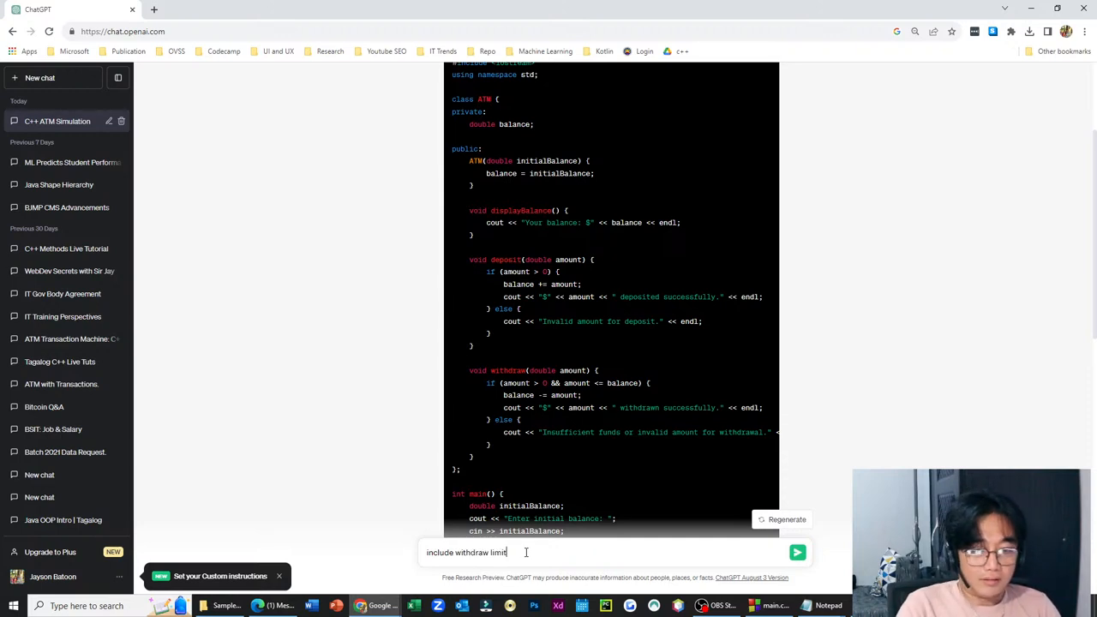
left_click(796, 552)
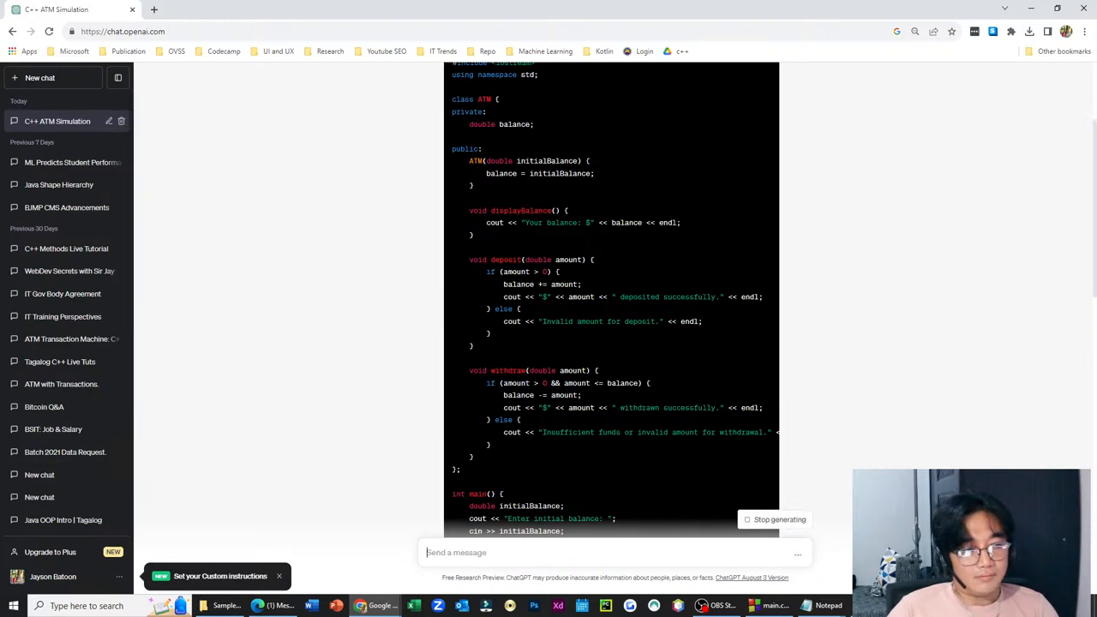
Read the updated program with withdrawalLimit, then return to the code in Code::Blocks
scroll("down", 3)
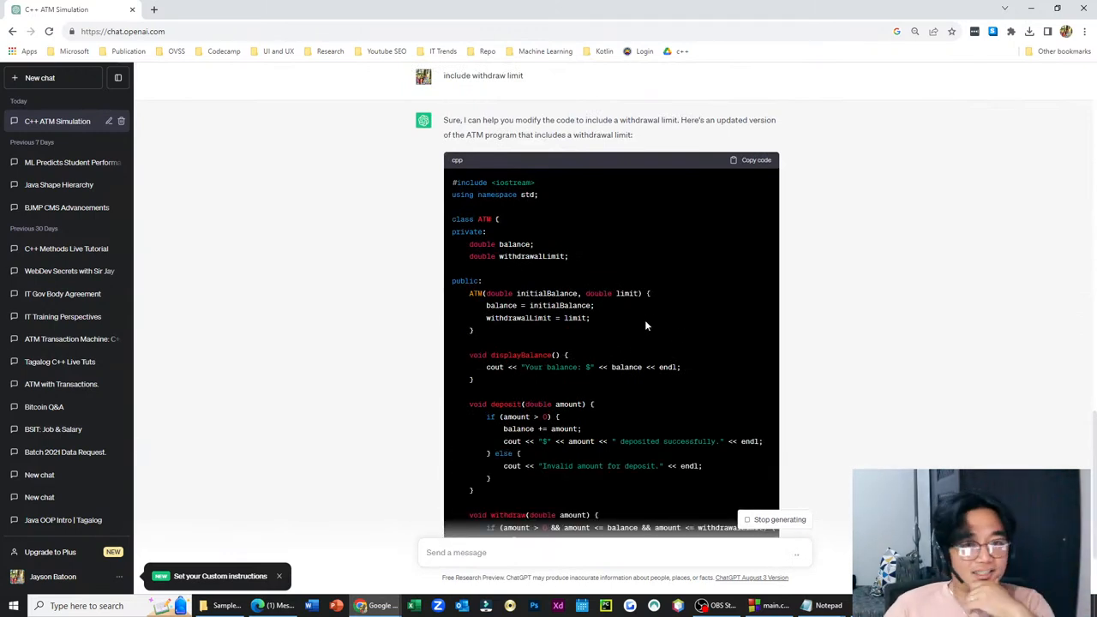
scroll("down", 3)
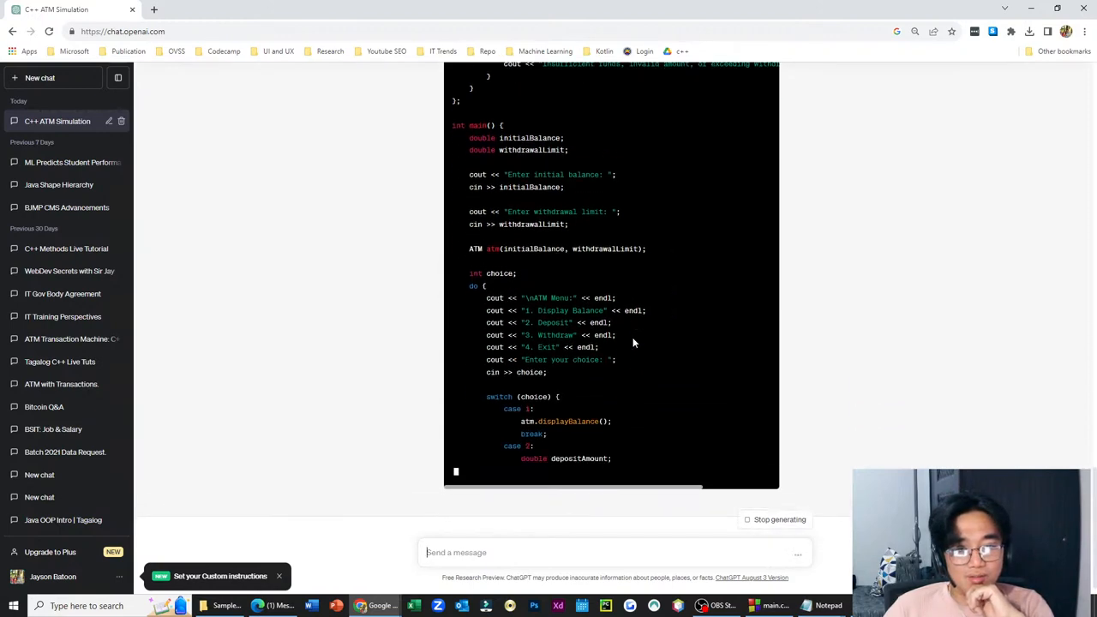
scroll("down", 3)
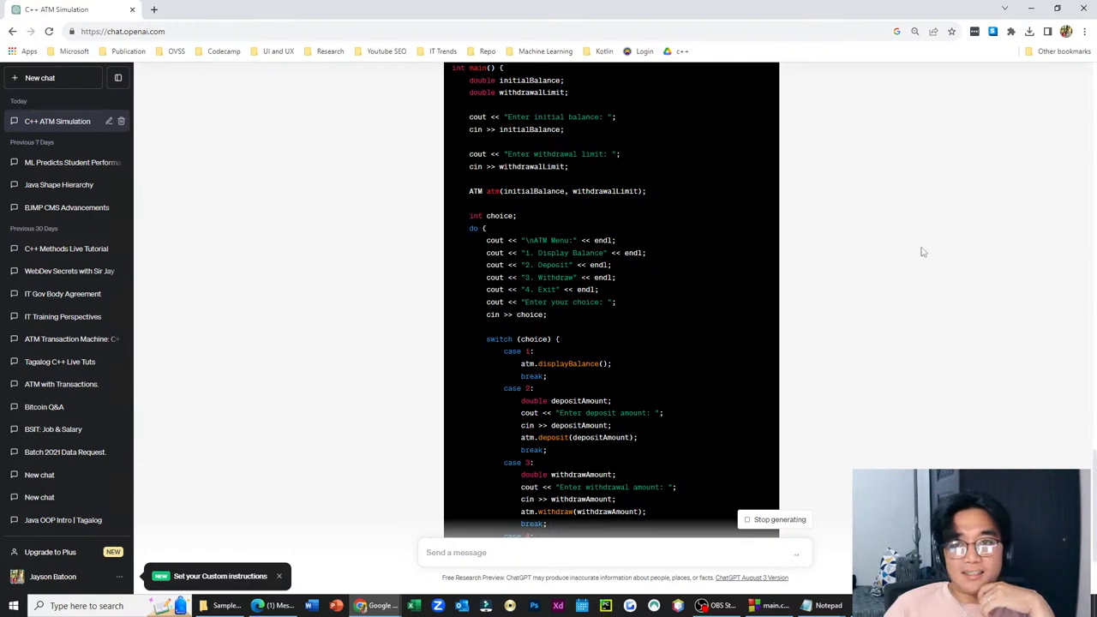
mouse_move(708, 581)
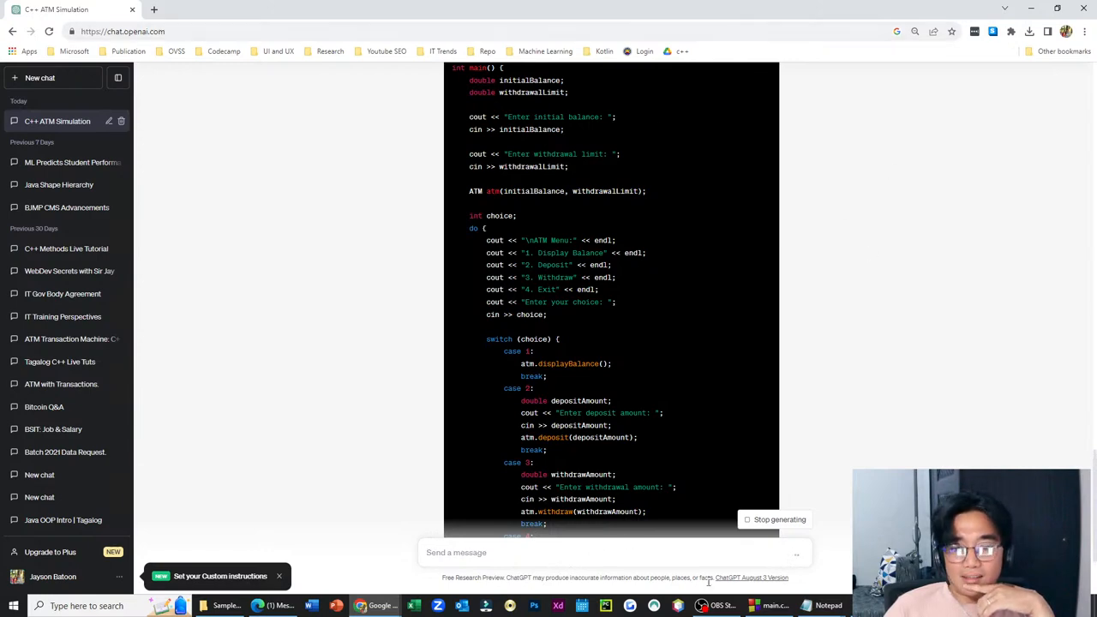
left_click(775, 606)
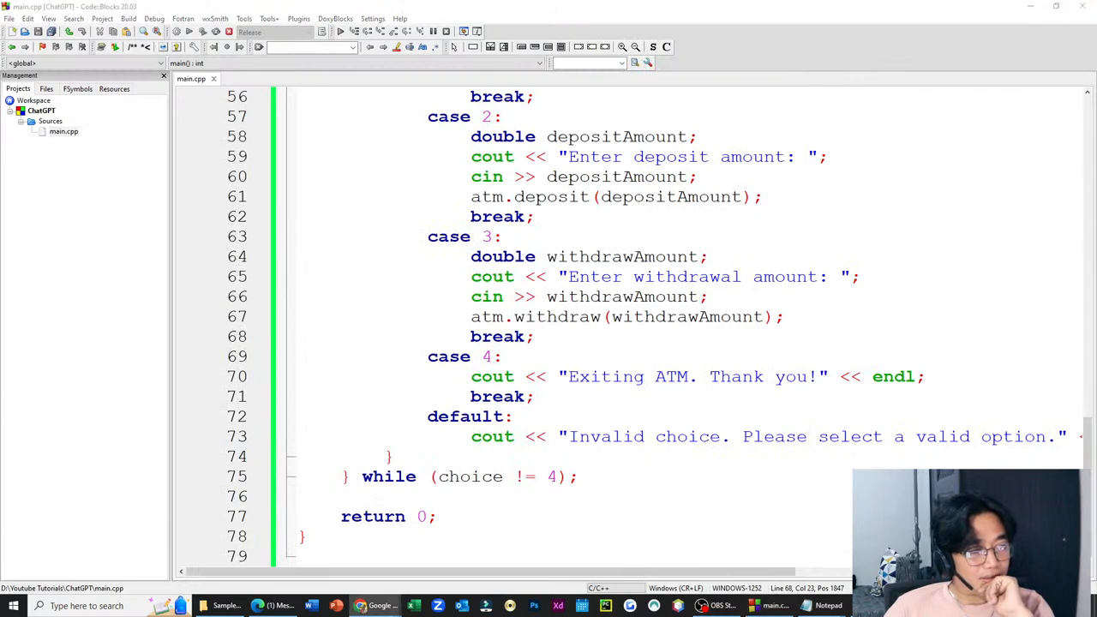
mouse_move(811, 149)
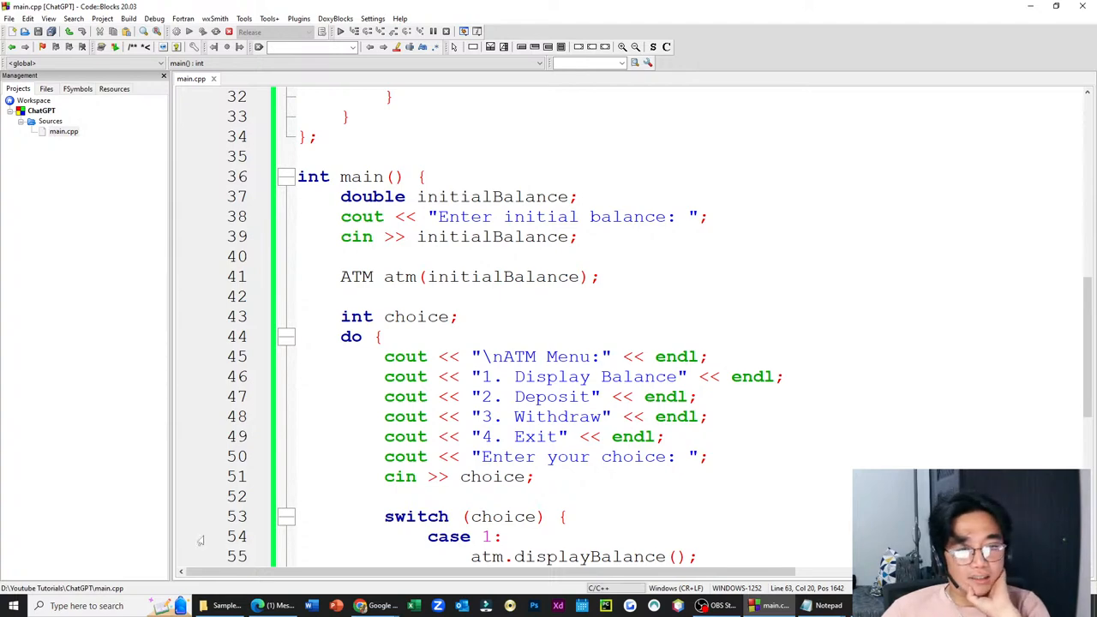
Launch Notepad and write the declaration 'int num;'
type("notepad")
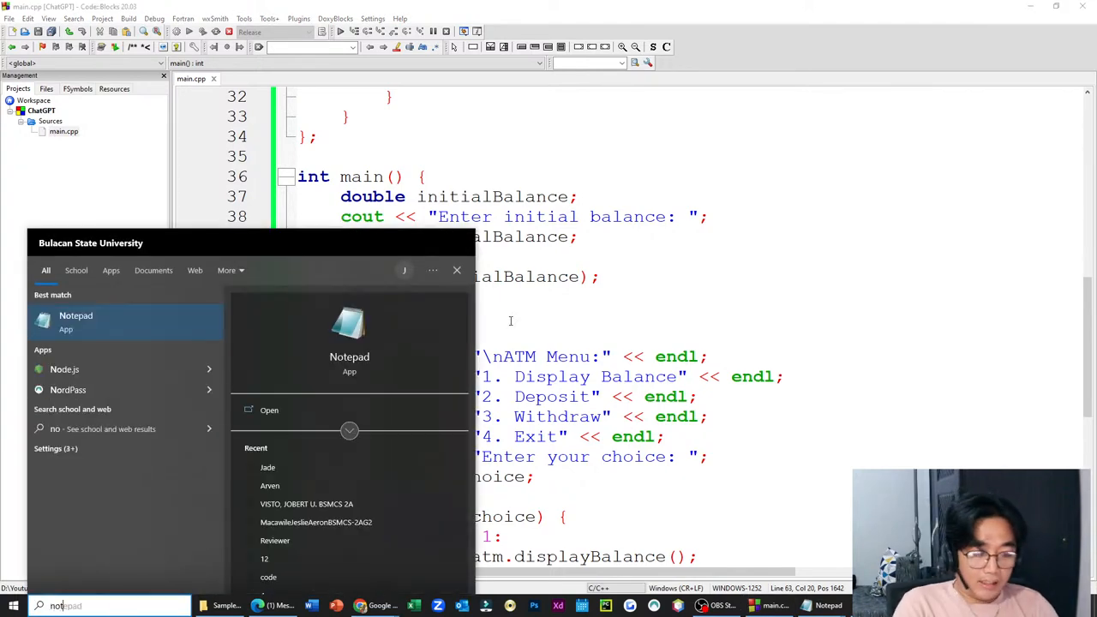
left_click(75, 316)
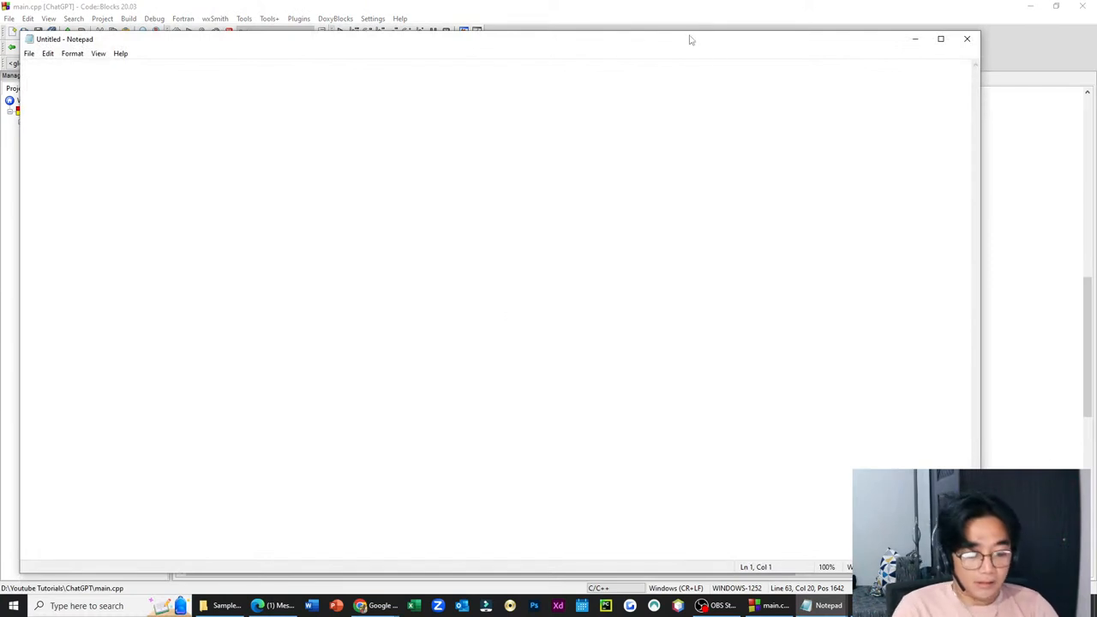
type("int num")
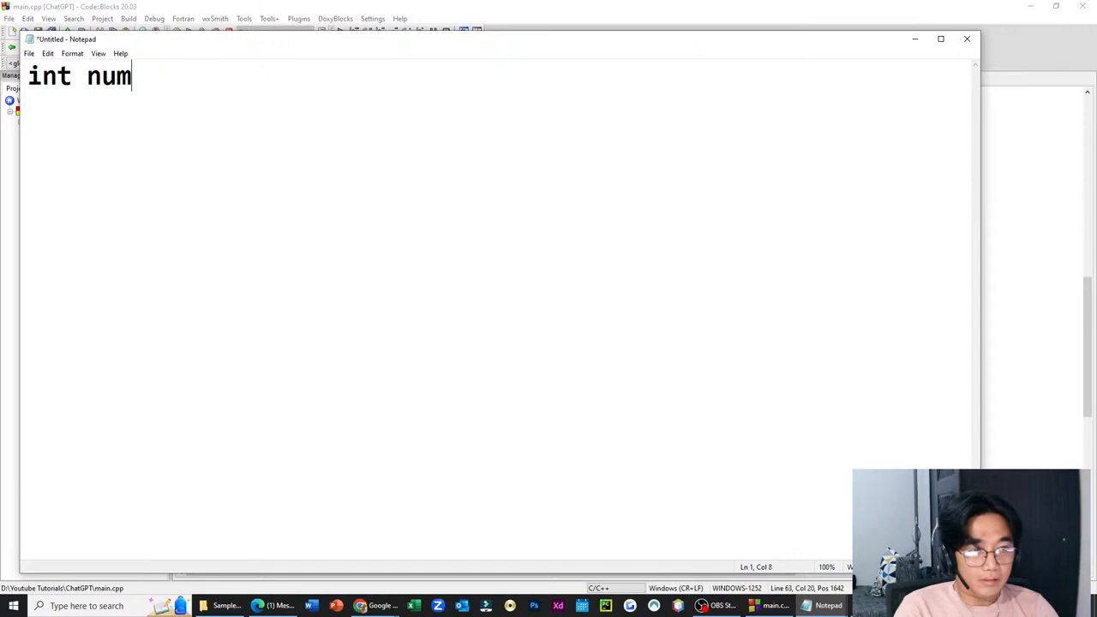
type(";")
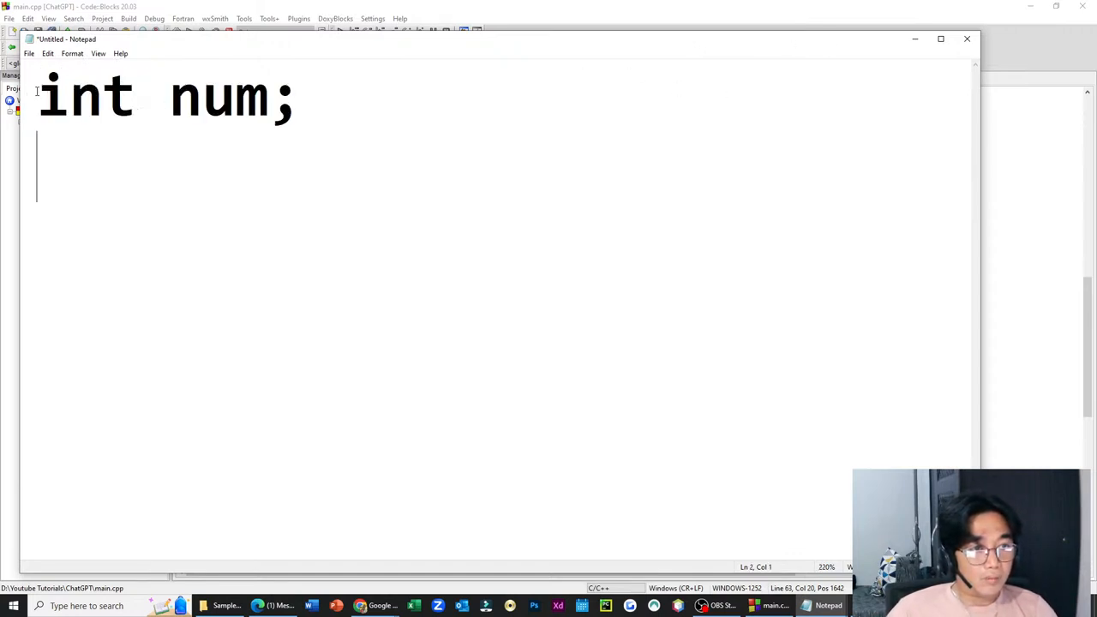
Add the general form 'dataType variableName;' above it
type("dta")
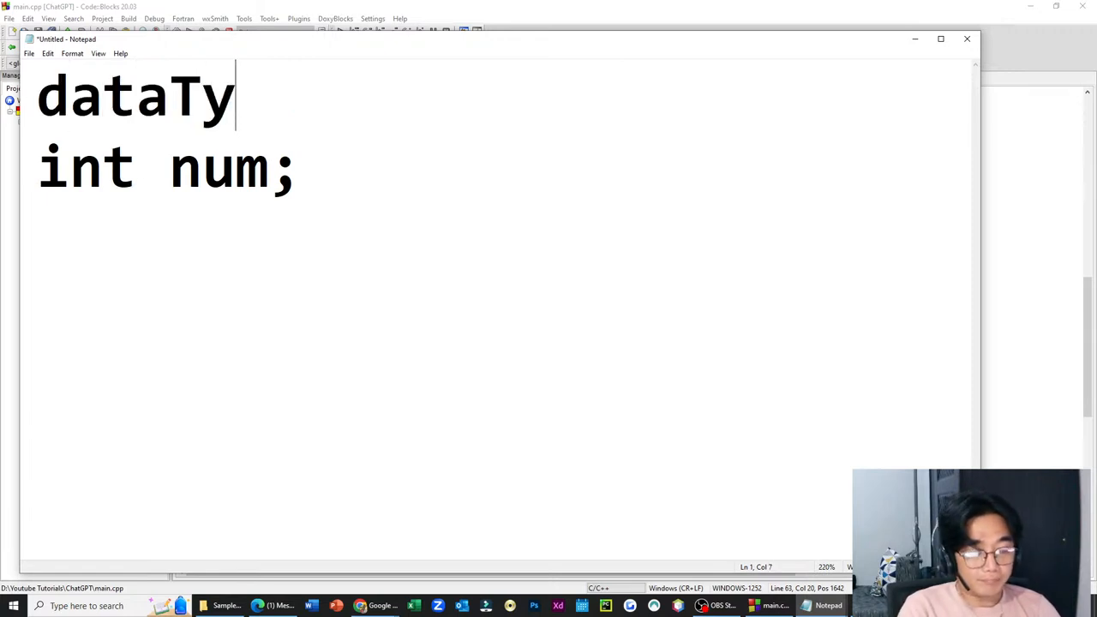
type("pe")
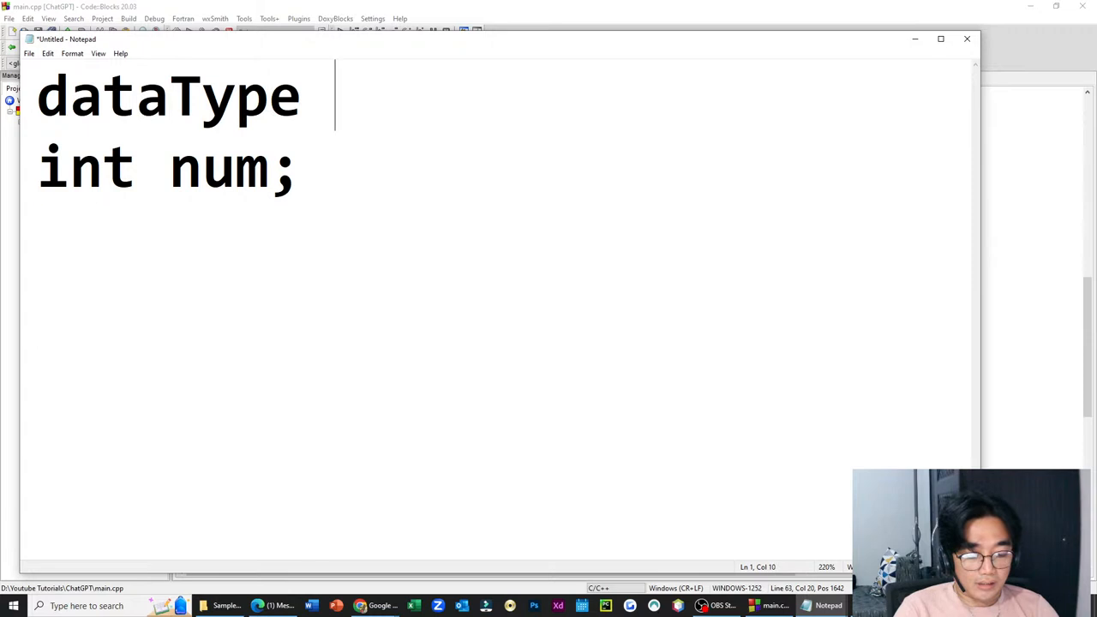
type("variable")
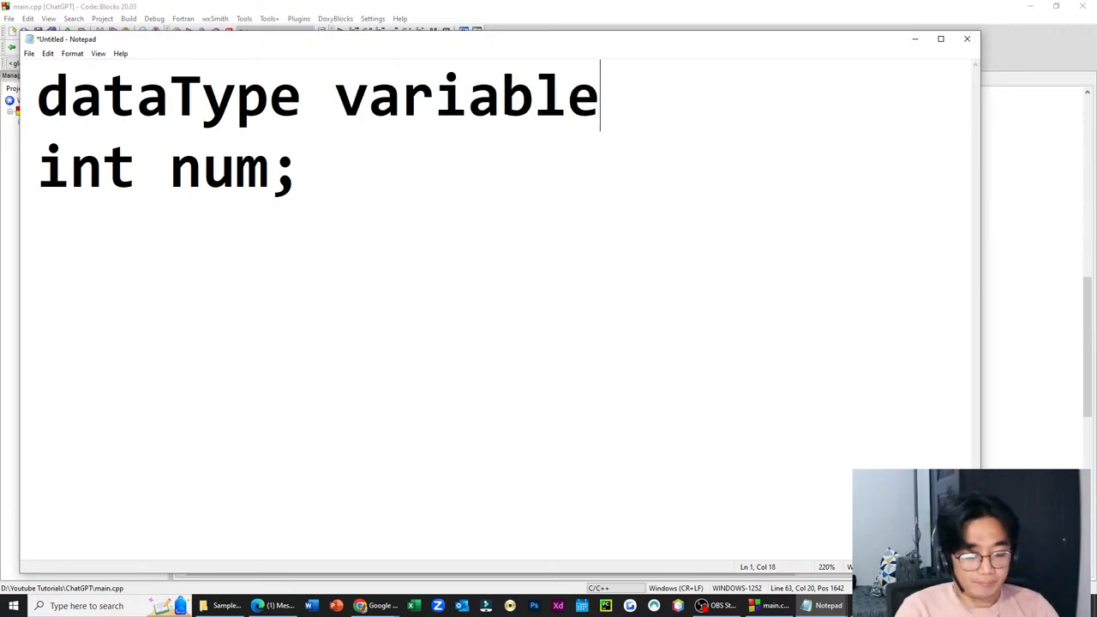
type("Name;")
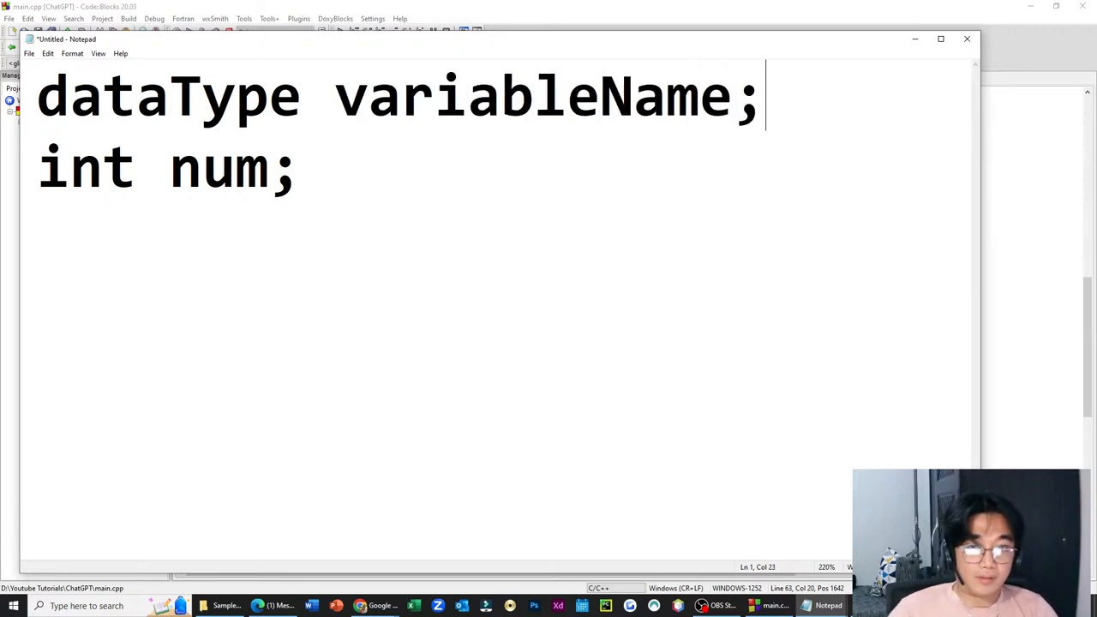
key("Enter")
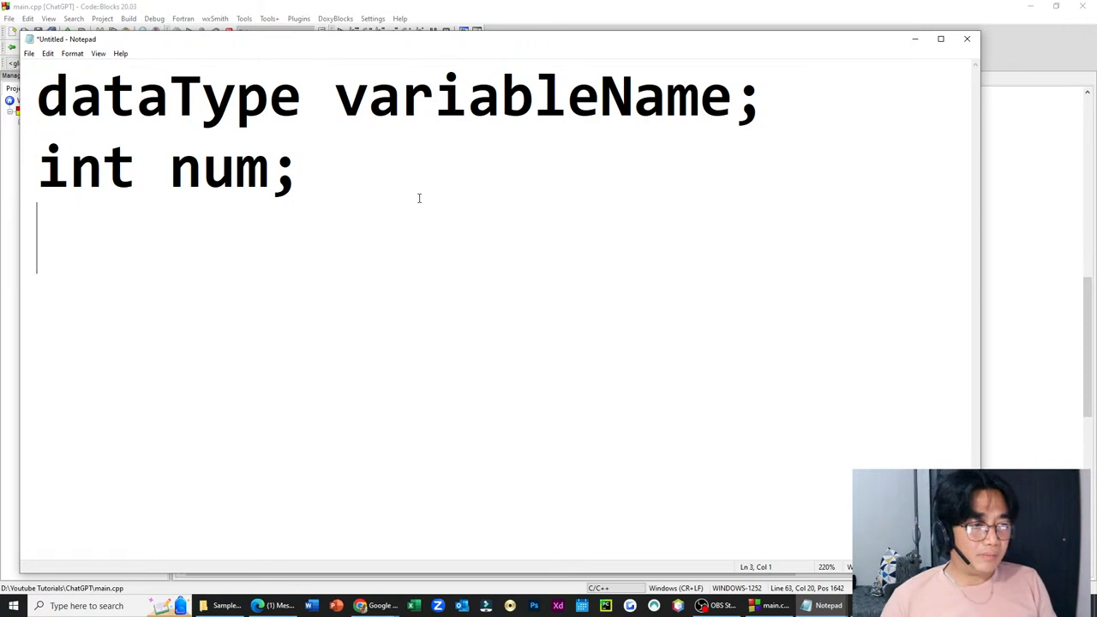
mouse_move(412, 159)
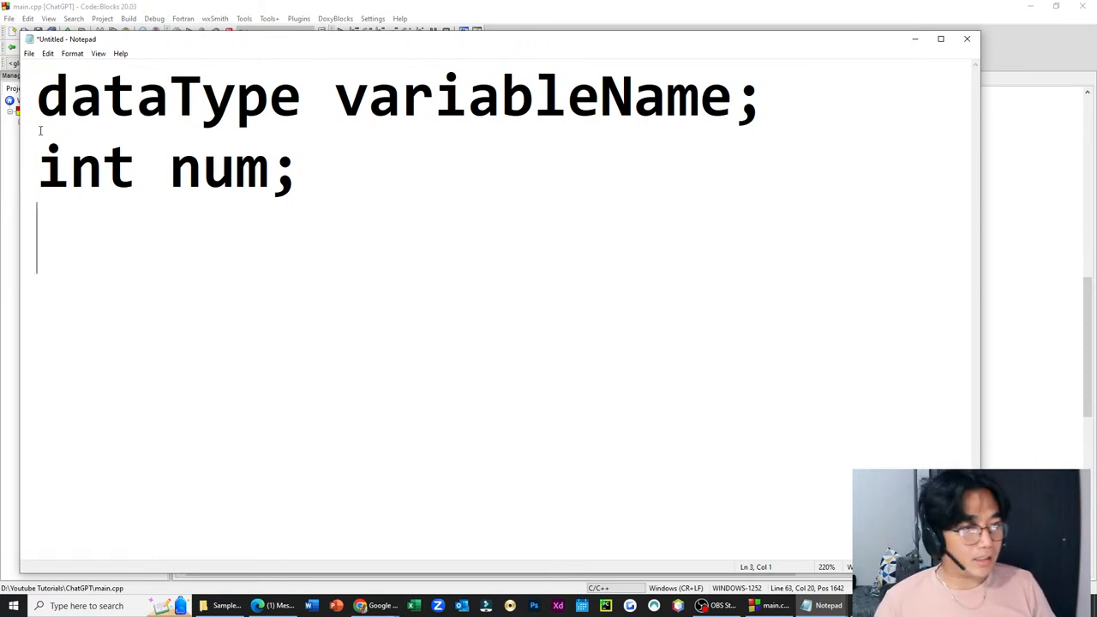
mouse_move(91, 209)
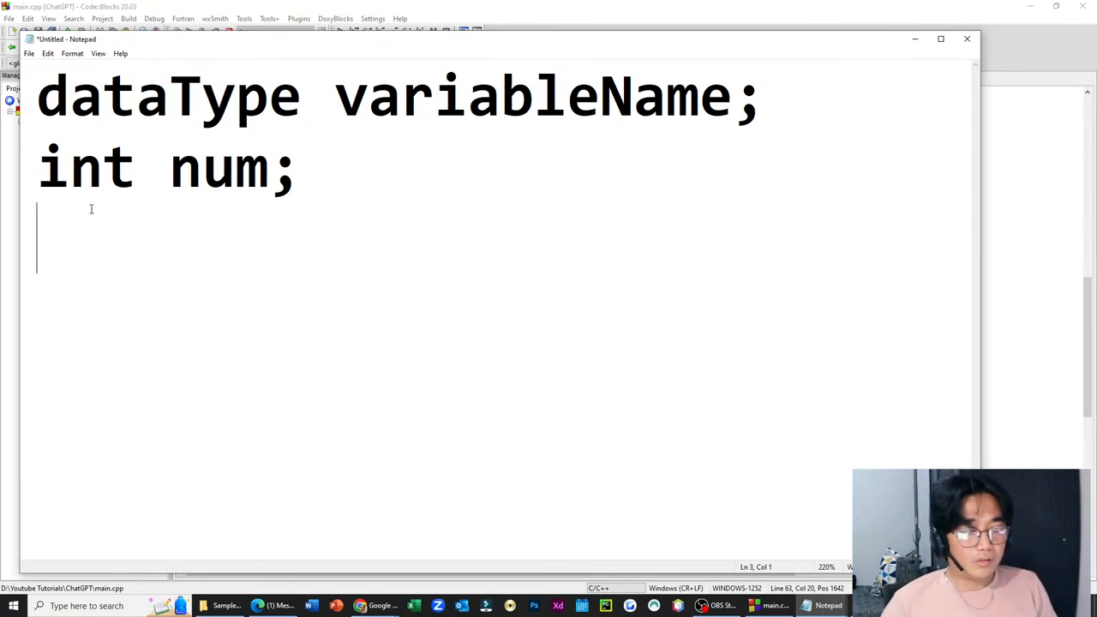
Write 'int a;', rename a to num1, and select all the example text
left_click(203, 166)
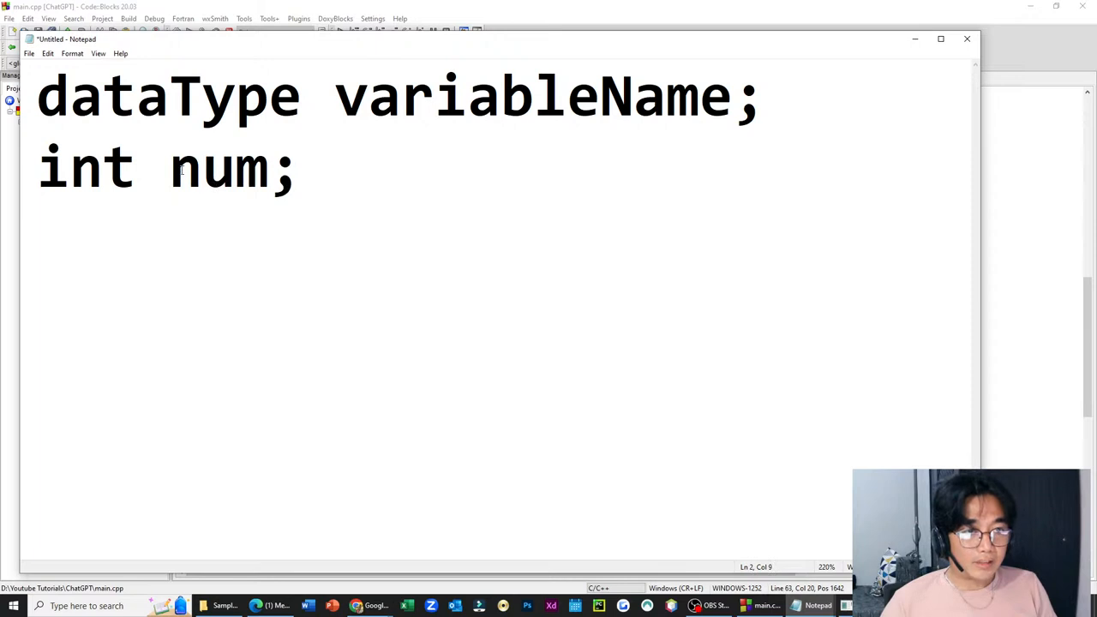
type("in")
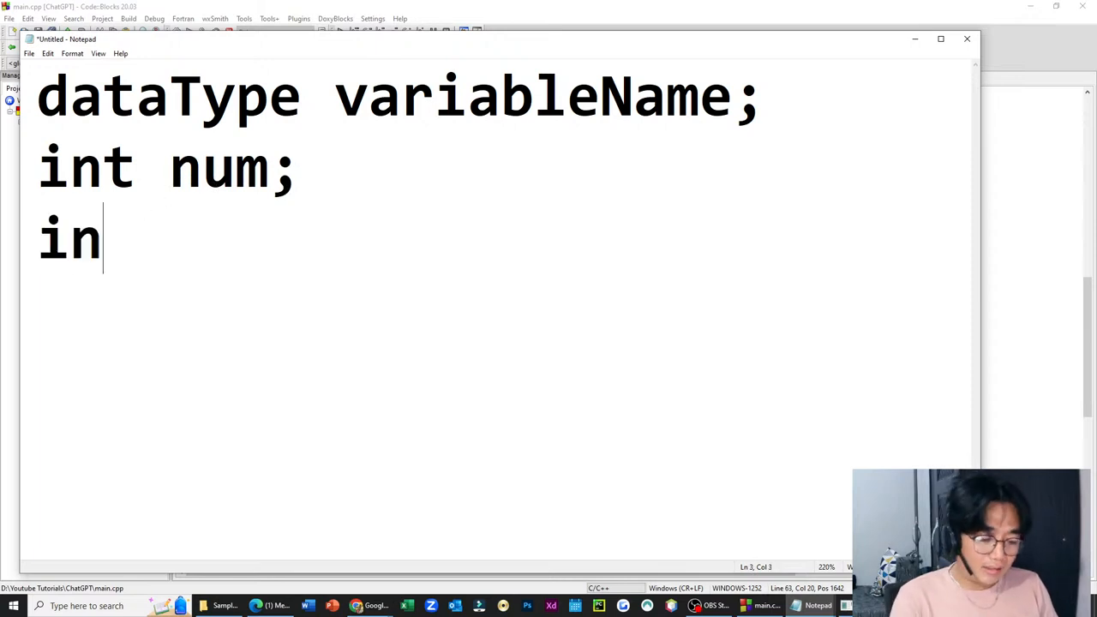
type("t")
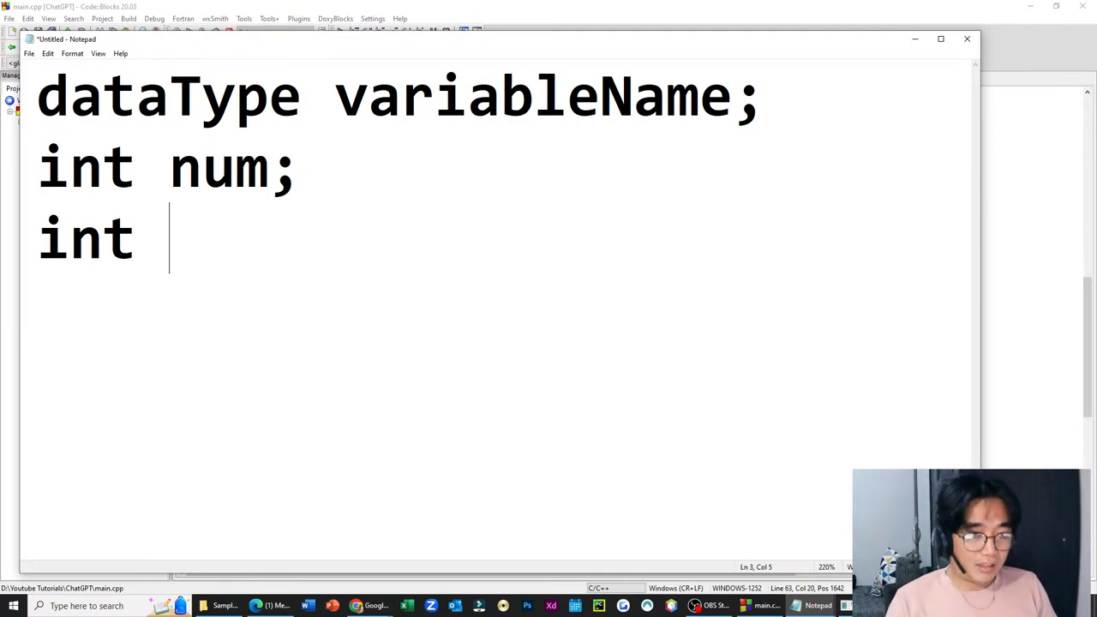
type("a")
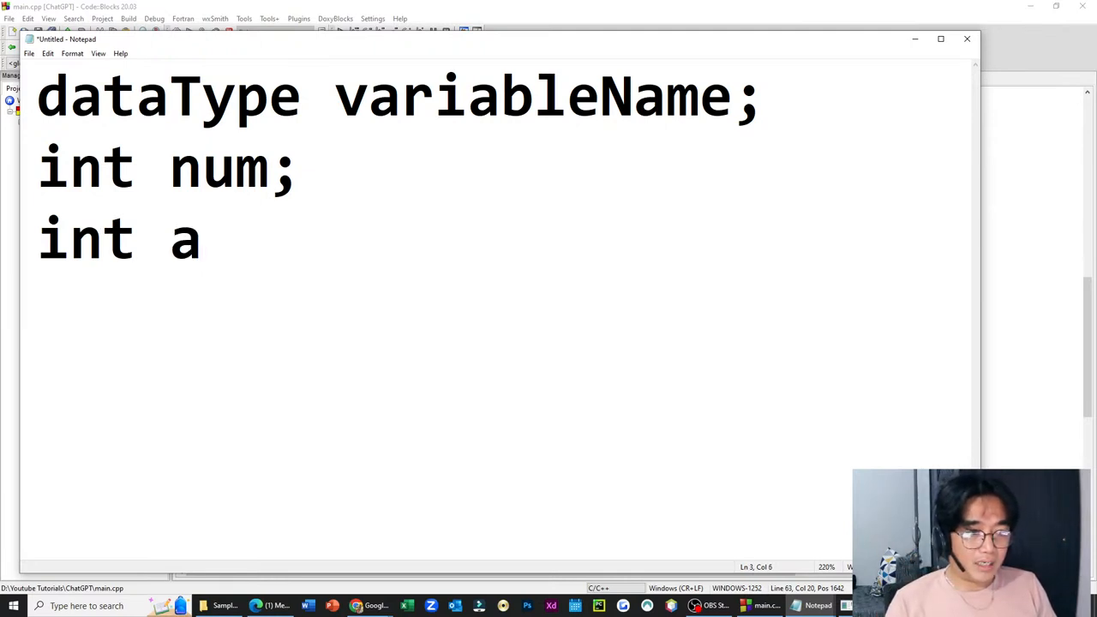
type(";")
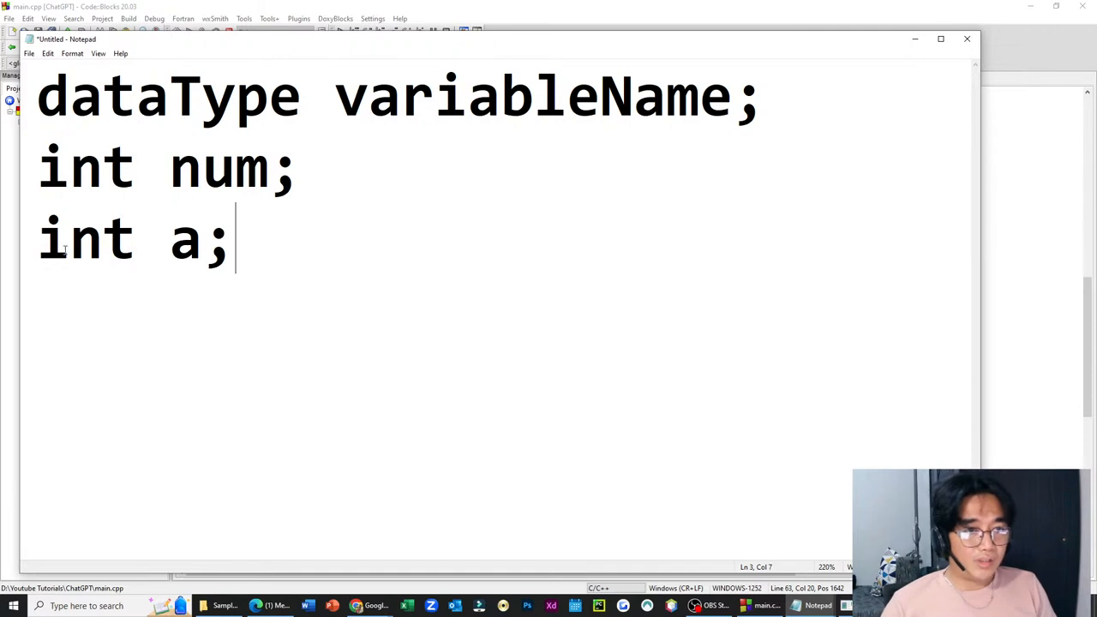
double_click(185, 238)
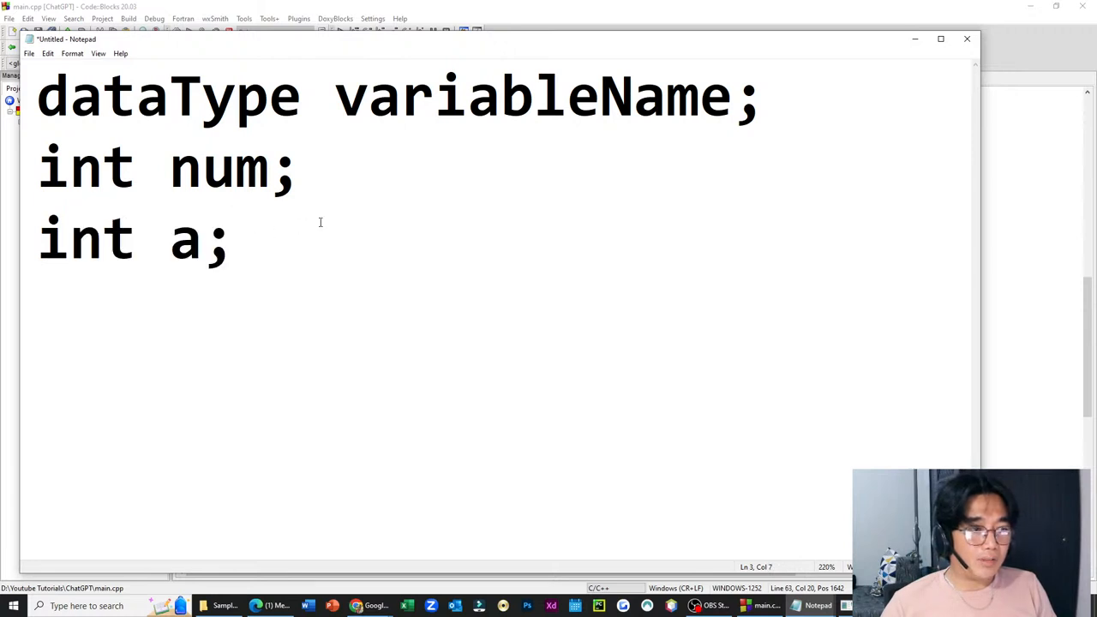
double_click(185, 238)
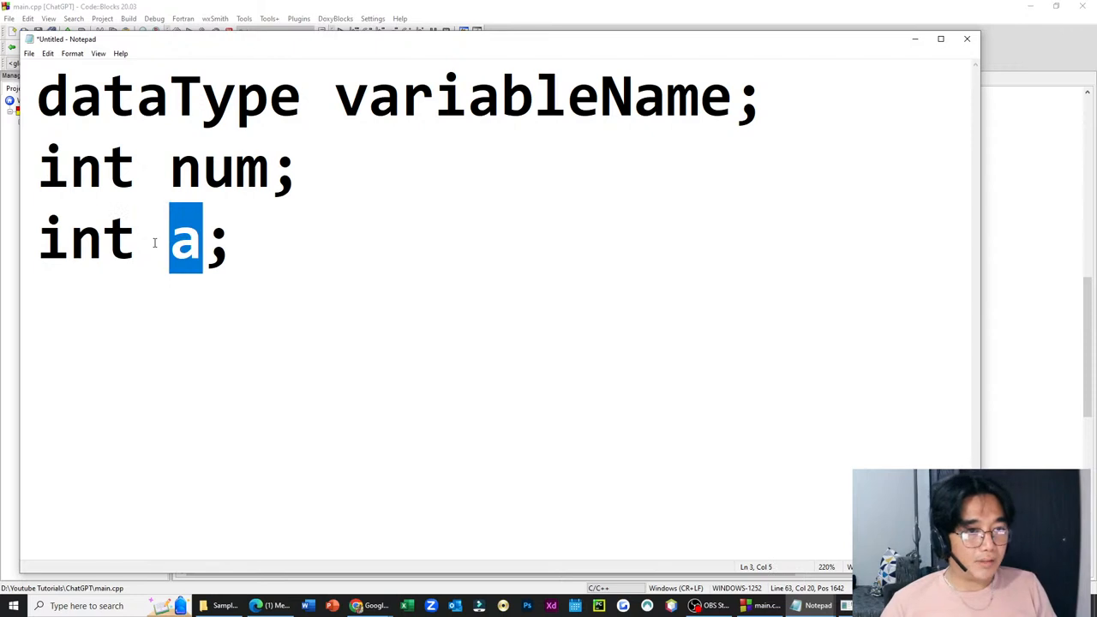
type("num1")
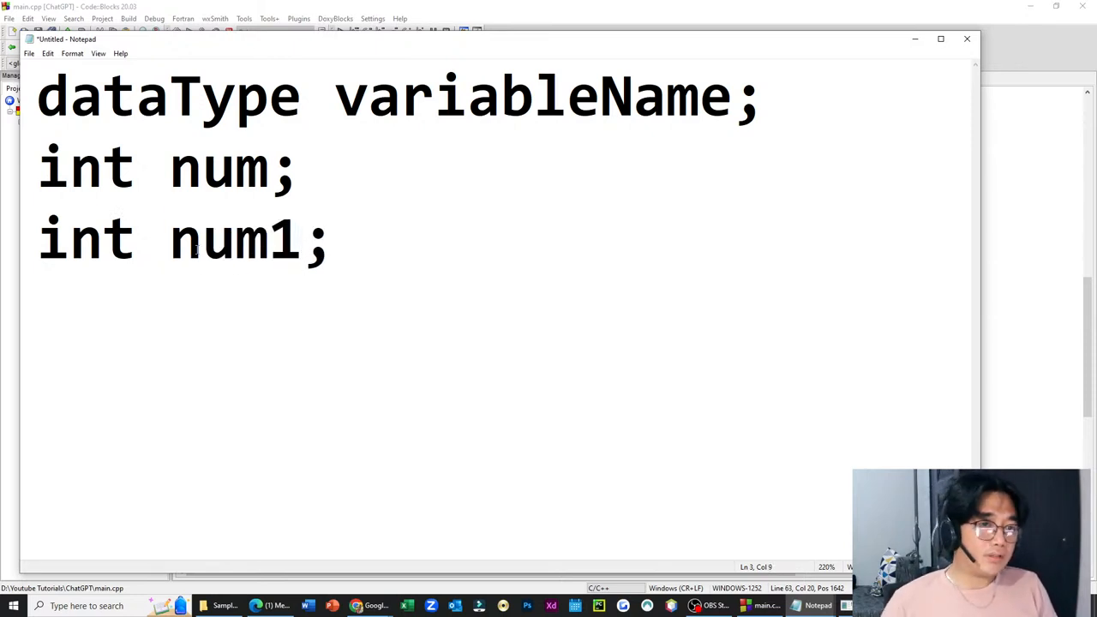
key("ctrl+a")
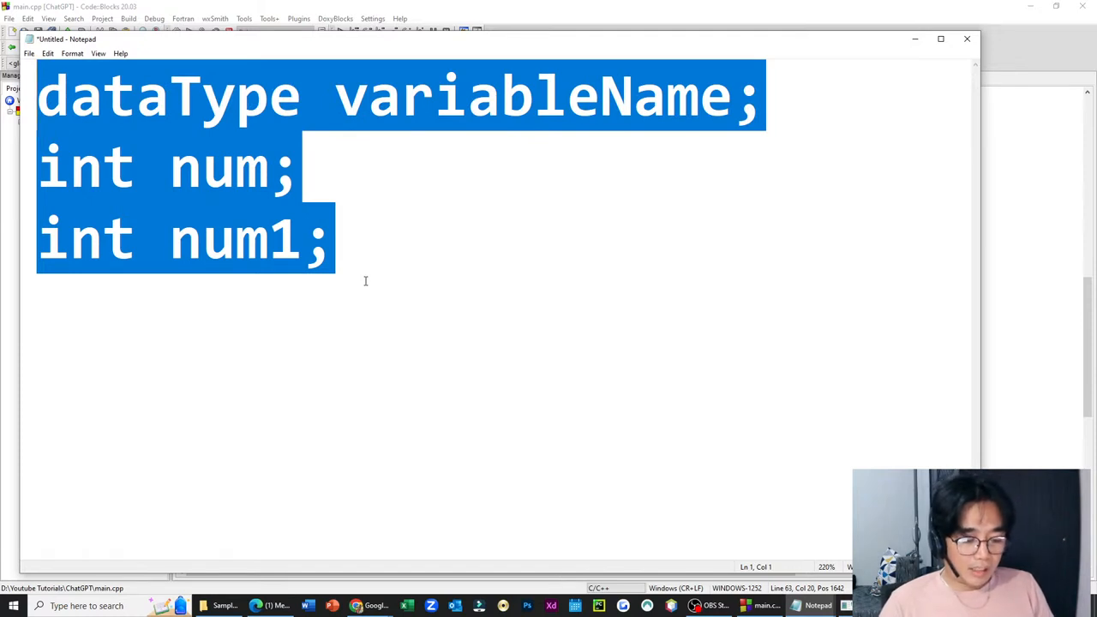
Write a 'camel case' example 'firstName', pointing out the lowercase f and capital N
type("camel case")
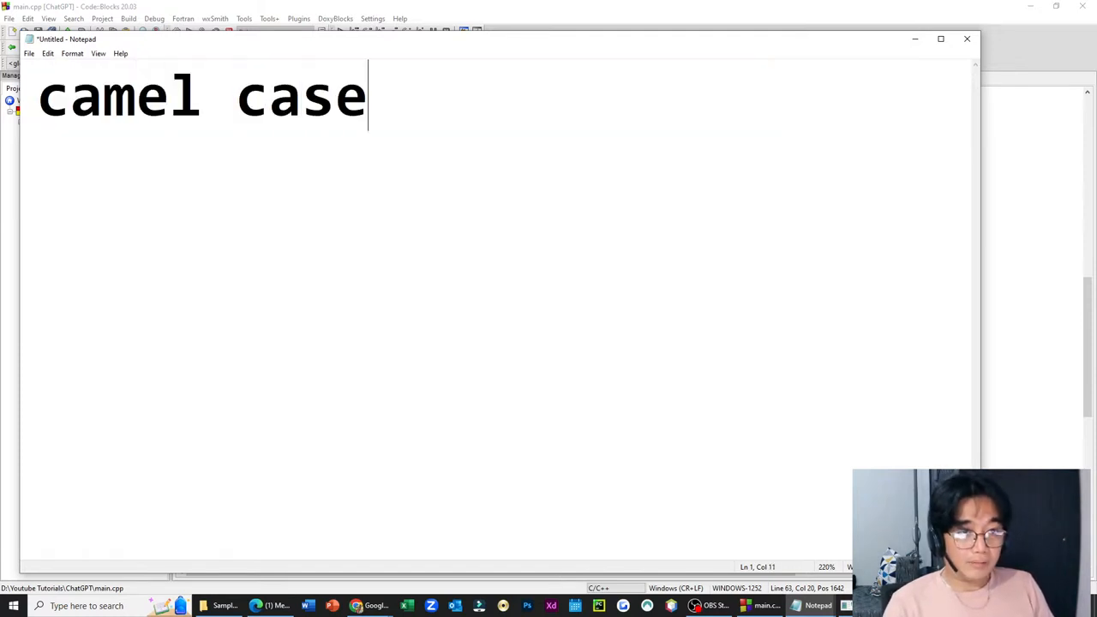
key("enter")
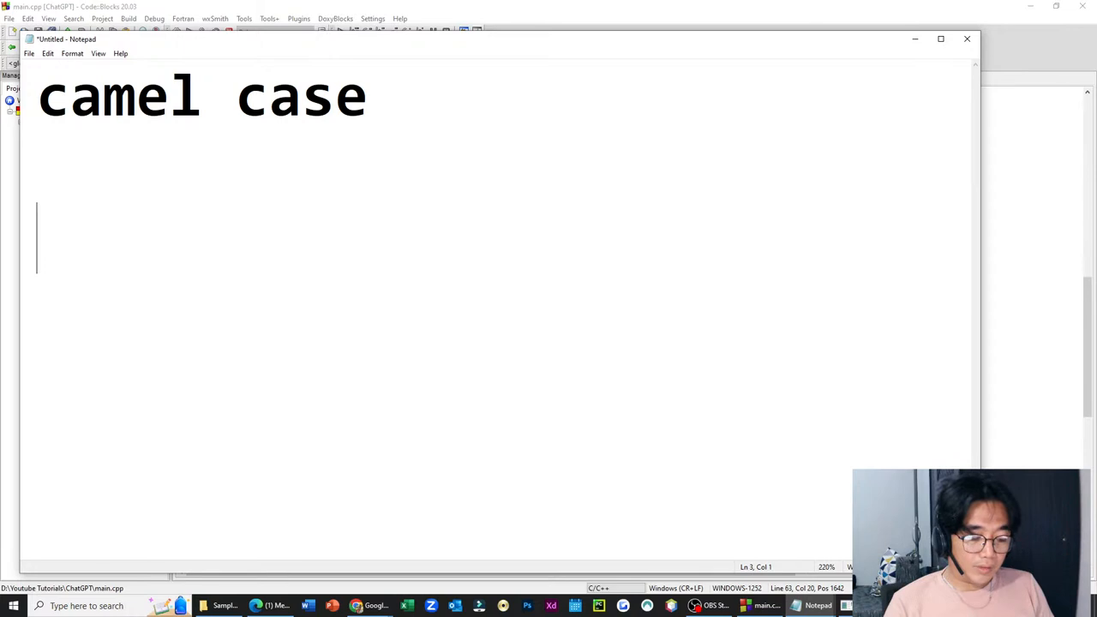
type("firstNam")
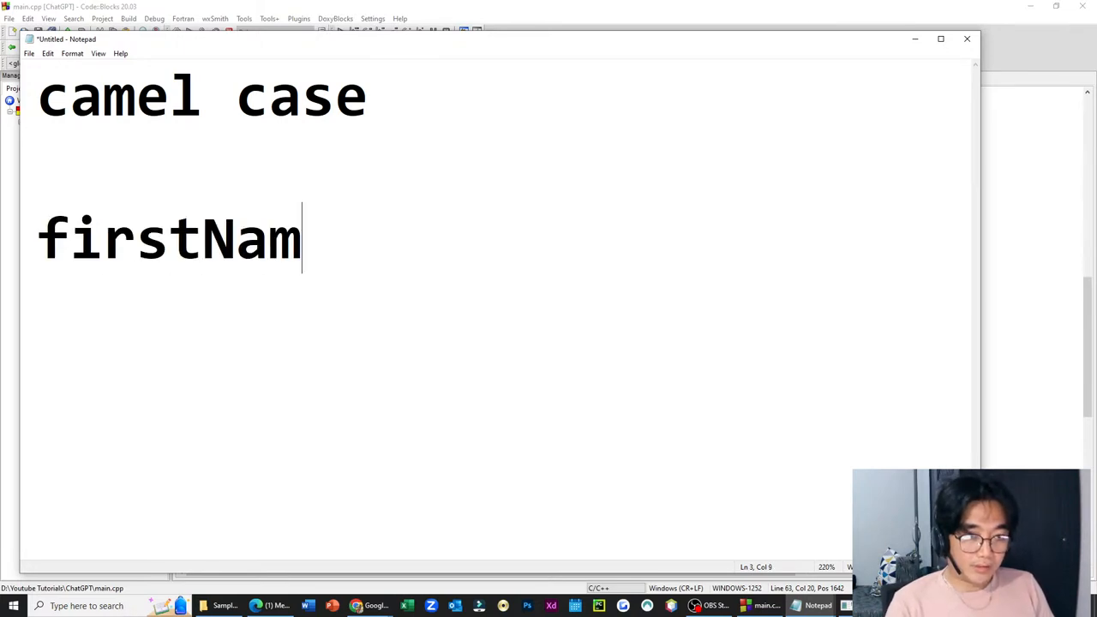
type("e")
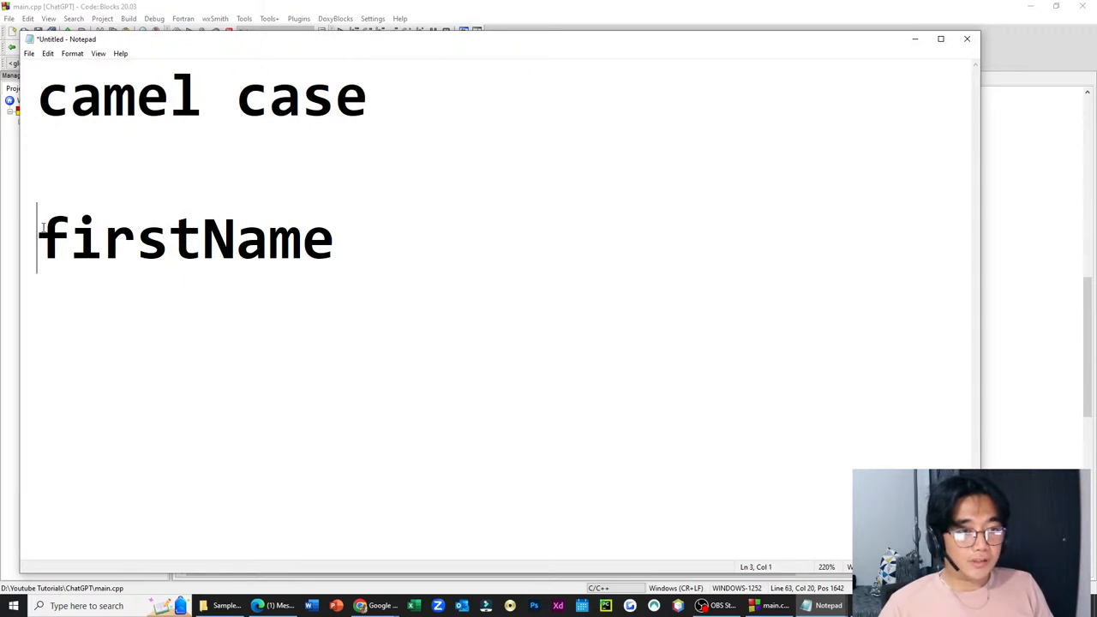
double_click(53, 238)
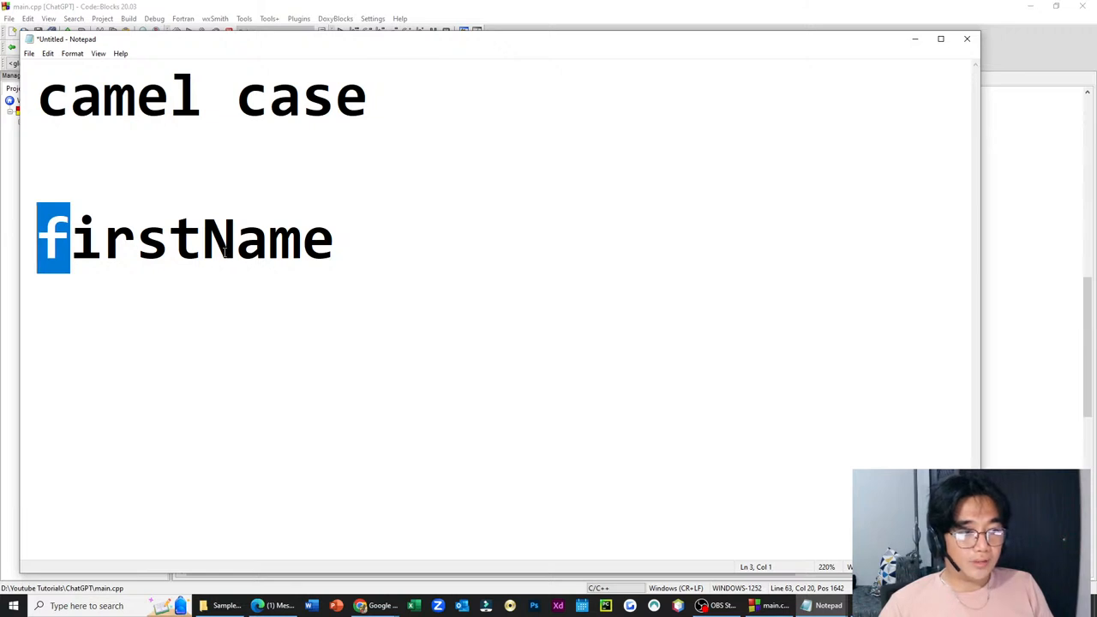
double_click(219, 238)
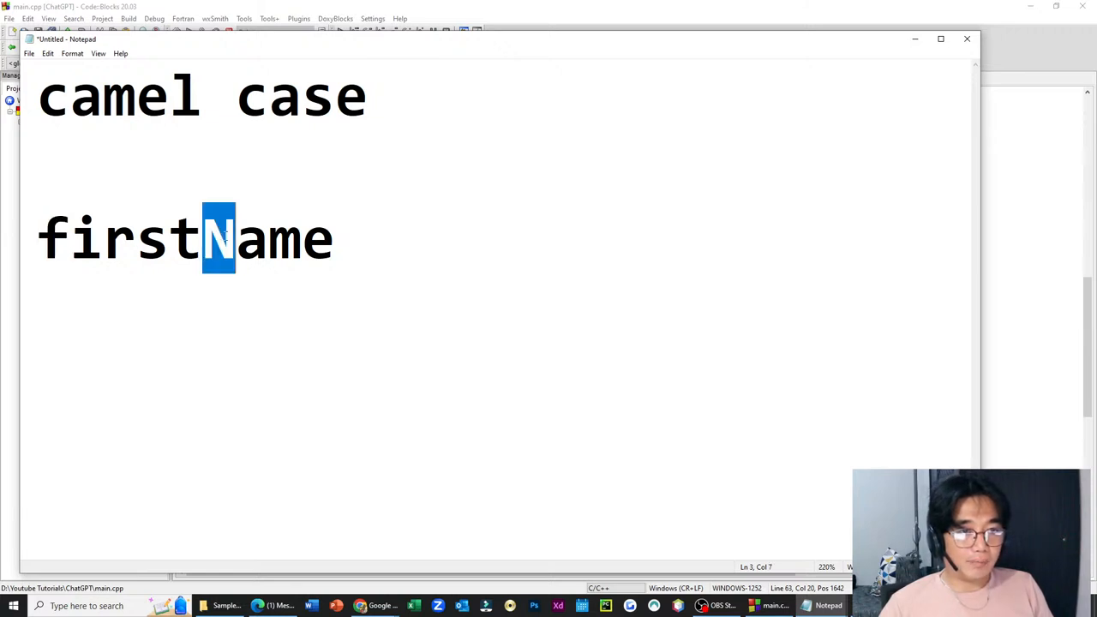
Extend it to 'firstNameMother', then start a new all-caps note 'ANY THING A'
left_click(235, 238)
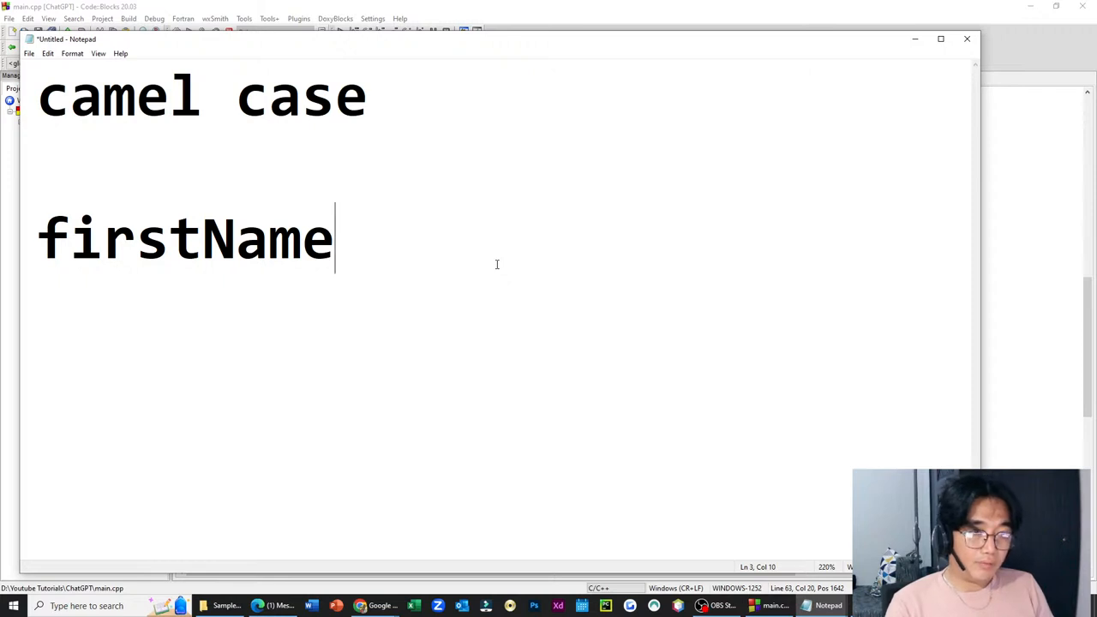
type("Mother")
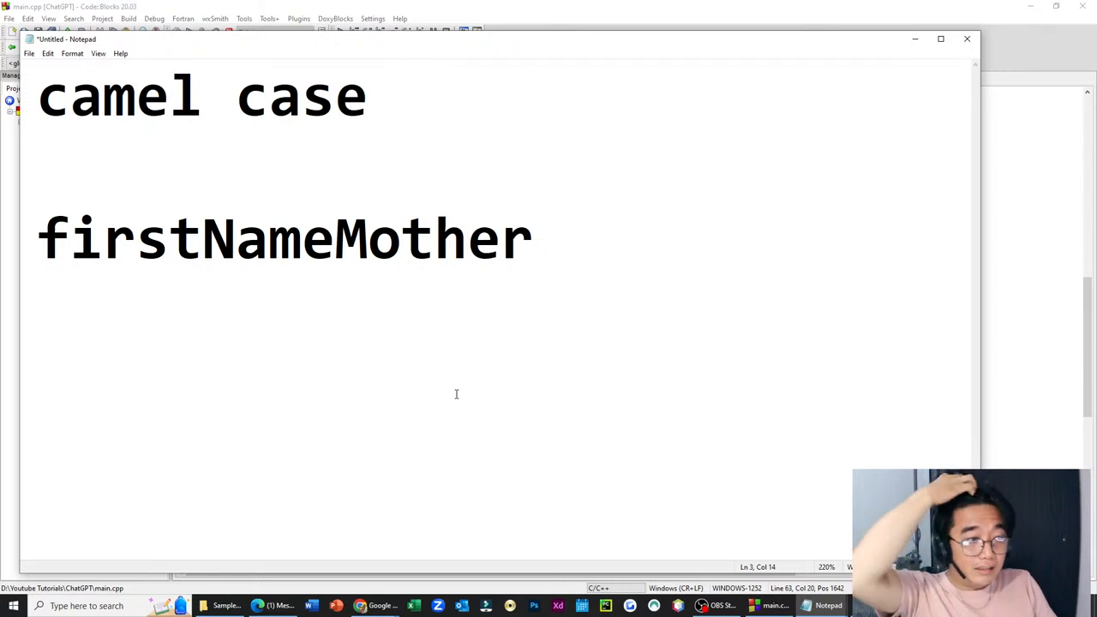
left_click(467, 238)
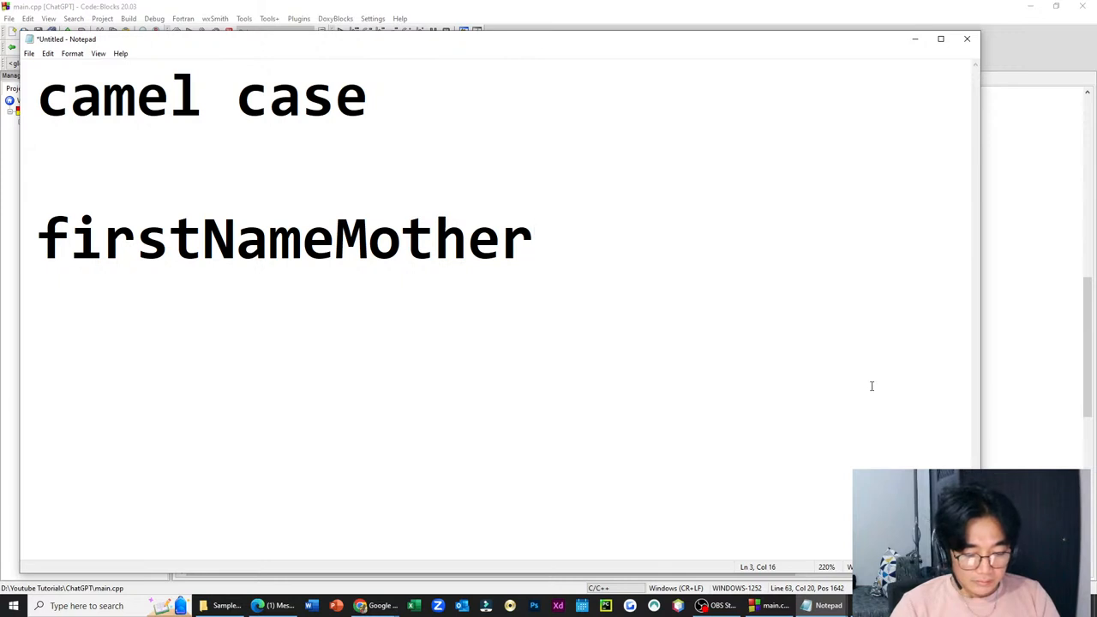
left_click(533, 239)
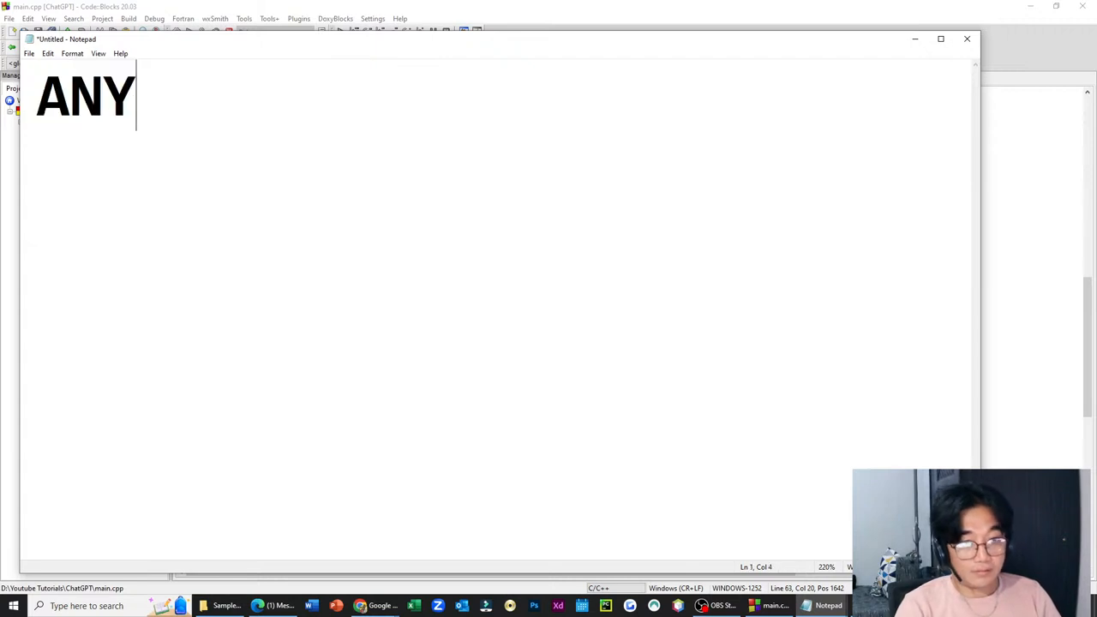
type("THING A")
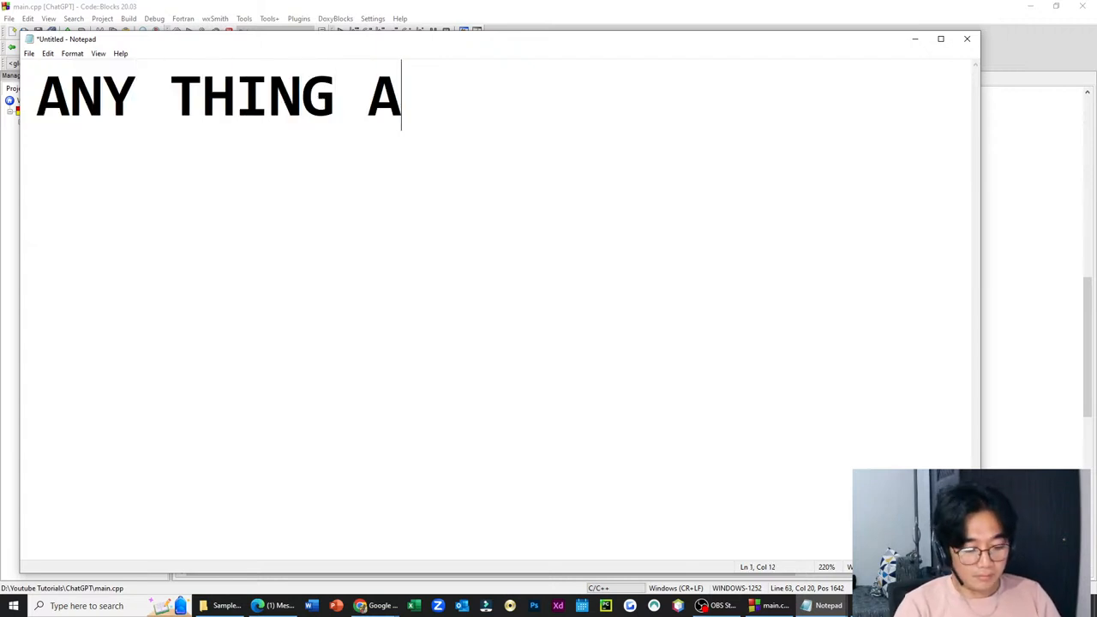
Finish the line as 'ANY THING ABOUT IT' and open a new Chrome window
type("BOUT IT")
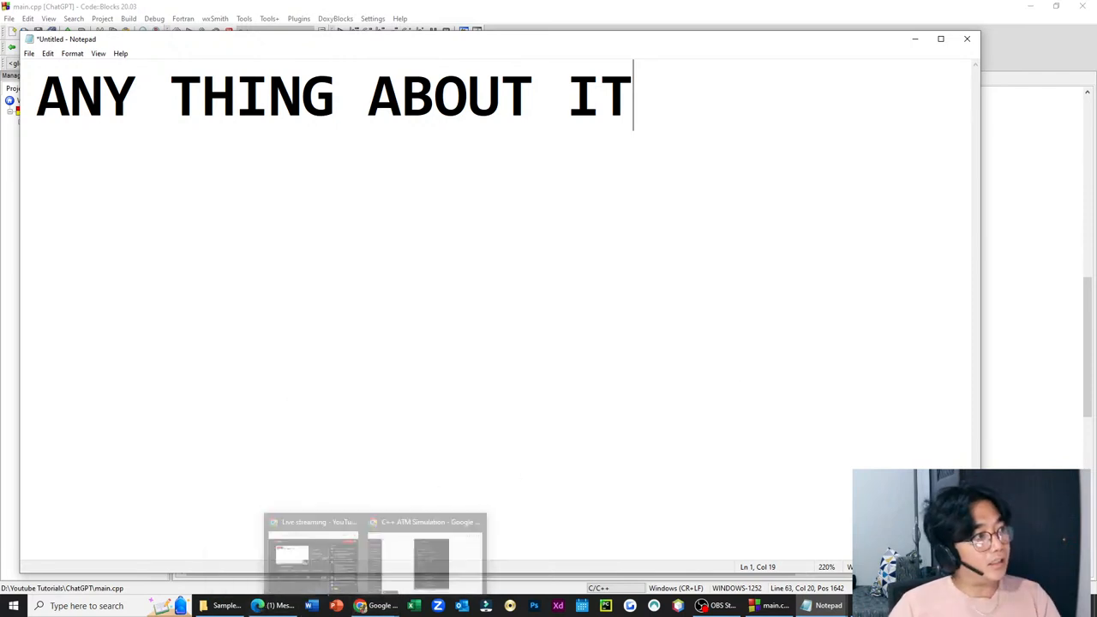
left_click(360, 606)
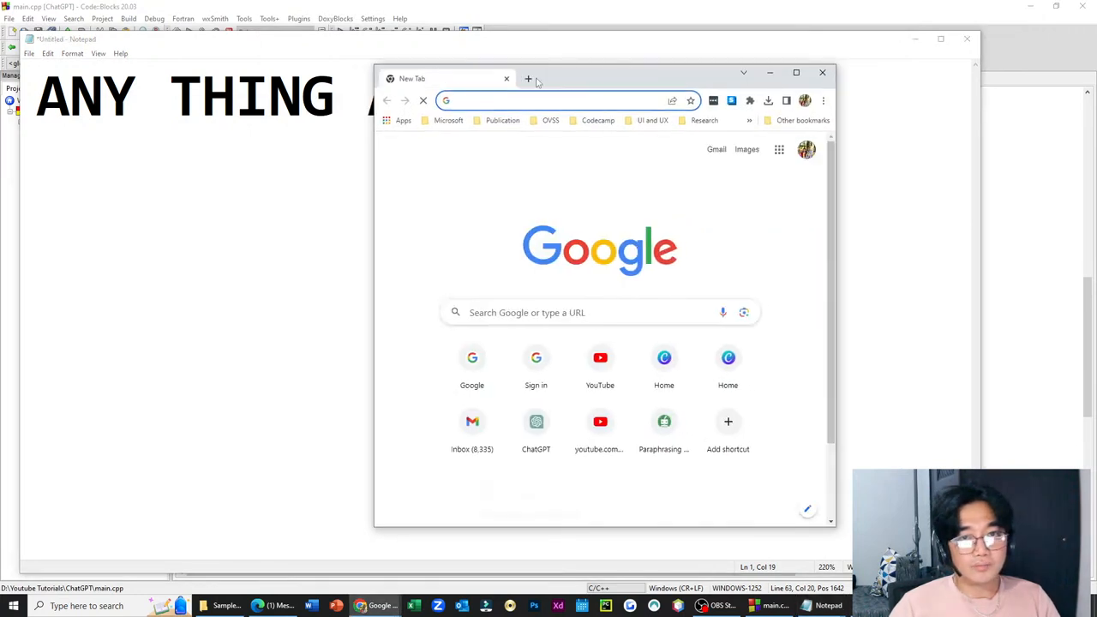
Go to youtube.com and open the signed-in account menu
type("youtube.com")
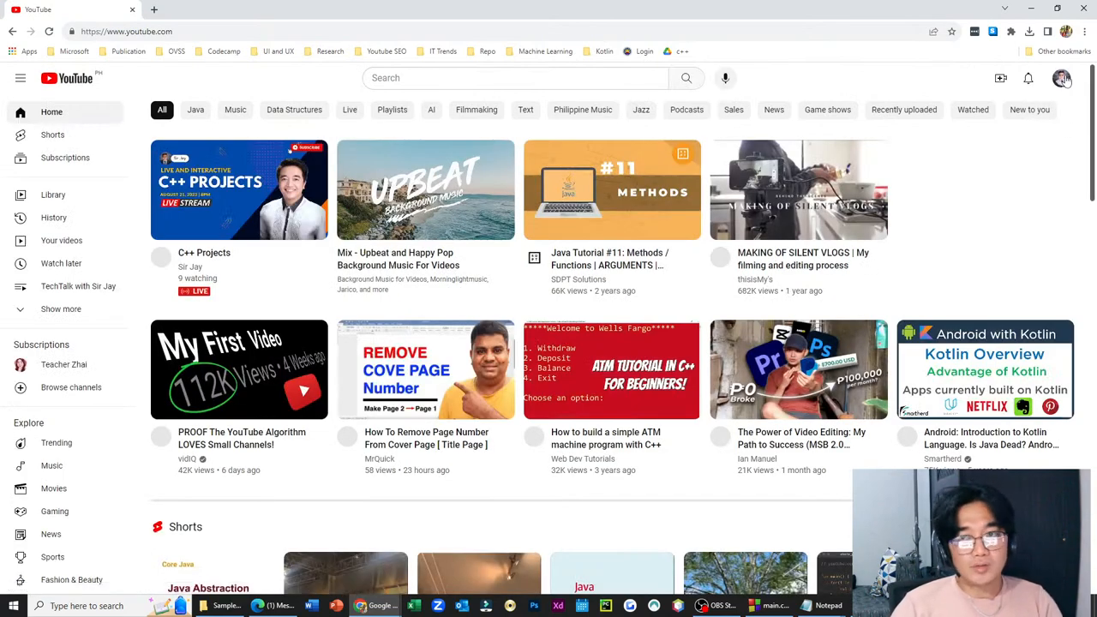
left_click(1061, 78)
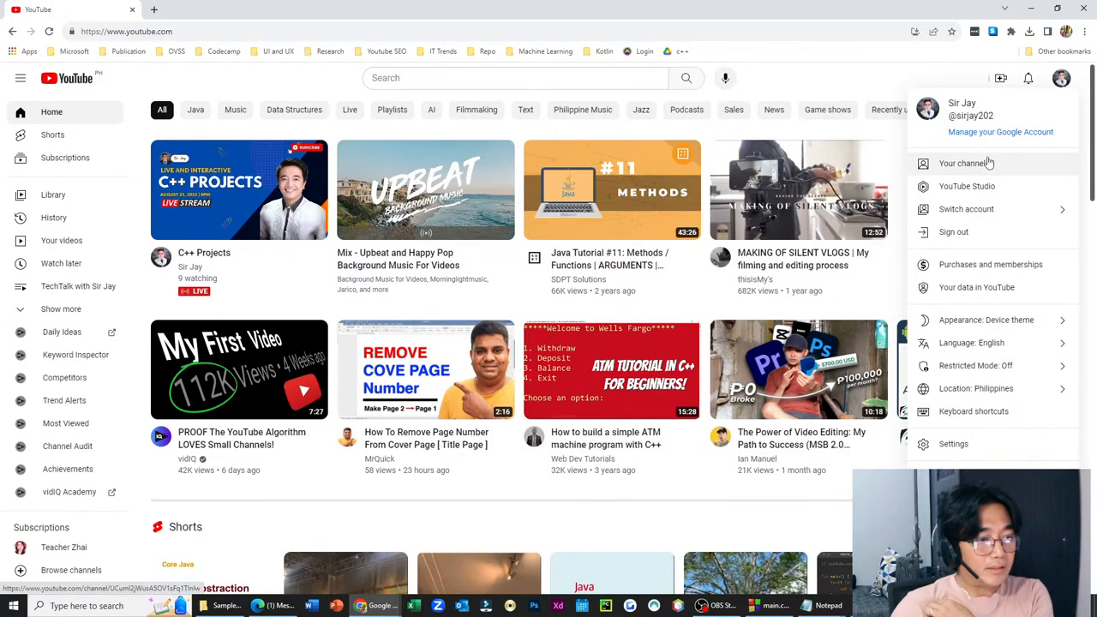
Open the Sir Jay channel page and scroll to its C++ and Java Tagalog playlists
left_click(963, 163)
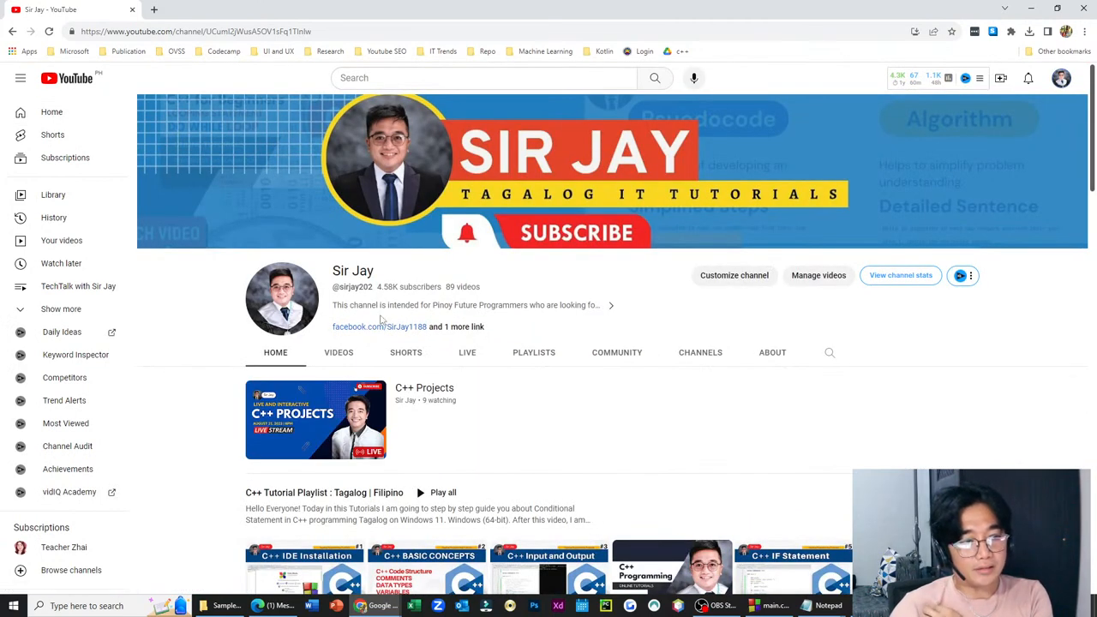
mouse_move(489, 318)
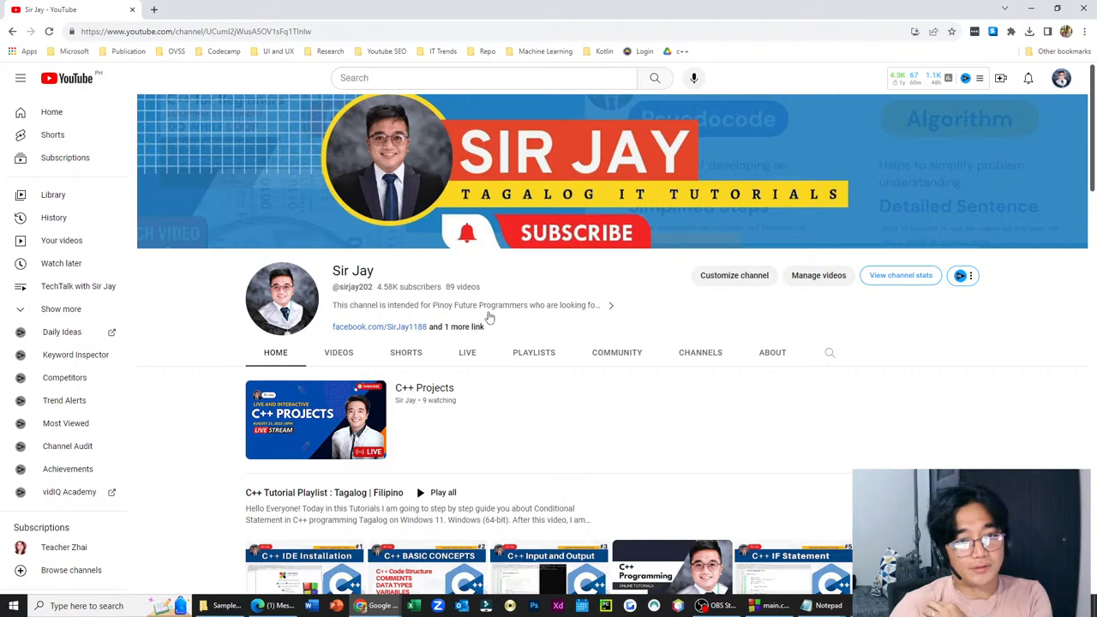
scroll("down", 3)
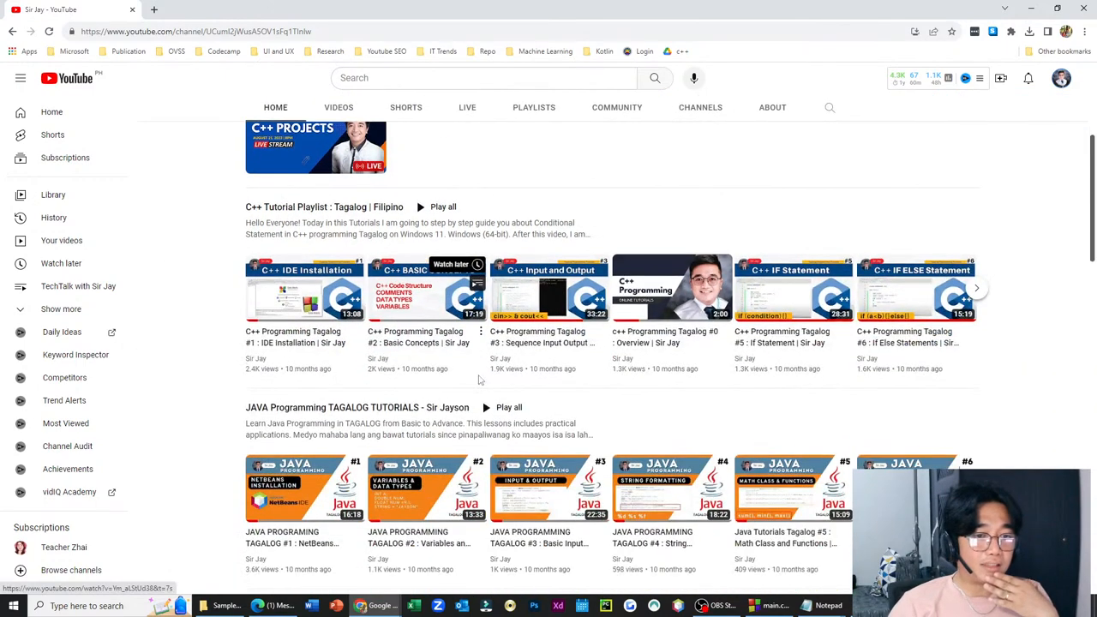
scroll("down", 3)
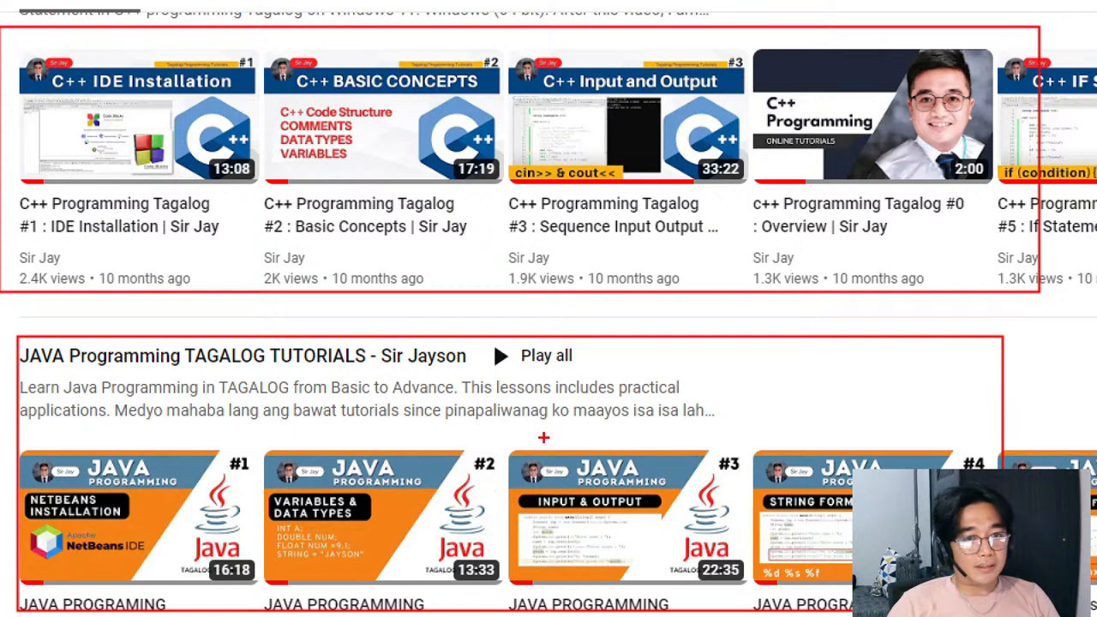
mouse_move(154, 167)
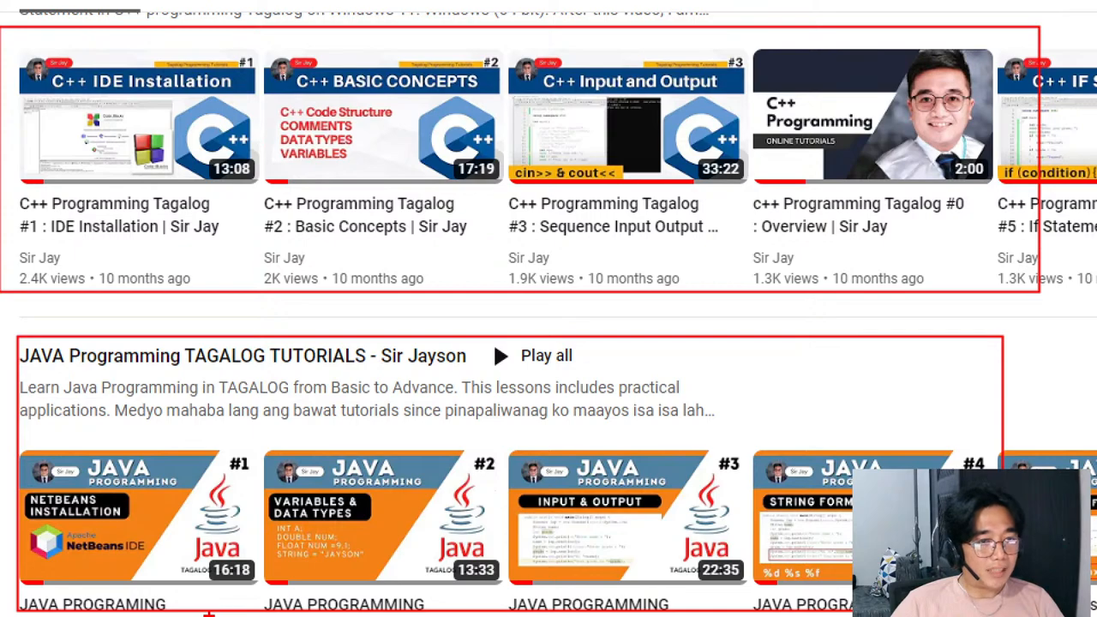
Scroll past the OOP with Java and Unity playlists, then back up to the Java tutorials
scroll("down", 3)
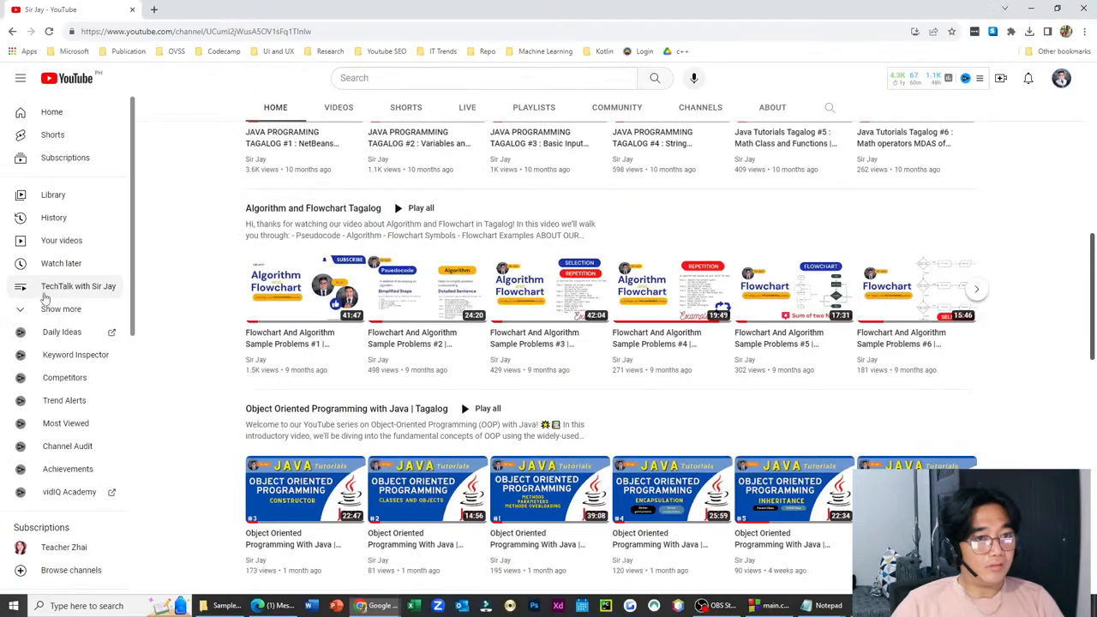
scroll("down", 3)
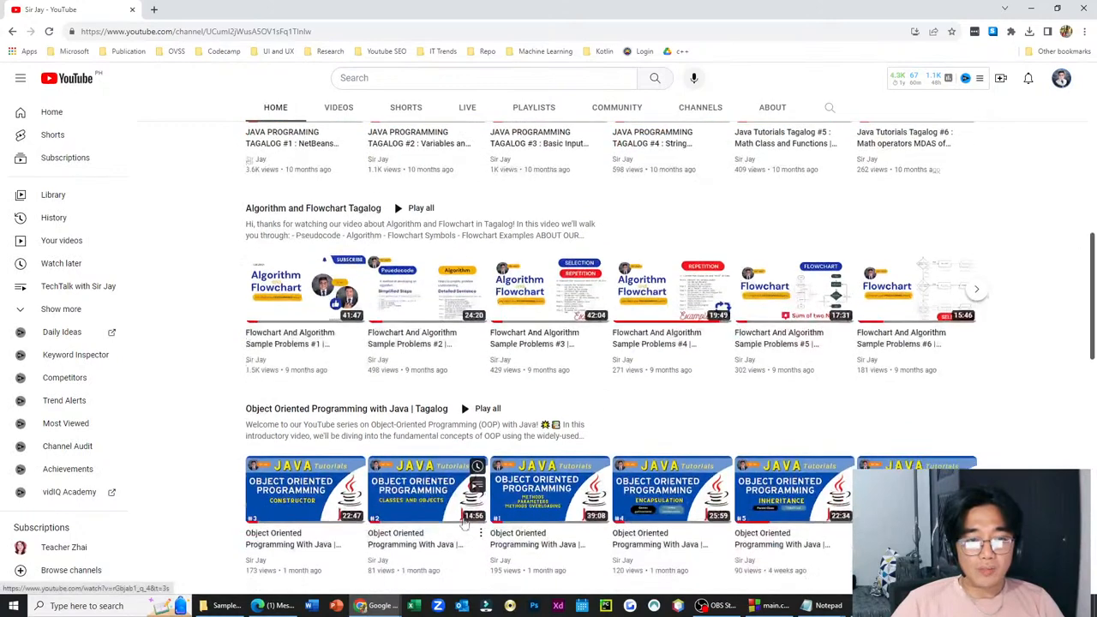
scroll("down", 3)
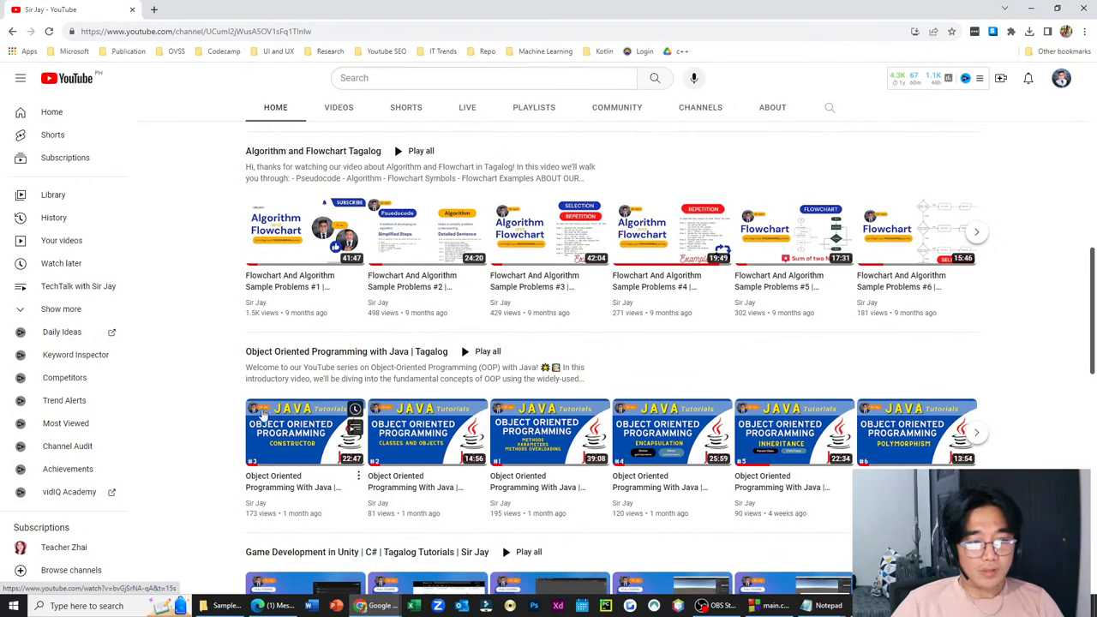
scroll("down", 3)
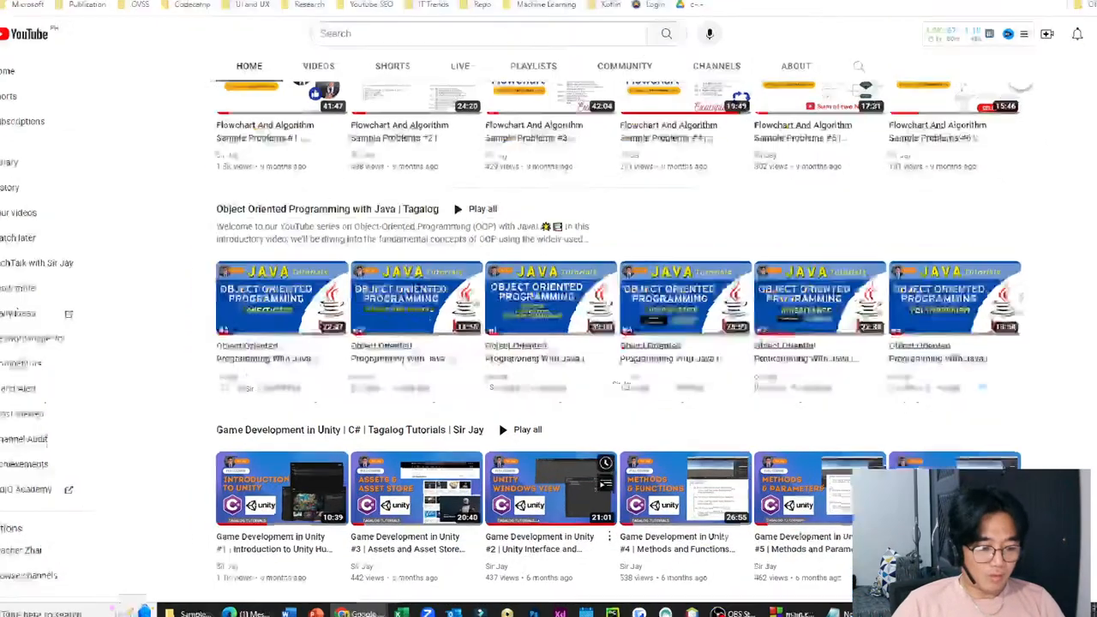
scroll("down", 3)
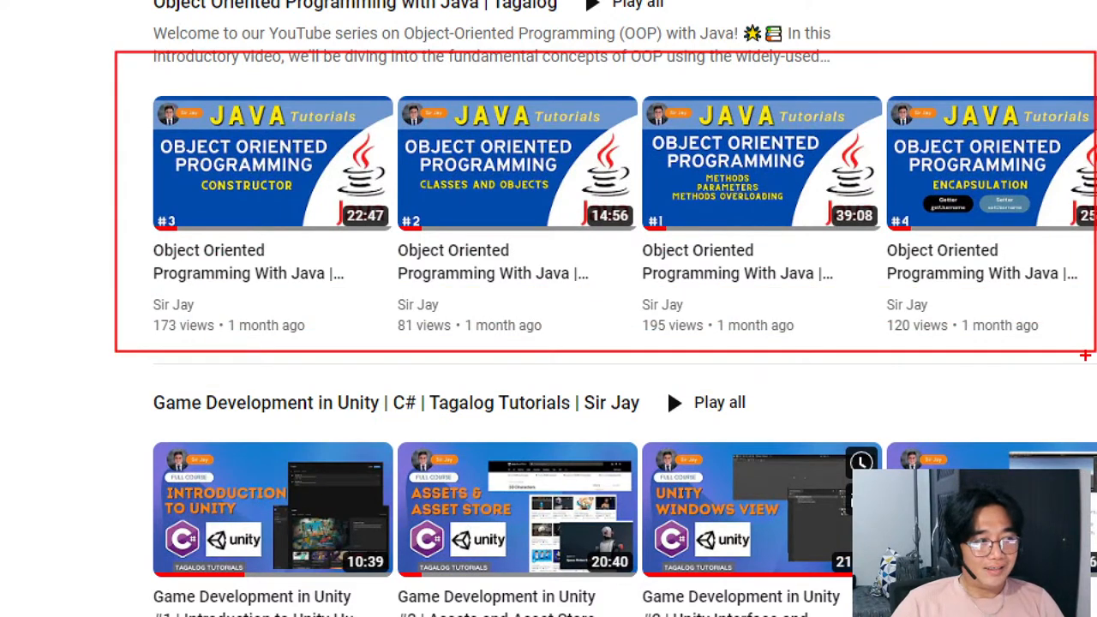
mouse_move(397, 281)
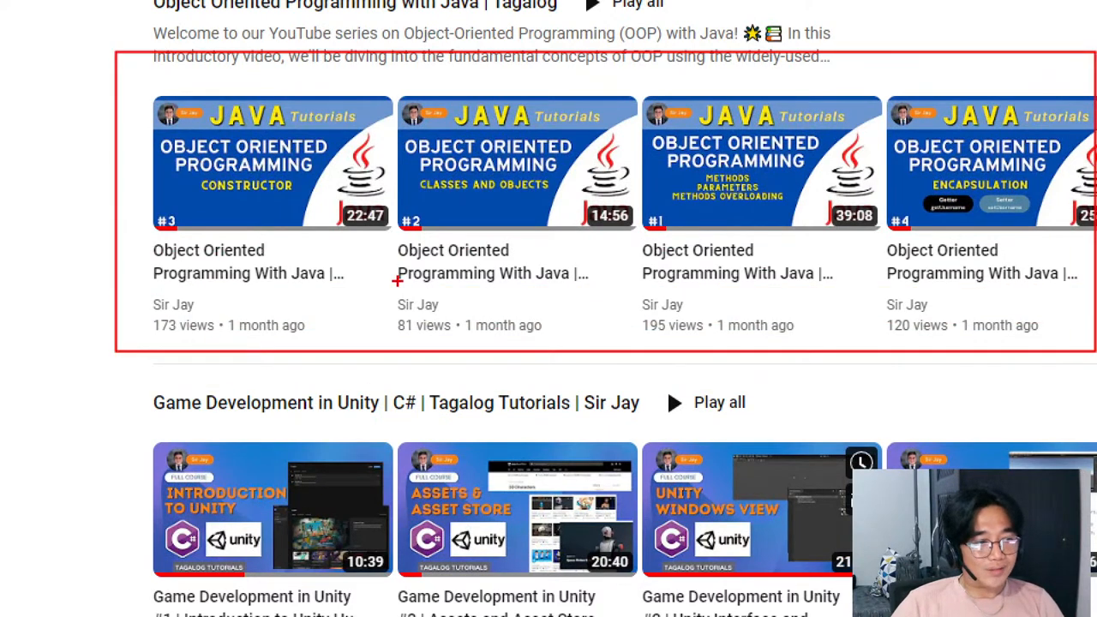
mouse_move(389, 305)
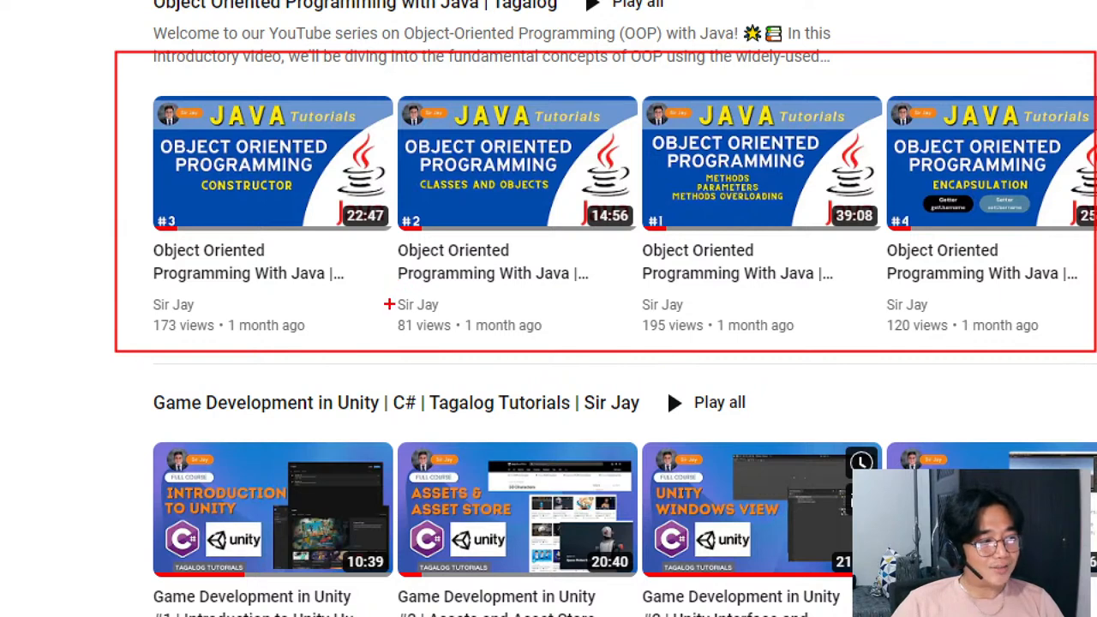
mouse_move(360, 378)
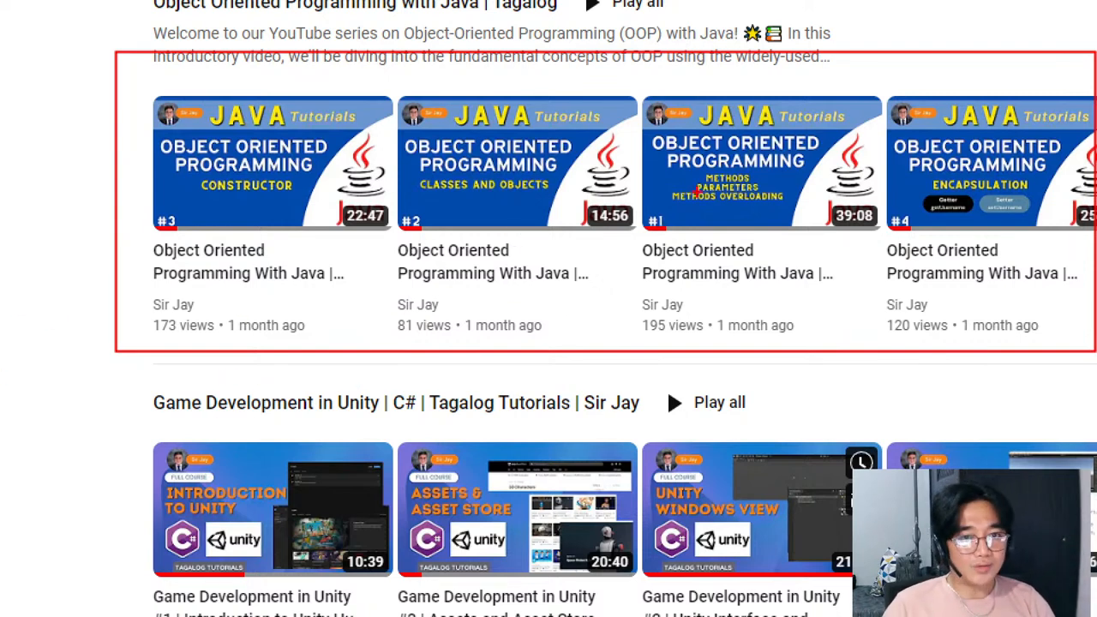
mouse_move(941, 346)
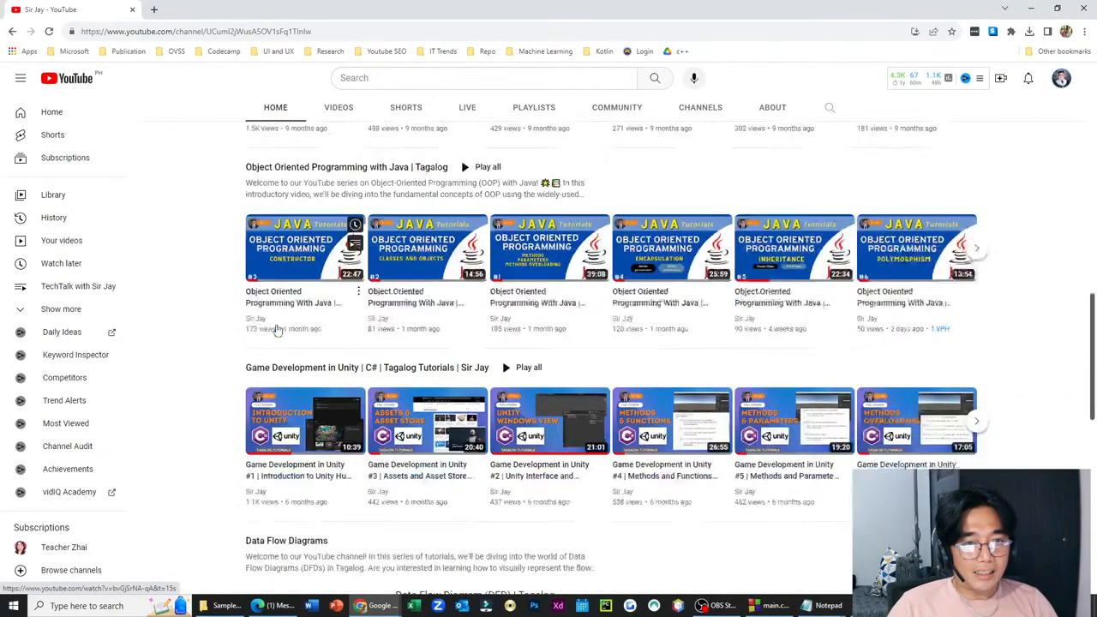
scroll("up", 3)
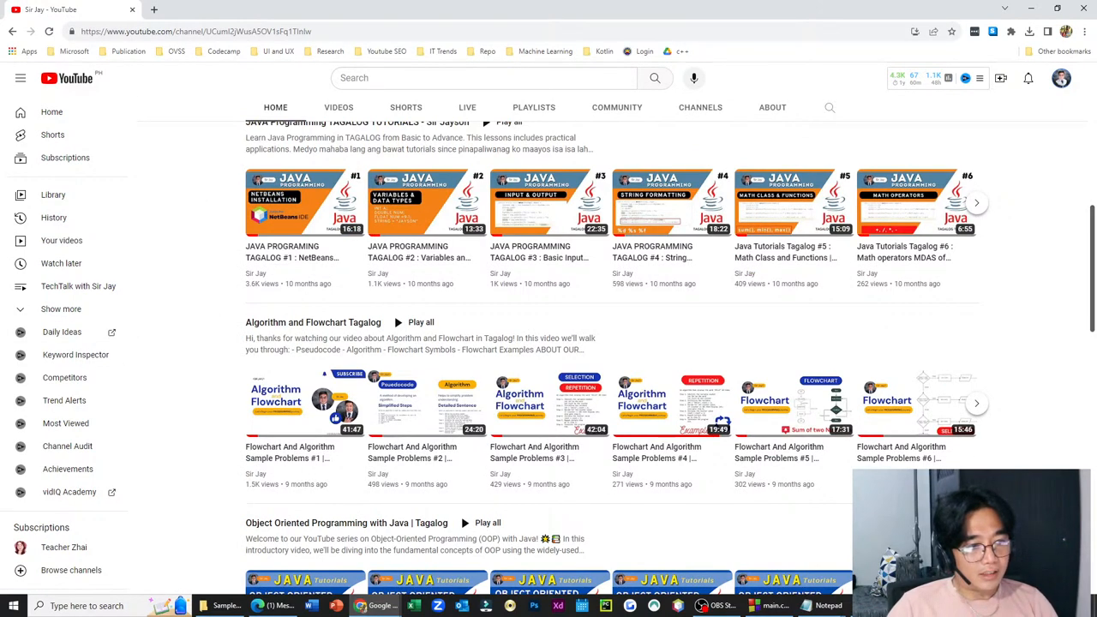
mouse_move(426, 203)
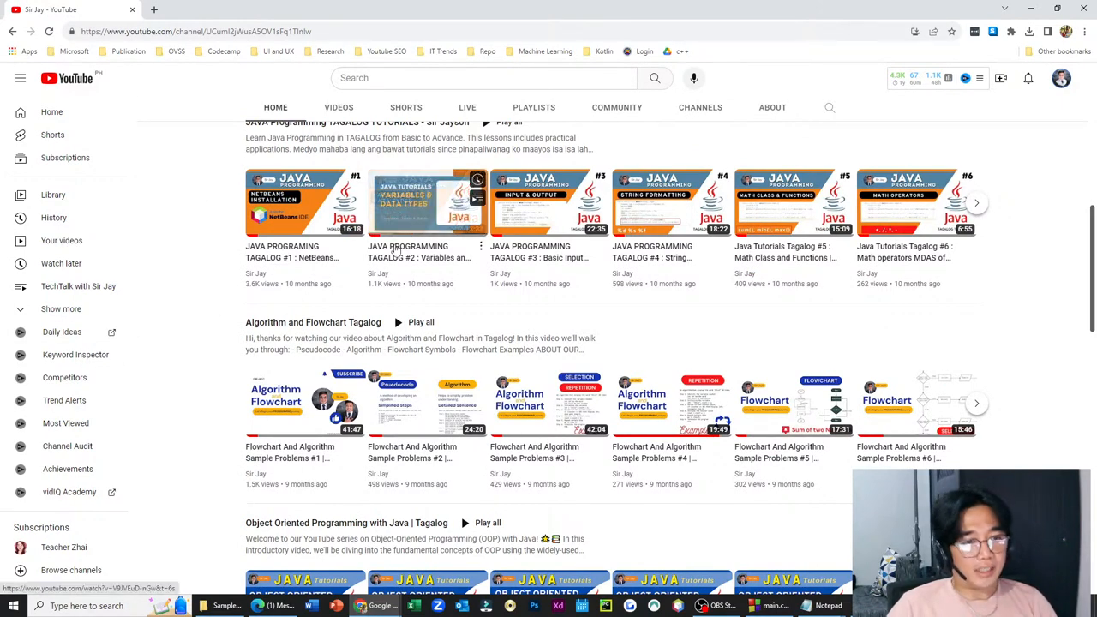
mouse_move(426, 203)
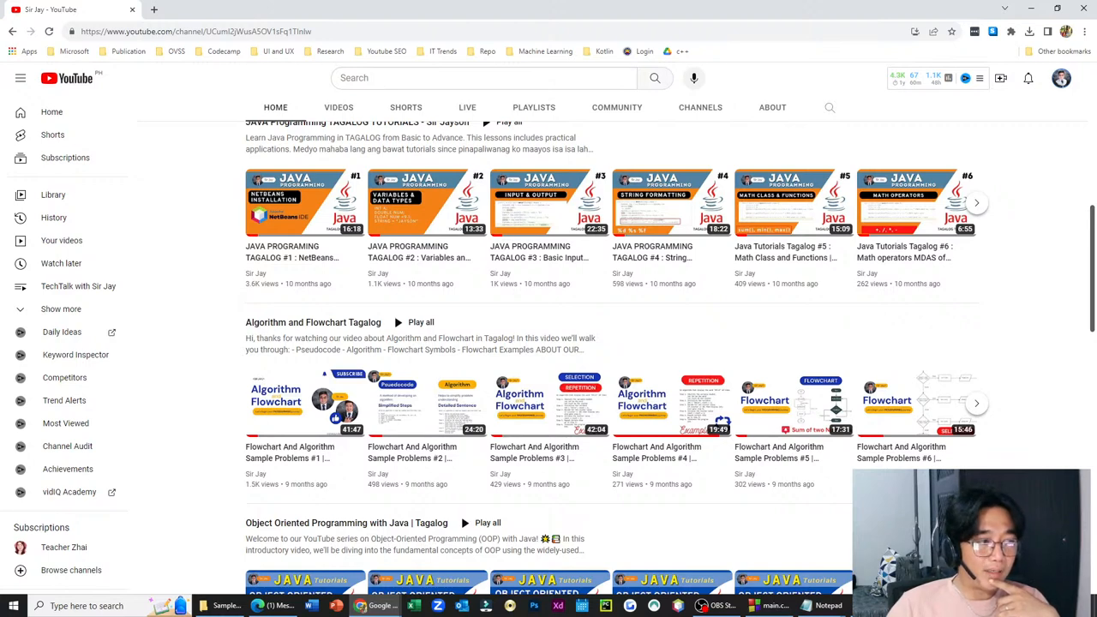
mouse_move(481, 5)
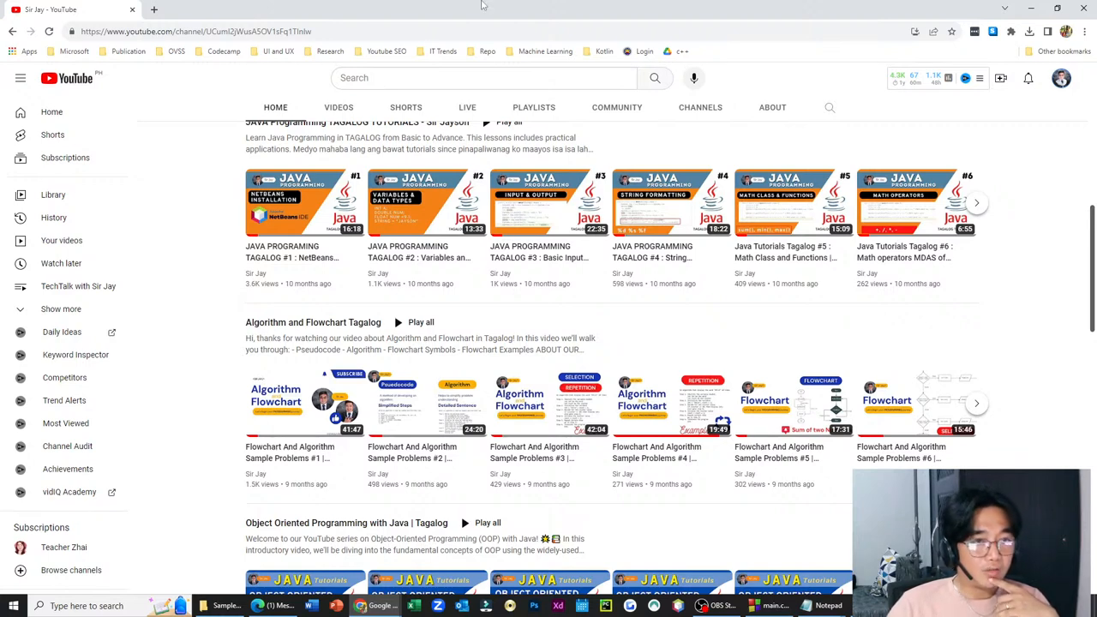
Search Google for 'backend developer programming languages' in a new tab
left_click(289, 9)
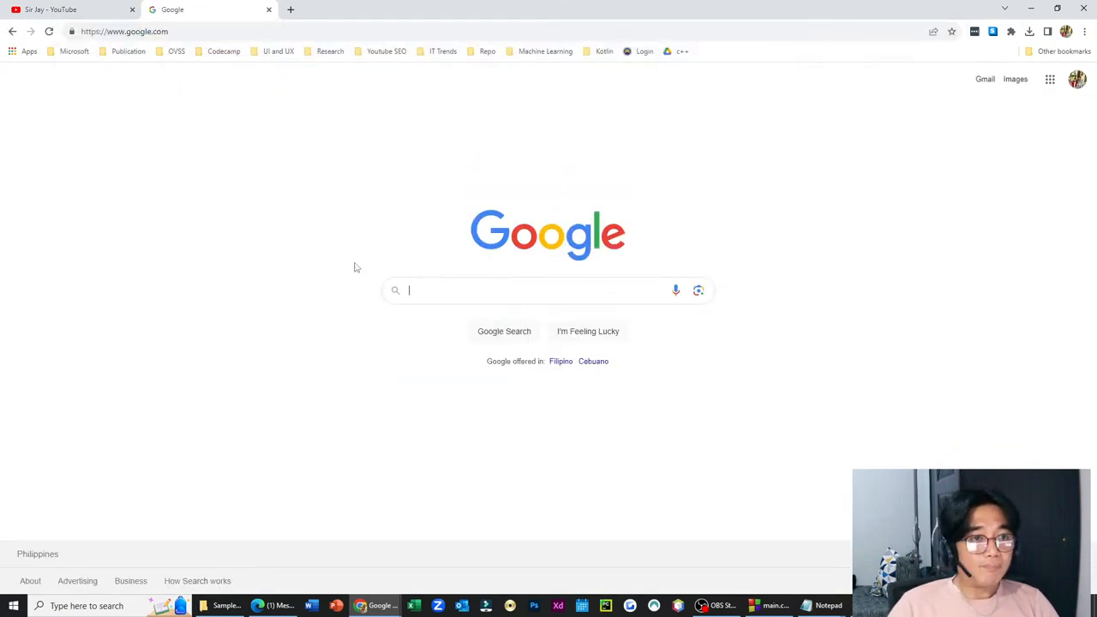
mouse_move(133, 241)
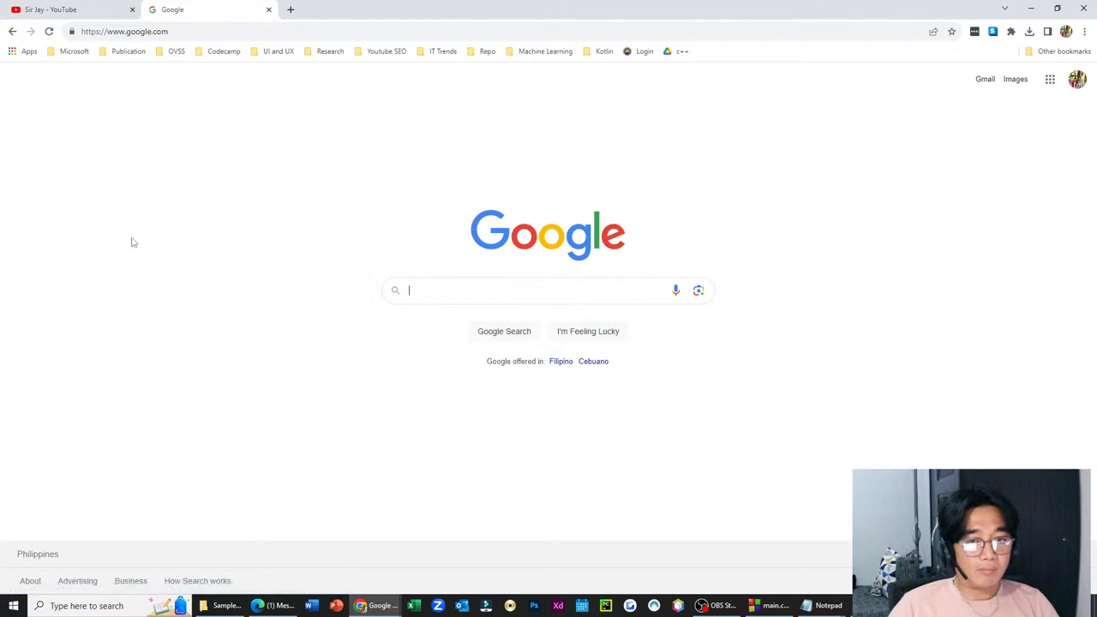
type("backe")
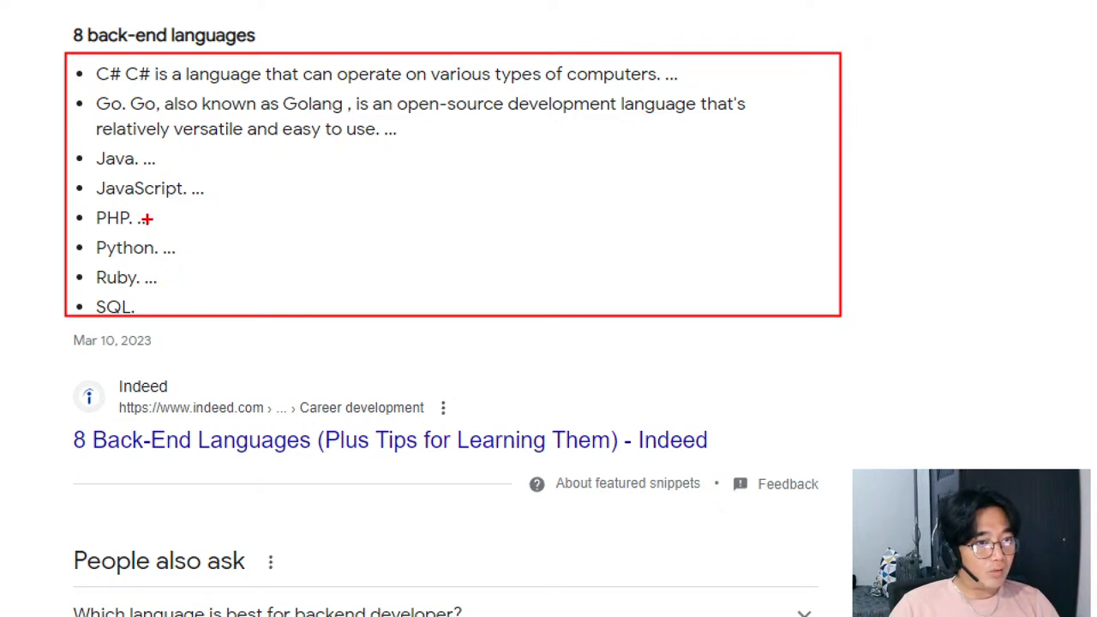
mouse_move(237, 347)
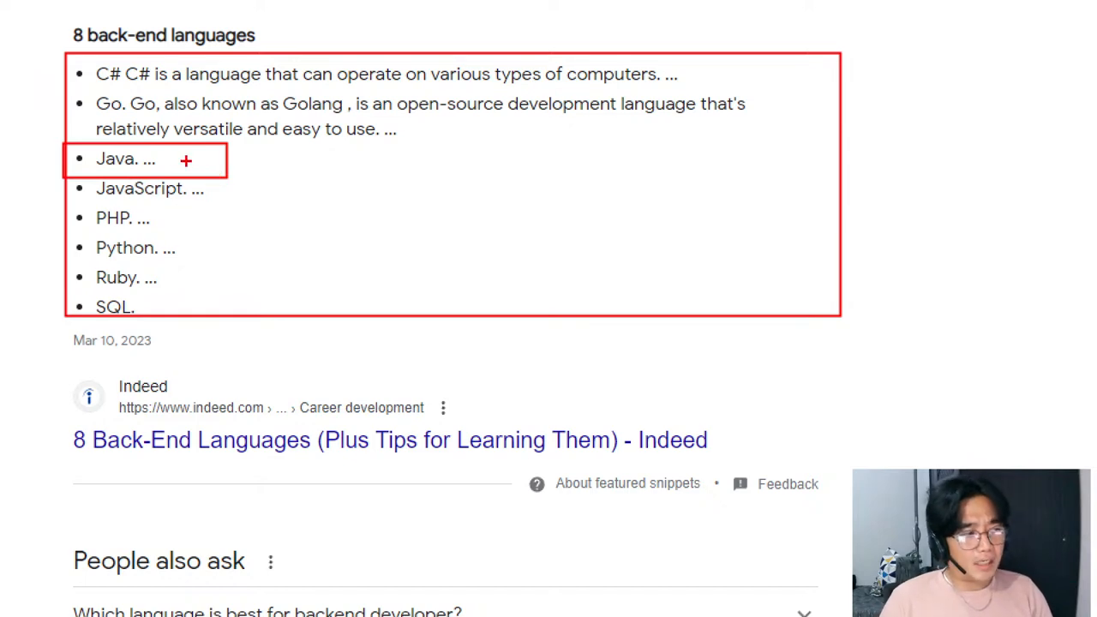
mouse_move(508, 80)
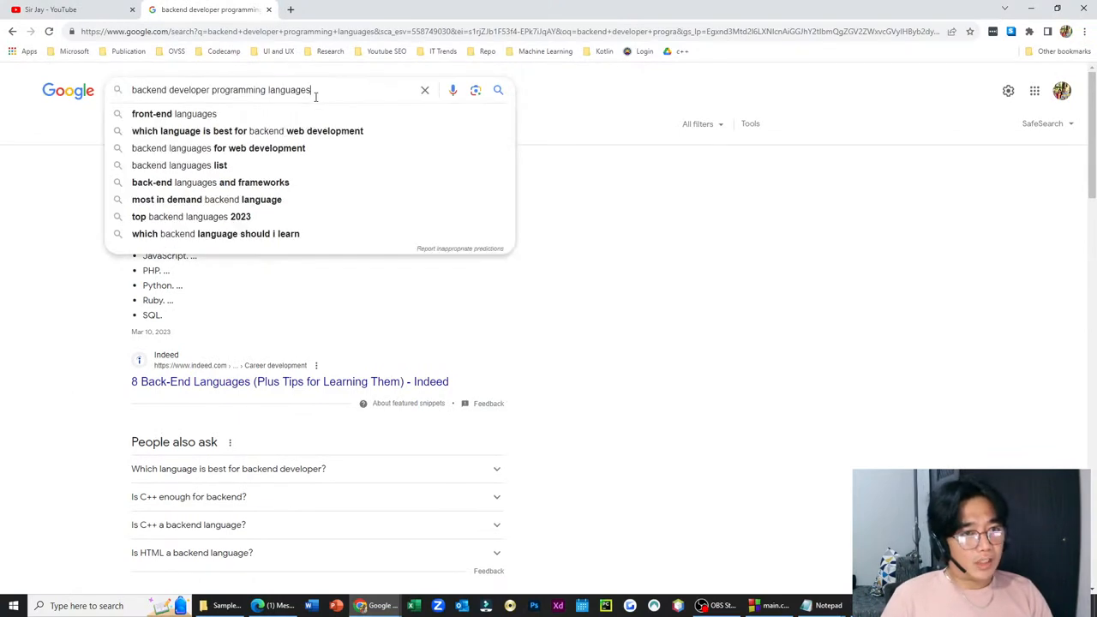
Search Google for 'compiler for sql', replacing the backend languages query
triple_click(222, 89)
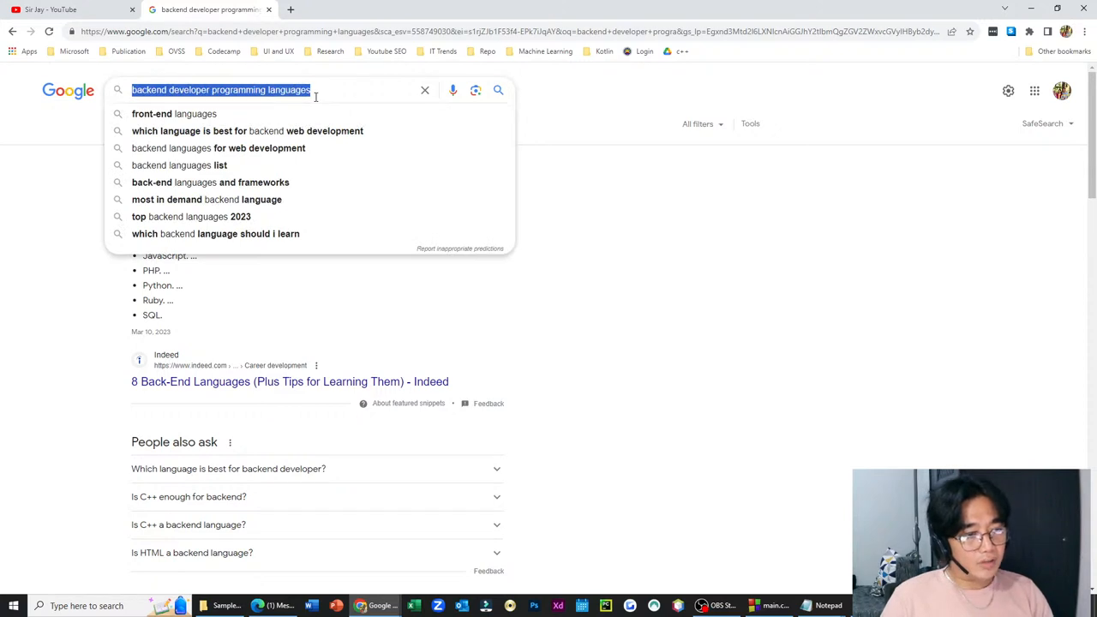
type("com")
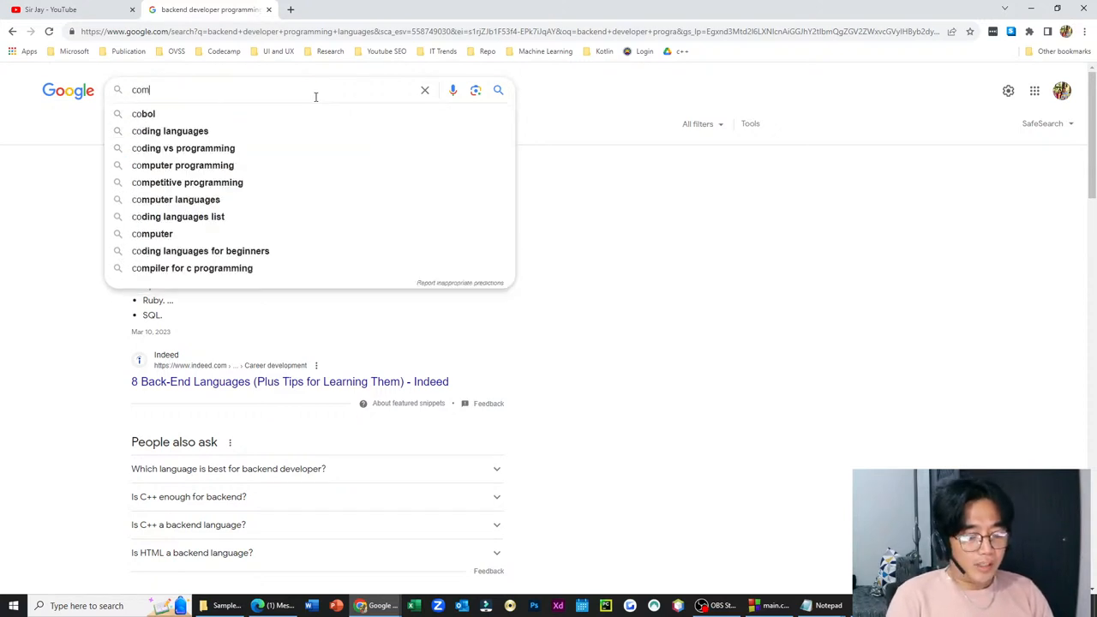
type("compiler for sql")
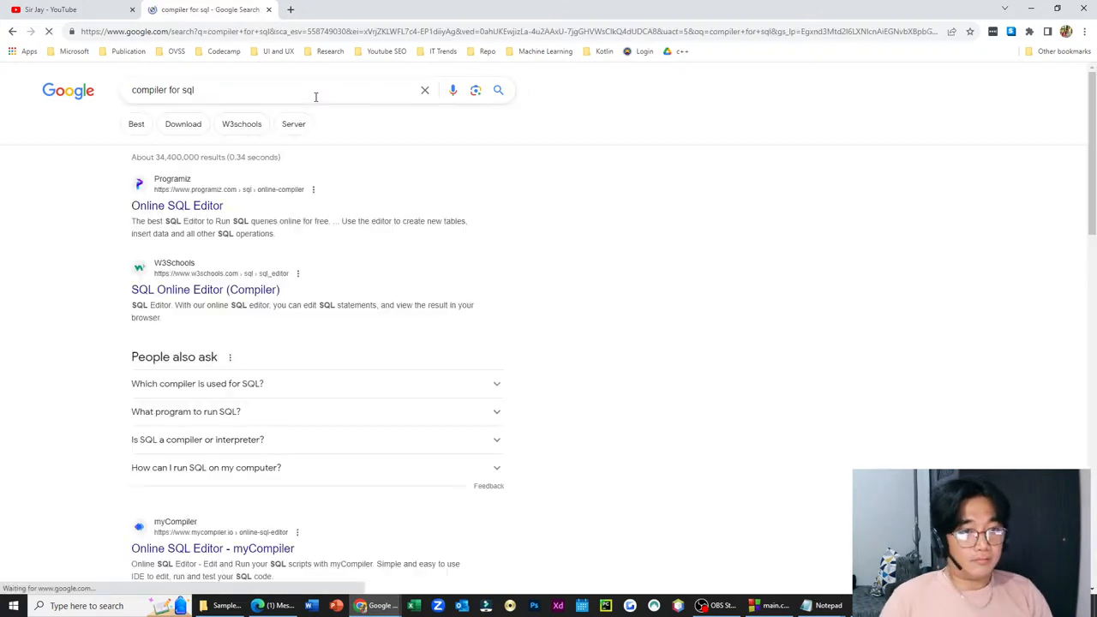
scroll("down", 3)
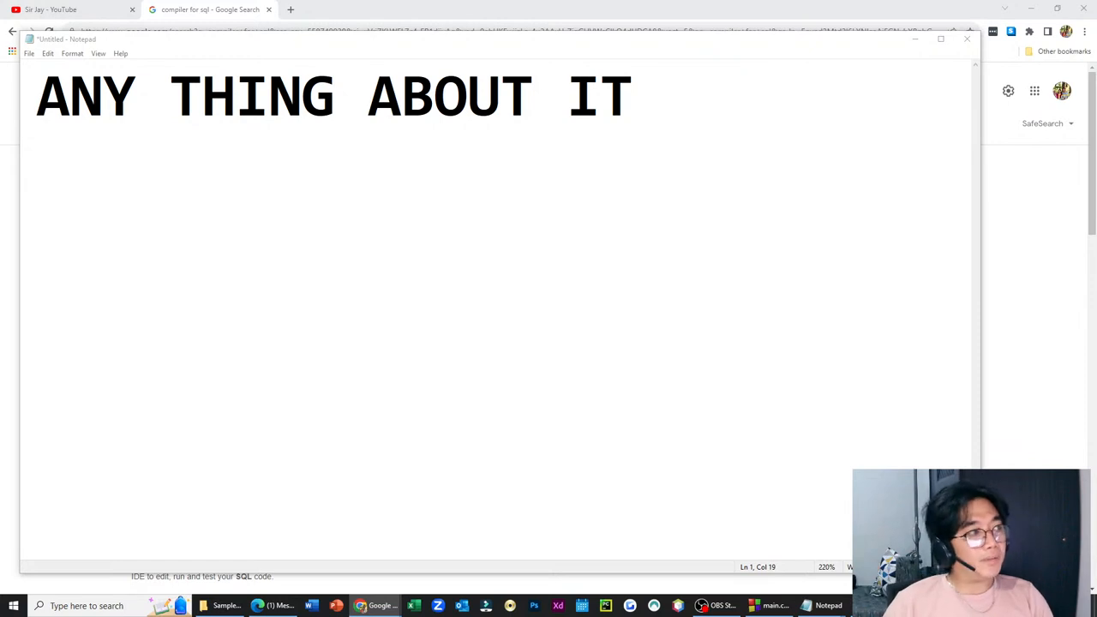
left_click(210, 9)
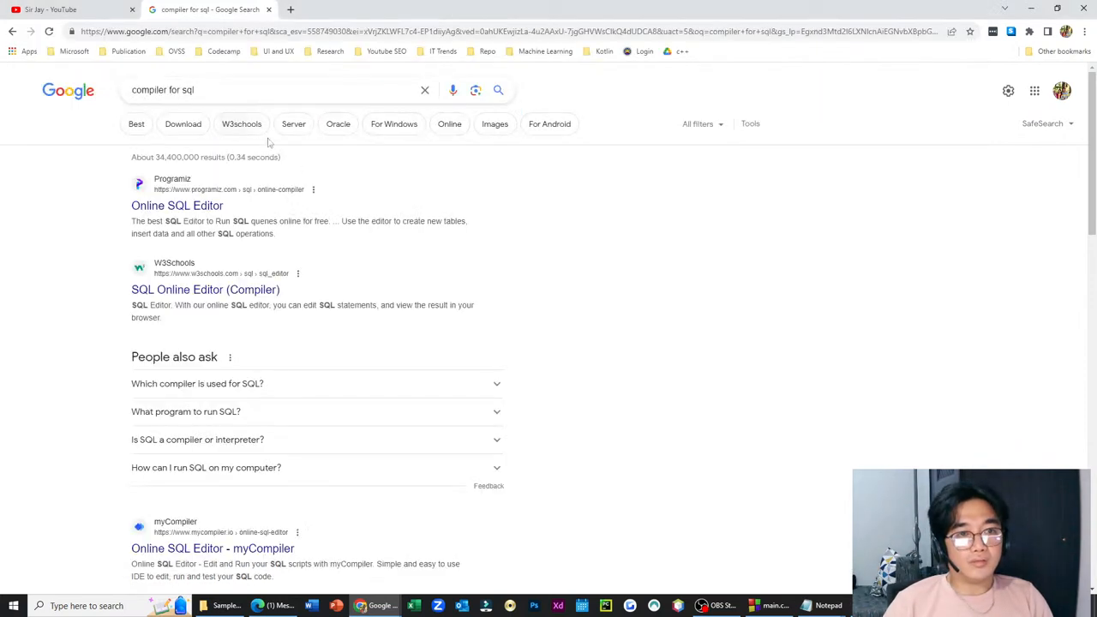
Search for 'application for sql', browse the results, then return to the Notepad notes
type("application")
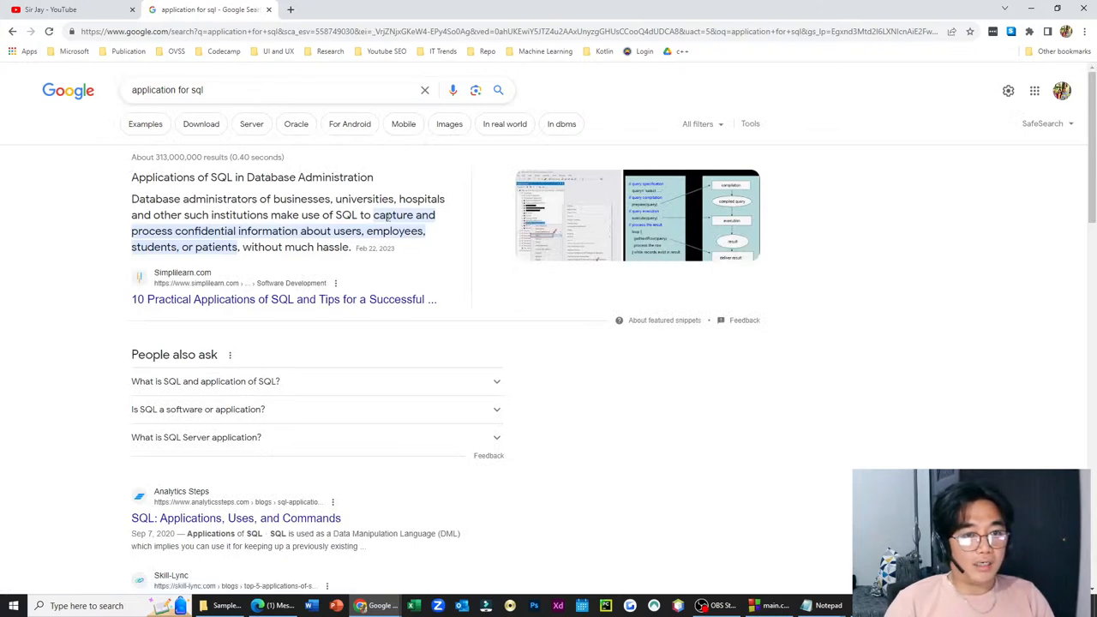
scroll("down", 3)
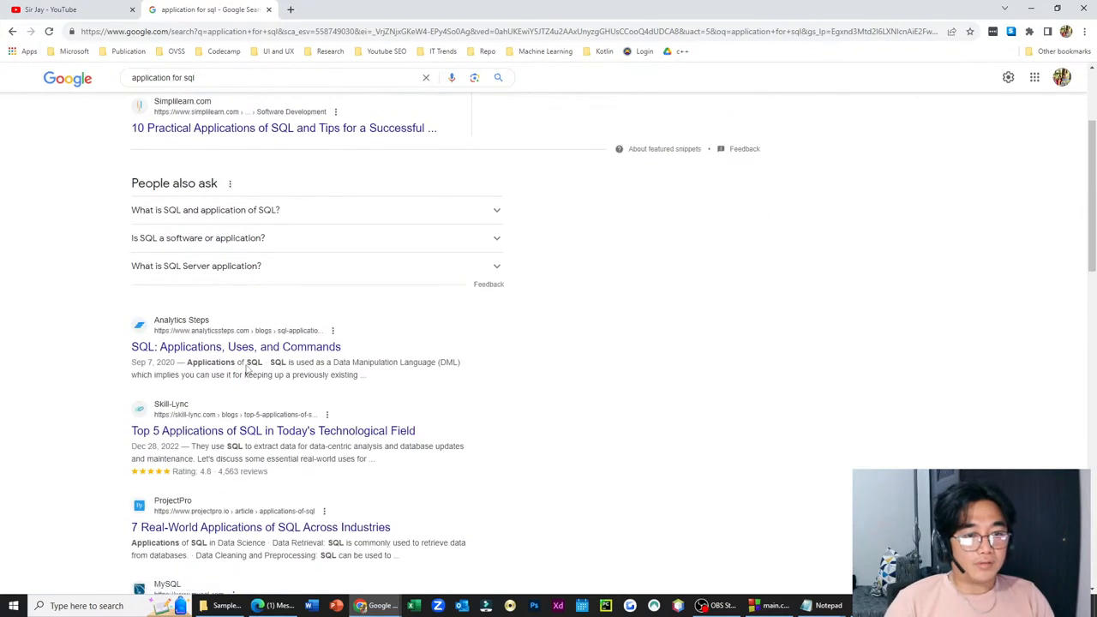
scroll("down", 3)
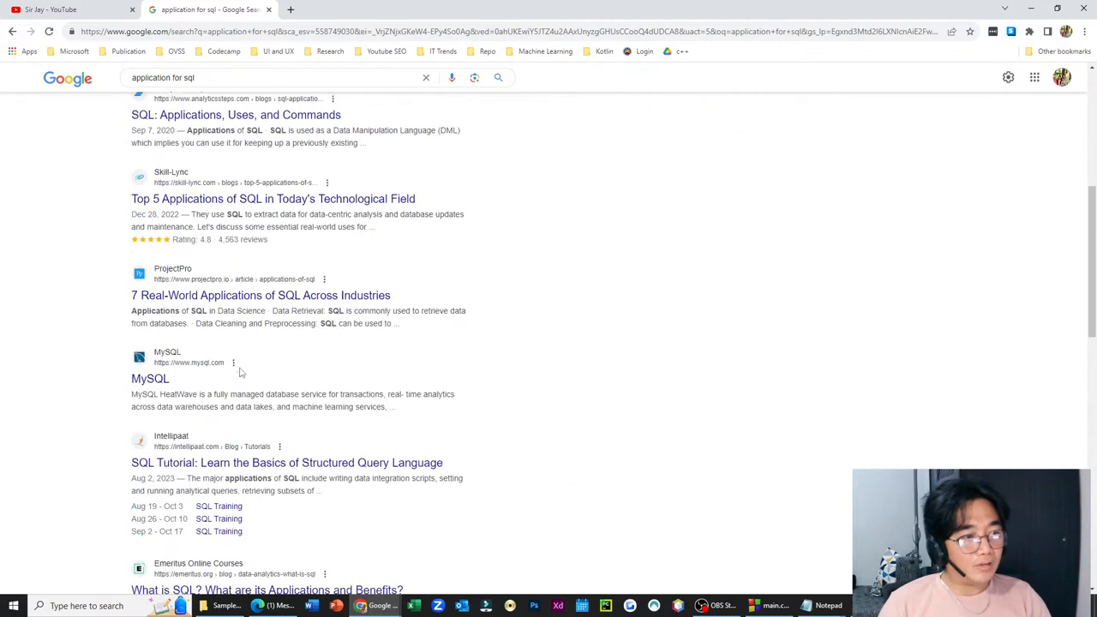
scroll("down", 3)
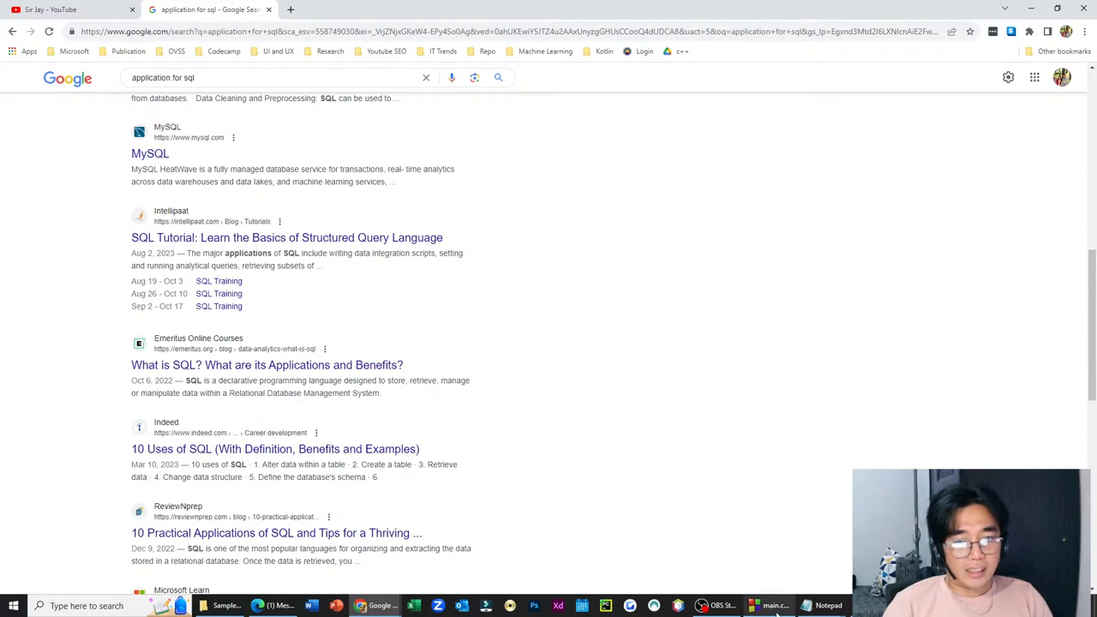
left_click(753, 606)
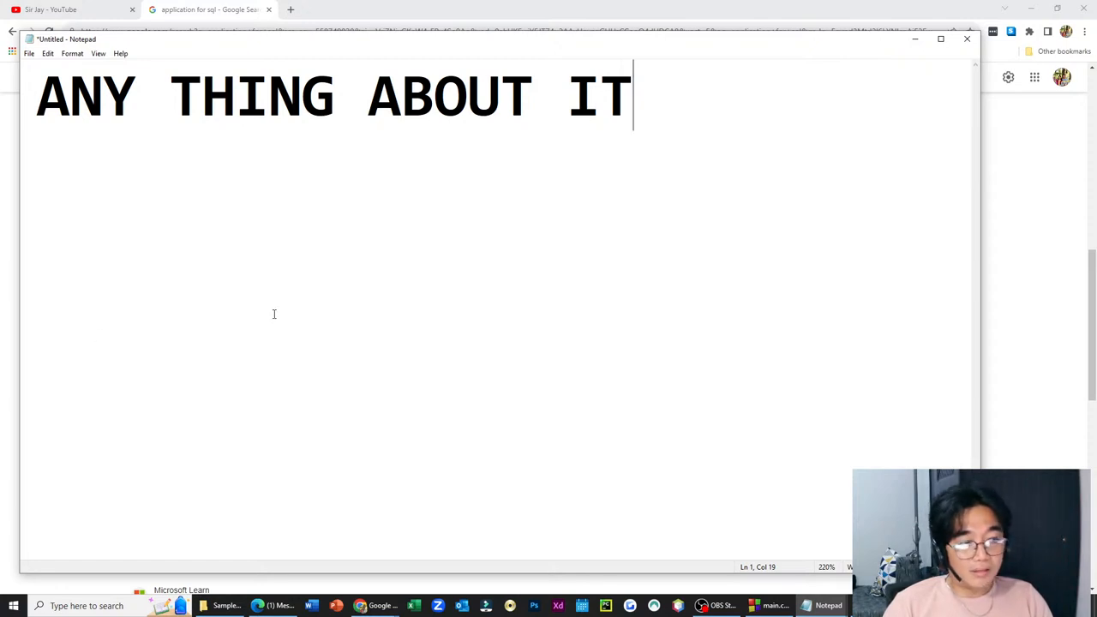
Hide the notes and switch Chrome to the Sir Jay YouTube channel page
left_click(209, 9)
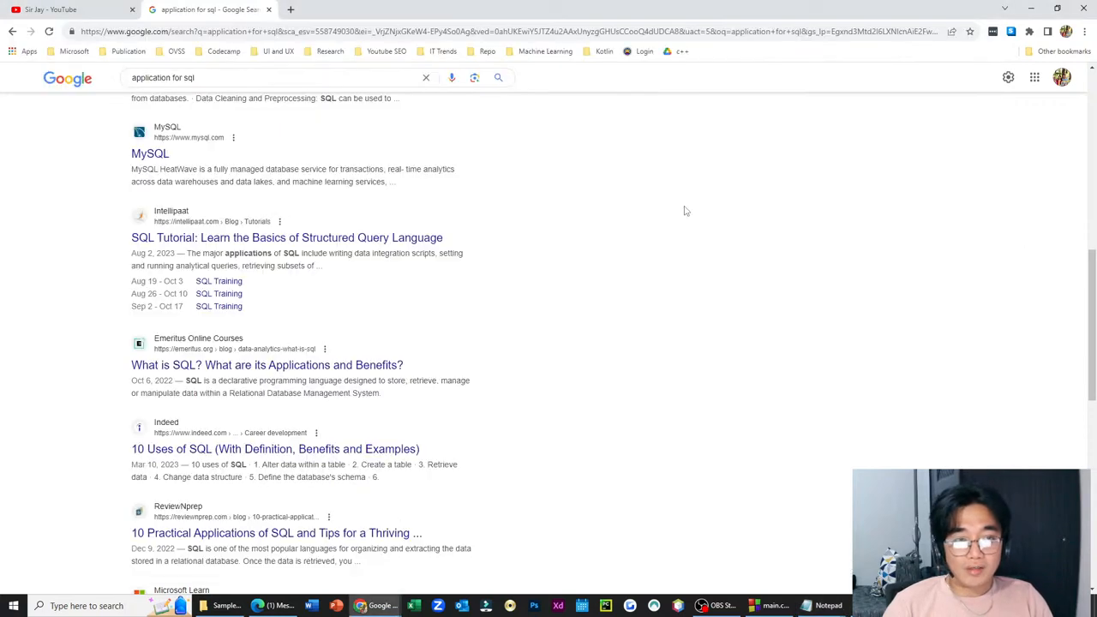
left_click(50, 10)
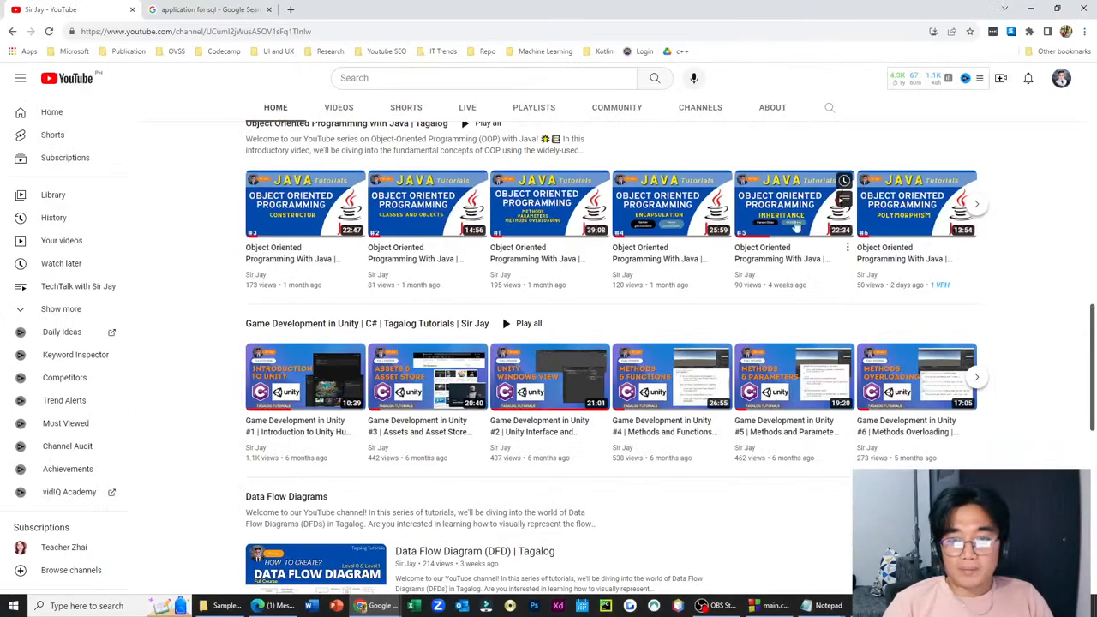
Show more videos in the Java OOP playlist row, then bring the notes window up
left_click(976, 203)
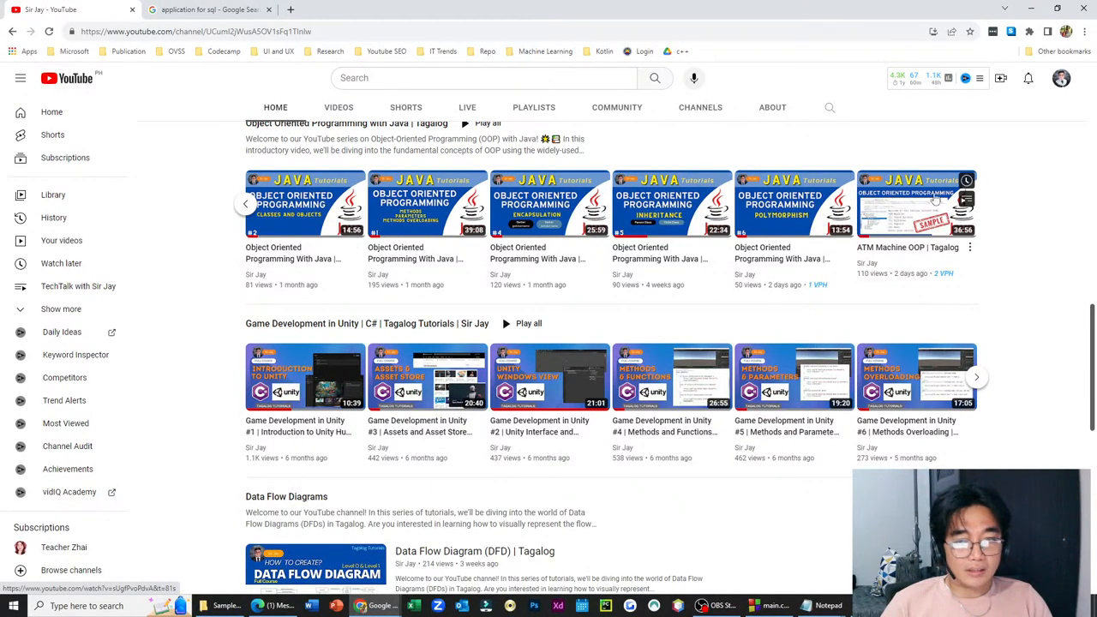
mouse_move(896, 257)
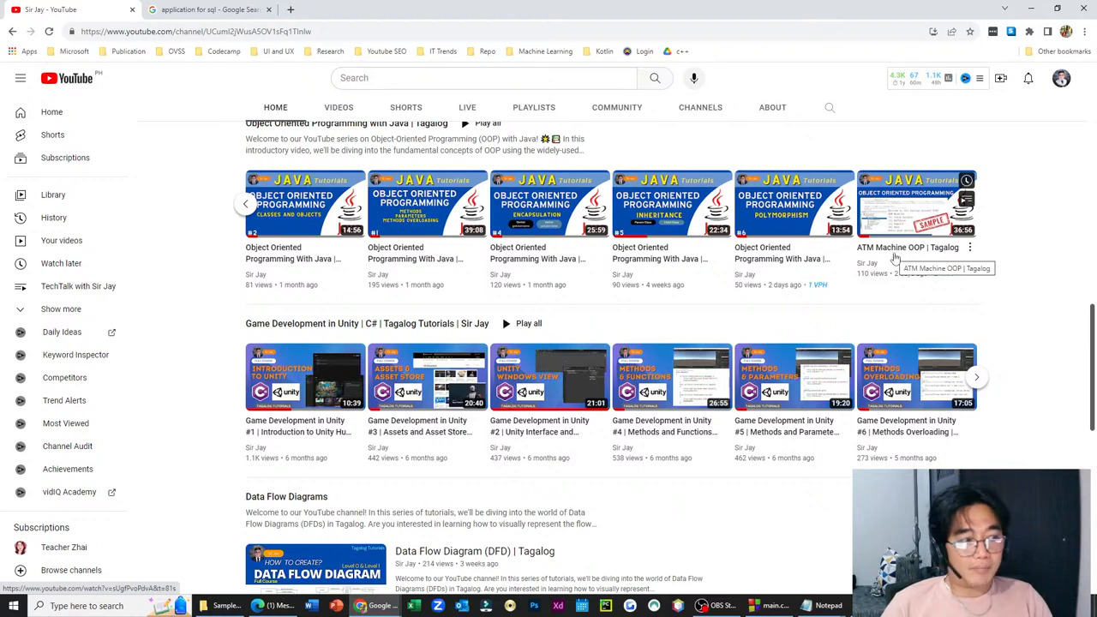
mouse_move(196, 255)
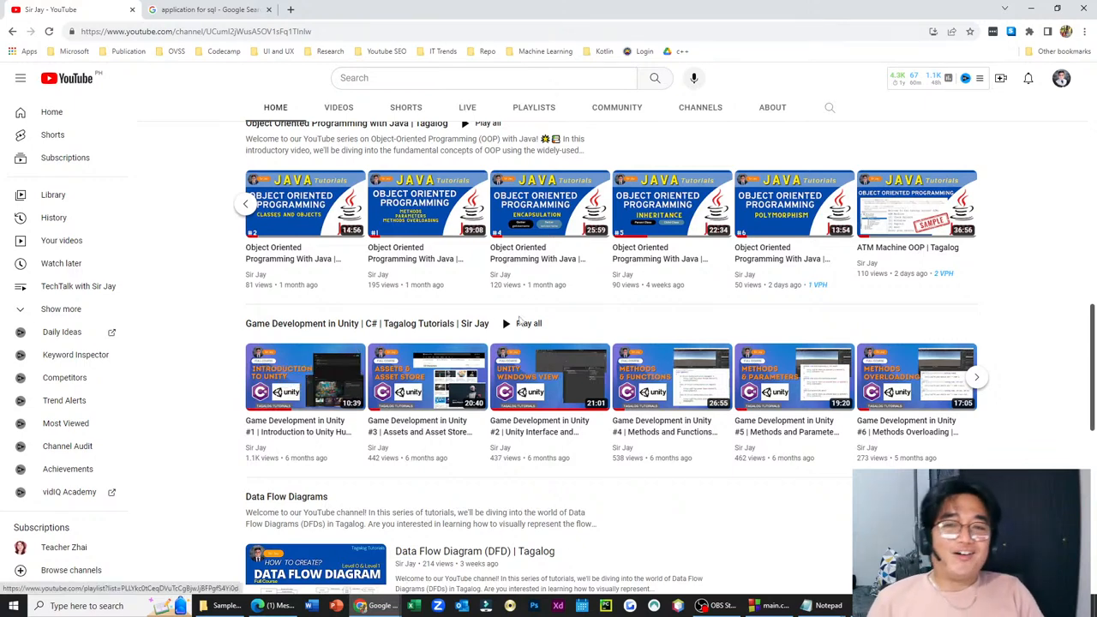
mouse_move(719, 332)
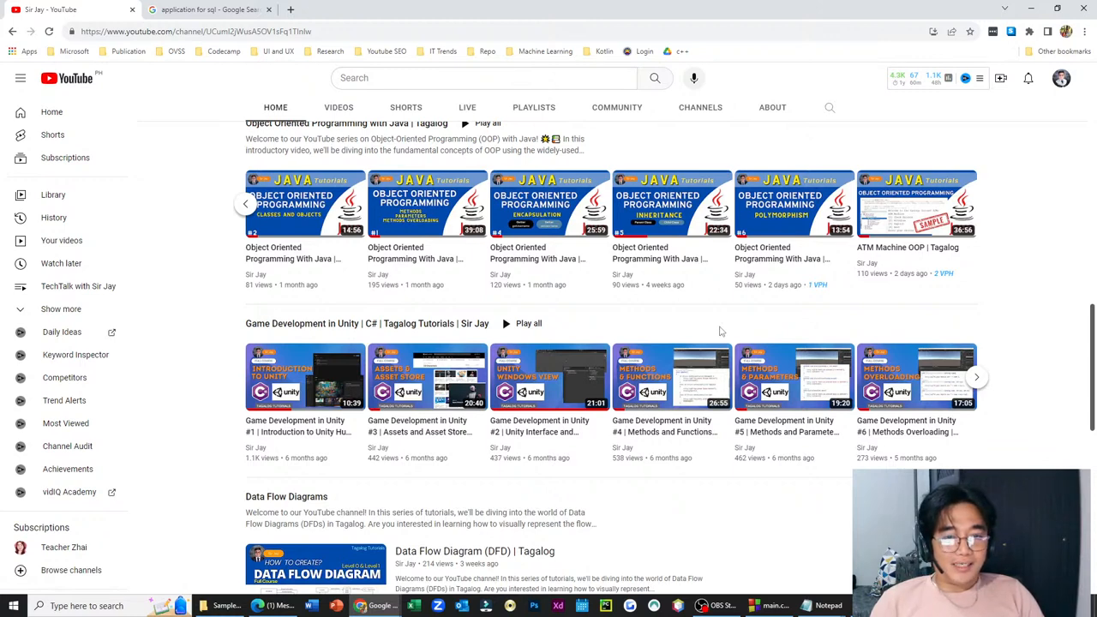
mouse_move(427, 377)
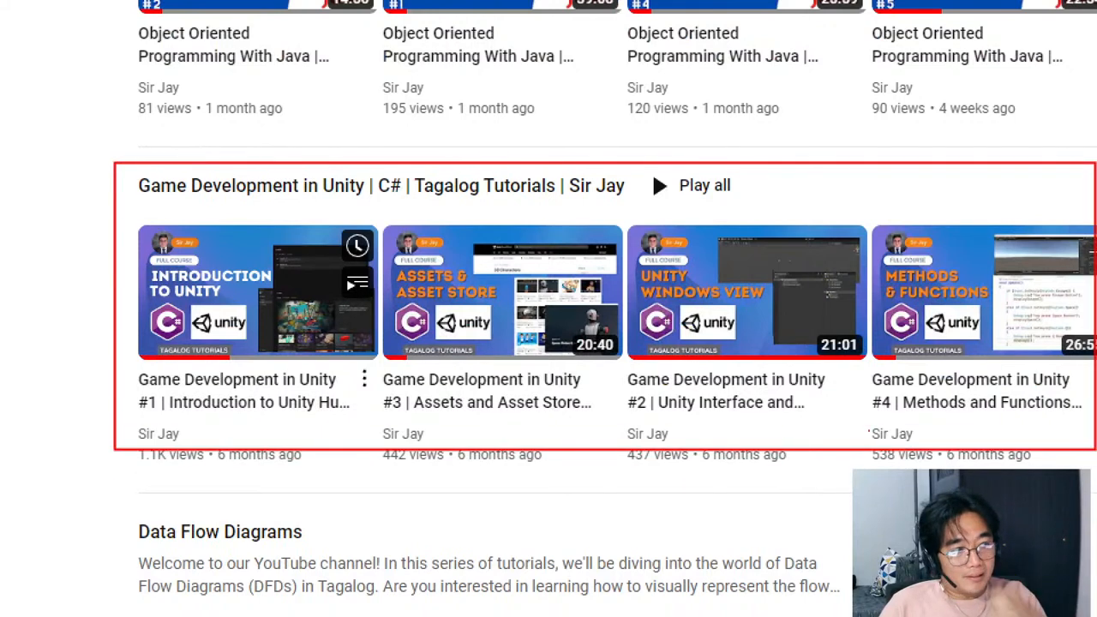
mouse_move(606, 360)
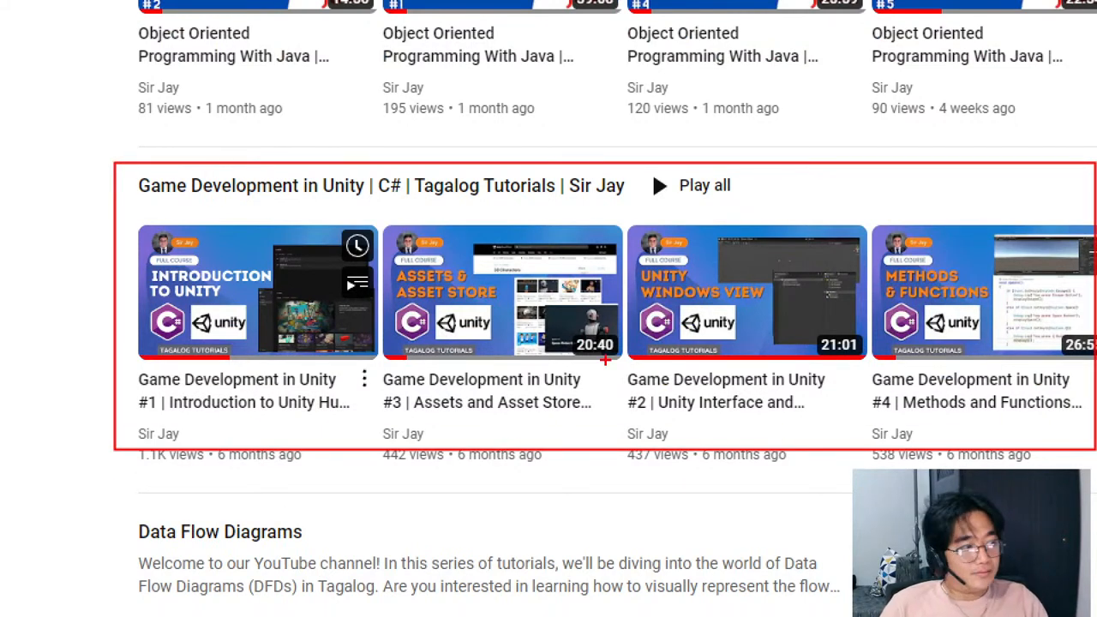
mouse_move(383, 508)
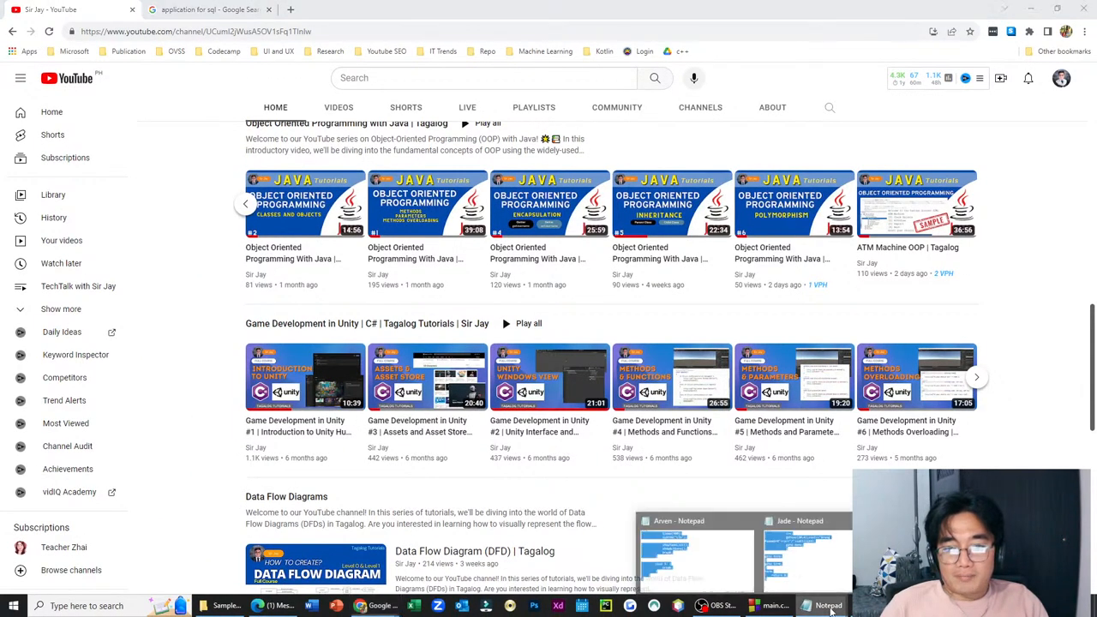
left_click(828, 606)
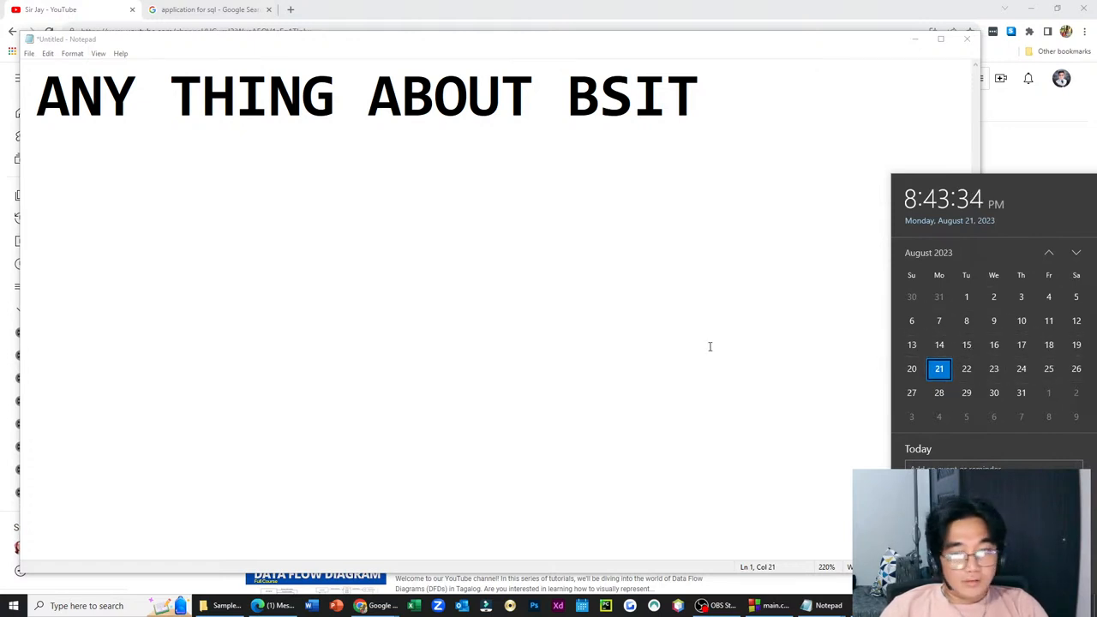
mouse_move(687, 352)
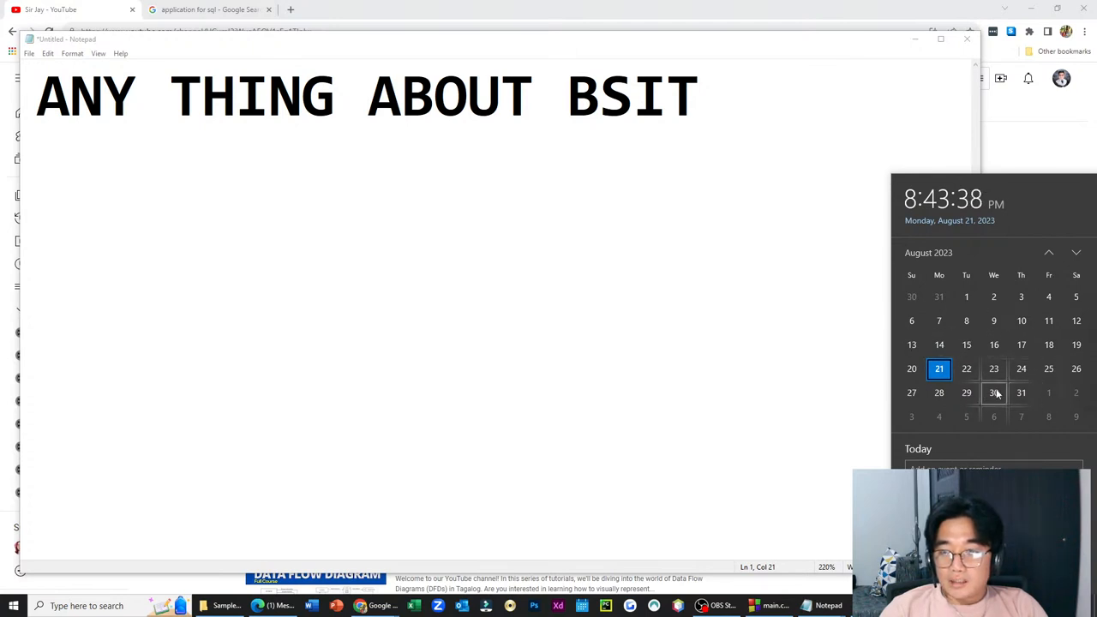
mouse_move(967, 368)
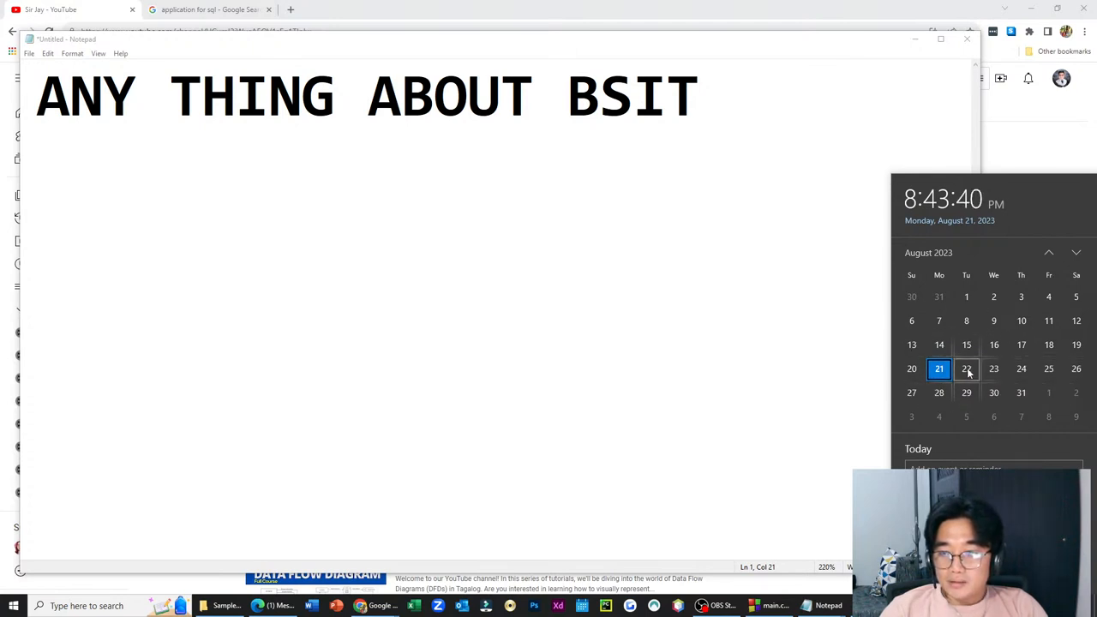
mouse_move(1021, 369)
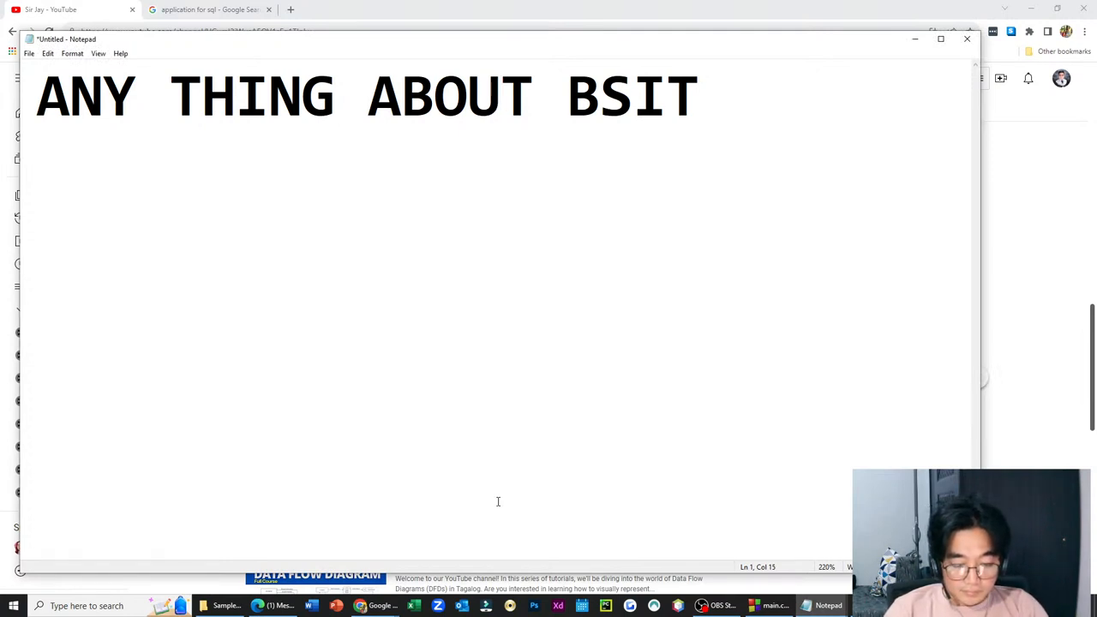
Focus the note to continue editing its 'ANY THING ABOUT BSIT' heading
left_click(502, 96)
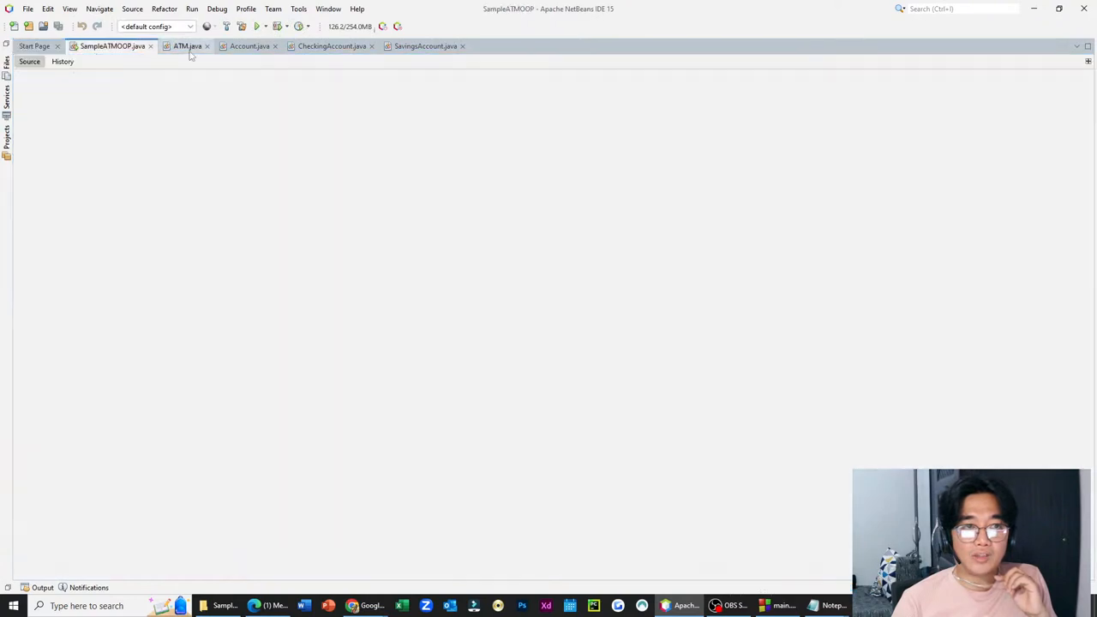
Switch from NetBeans to the C++ ATM menu program in Code::Blocks
left_click(333, 45)
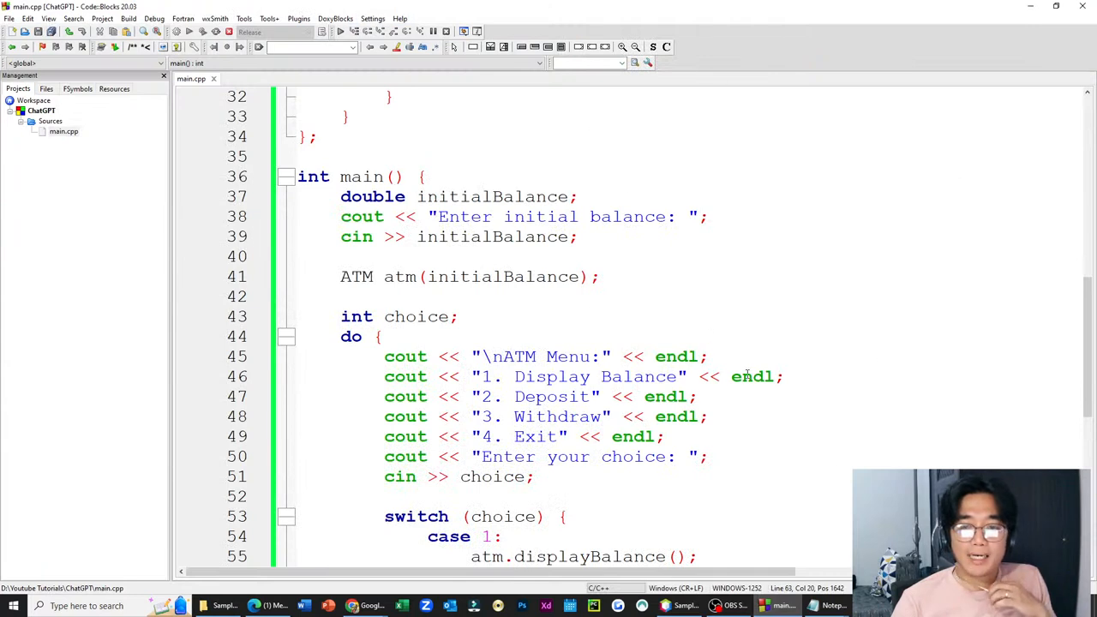
Switch to the firstKotlin project in IntelliJ IDEA showing Main.kt
left_click(39, 606)
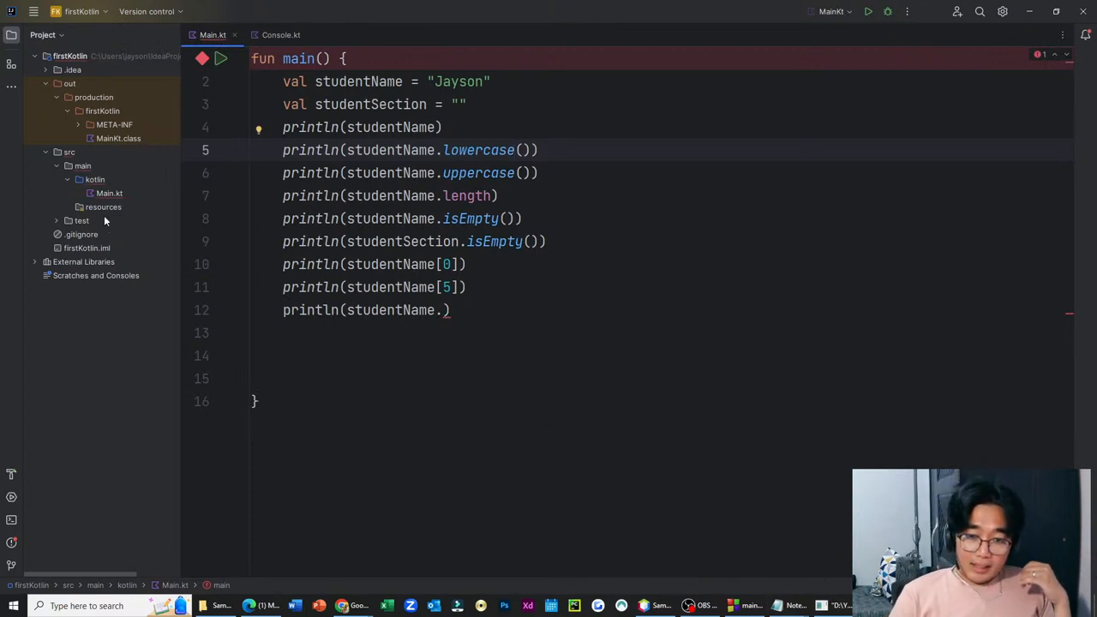
Launch Unity Hub from the taskbar, starting the Unity sign-in page
left_click(12, 605)
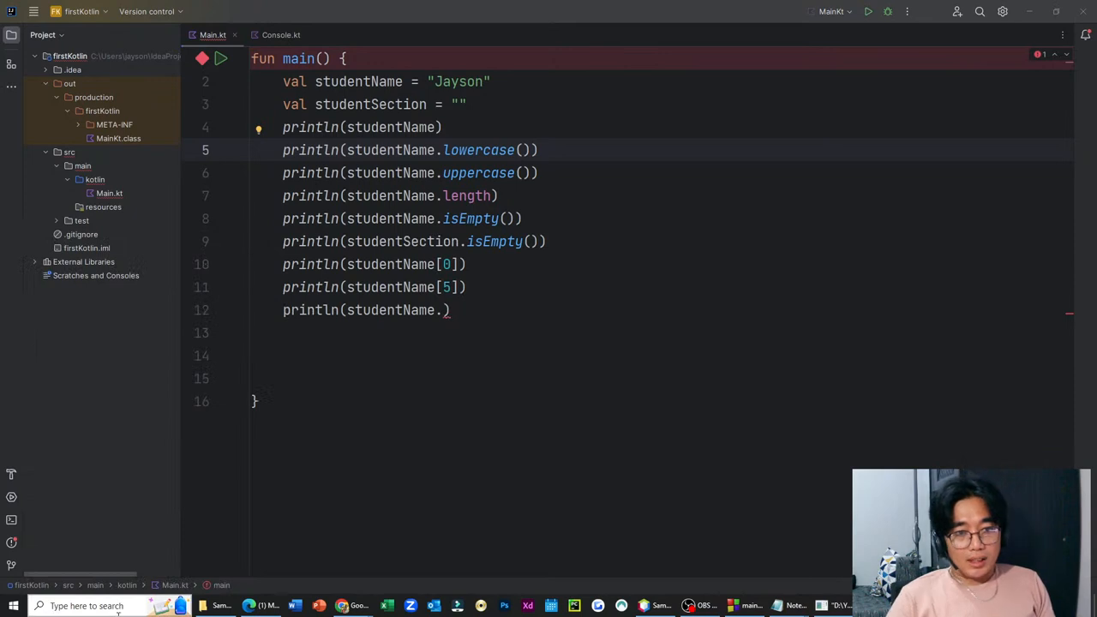
mouse_move(188, 225)
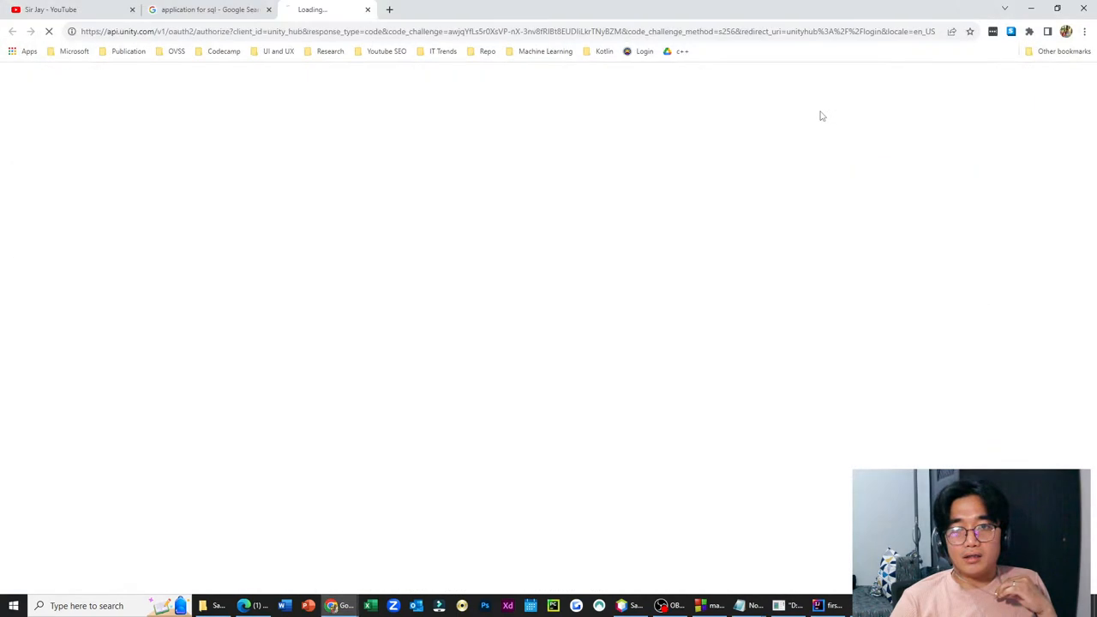
Return to Unity Hub and close the Licenses preferences to show the Projects list
left_click(206, 10)
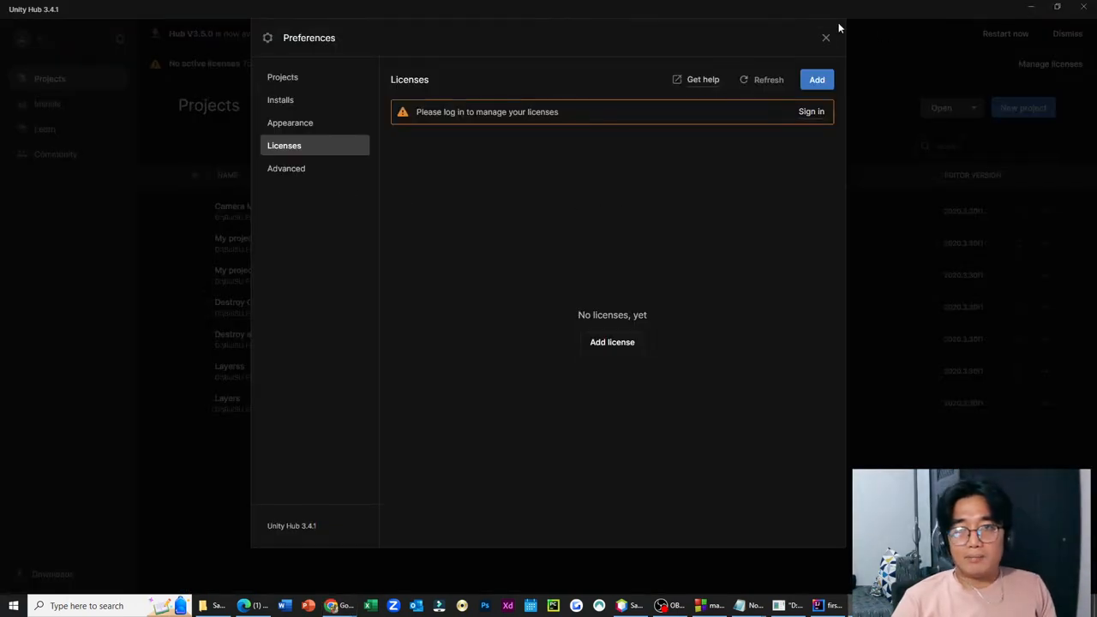
left_click(825, 38)
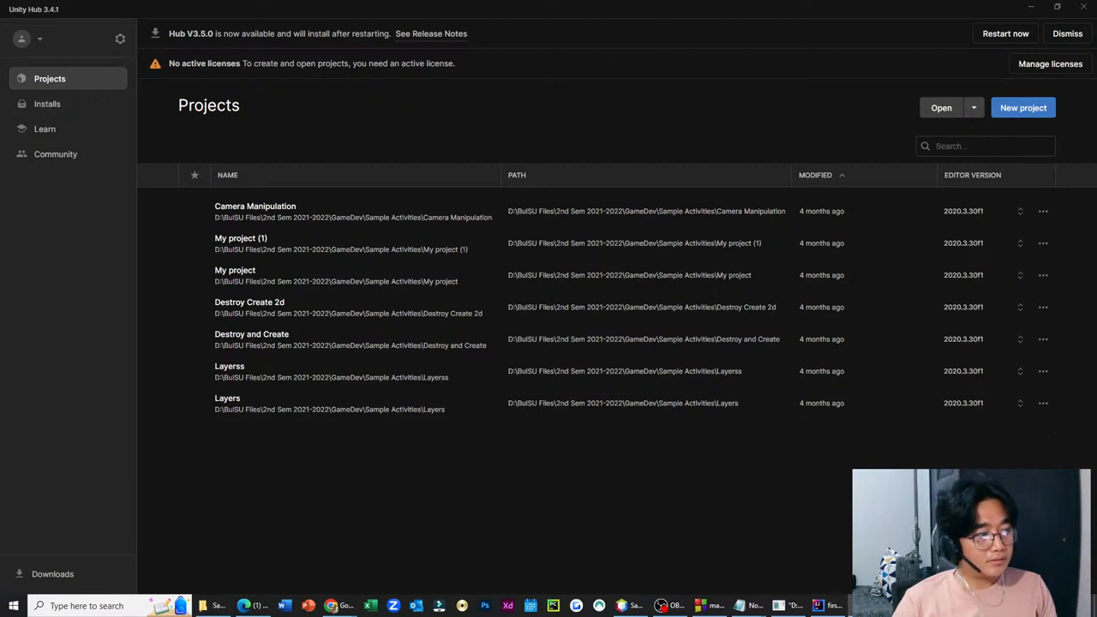
mouse_move(384, 416)
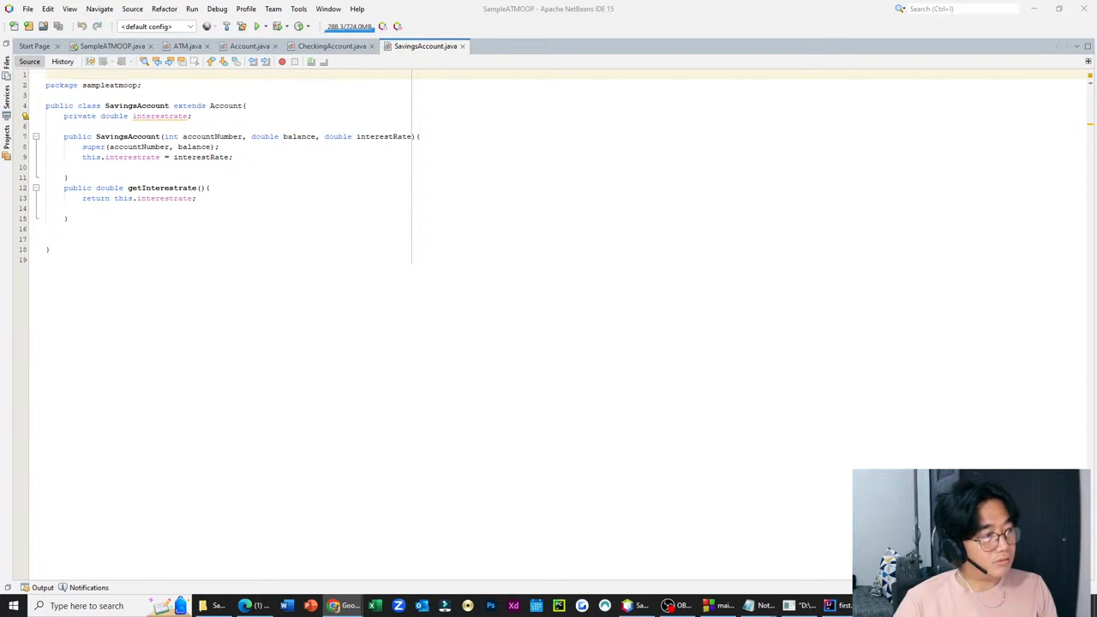
mouse_move(376, 229)
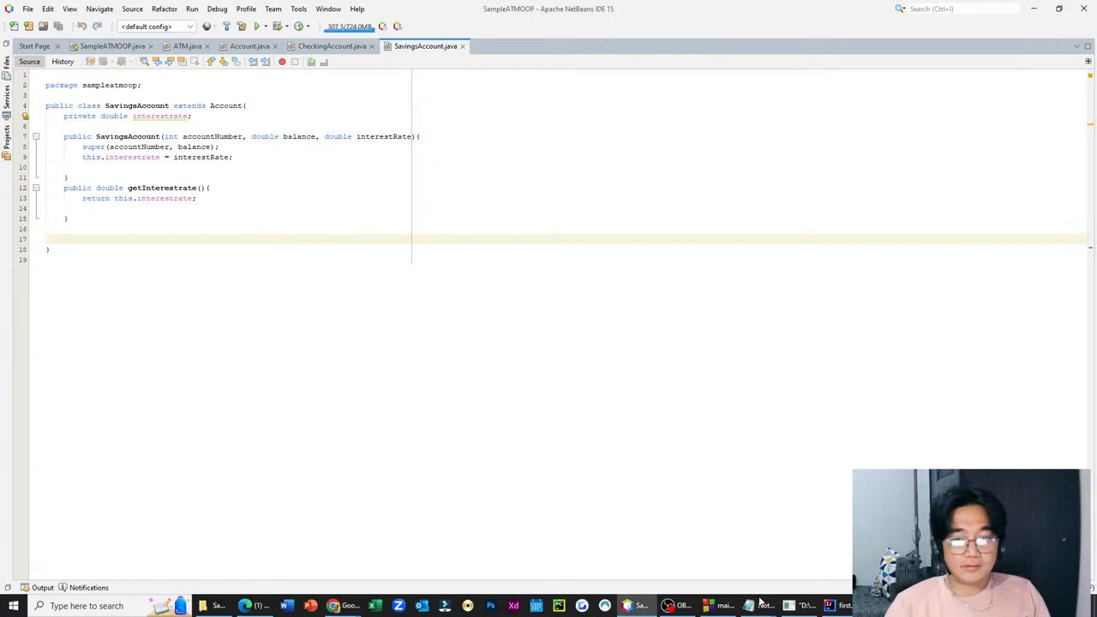
Switch from NetBeans to Chrome's 'application for sql' search results
left_click(748, 605)
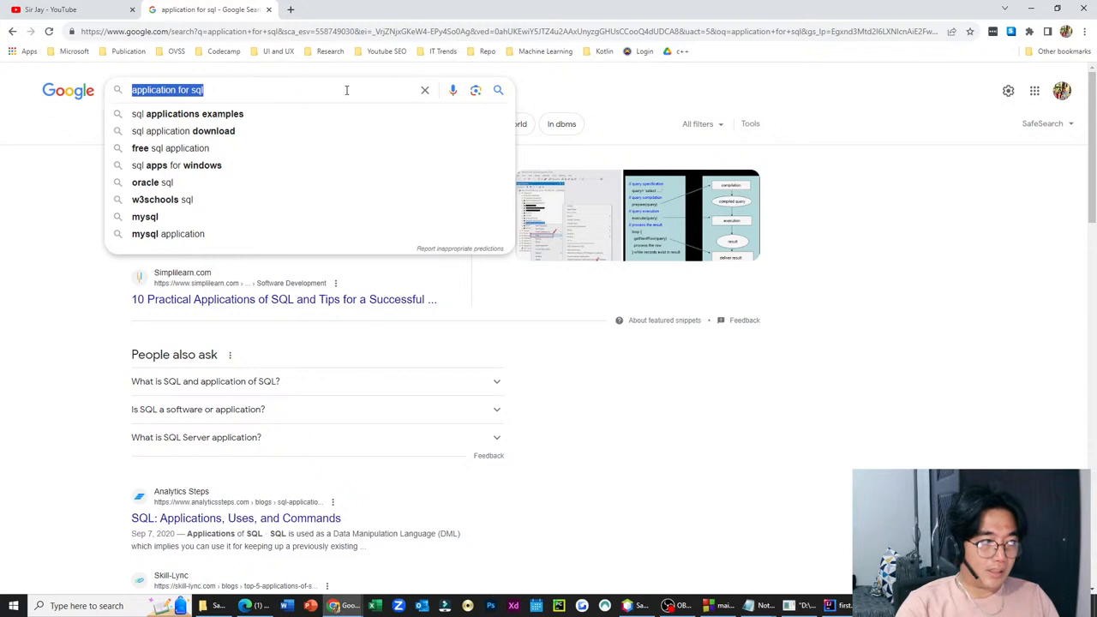
Search Google for 'most difficult programming language', glance at image results, and choose the Springboard hardest-languages article
type("w")
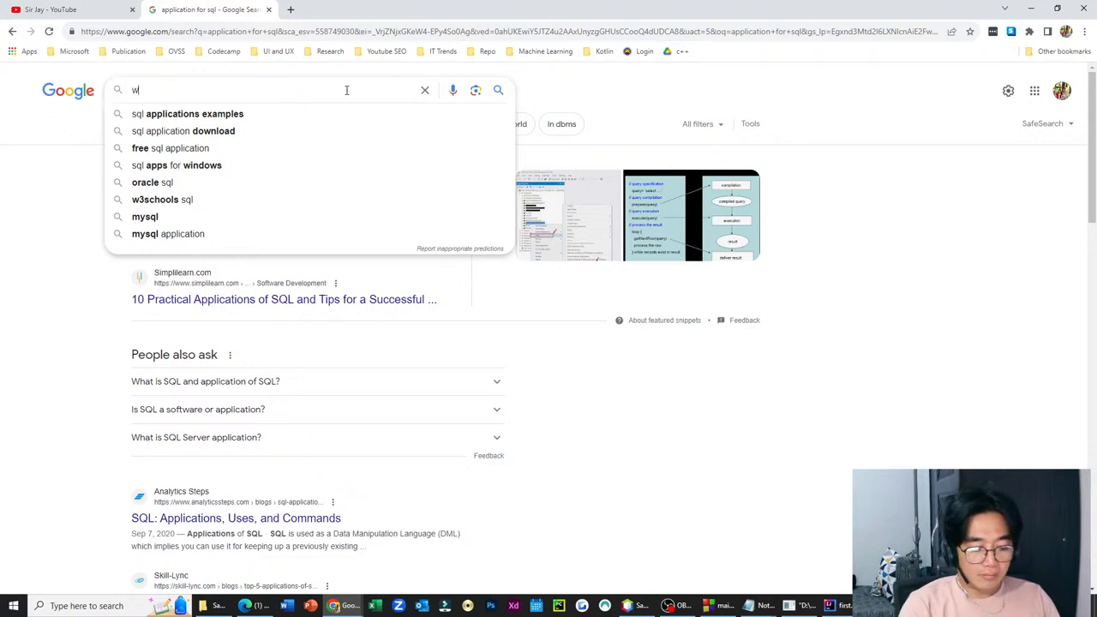
type("mos")
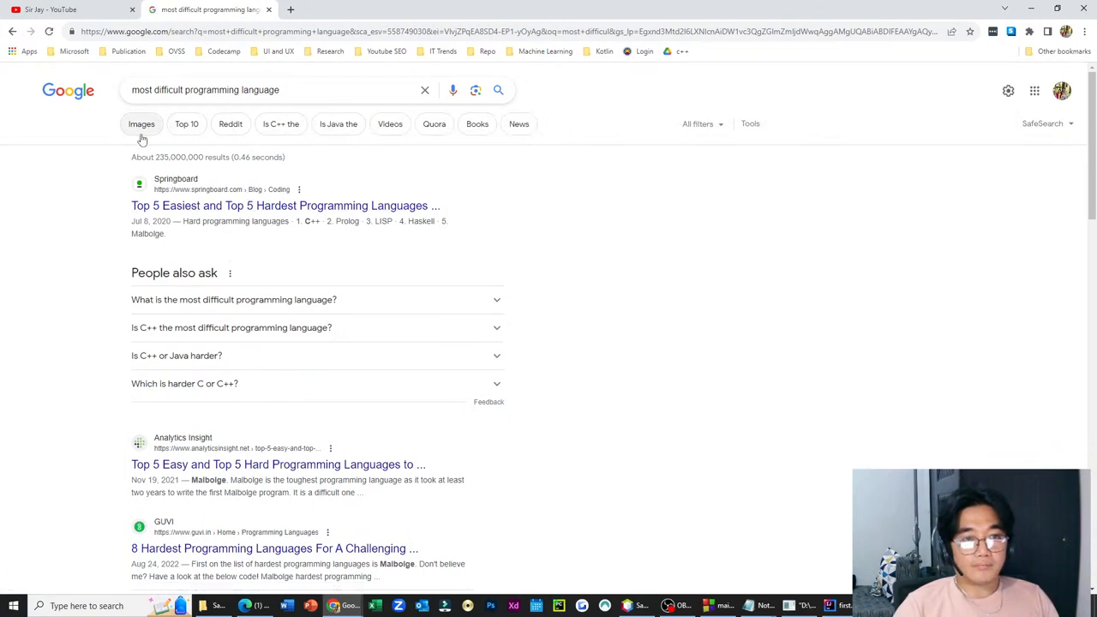
left_click(142, 123)
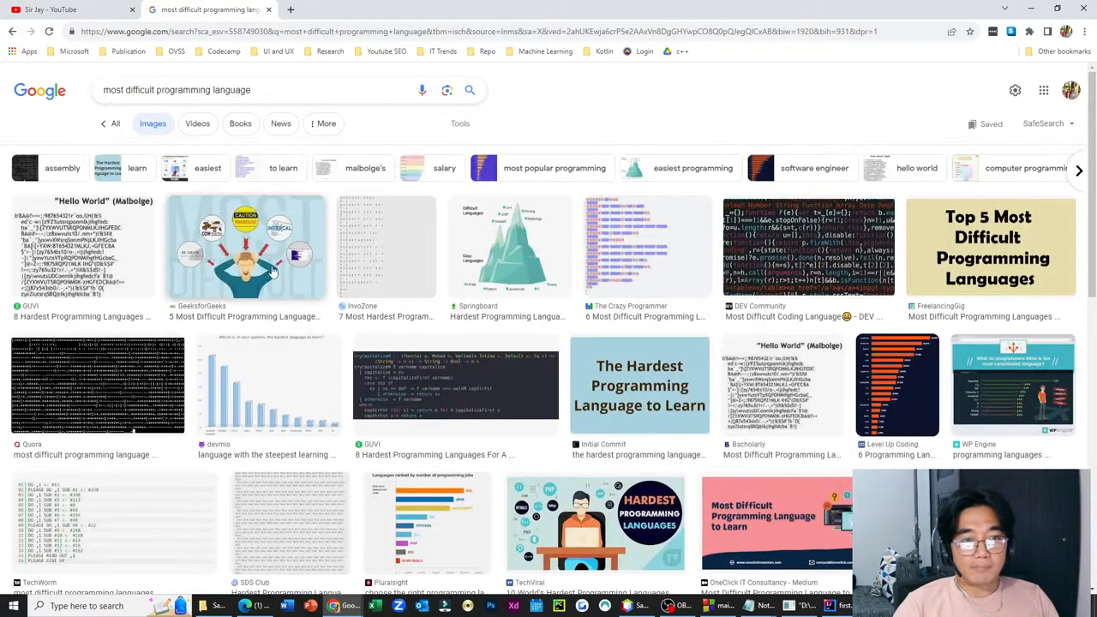
mouse_move(898, 379)
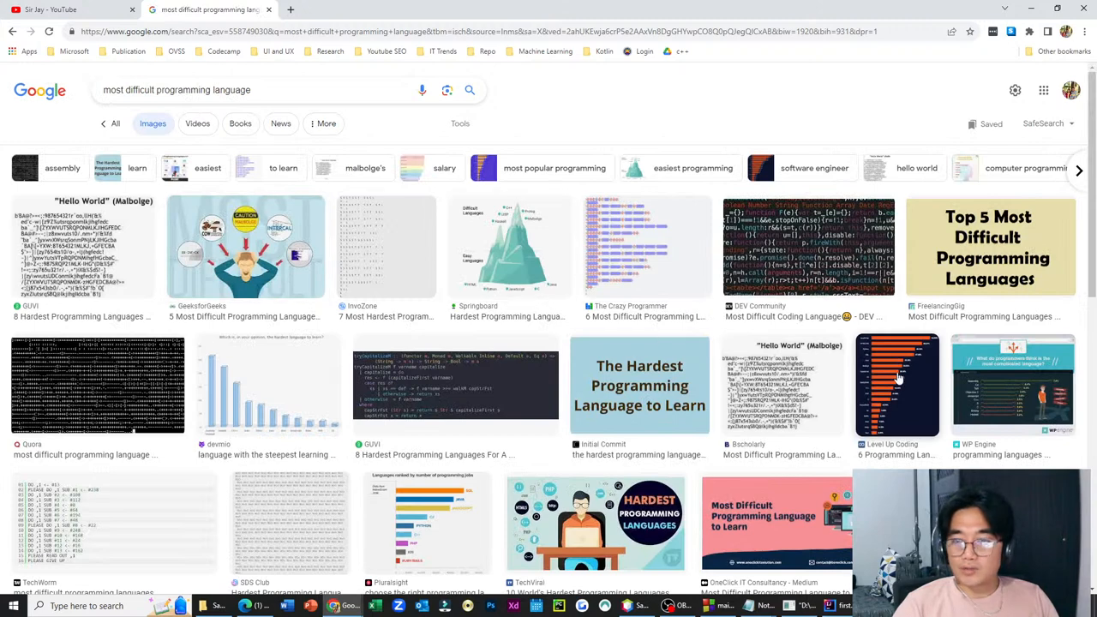
mouse_move(211, 297)
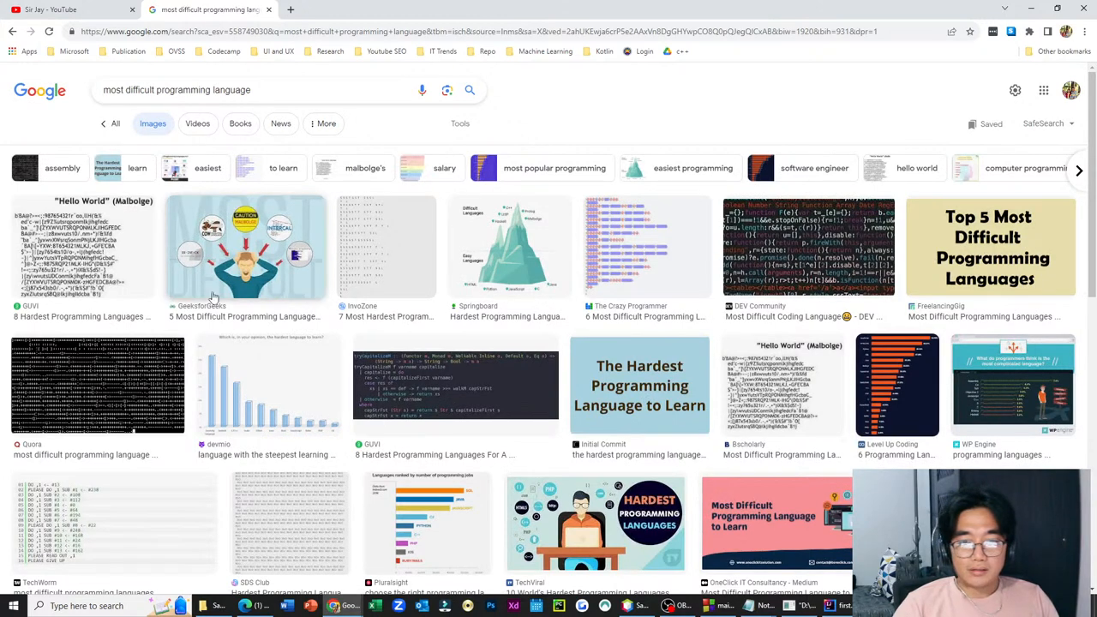
left_click(116, 123)
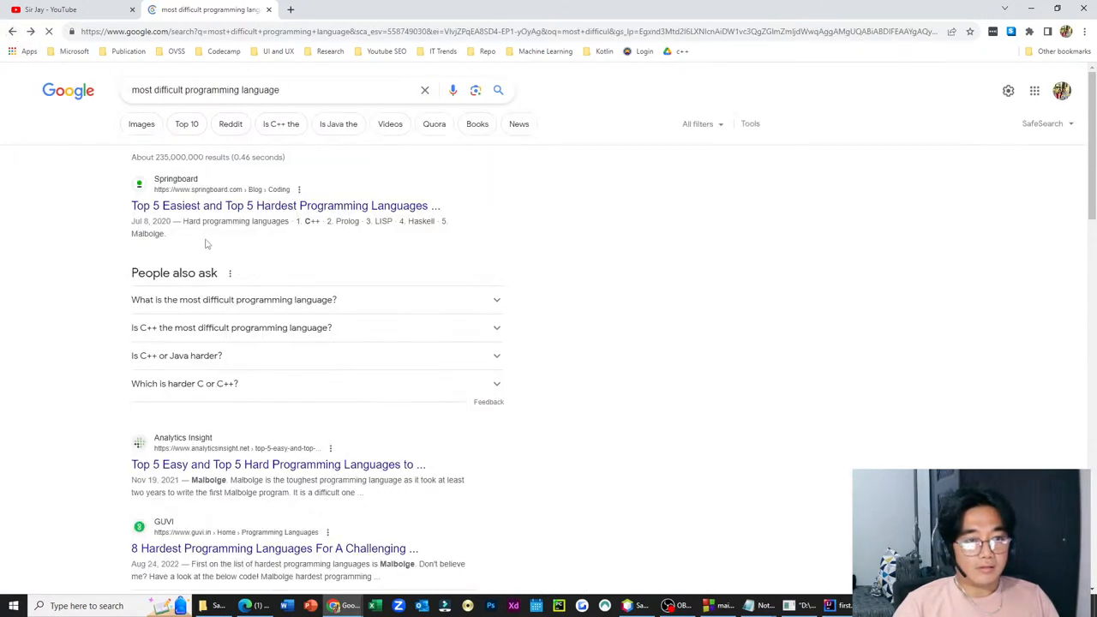
left_click(285, 206)
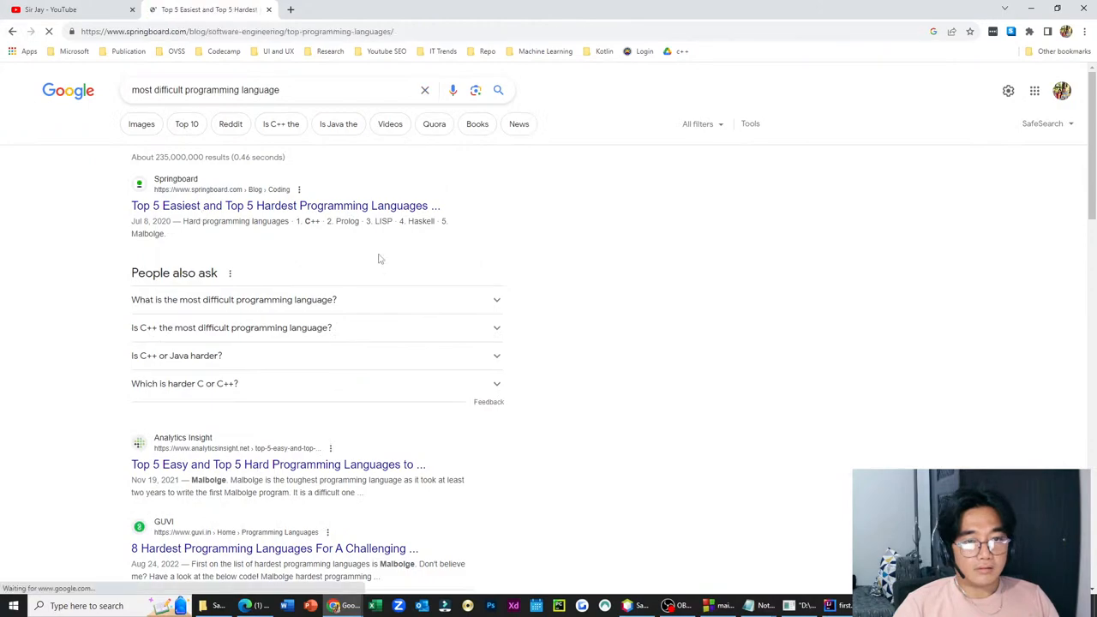
Read the article's easy languages list, marking the C and Python entries
left_click(285, 205)
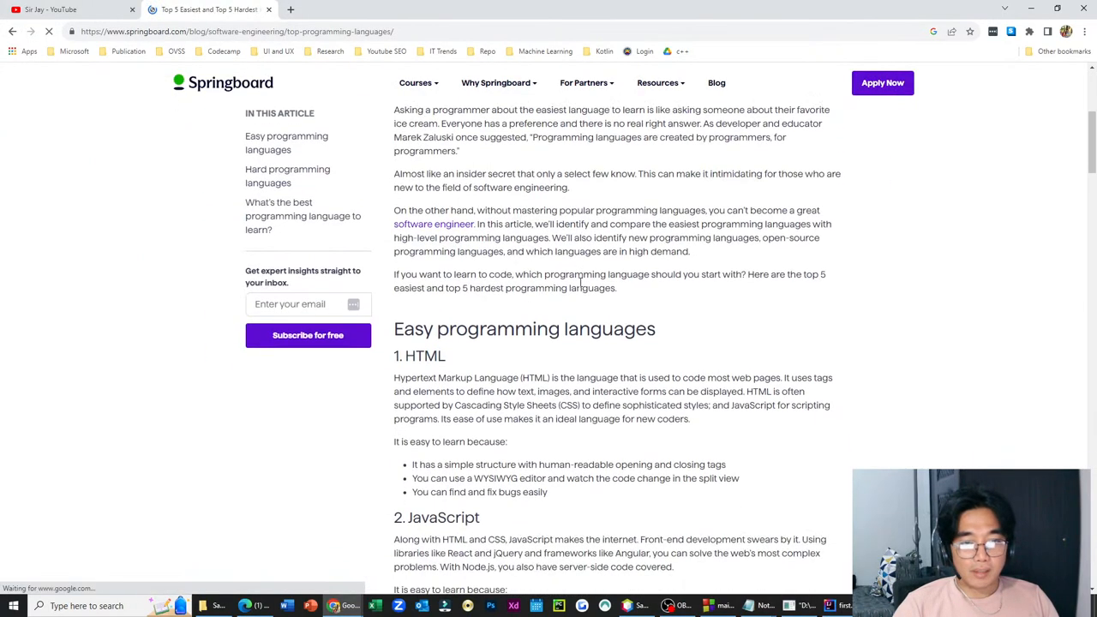
scroll("down", 3)
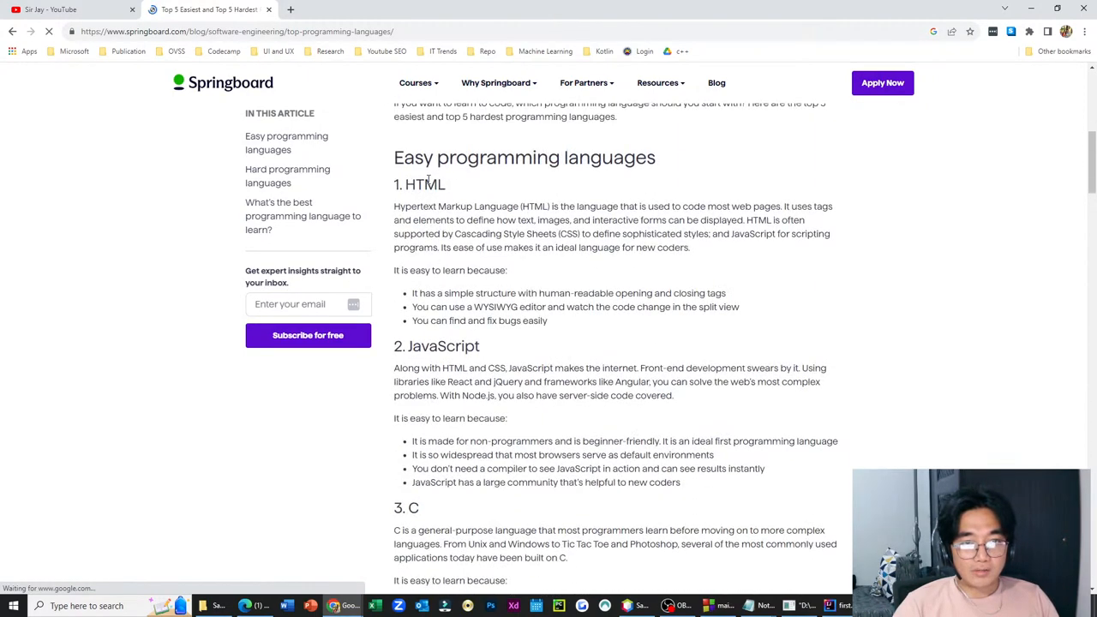
double_click(414, 508)
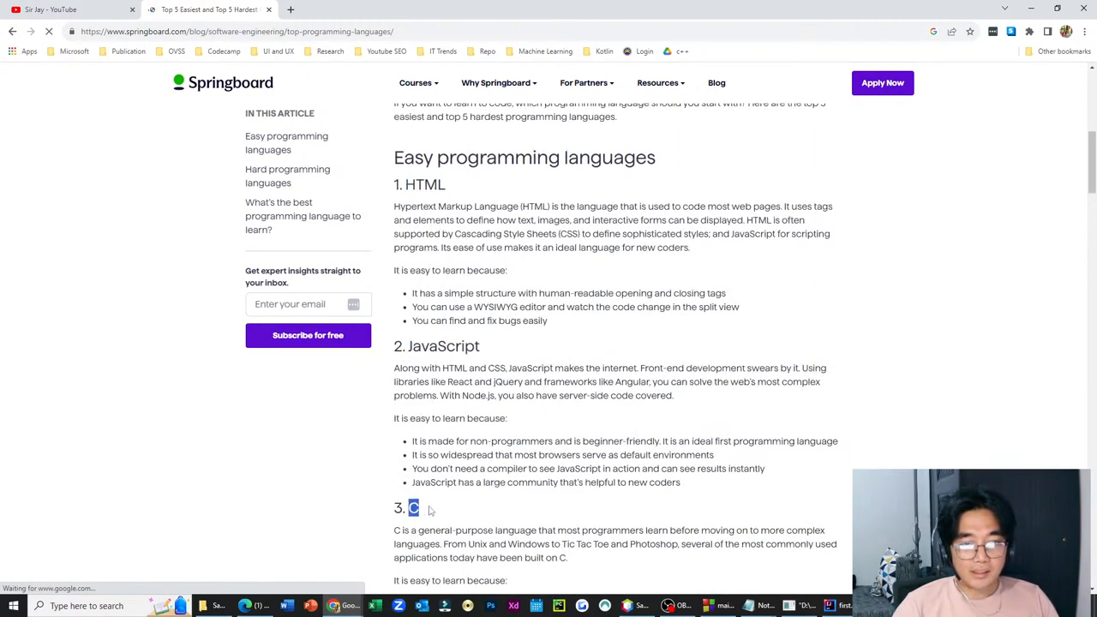
scroll("down", 3)
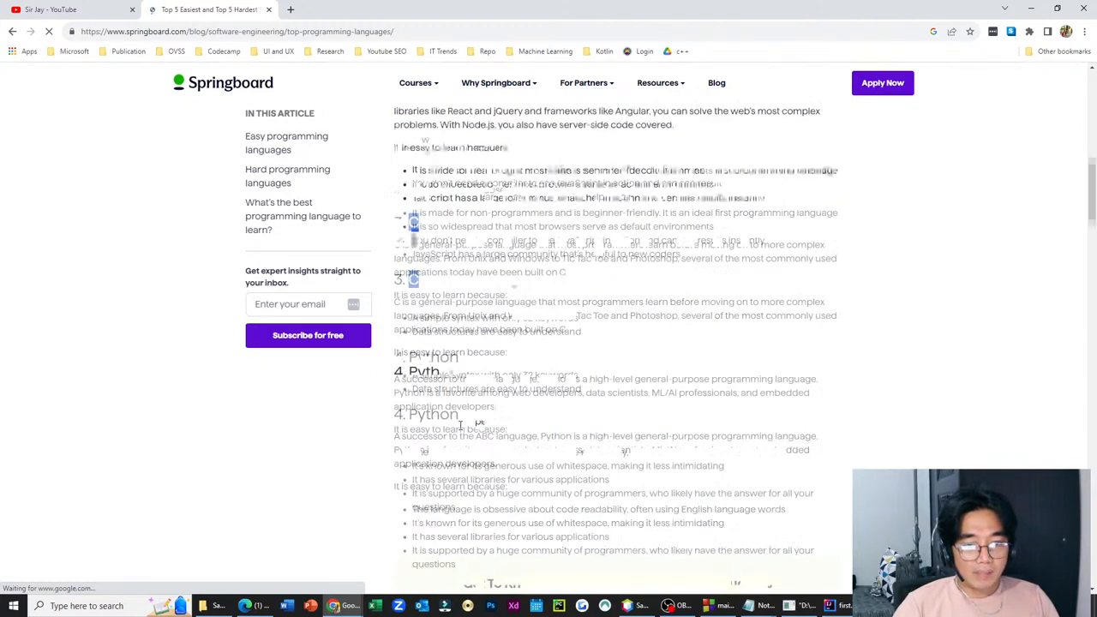
double_click(432, 356)
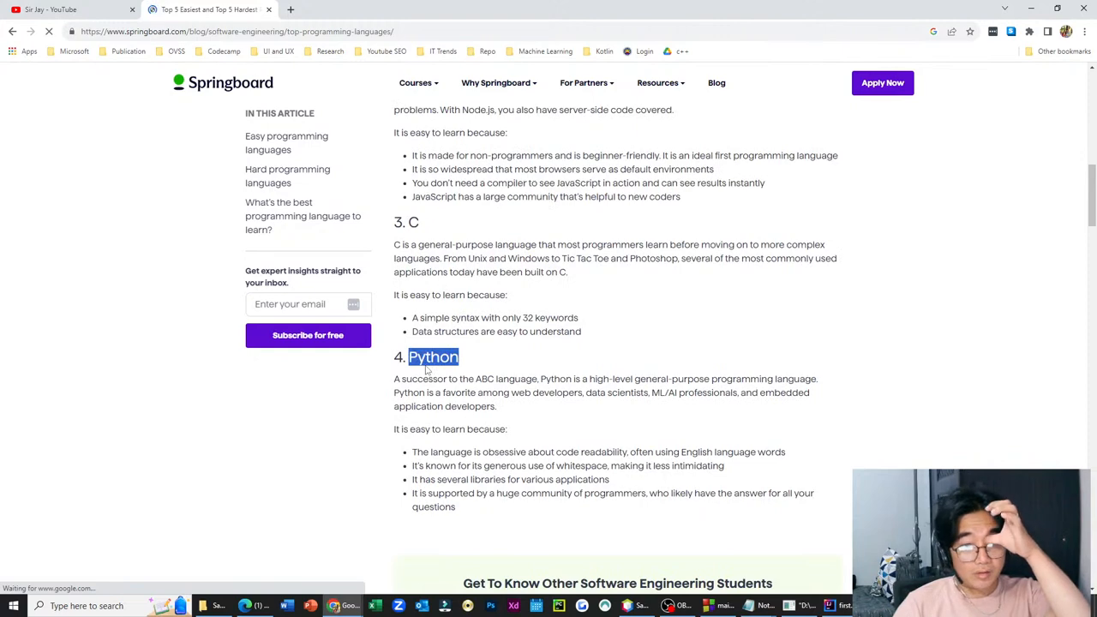
Continue into the hard languages list, marking Prolog and reading on past Haskell to Malbolge
scroll("down", 3)
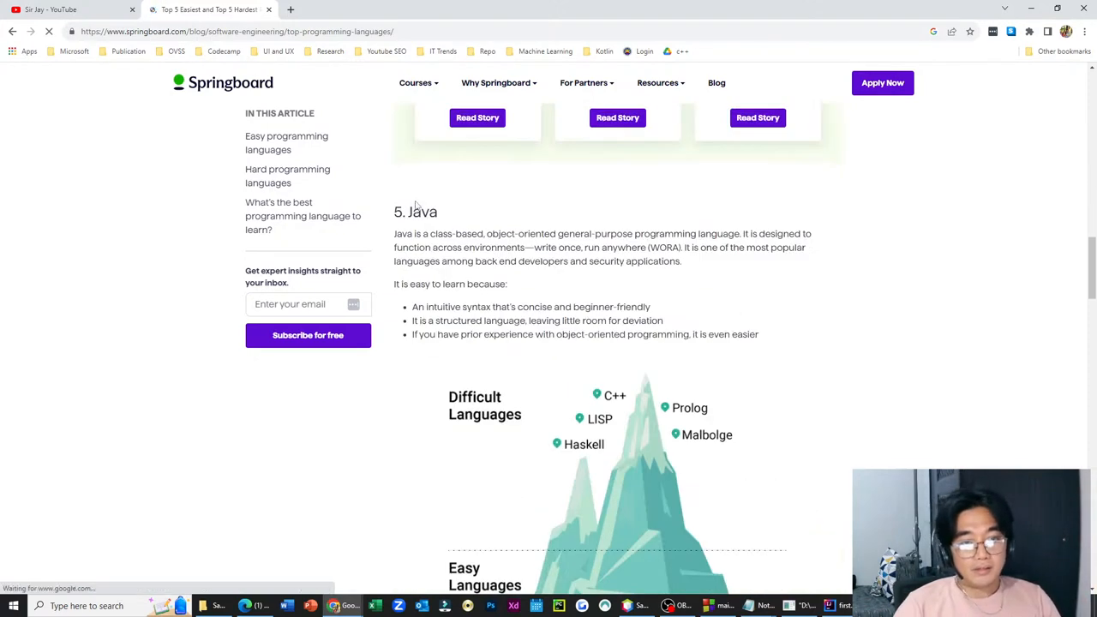
scroll("down", 3)
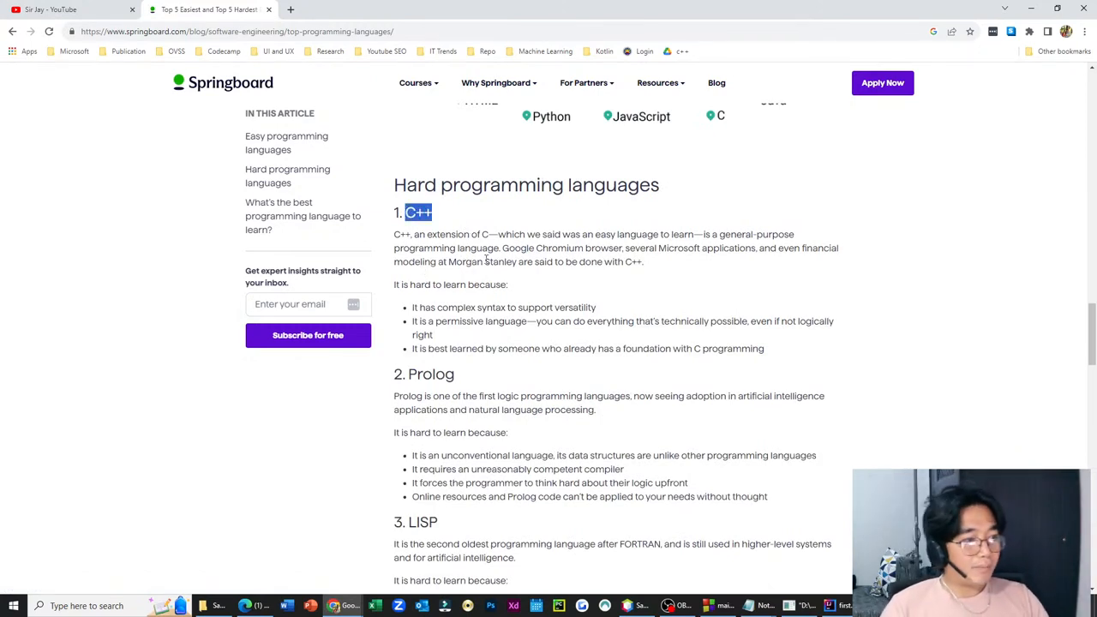
mouse_move(386, 290)
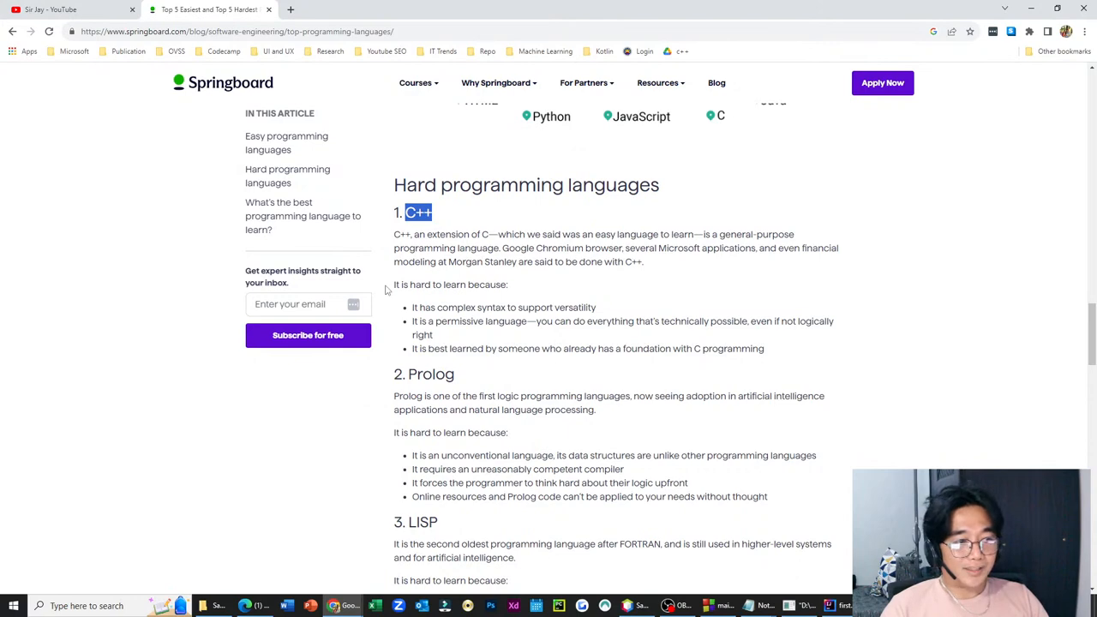
double_click(430, 374)
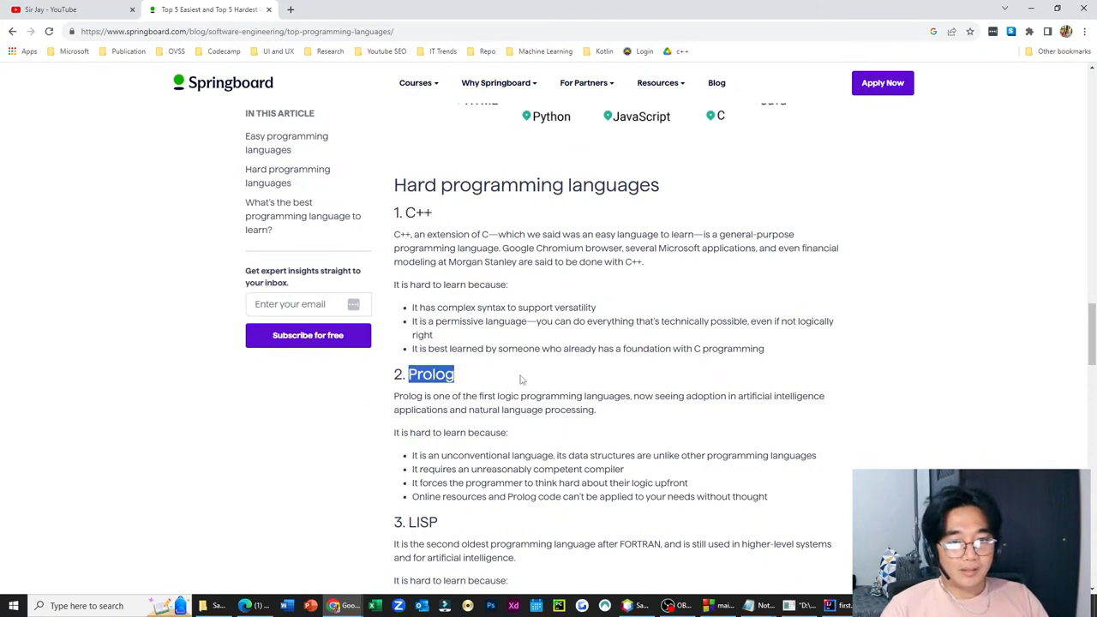
scroll("down", 3)
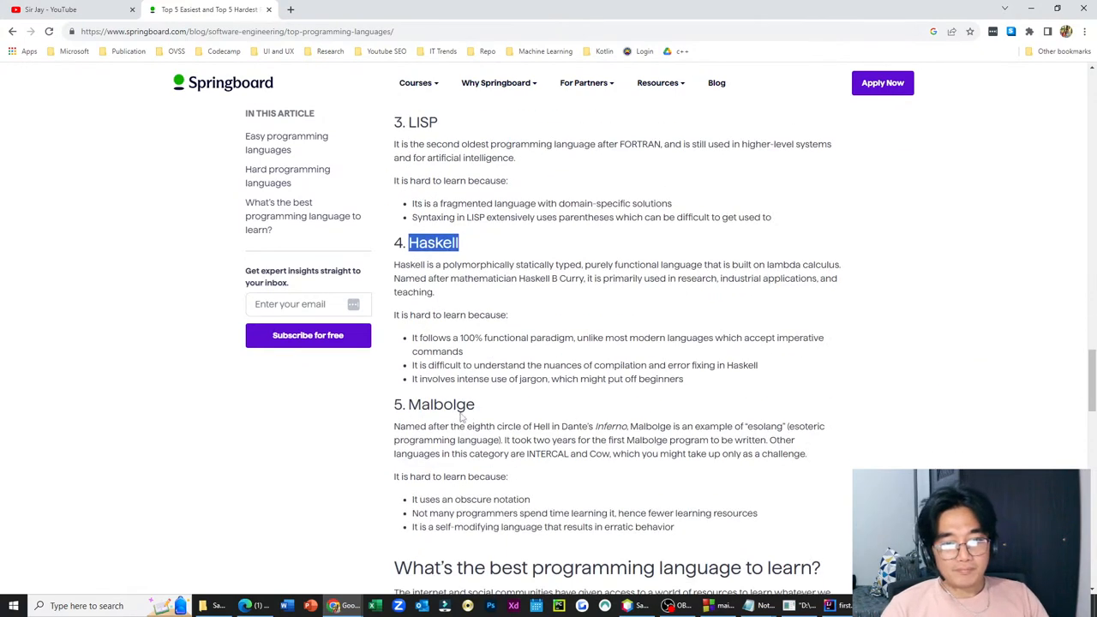
scroll("down", 3)
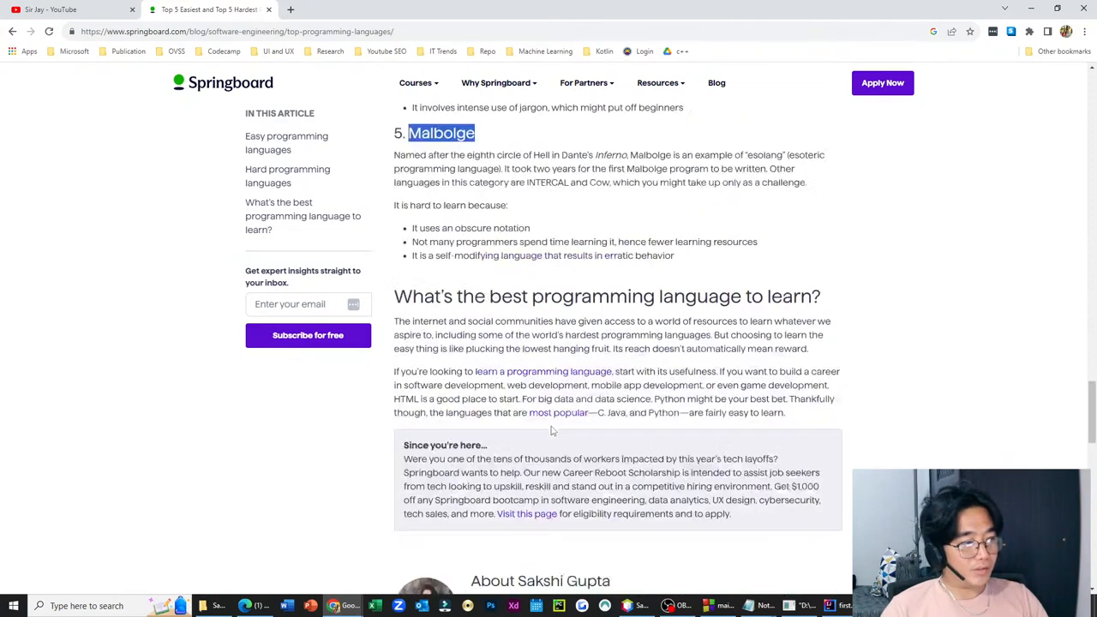
scroll("up", 3)
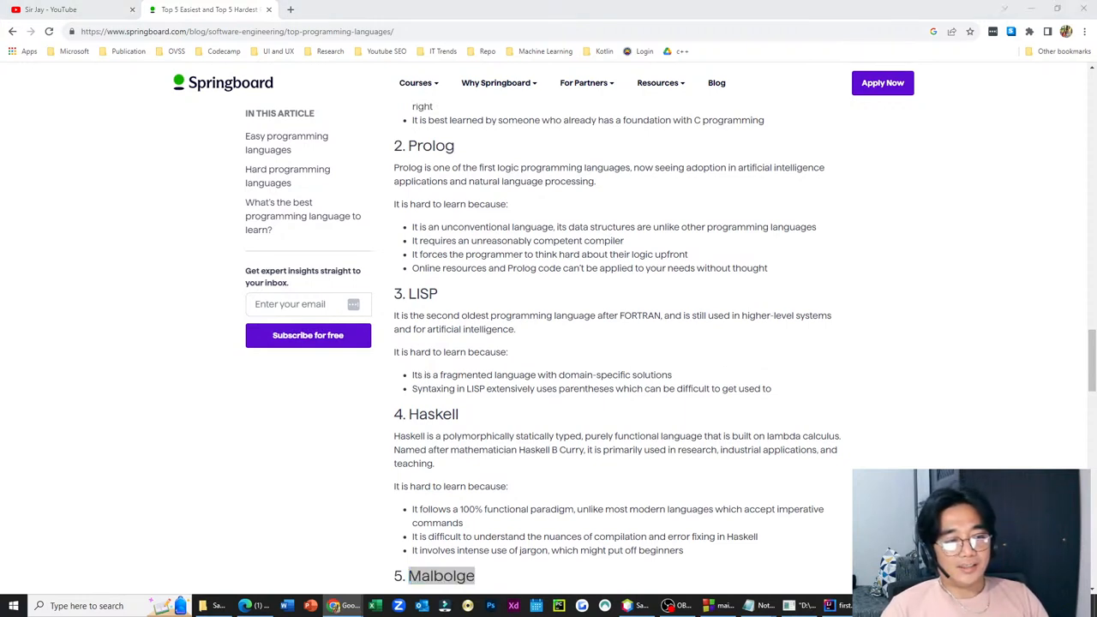
mouse_move(166, 413)
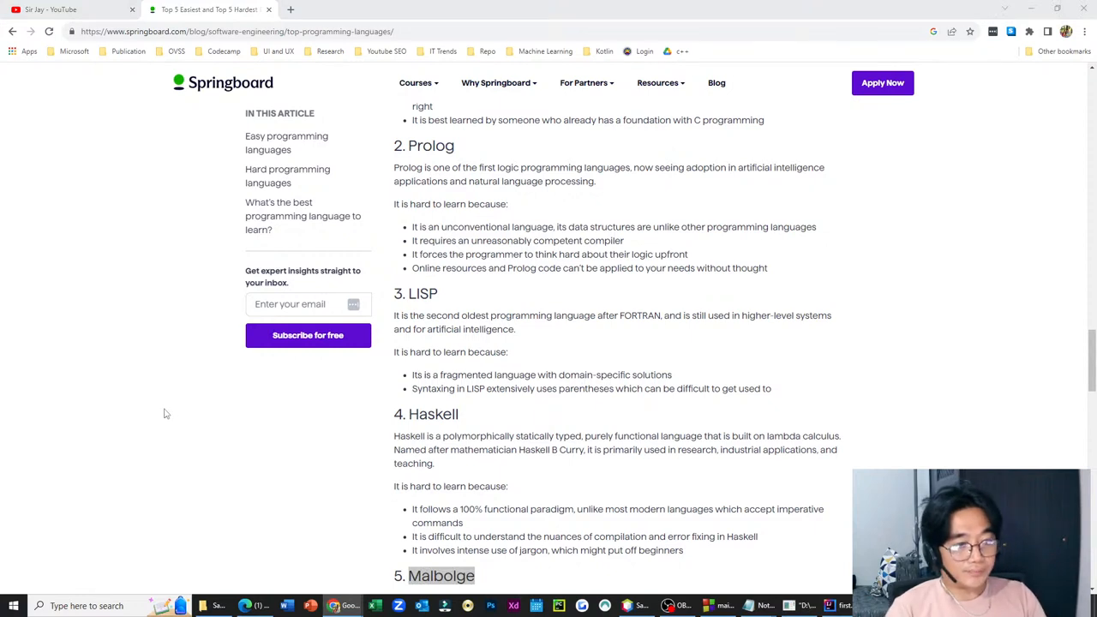